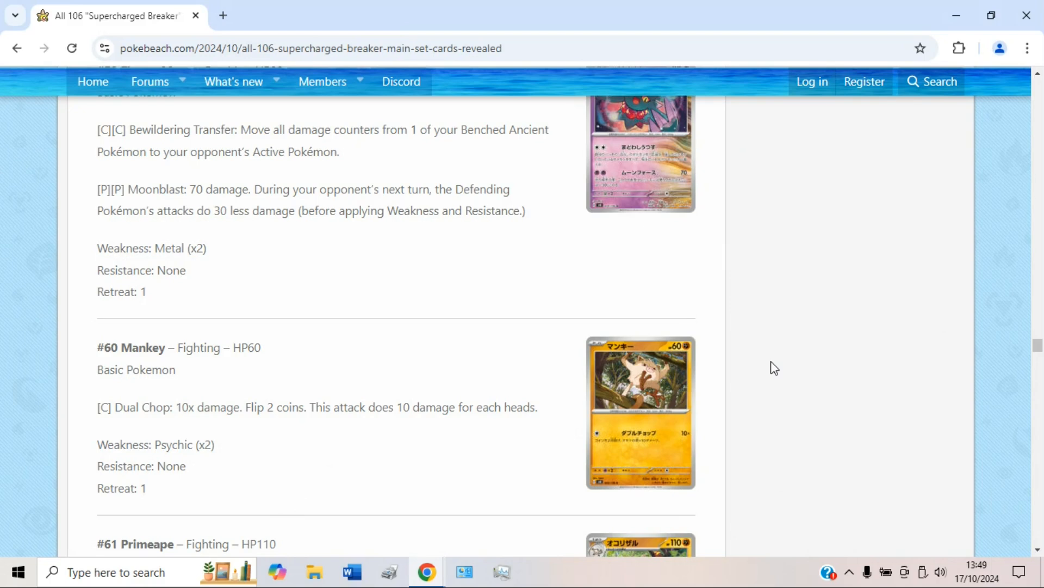
Scroll to the #61 Primeape entry and briefly highlight its HP value.
scroll(down, 3)
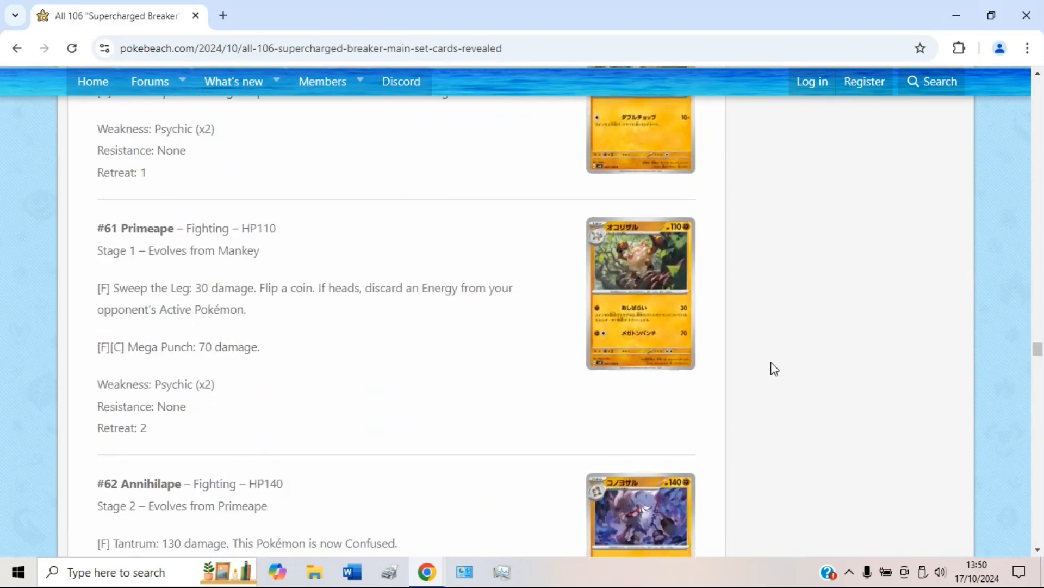
scroll(down, 3)
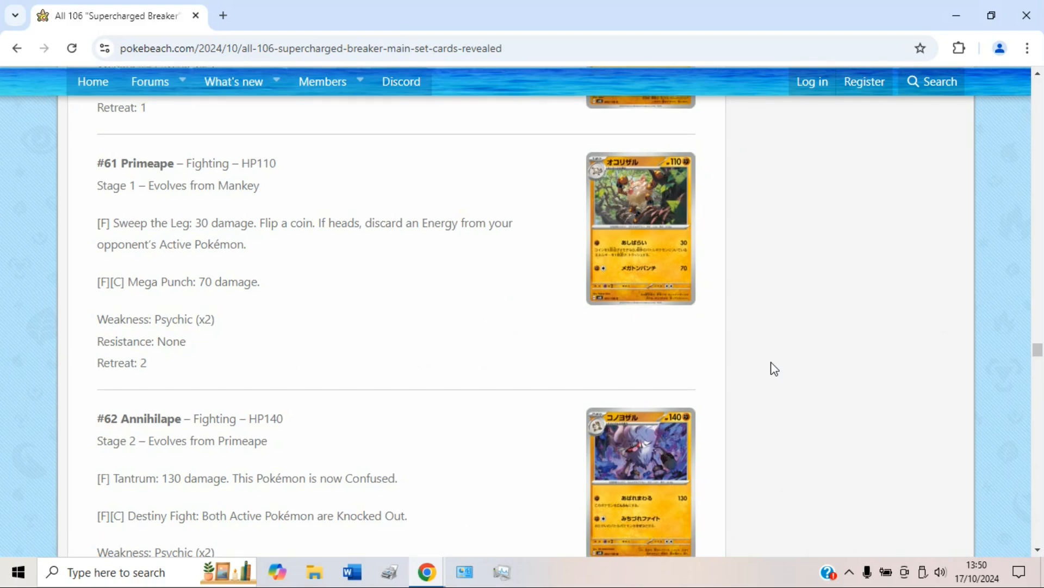
scroll(up, 3)
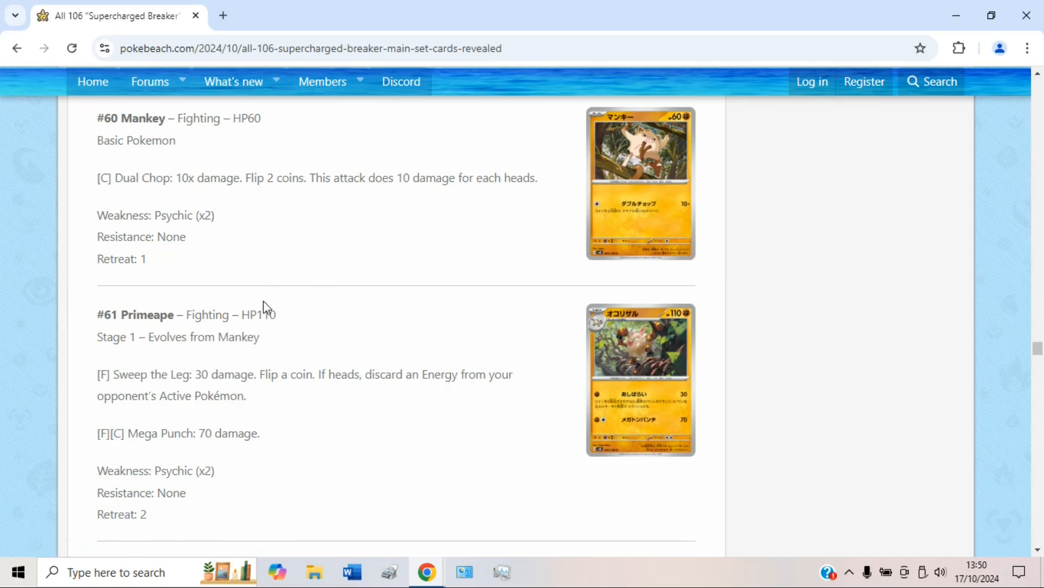
double_click(265, 314)
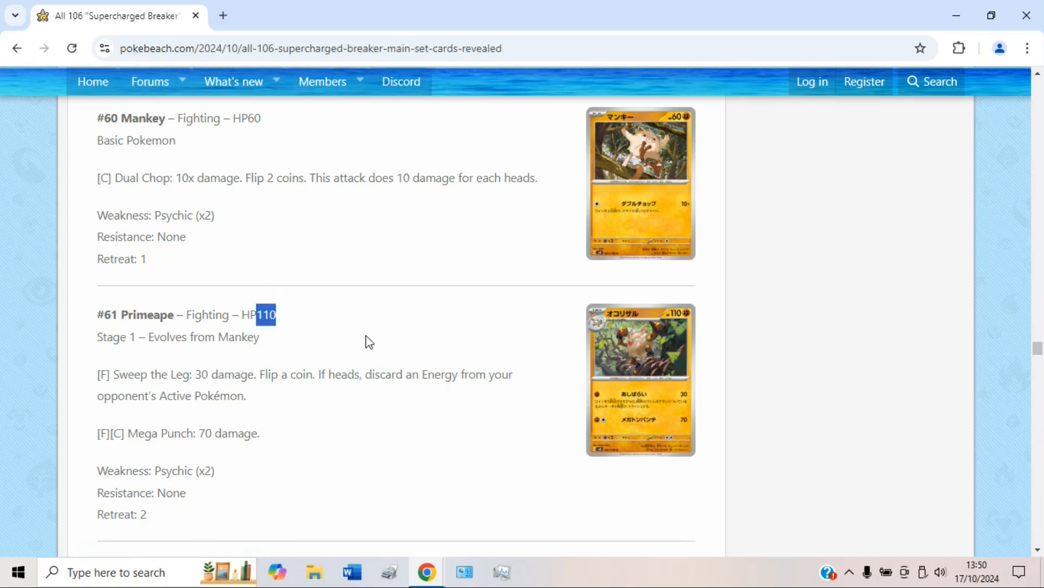
click(385, 342)
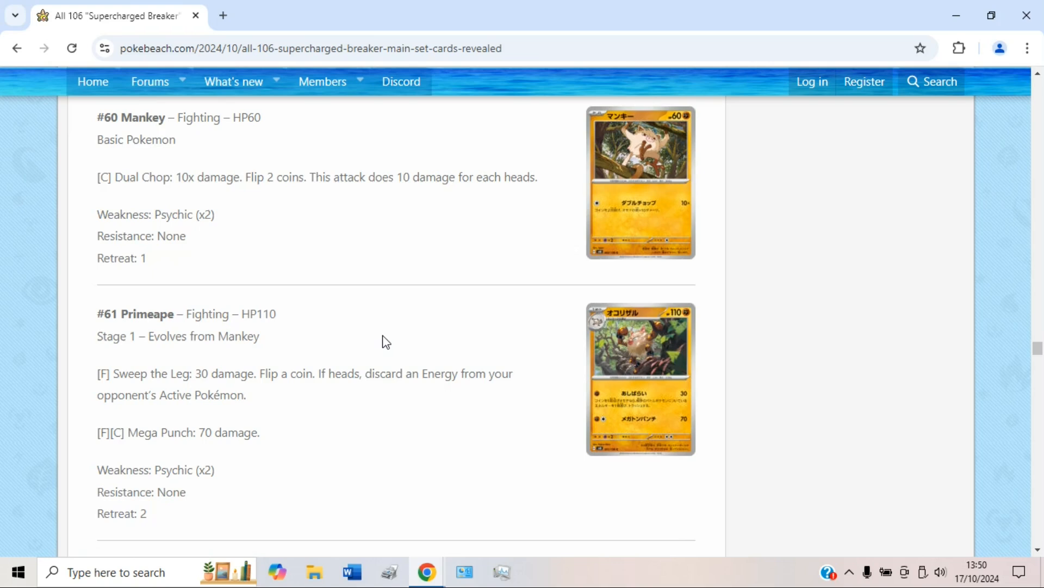
Scroll on to #62 Annihilape and highlight the Destiny Fight energy symbol.
scroll(down, 3)
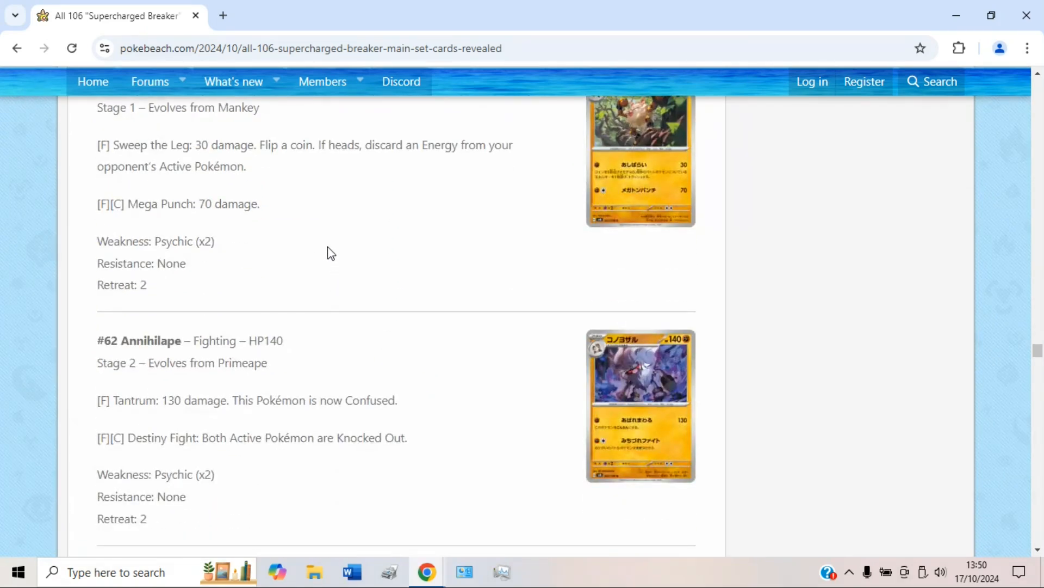
mouse_move(433, 327)
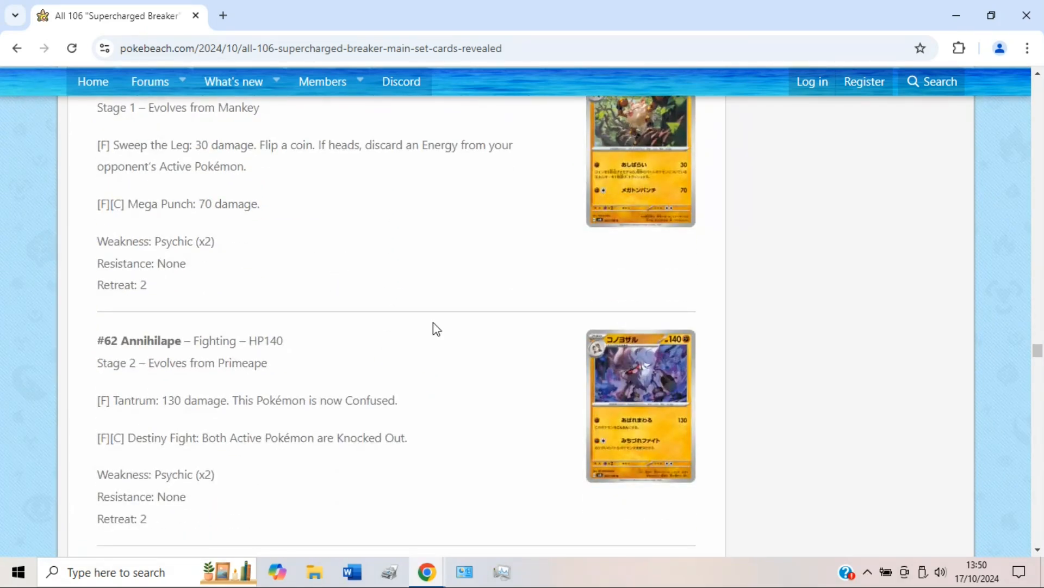
scroll(down, 3)
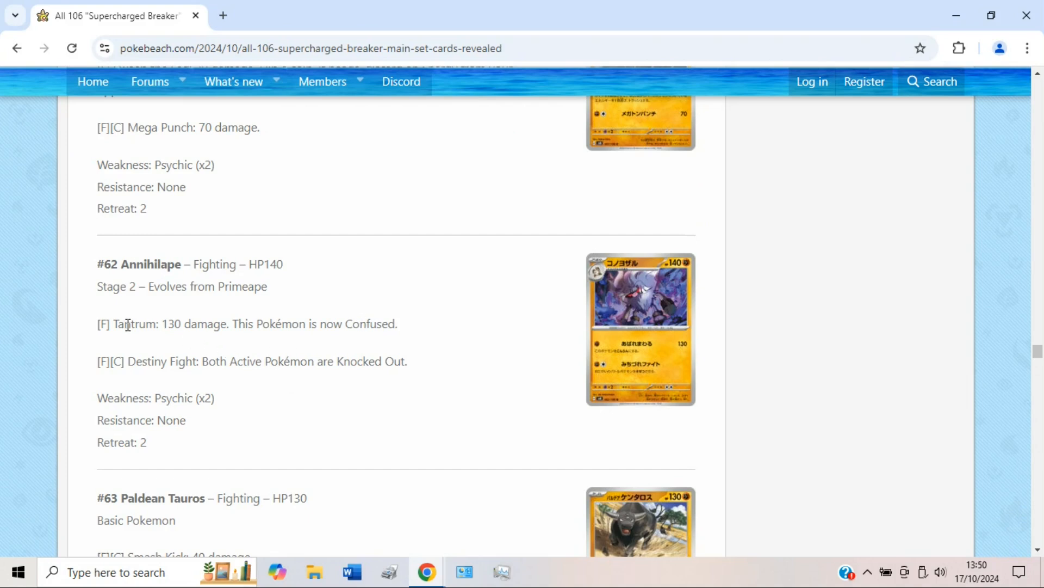
mouse_move(262, 350)
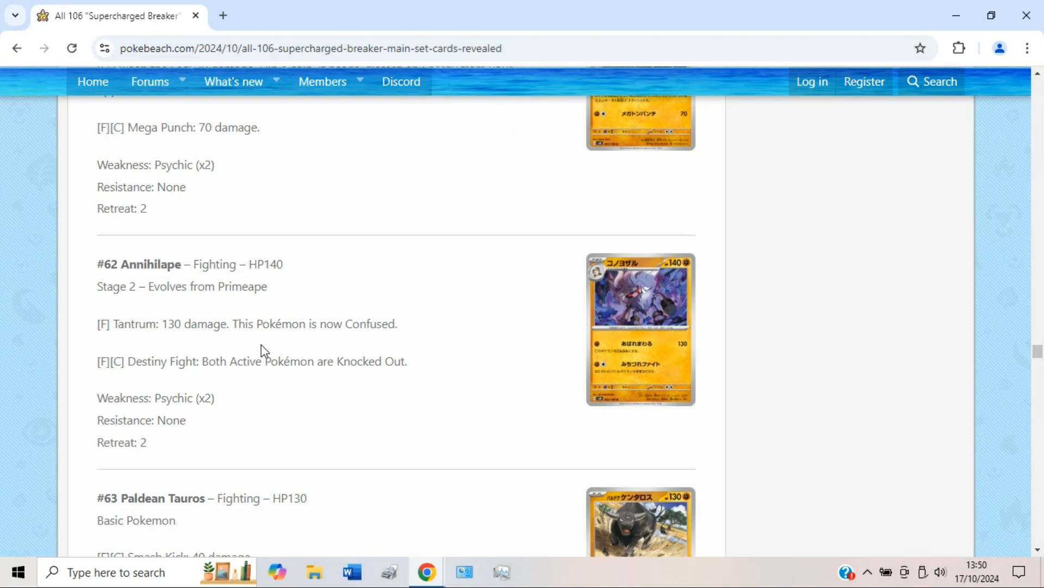
mouse_move(182, 367)
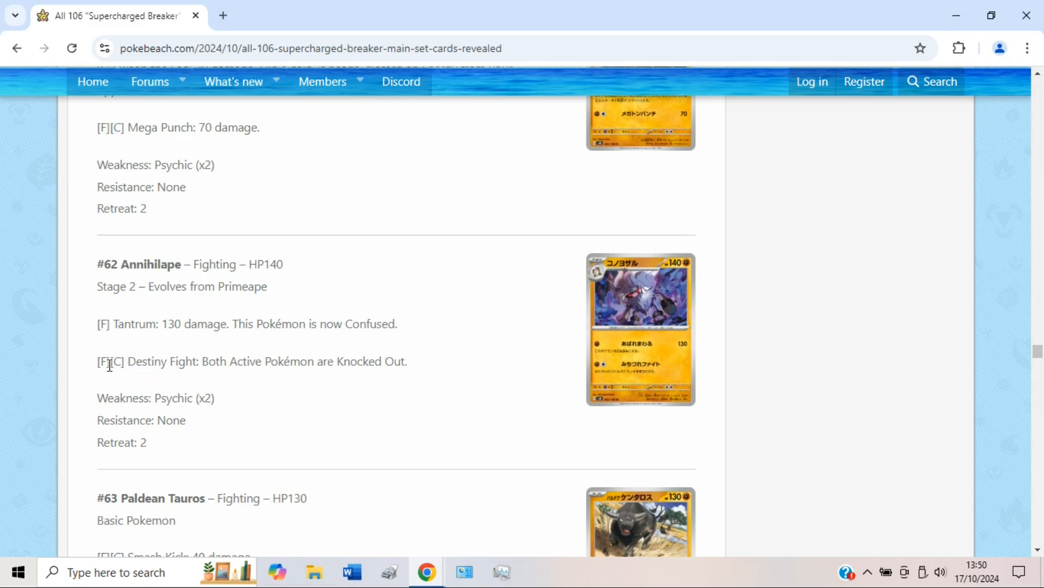
double_click(105, 362)
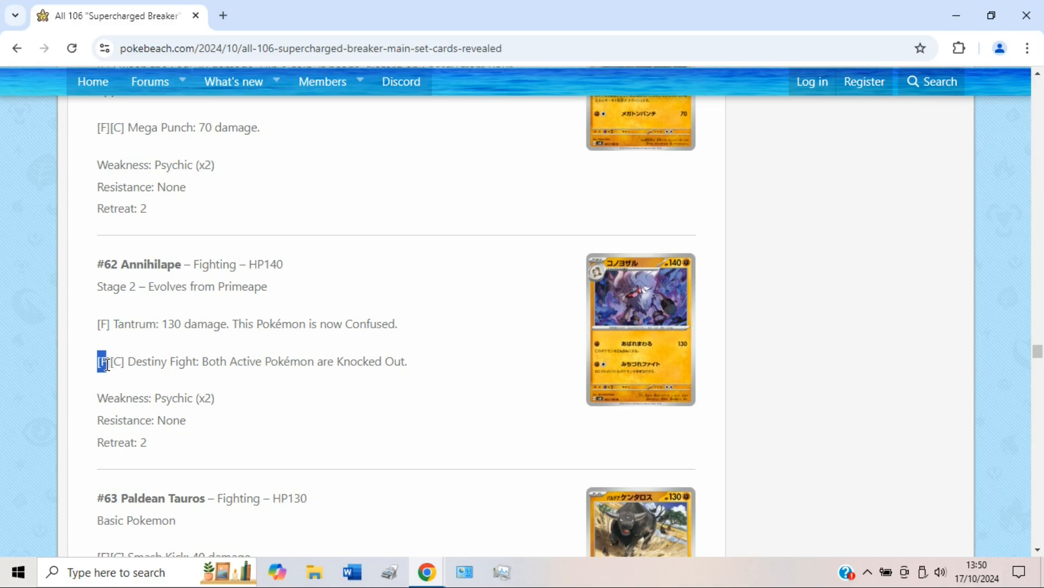
mouse_move(356, 366)
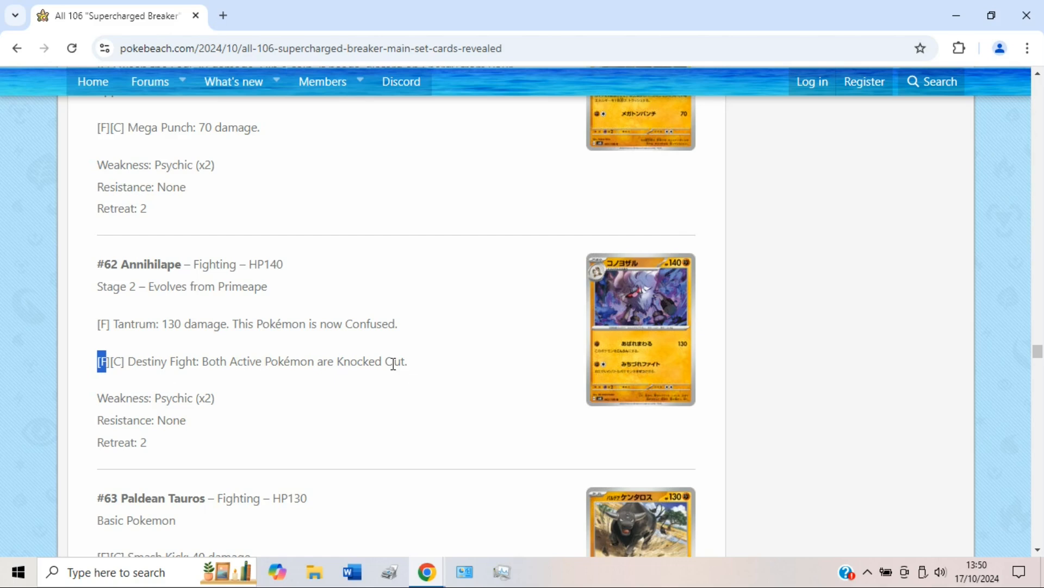
mouse_move(433, 373)
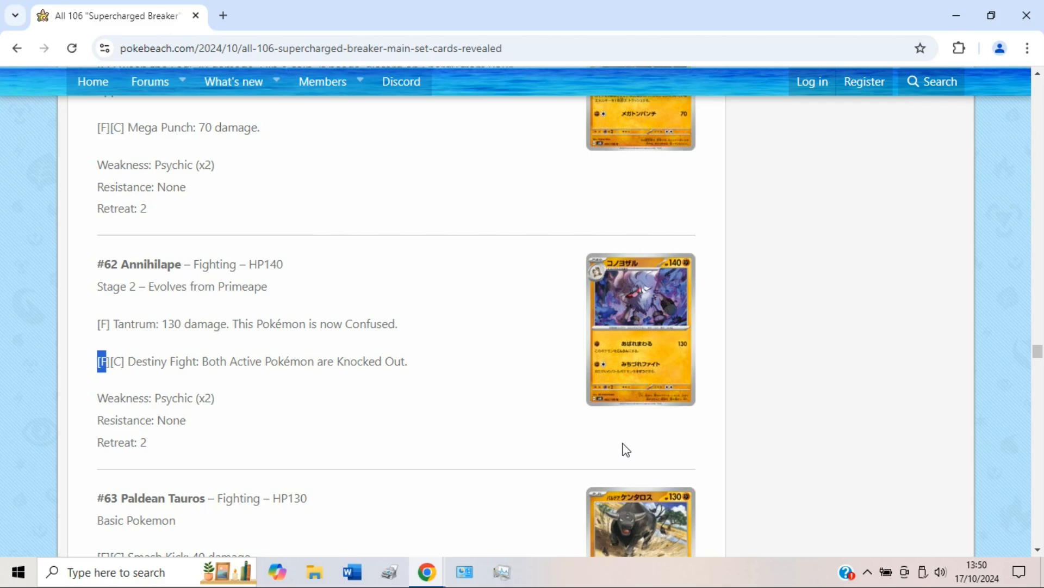
mouse_move(609, 448)
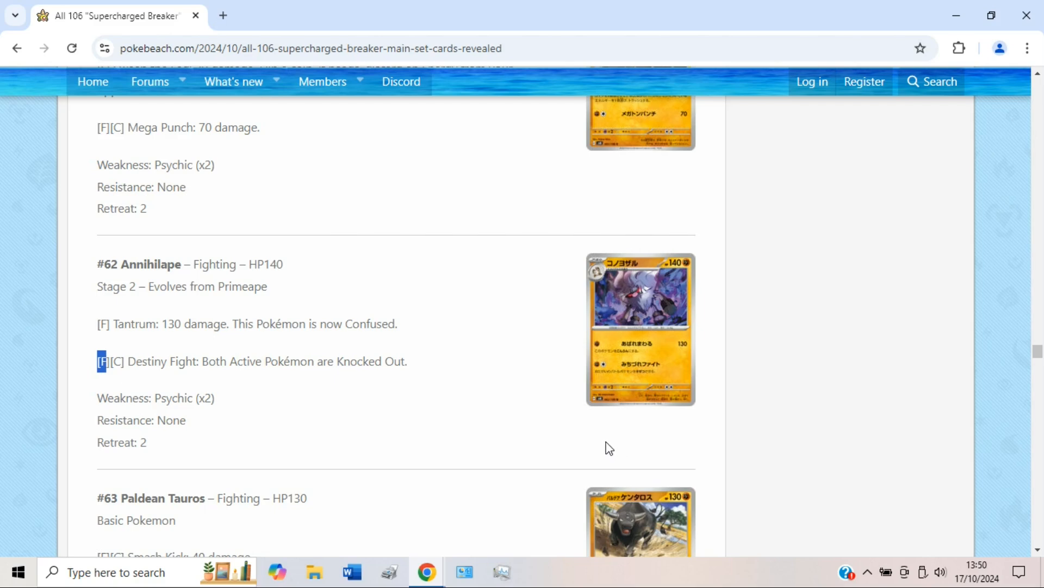
mouse_move(615, 439)
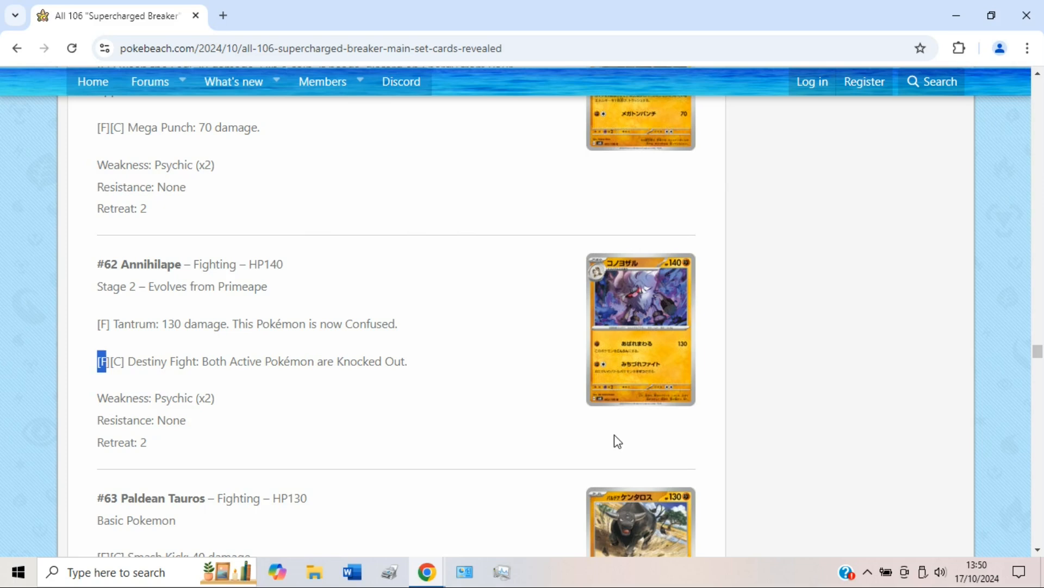
mouse_move(611, 357)
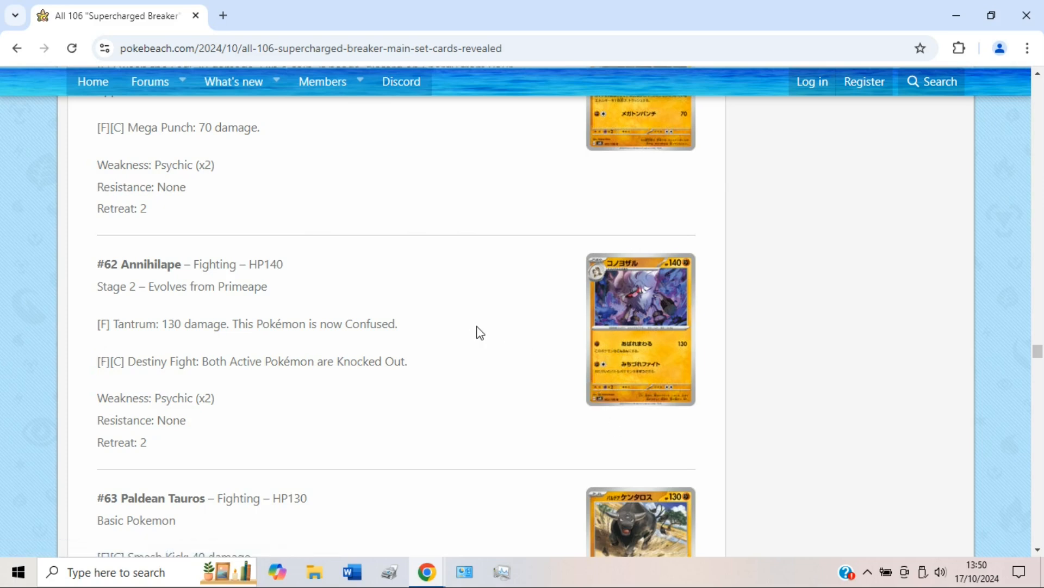
mouse_move(539, 349)
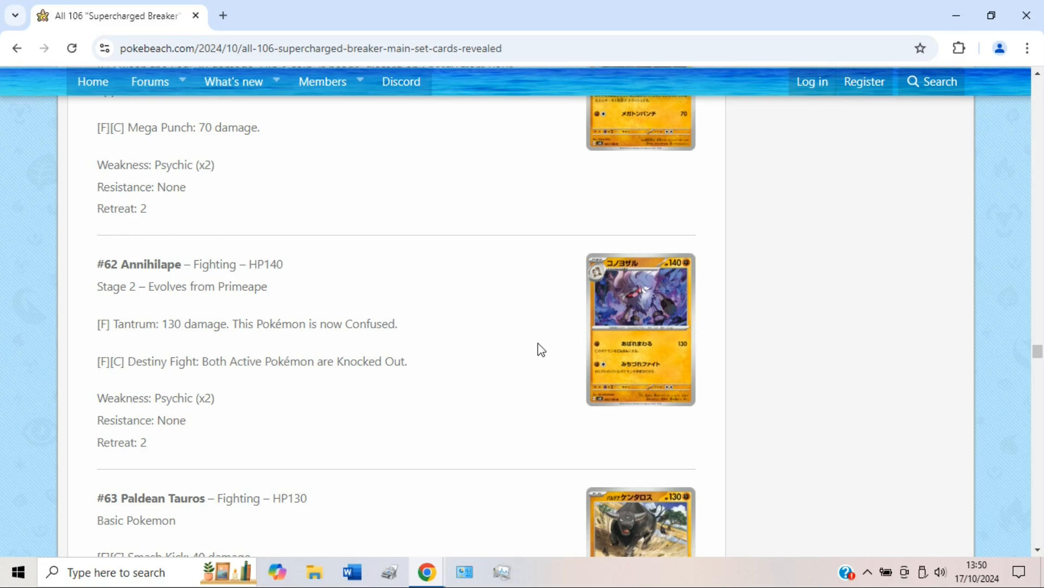
Scroll through Paldean Tauros's attacks down to the #64 Phanpy entry.
scroll(down, 3)
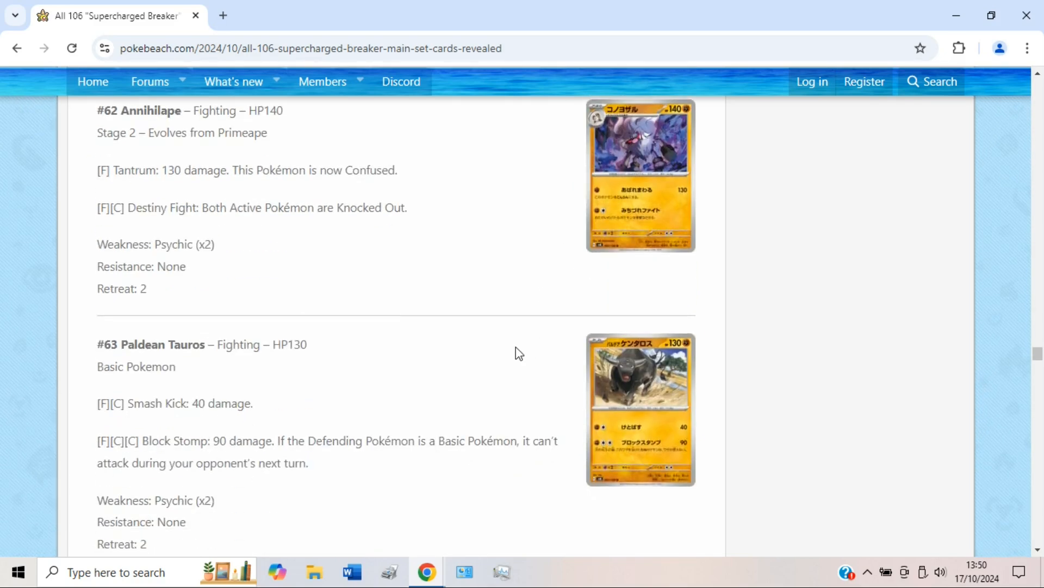
scroll(down, 3)
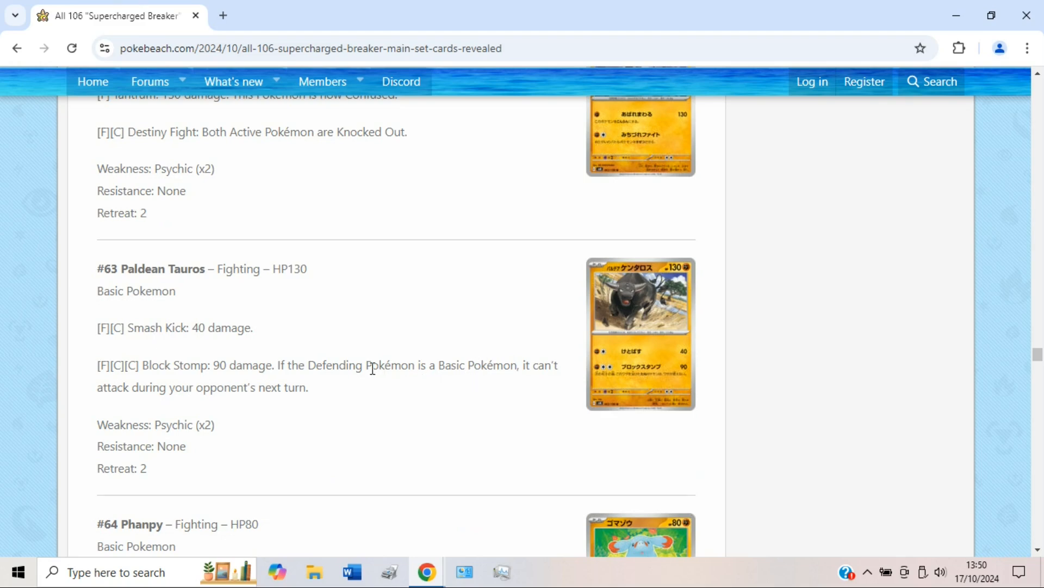
mouse_move(485, 366)
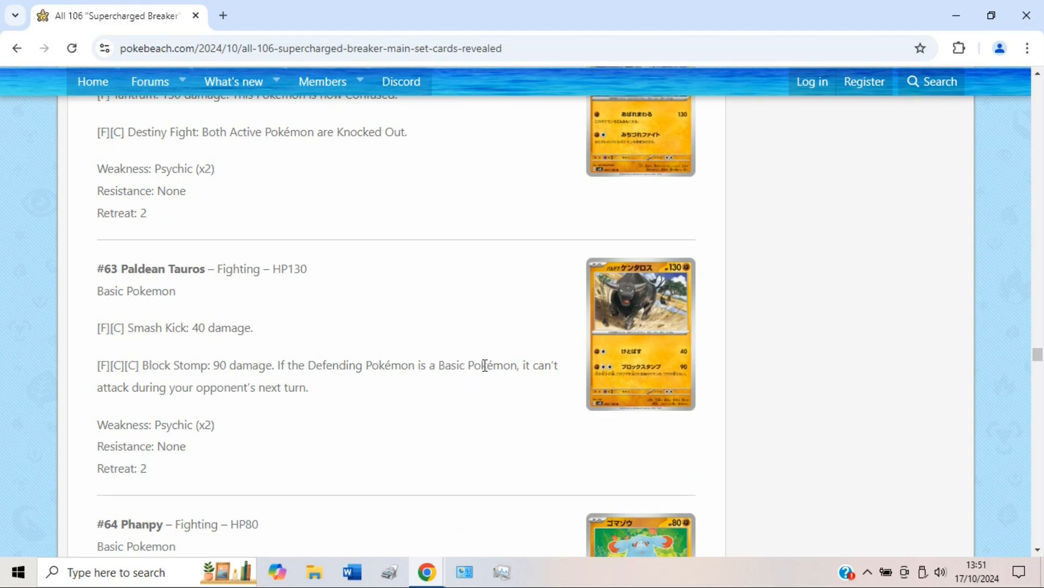
mouse_move(511, 402)
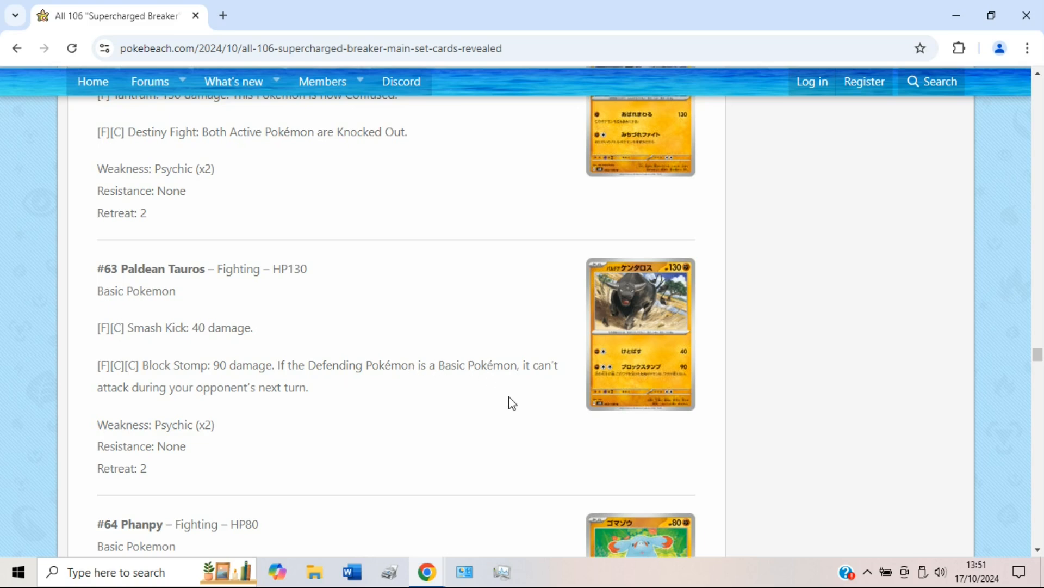
mouse_move(513, 404)
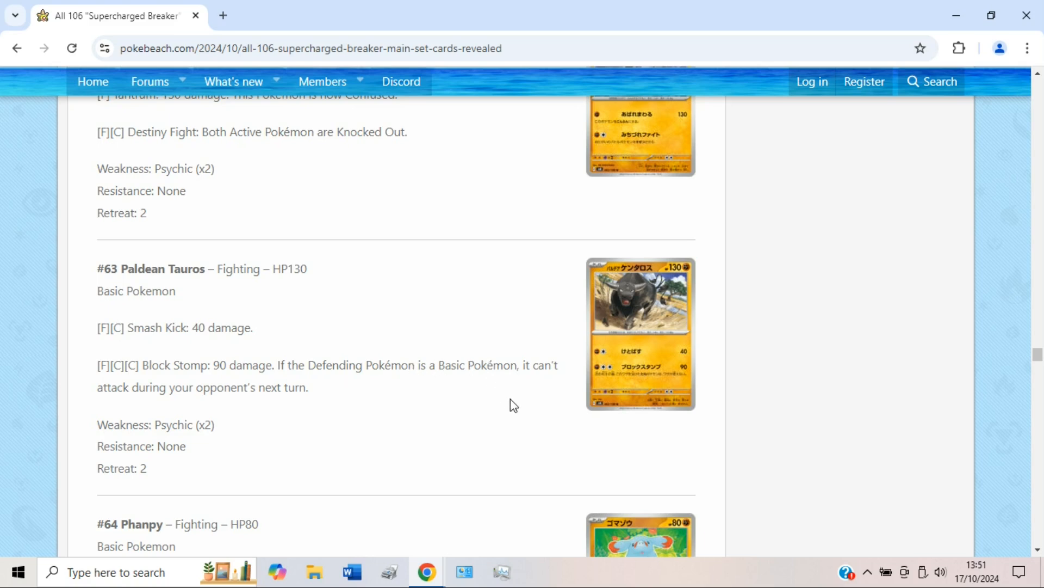
mouse_move(231, 352)
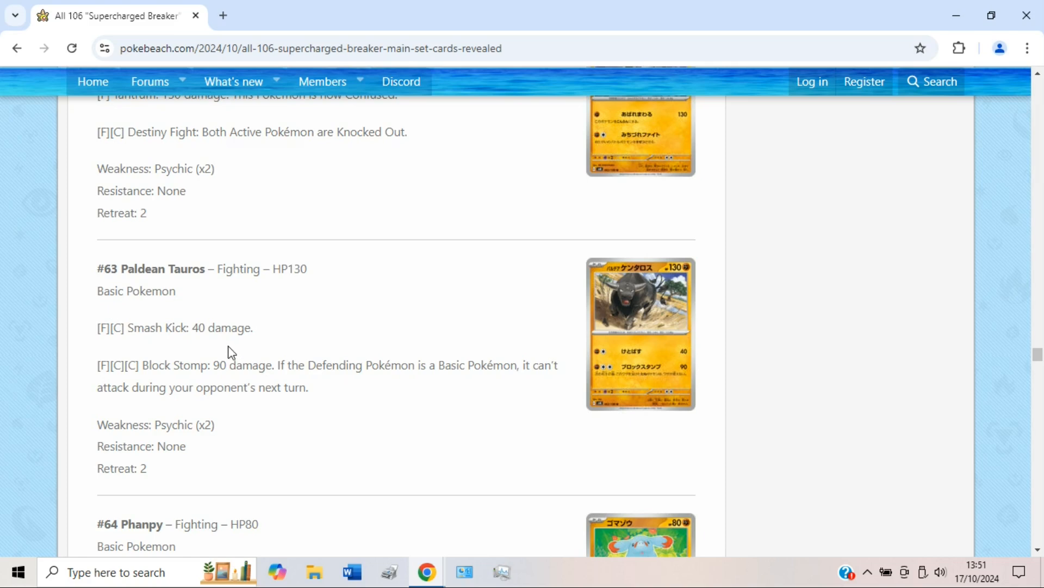
scroll(down, 3)
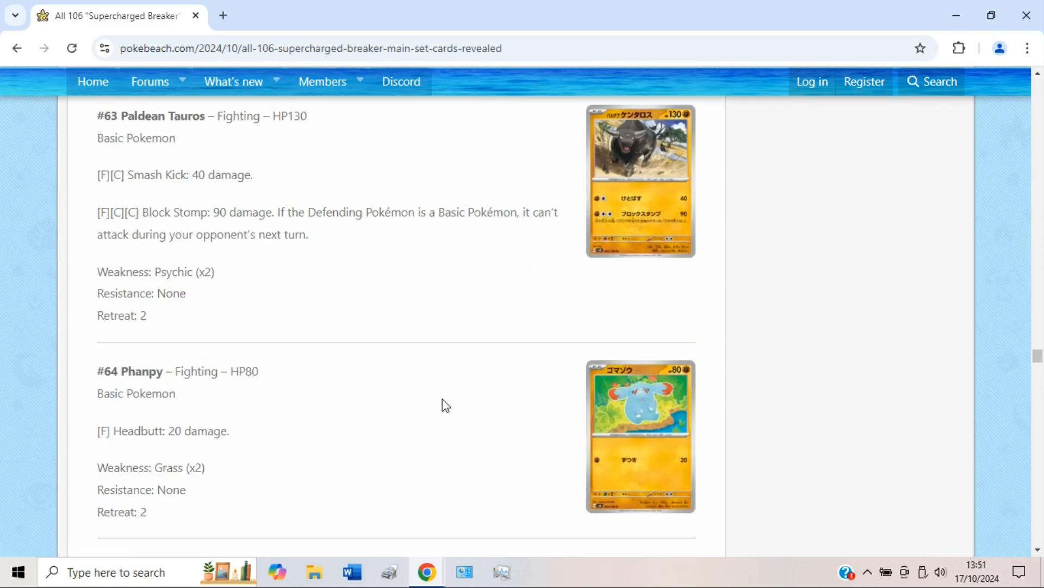
mouse_move(449, 374)
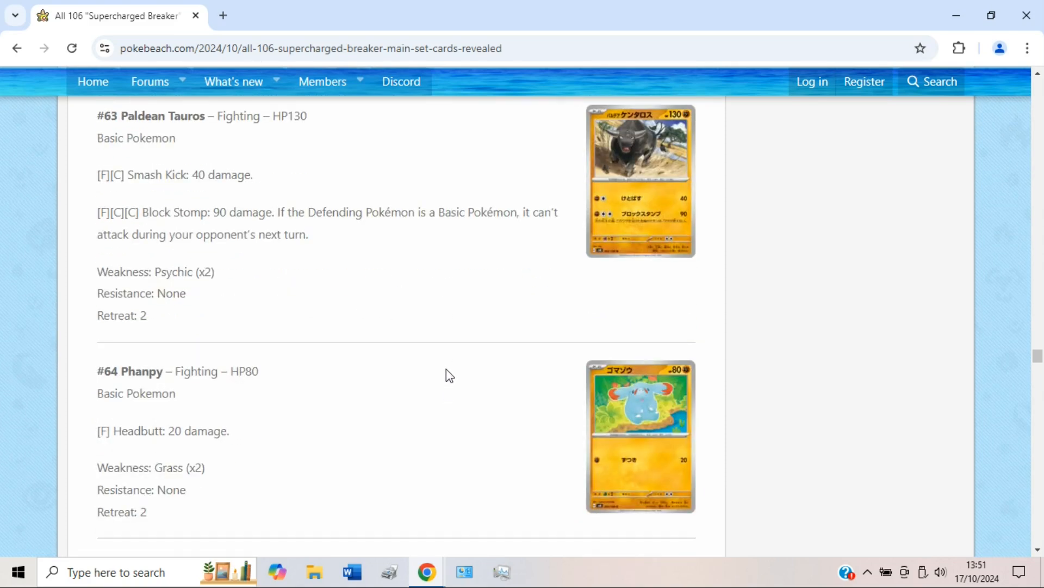
View Phanpy's card enlarged, then highlight and deselect Donphan's Guard Rolling damage-reduction text.
scroll(down, 3)
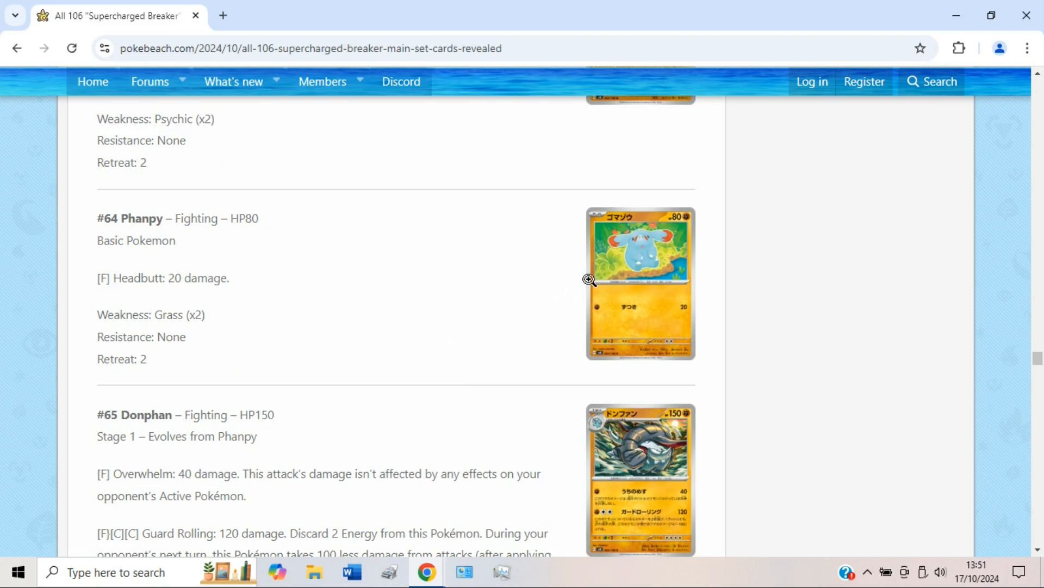
click(639, 281)
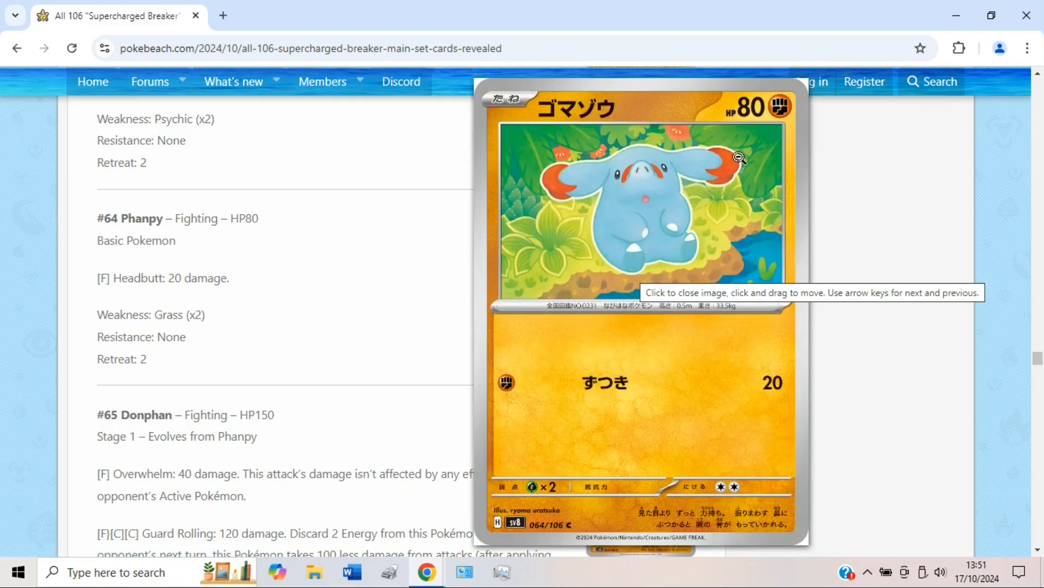
mouse_move(652, 243)
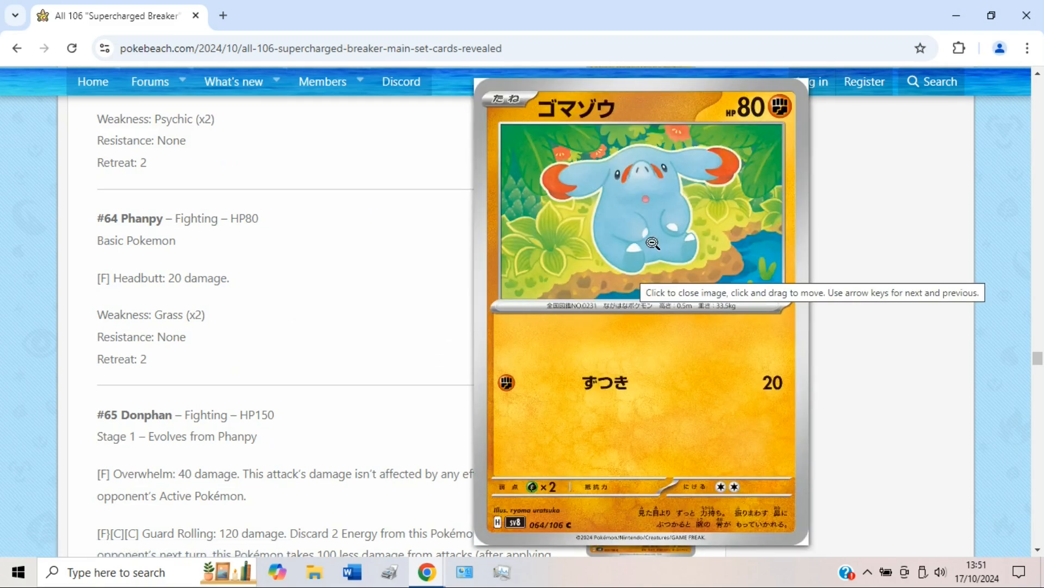
click(641, 243)
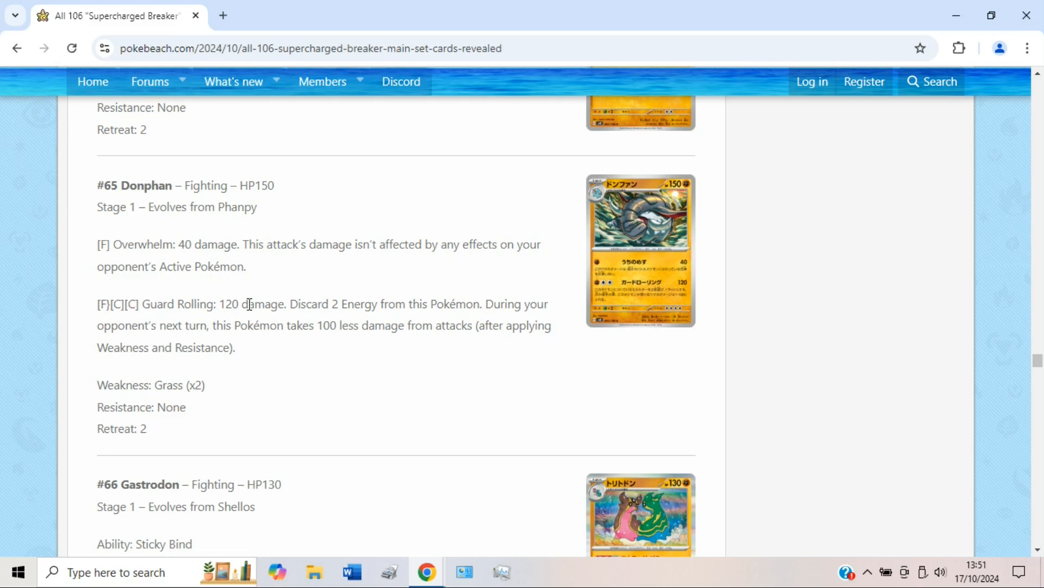
mouse_move(326, 311)
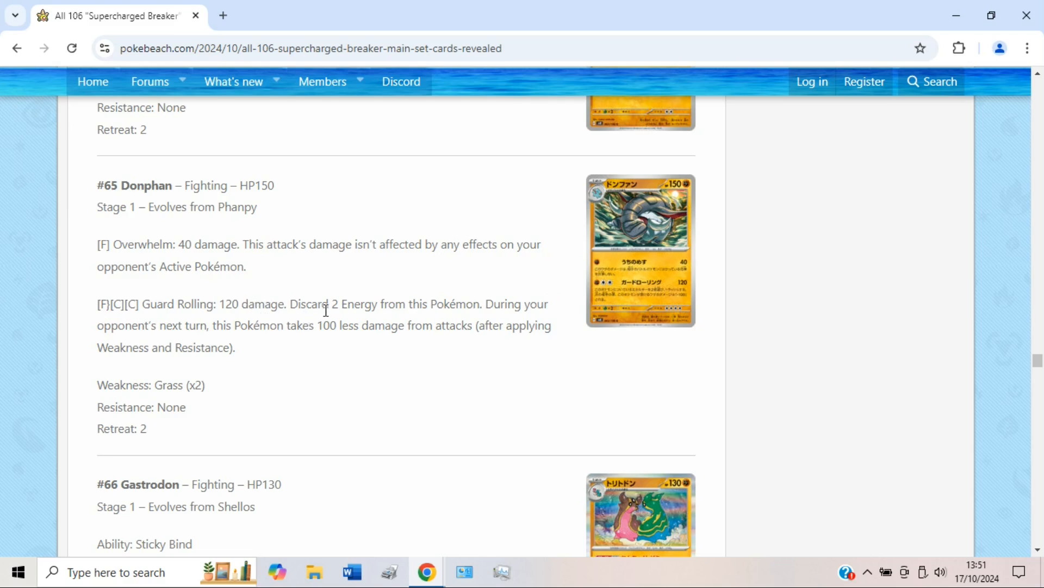
mouse_move(336, 326)
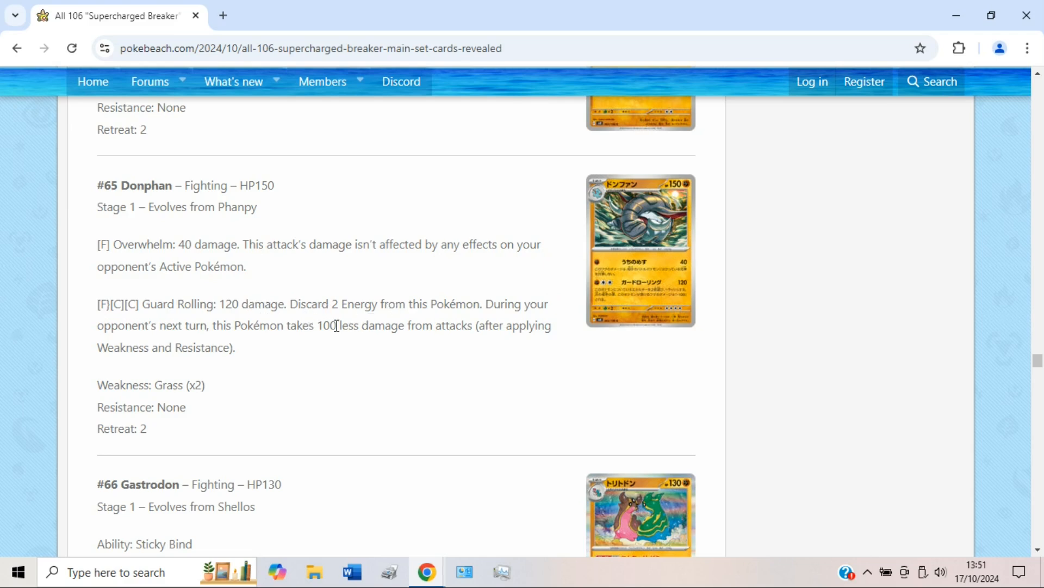
drag(334, 325, 392, 325)
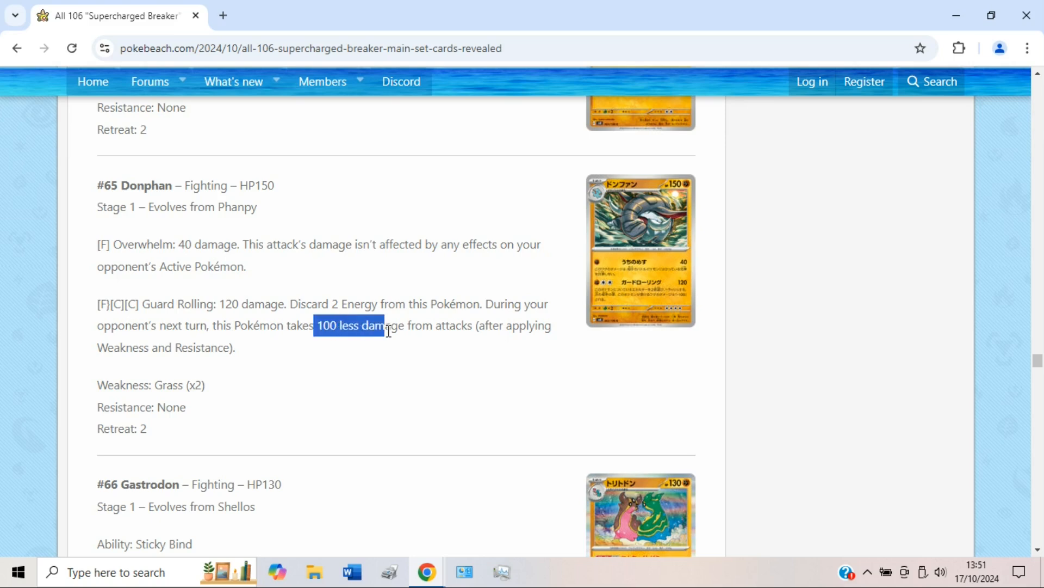
click(546, 383)
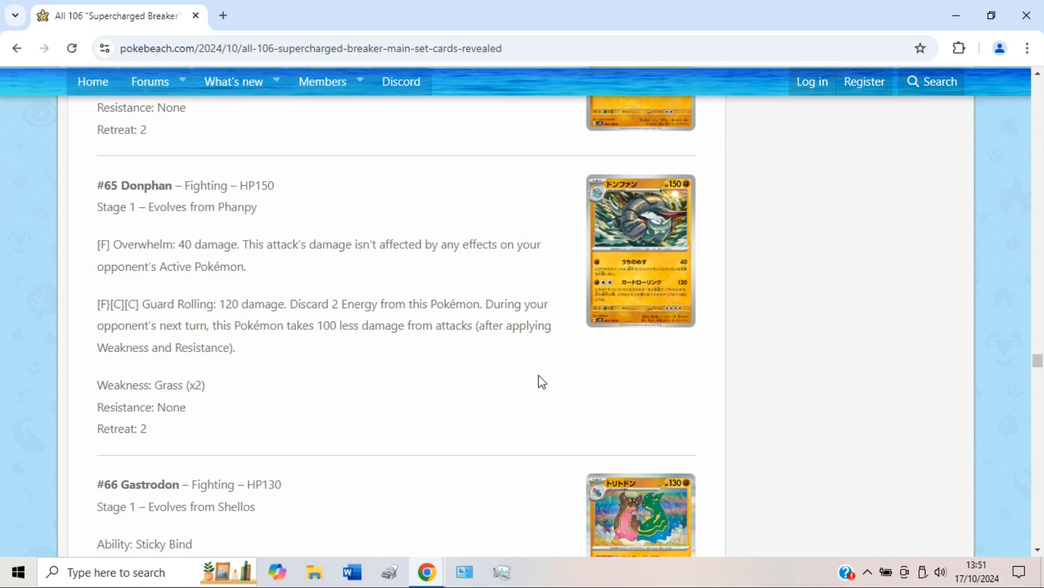
mouse_move(538, 381)
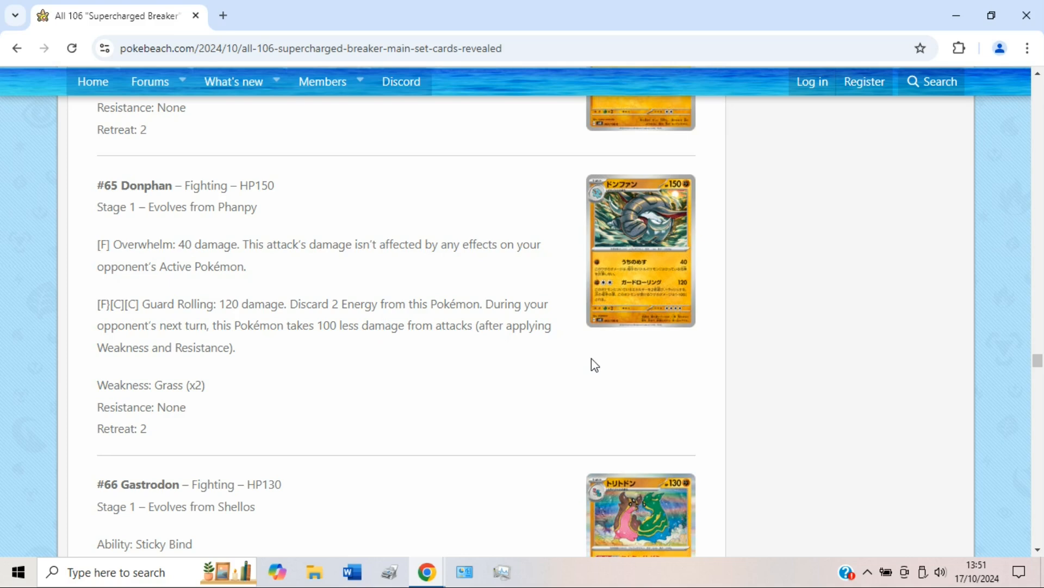
mouse_move(608, 368)
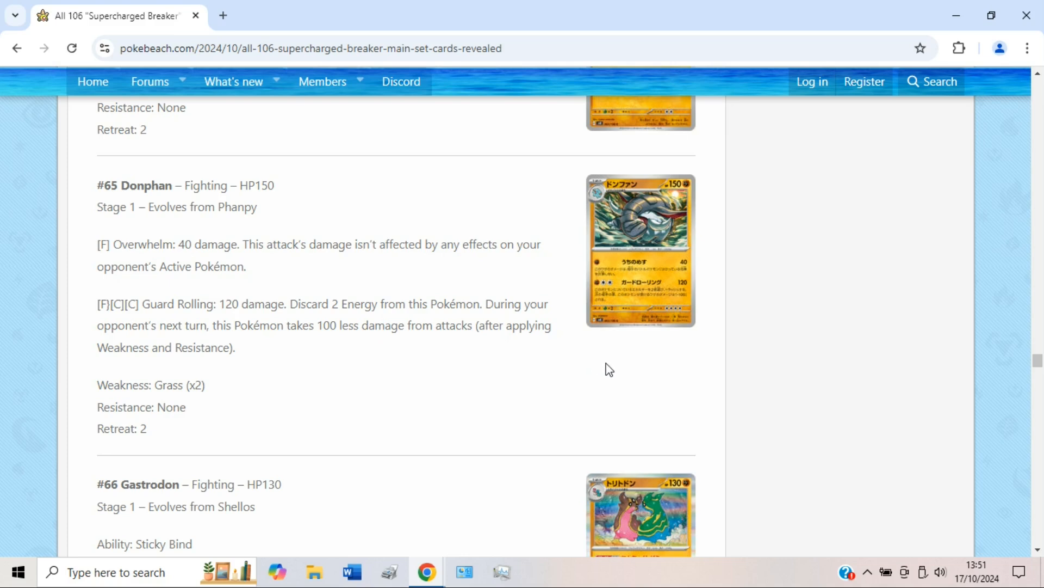
mouse_move(666, 362)
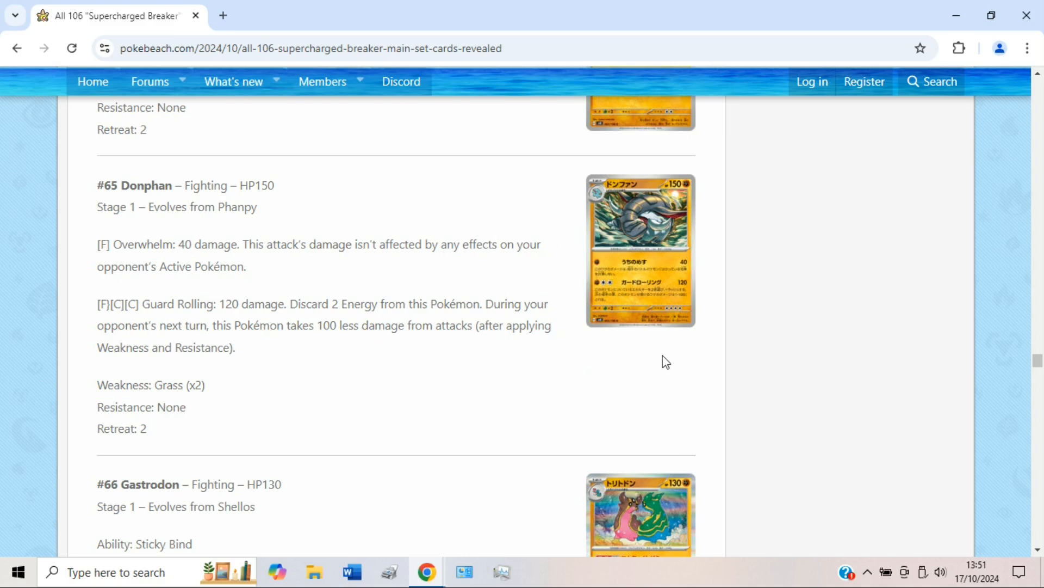
Scroll past Donphan through Gastrodon's Sticky Bind and Mud Shot to #67 Glimmet.
scroll(down, 3)
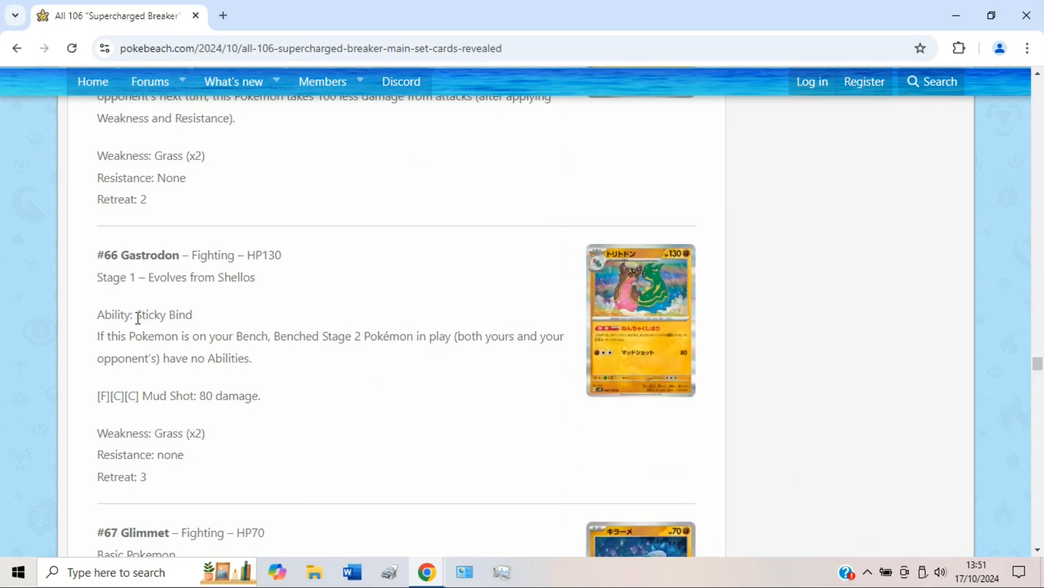
mouse_move(288, 333)
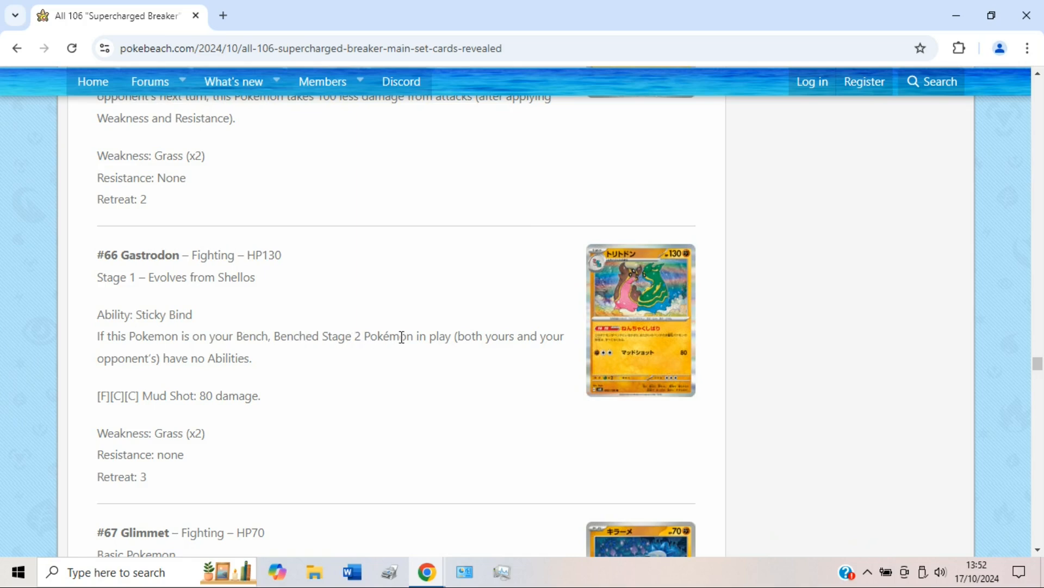
mouse_move(493, 370)
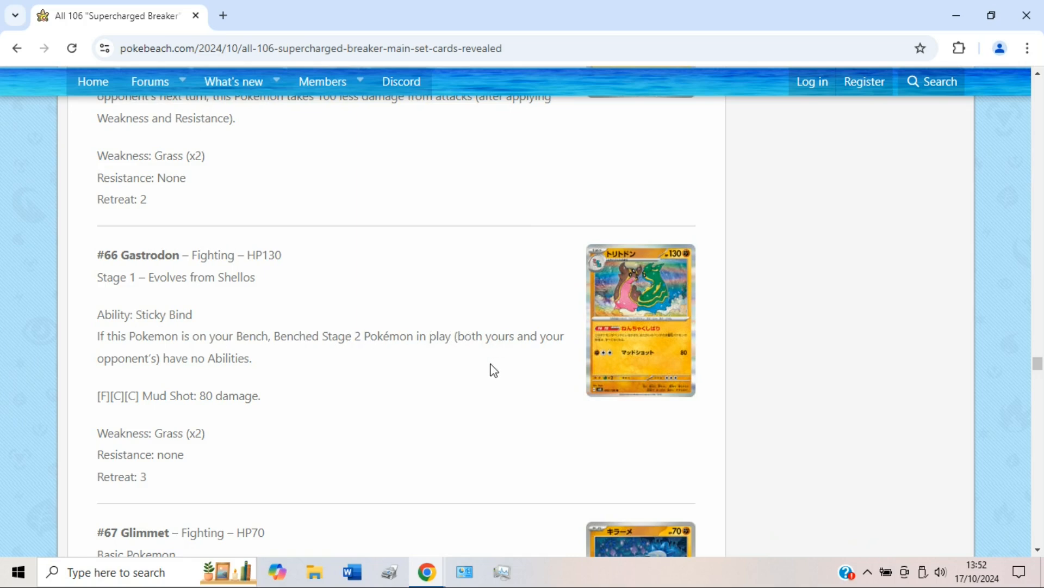
mouse_move(467, 381)
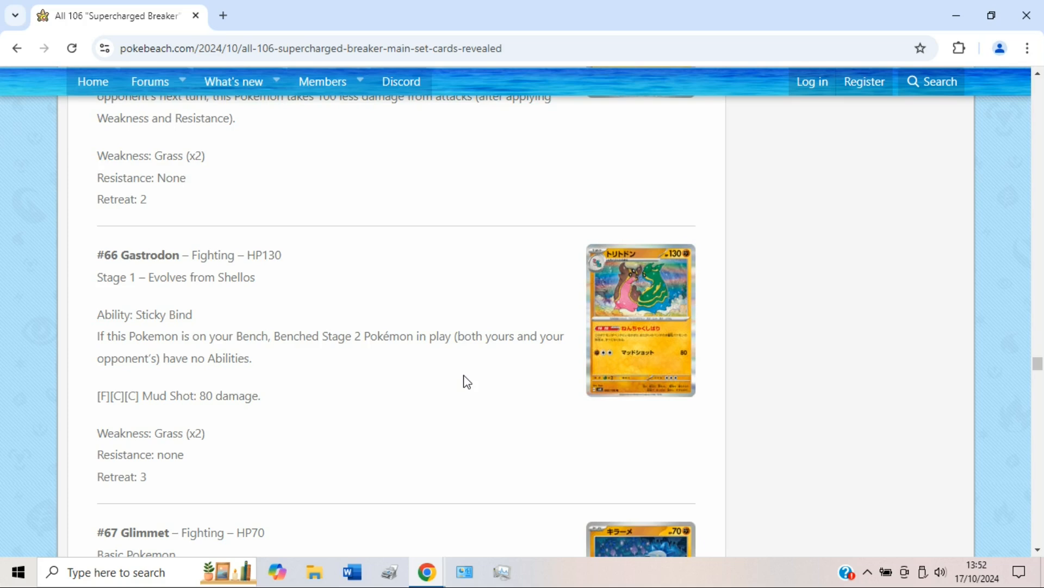
mouse_move(482, 363)
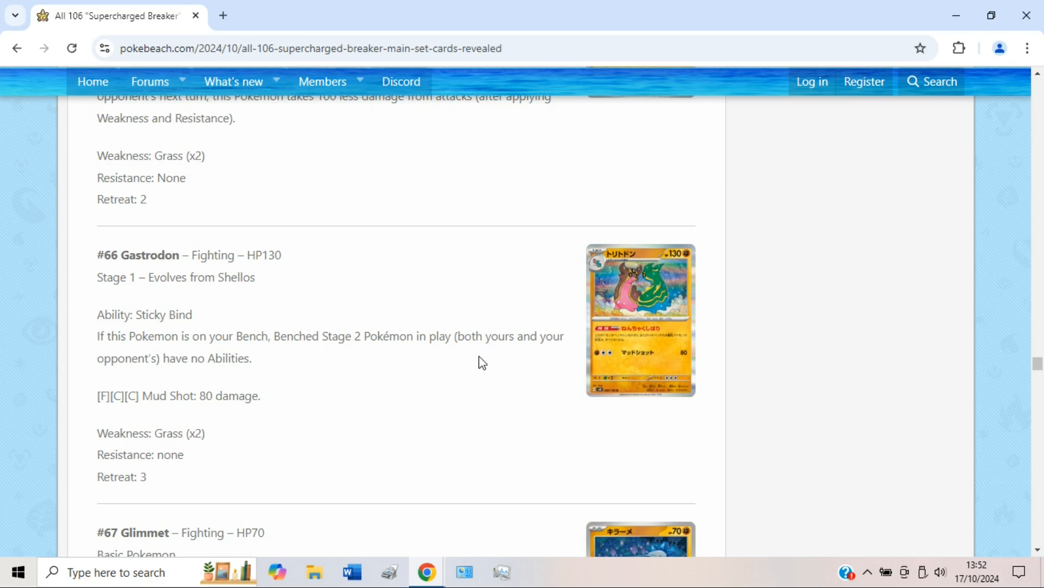
mouse_move(481, 359)
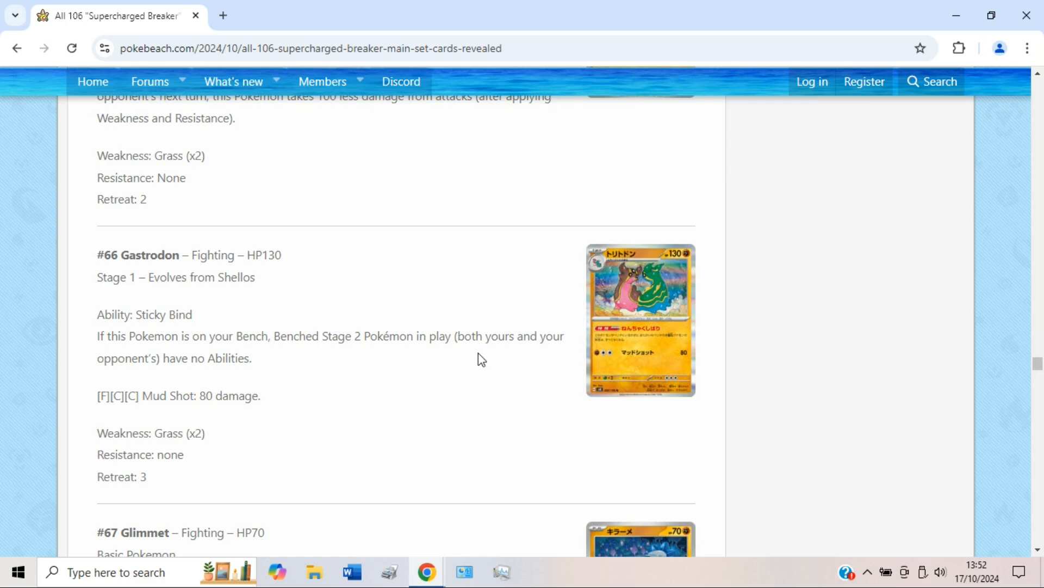
mouse_move(463, 354)
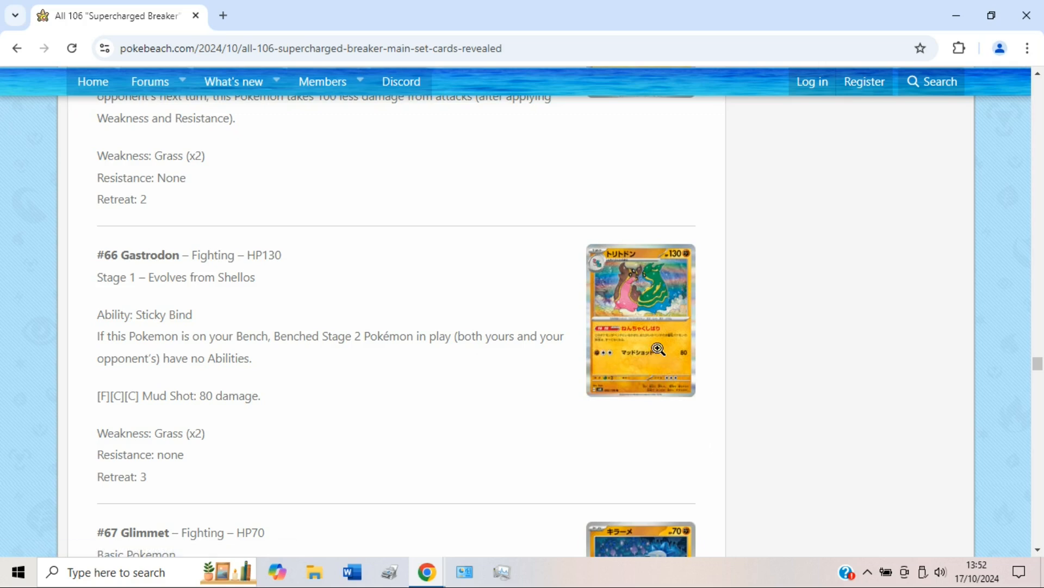
scroll(down, 3)
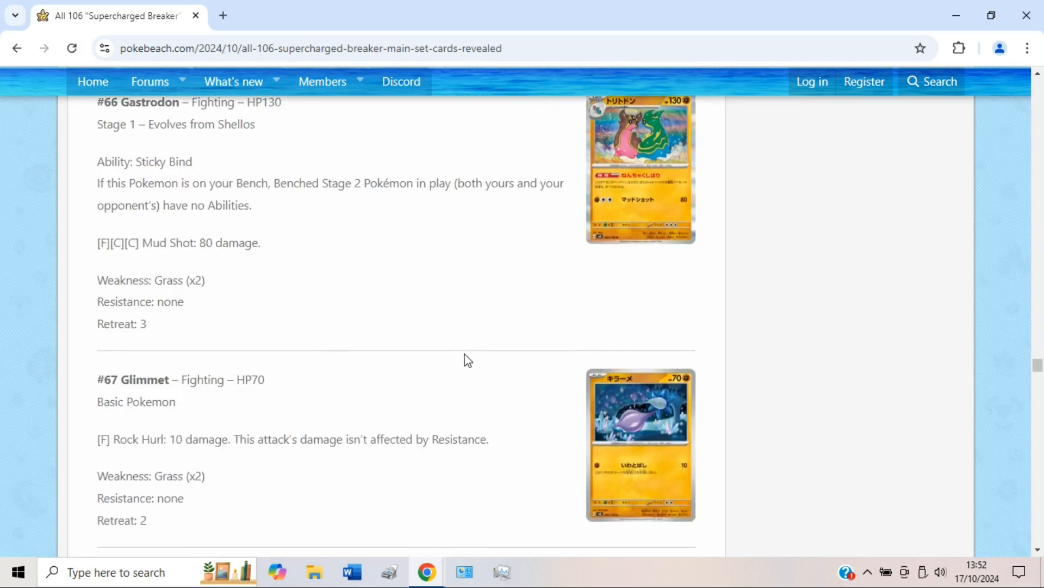
scroll(down, 3)
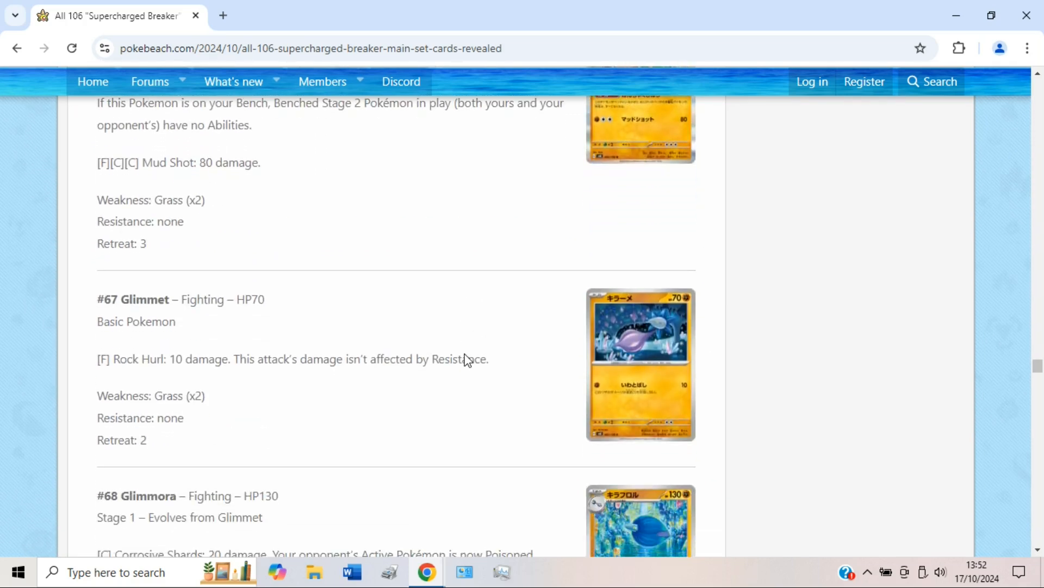
Read Glimmet and Glimmora, deselect the Corrosive Shards text, and scroll toward #69 Koraidon.
scroll(down, 3)
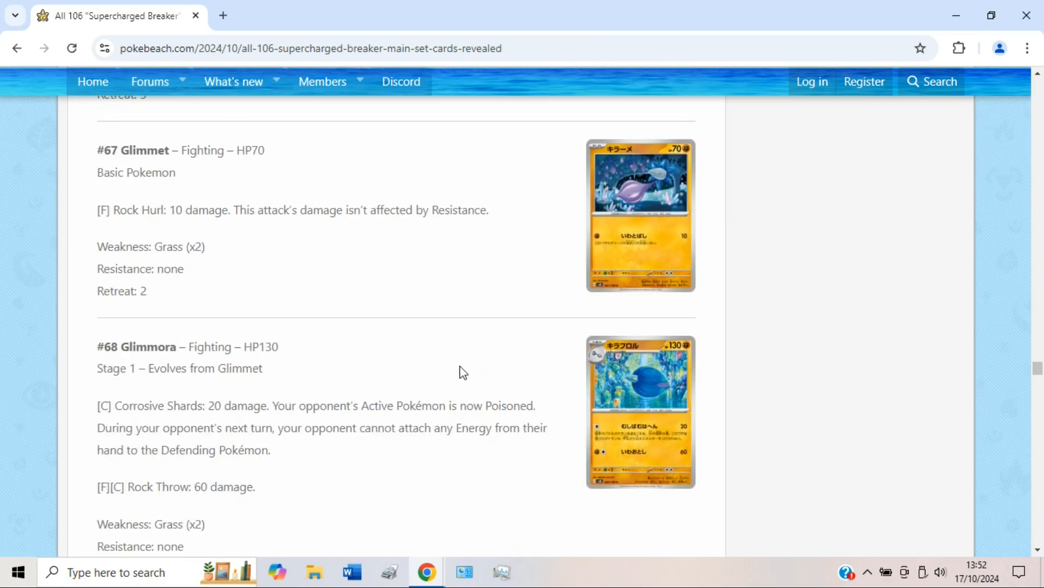
click(639, 410)
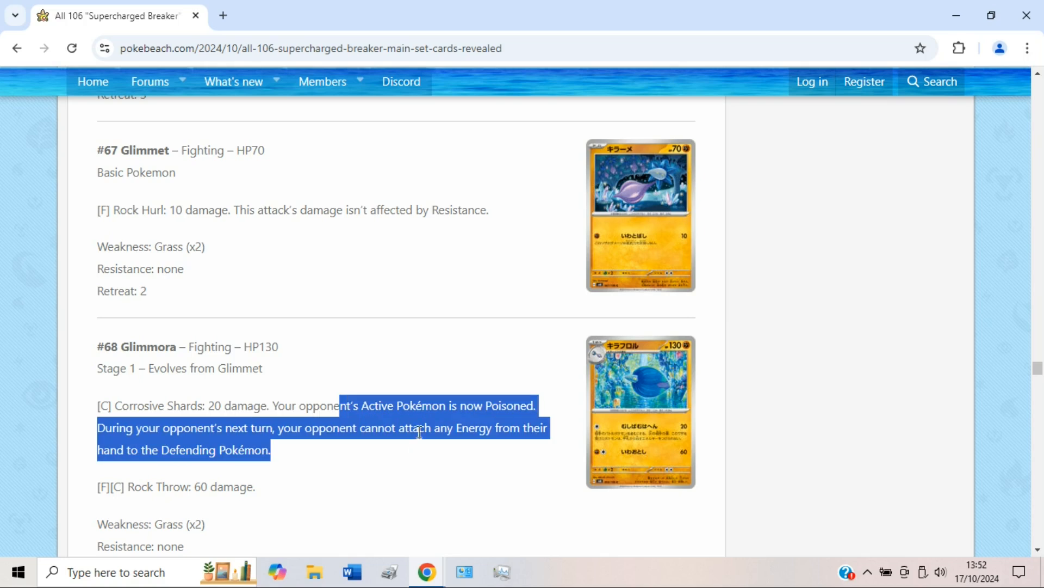
click(427, 423)
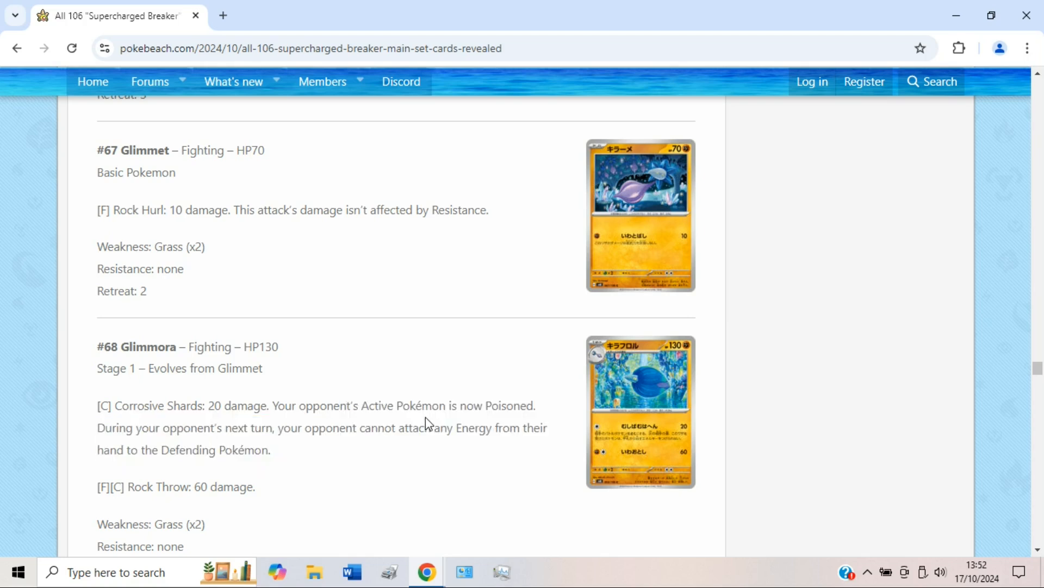
scroll(down, 3)
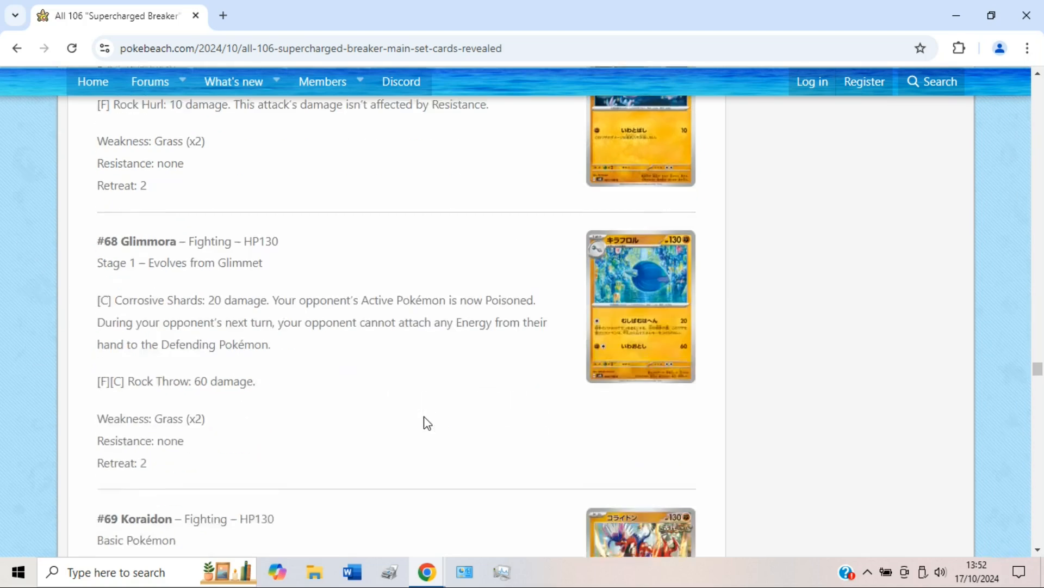
scroll(down, 3)
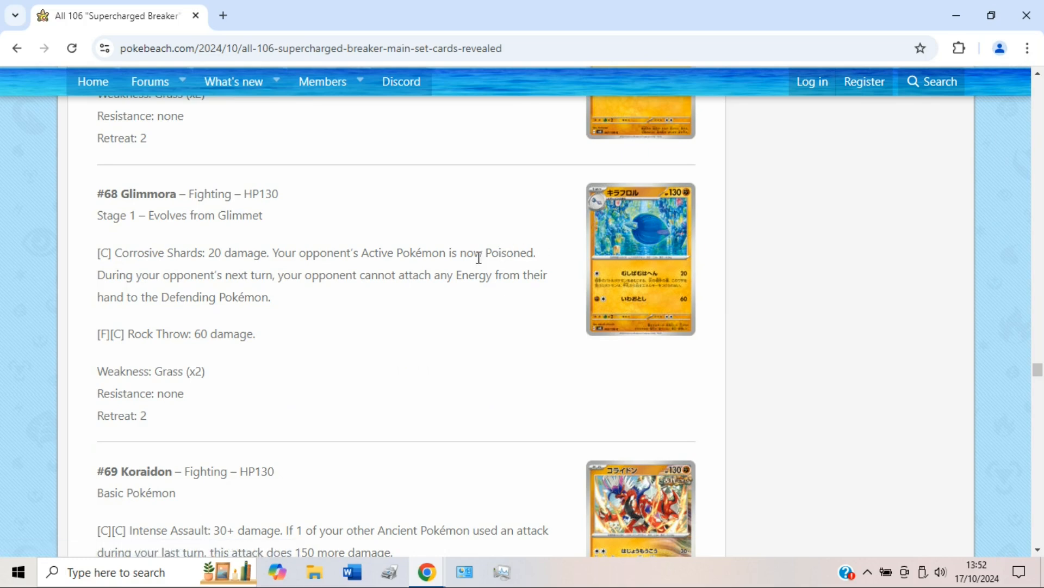
Scroll to #69 Koraidon and highlight part of its attack text.
scroll(down, 3)
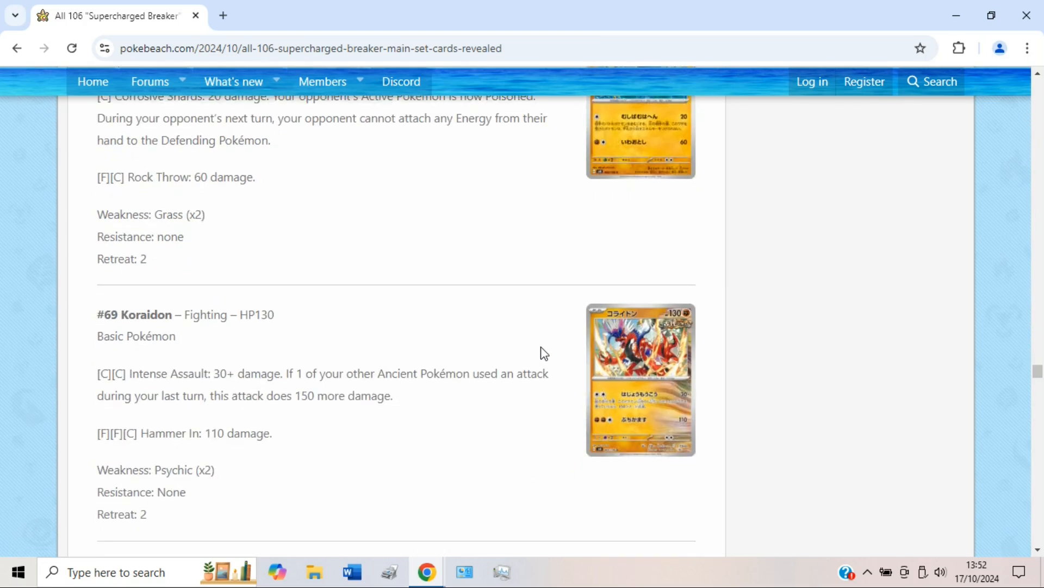
scroll(down, 3)
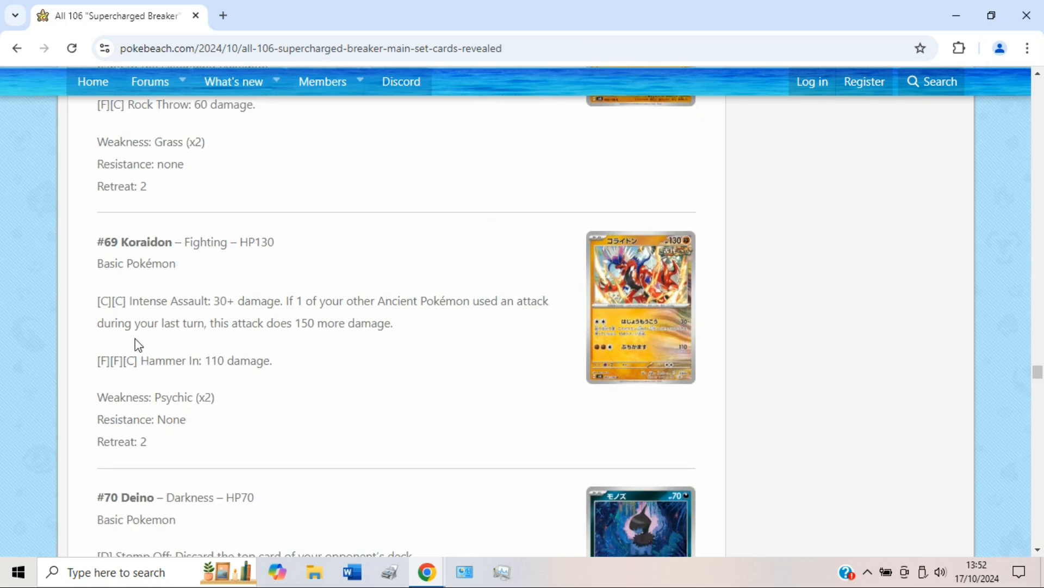
mouse_move(315, 338)
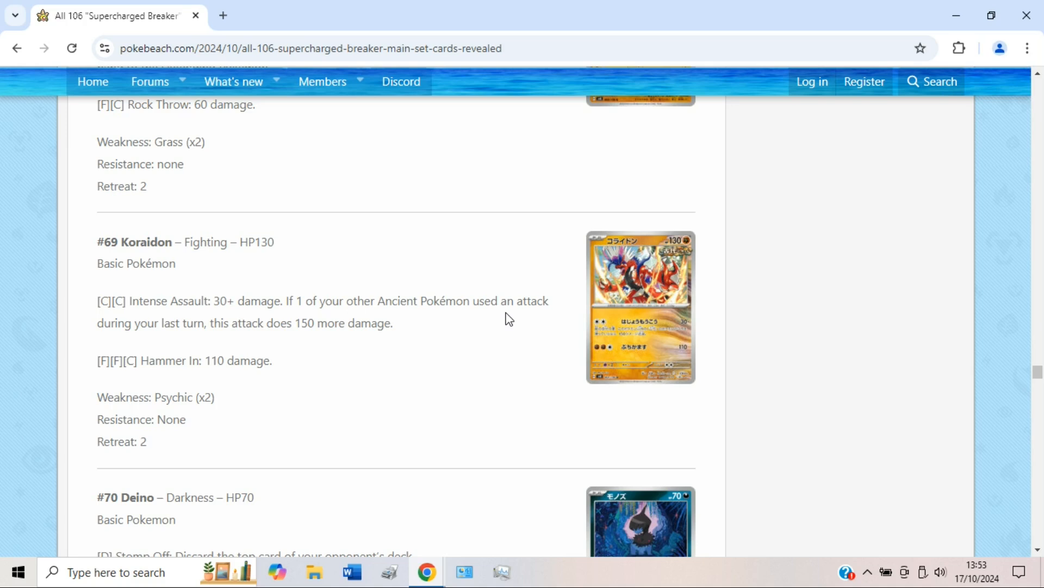
mouse_move(92, 318)
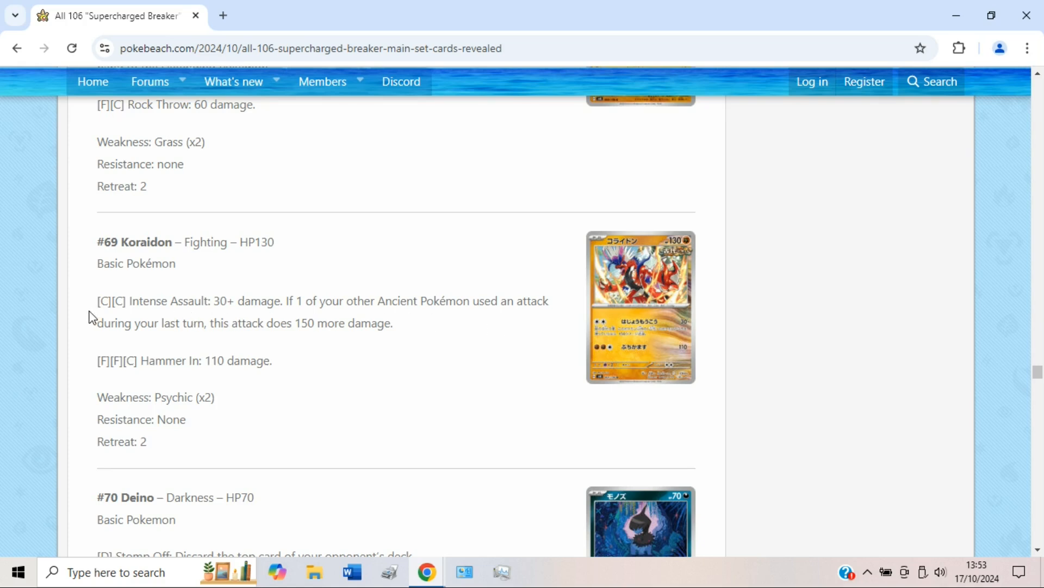
drag(97, 300, 127, 300)
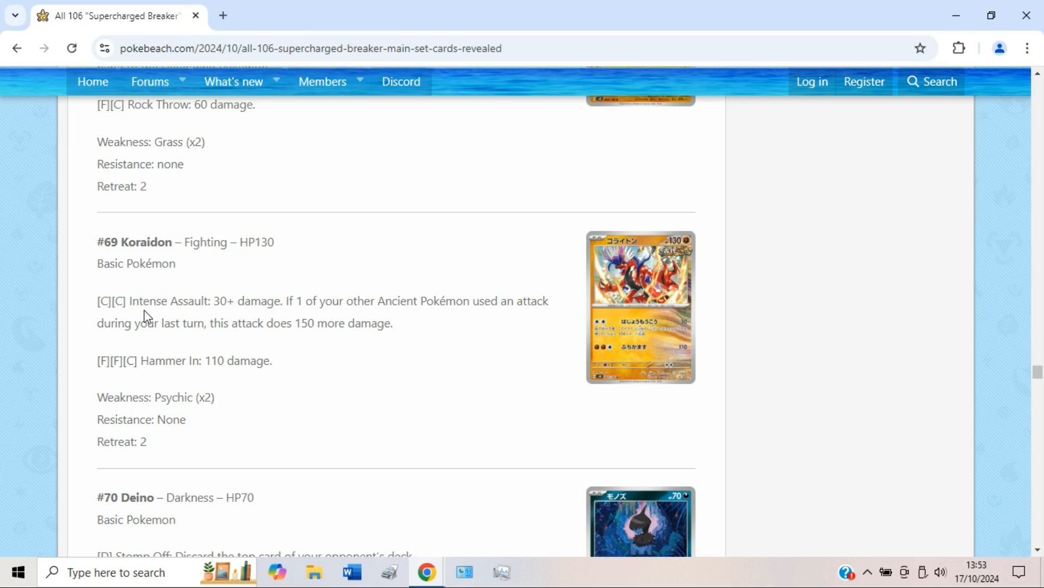
mouse_move(172, 313)
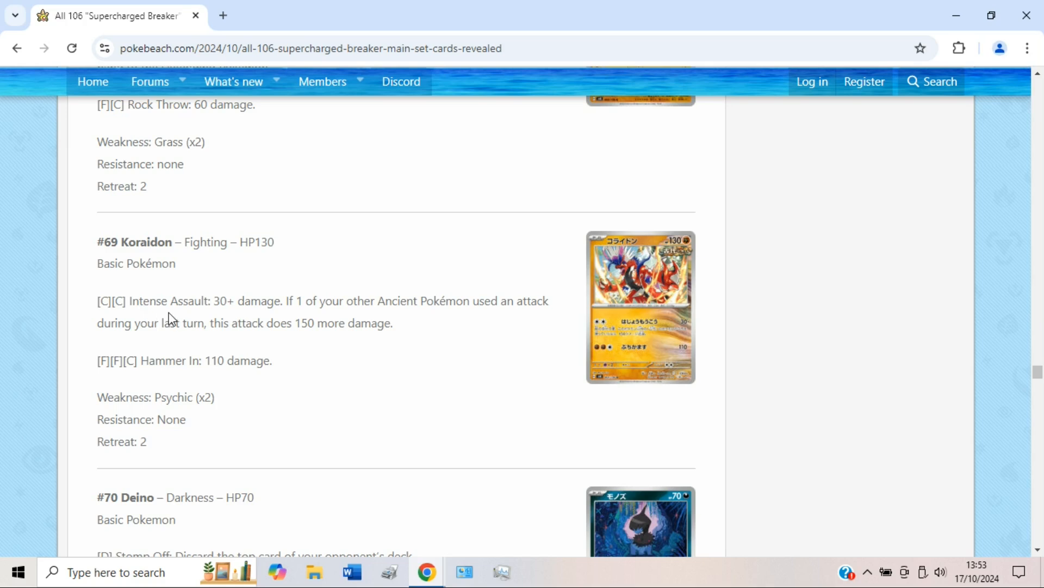
mouse_move(442, 346)
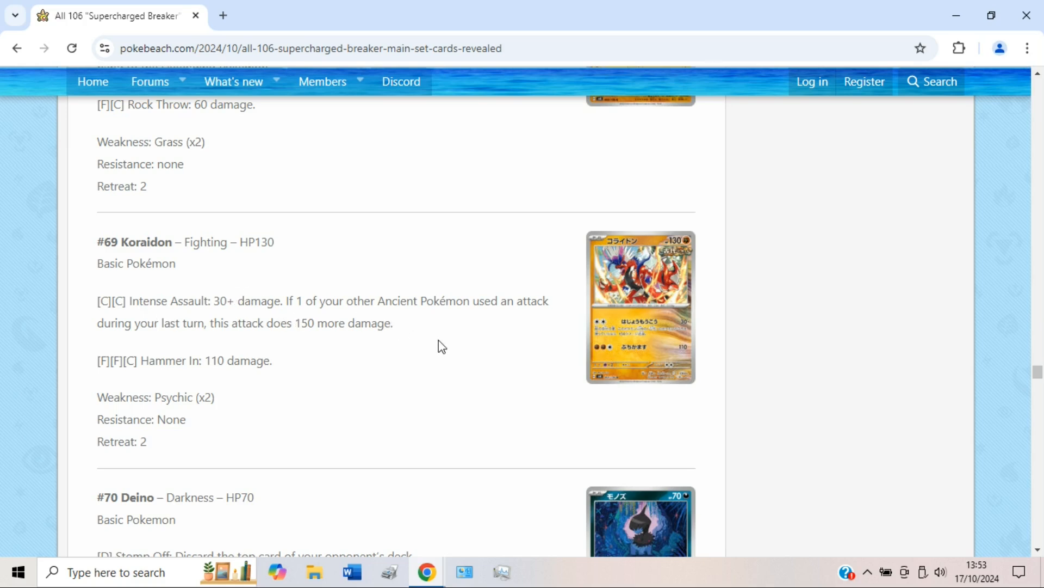
mouse_move(445, 340)
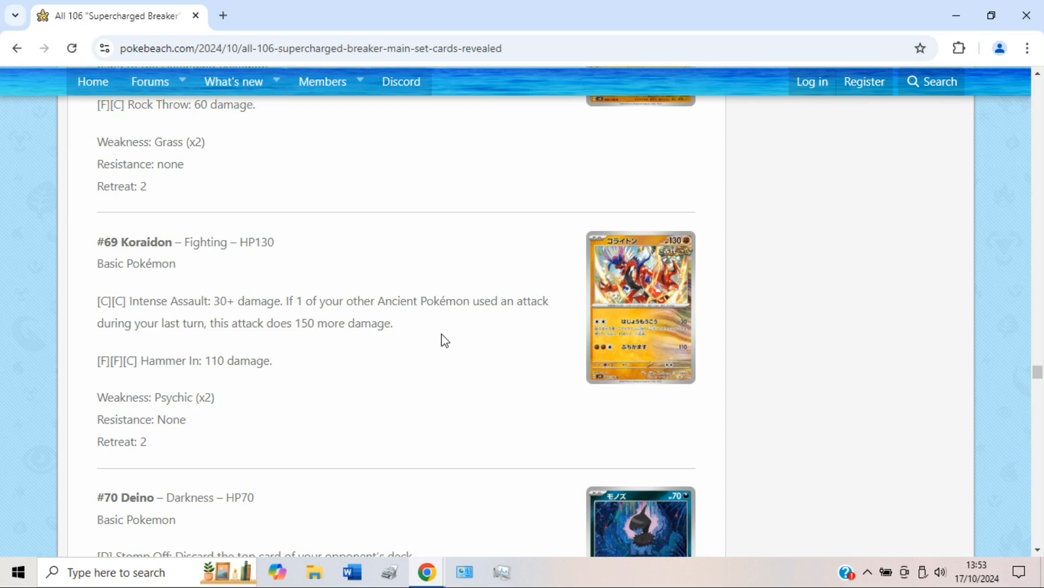
mouse_move(168, 326)
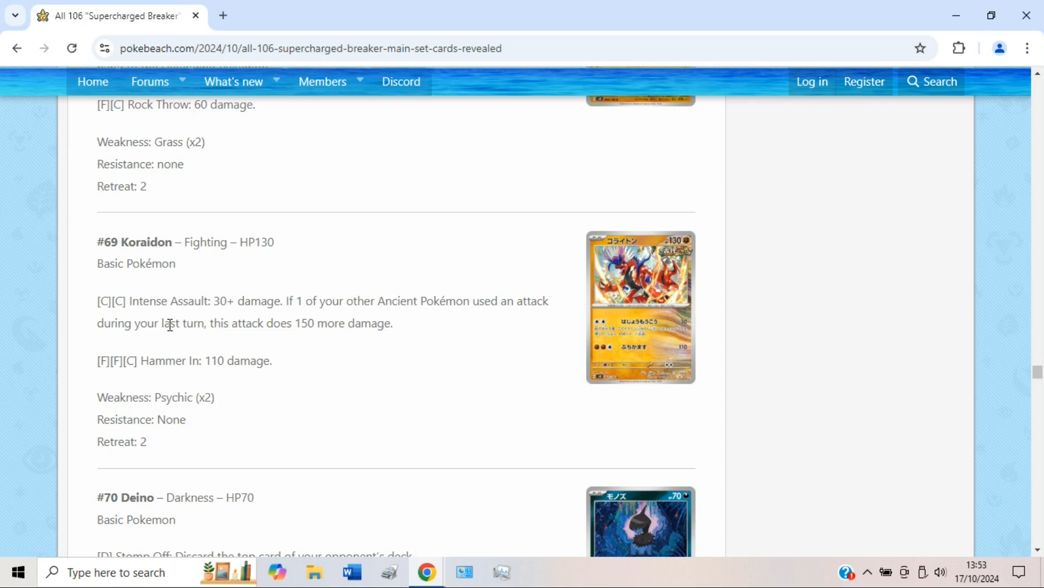
mouse_move(439, 335)
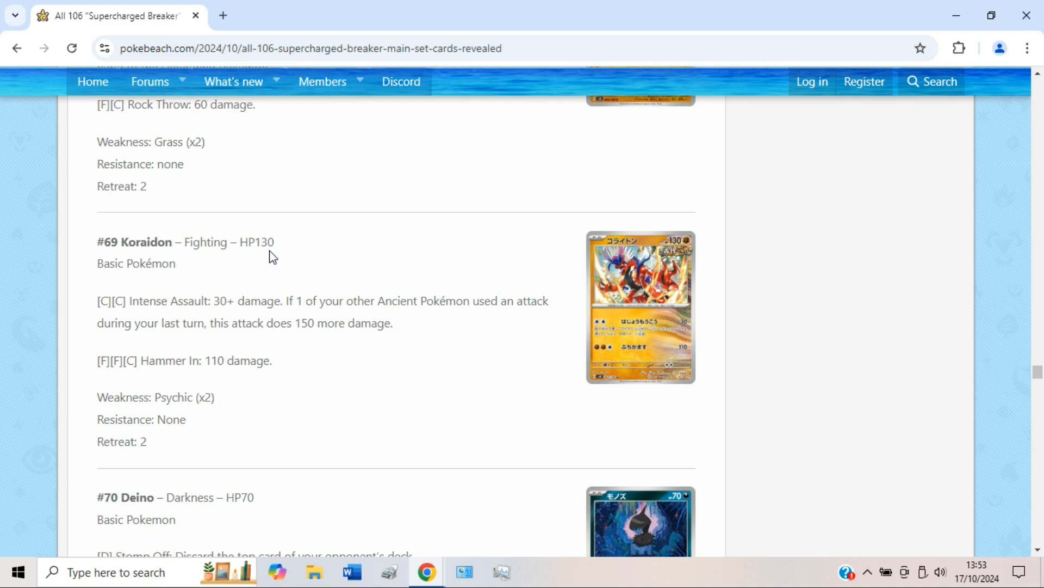
mouse_move(563, 365)
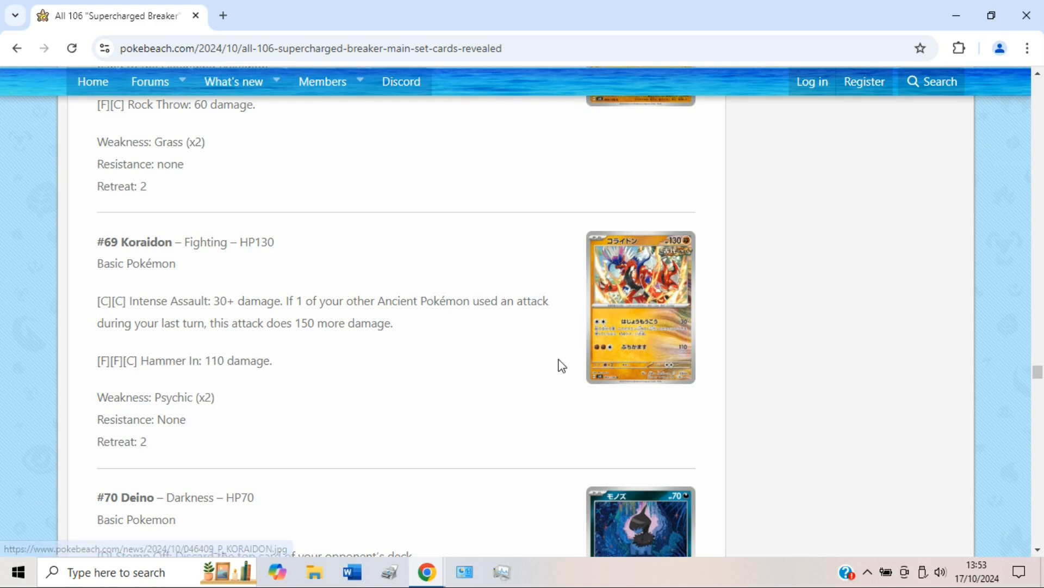
mouse_move(567, 329)
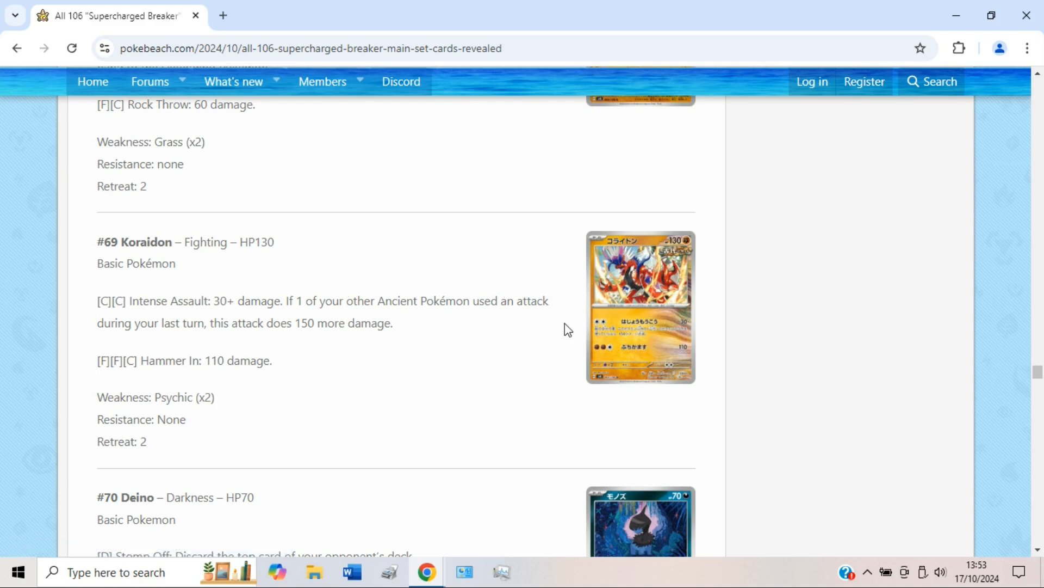
mouse_move(568, 296)
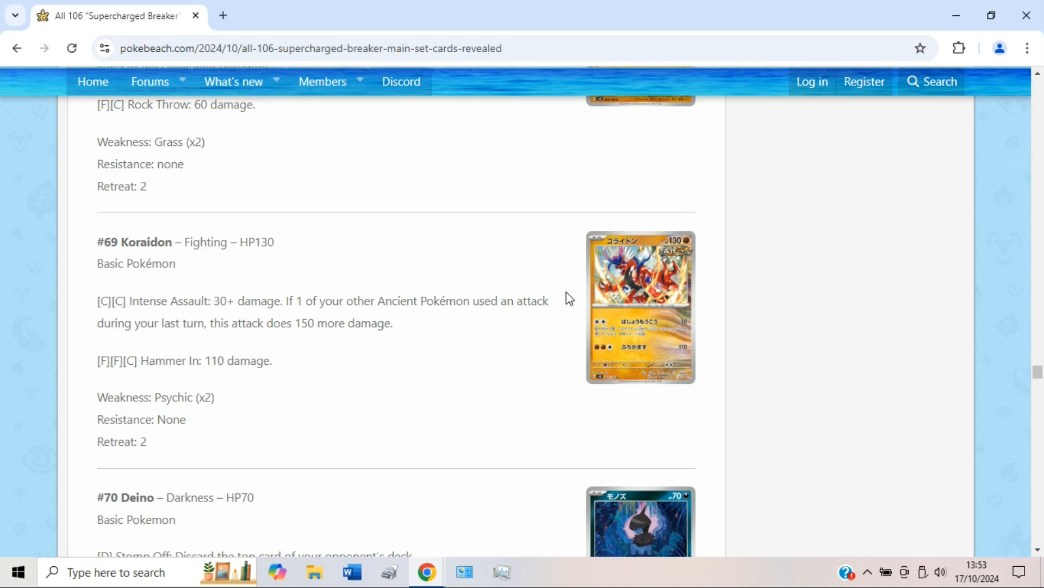
mouse_move(563, 302)
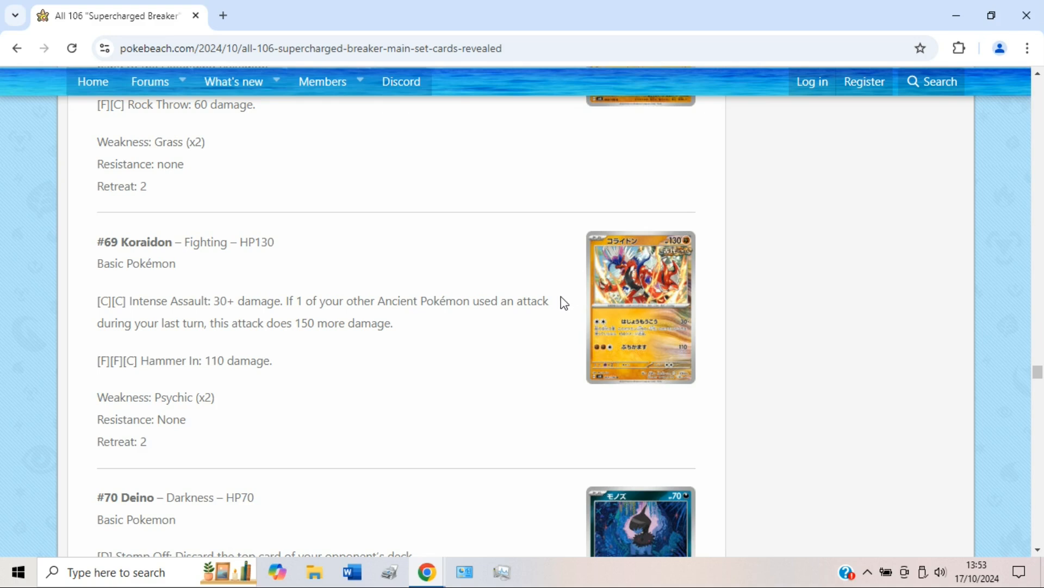
mouse_move(525, 333)
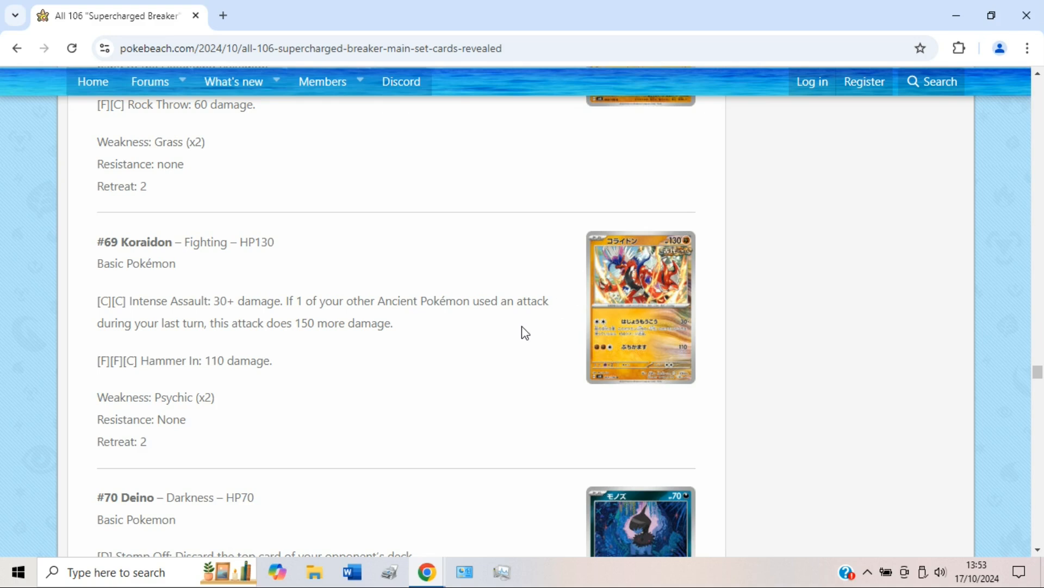
mouse_move(217, 295)
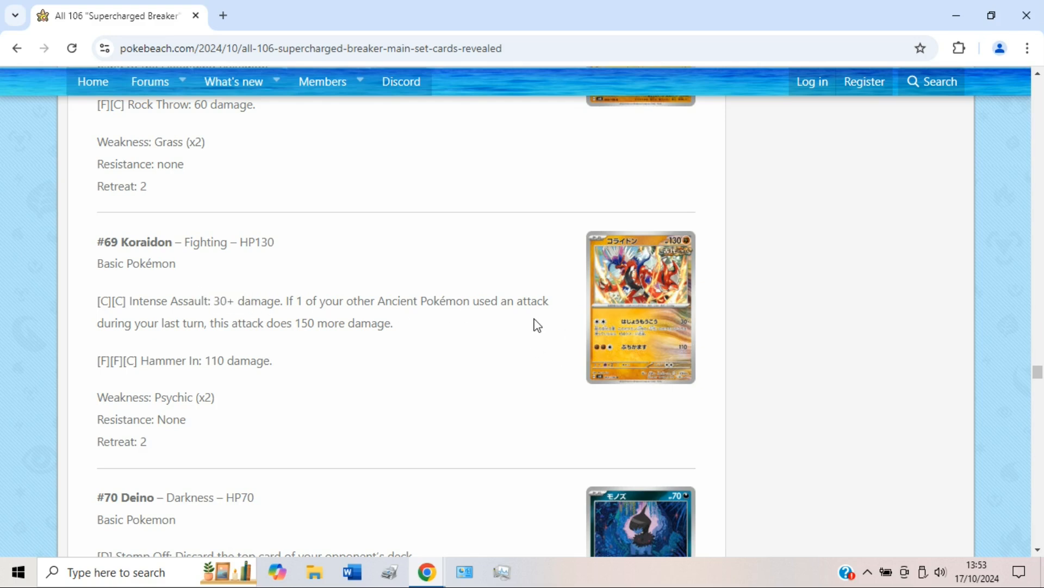
Scroll past Deino's Stomp Off and Bite to #71 Zweilous and #72 Hydreigon ex.
scroll(down, 3)
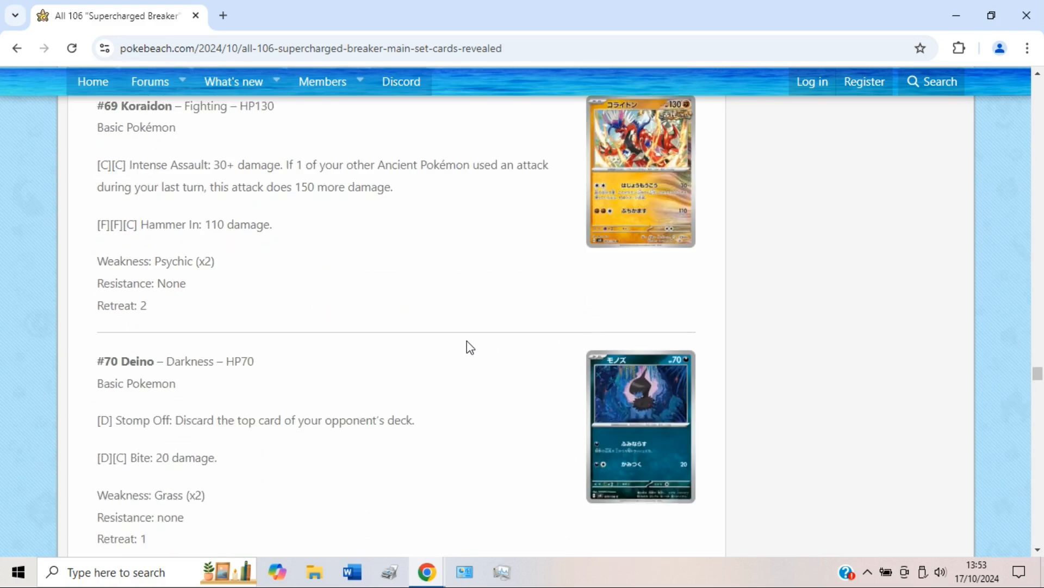
scroll(down, 3)
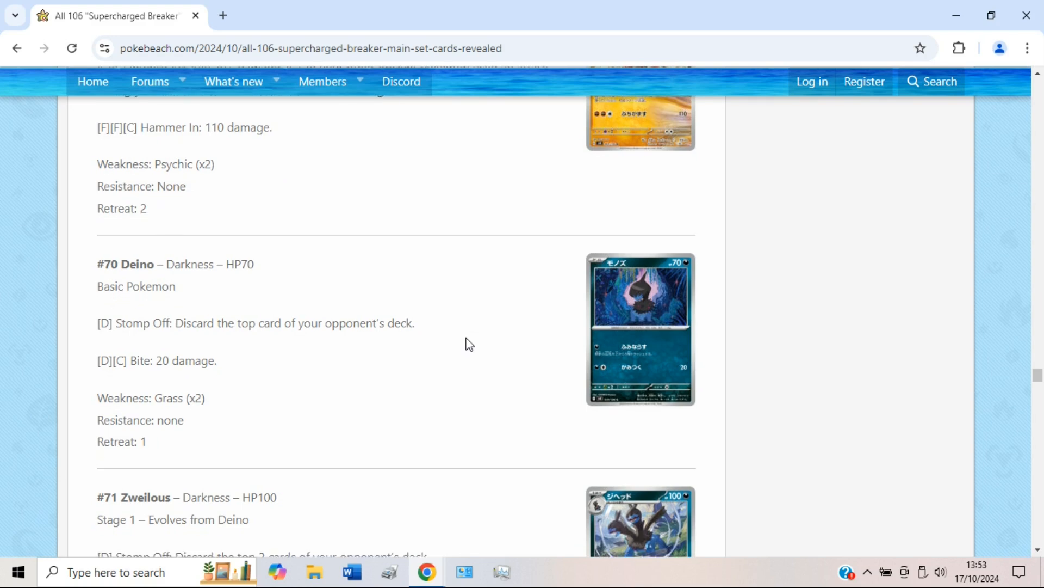
scroll(down, 3)
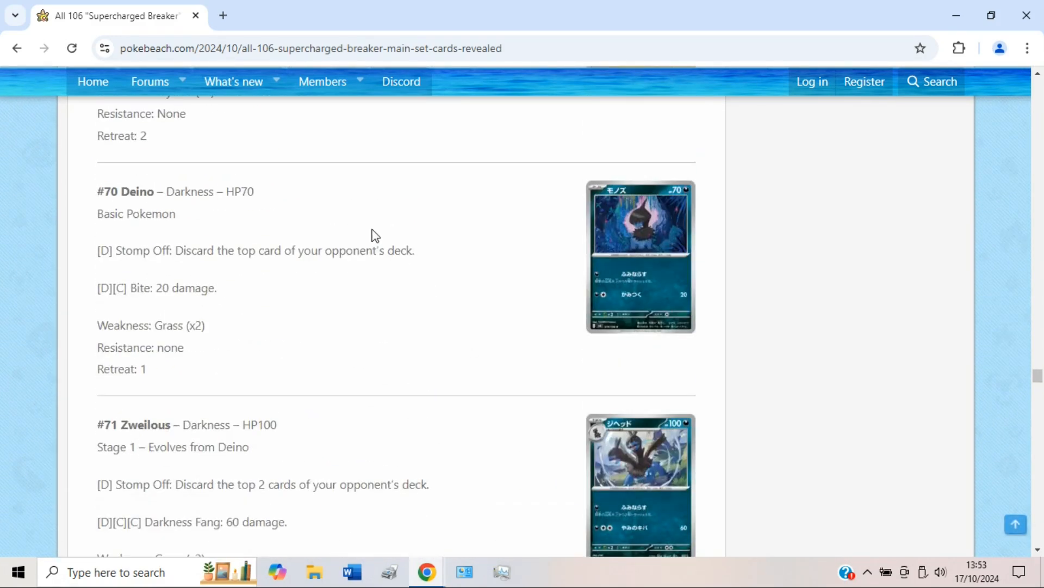
mouse_move(265, 200)
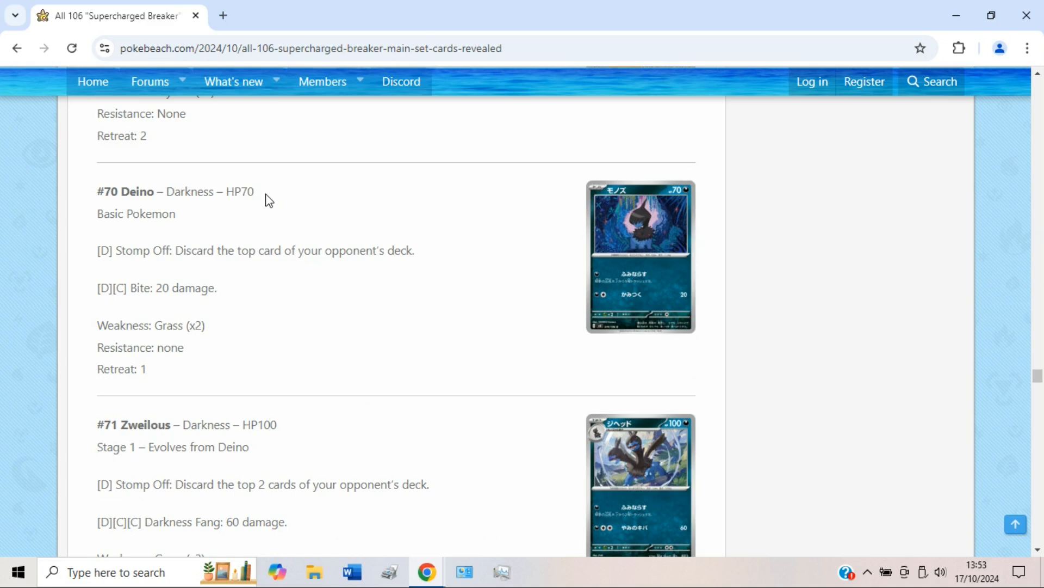
scroll(down, 3)
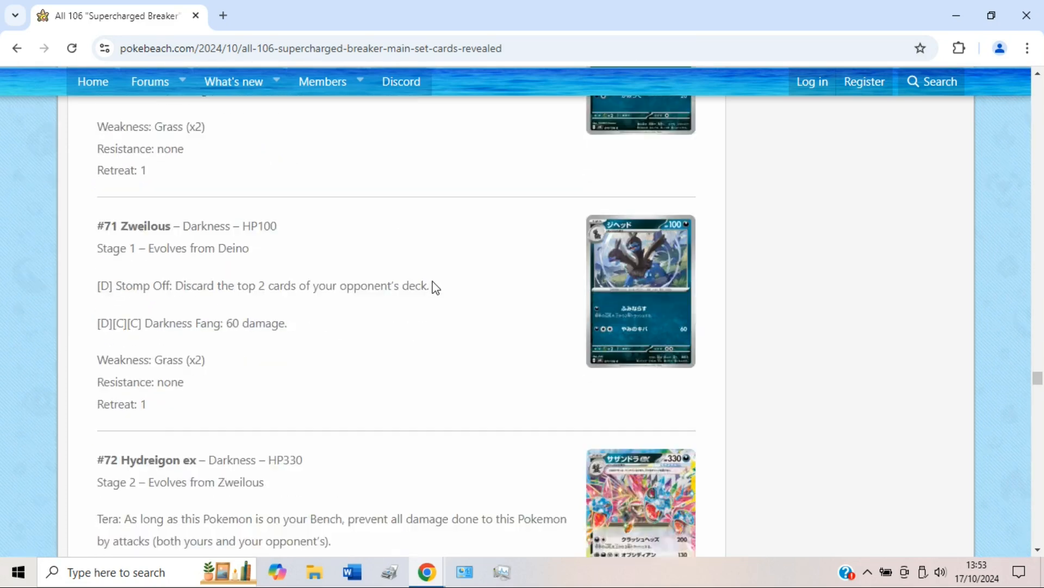
Enlarge the Hydreigon ex card and highlight its attack text, including Obsidian's 130 damage.
scroll(down, 3)
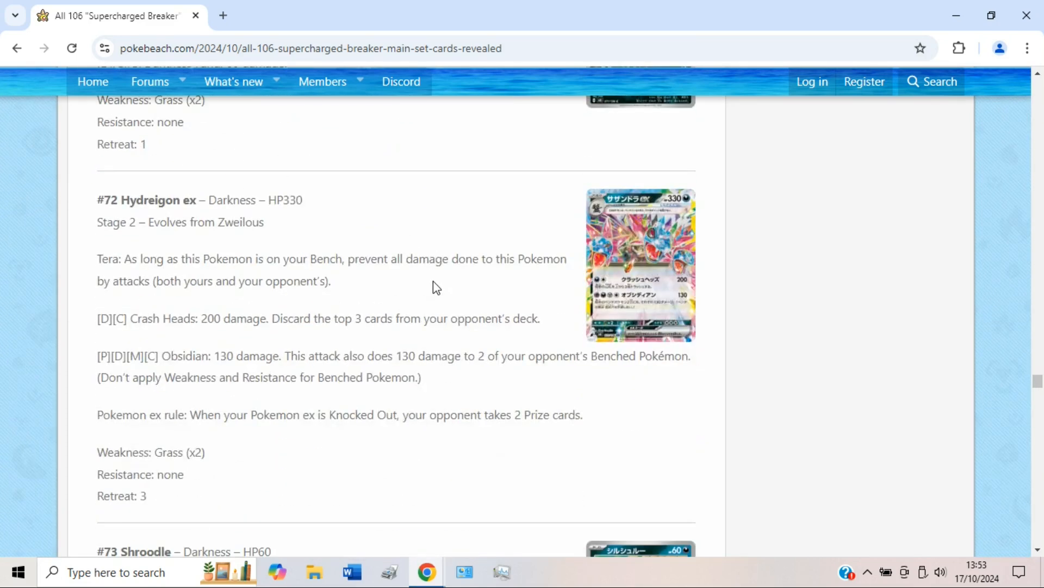
click(639, 263)
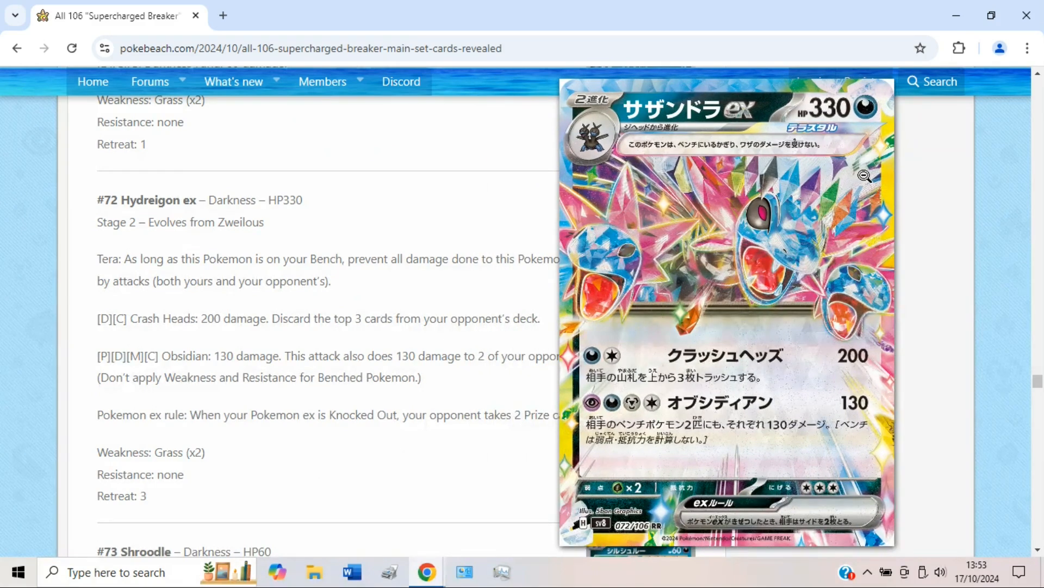
mouse_move(665, 255)
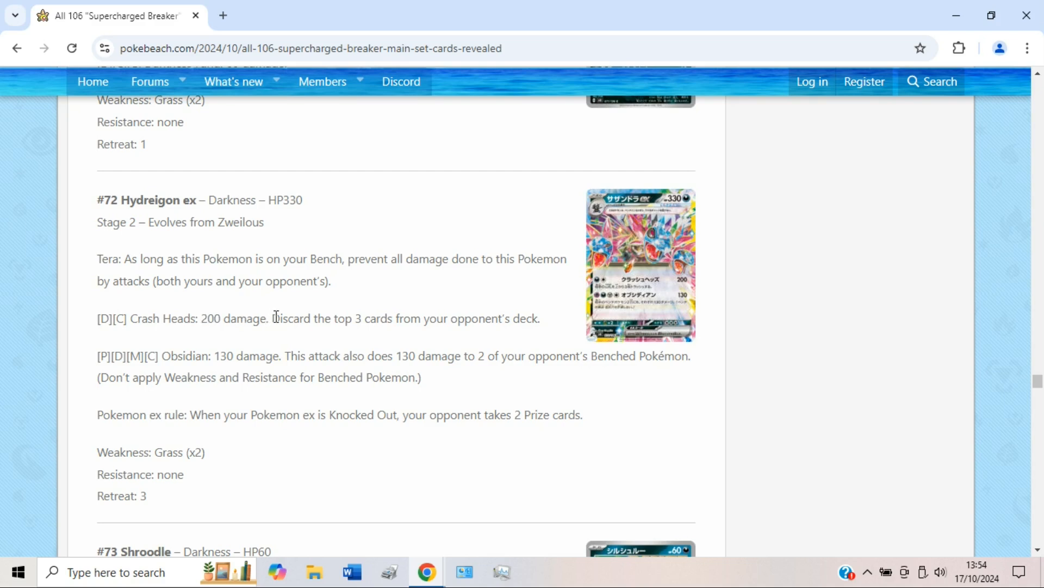
mouse_move(412, 319)
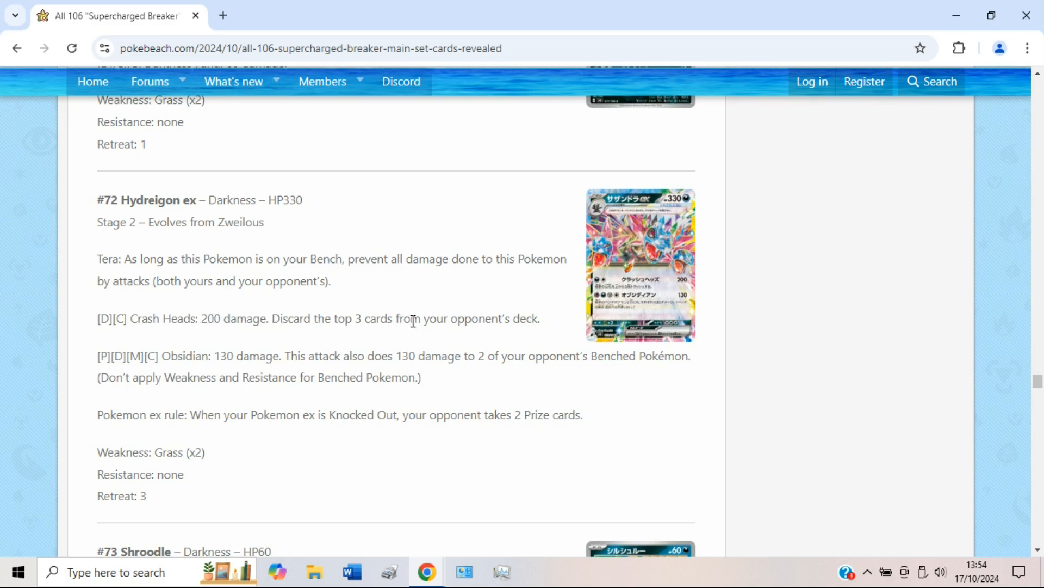
mouse_move(193, 356)
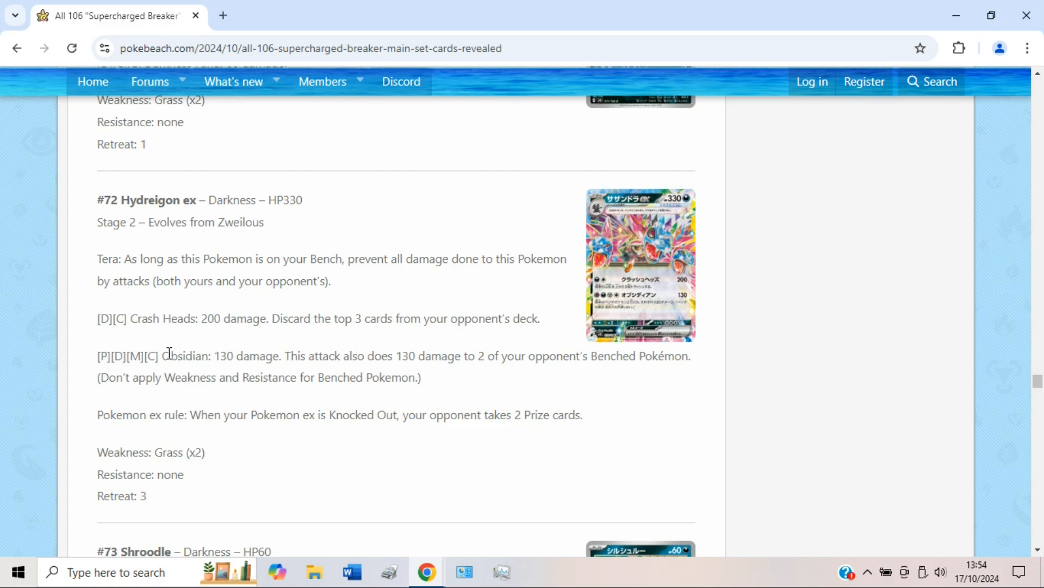
double_click(176, 356)
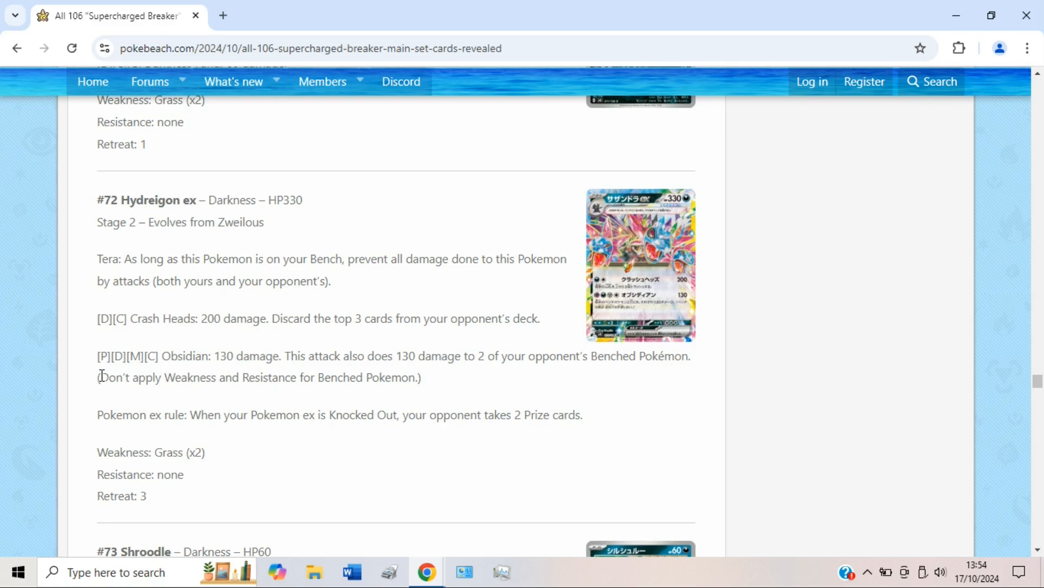
mouse_move(487, 347)
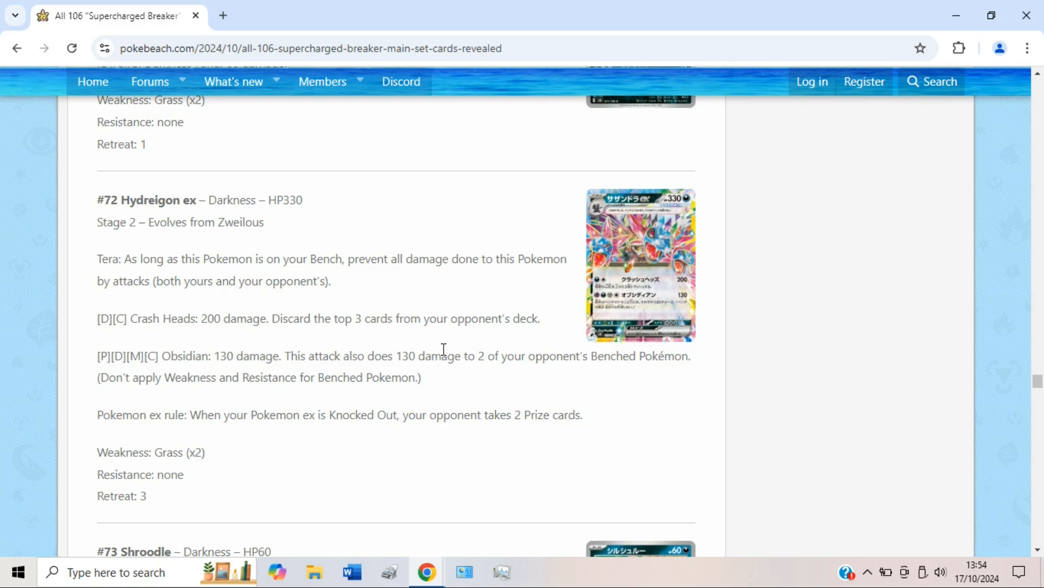
mouse_move(465, 380)
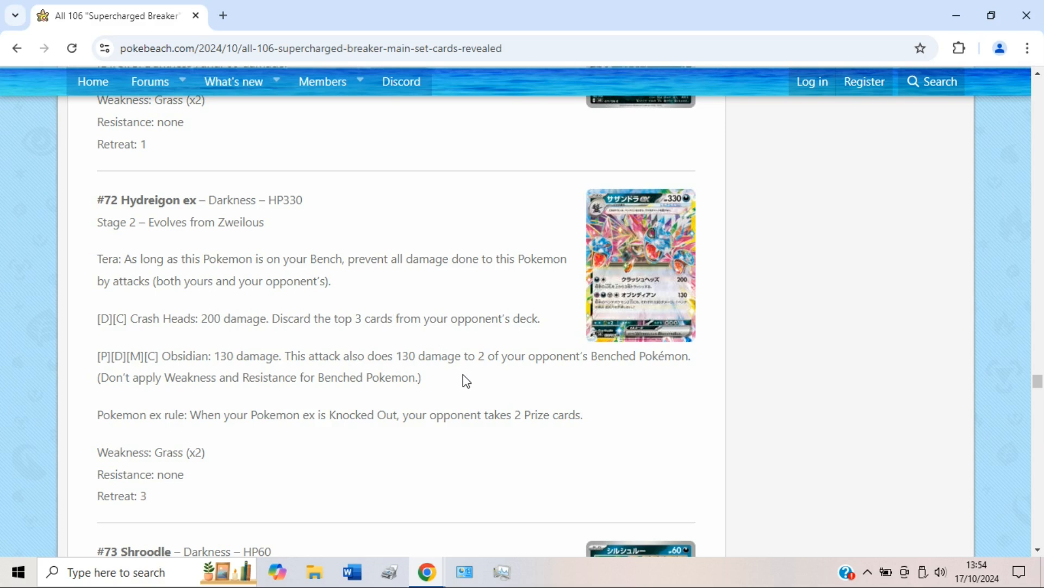
mouse_move(517, 314)
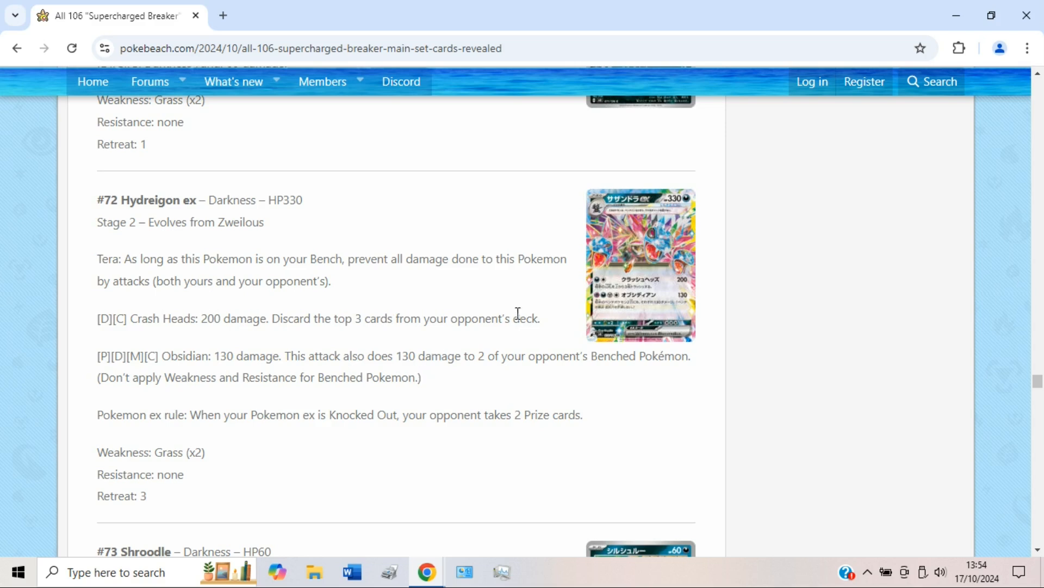
mouse_move(513, 327)
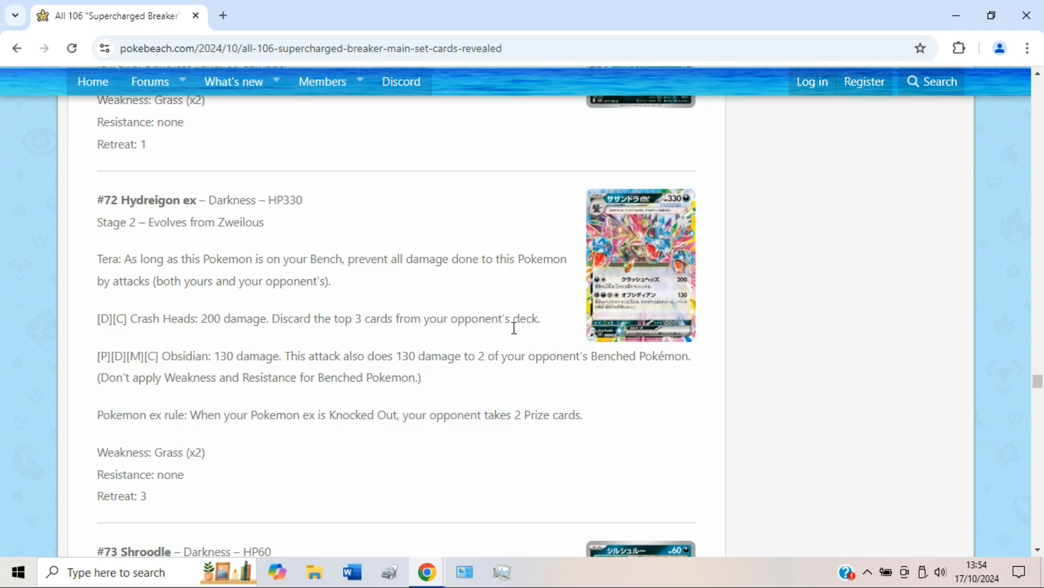
mouse_move(223, 352)
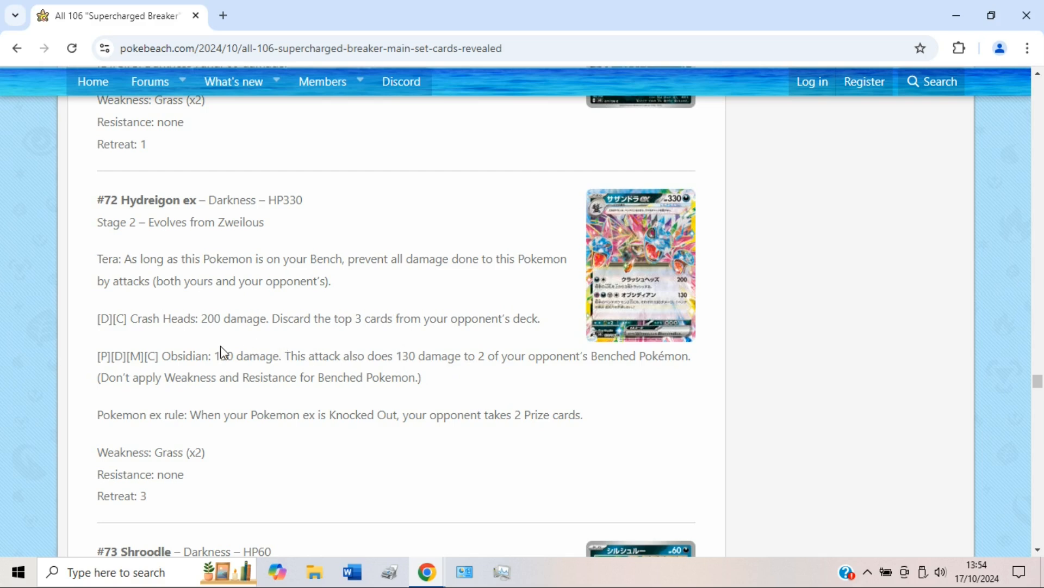
double_click(219, 356)
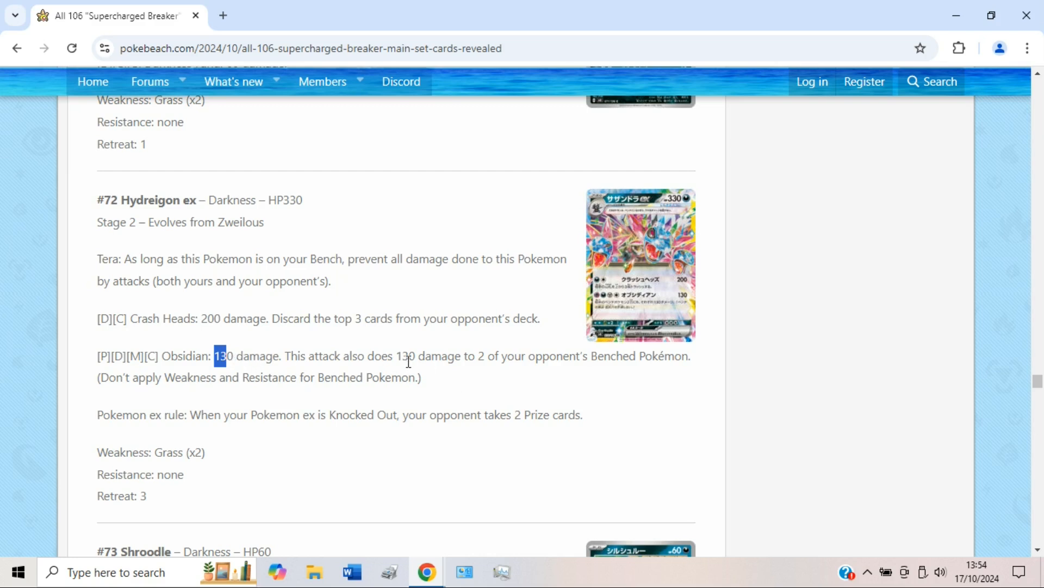
mouse_move(587, 397)
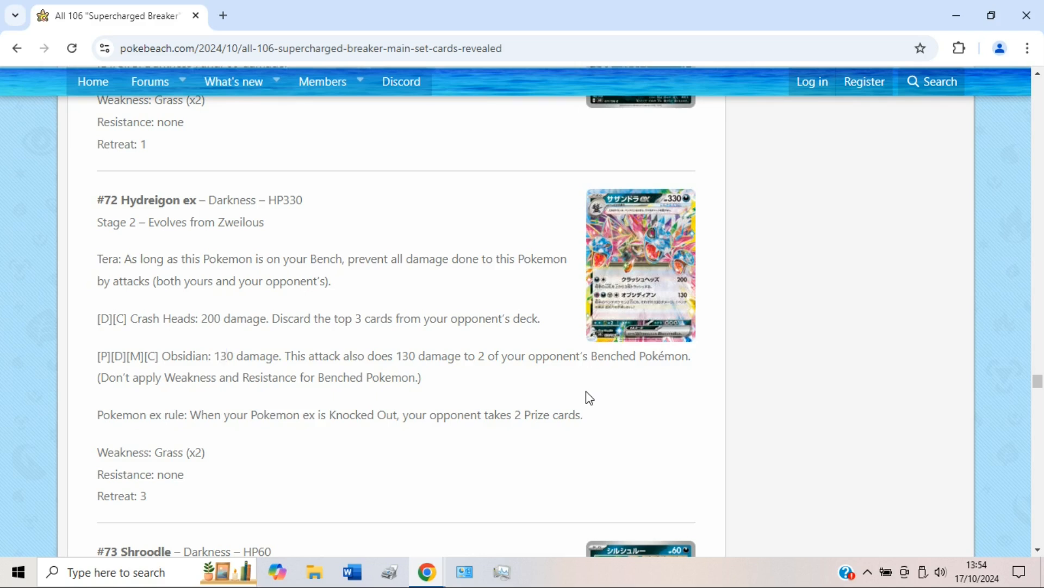
Scroll down to #73 Shroodle and #74 Grafaiai and click a card image.
scroll(down, 3)
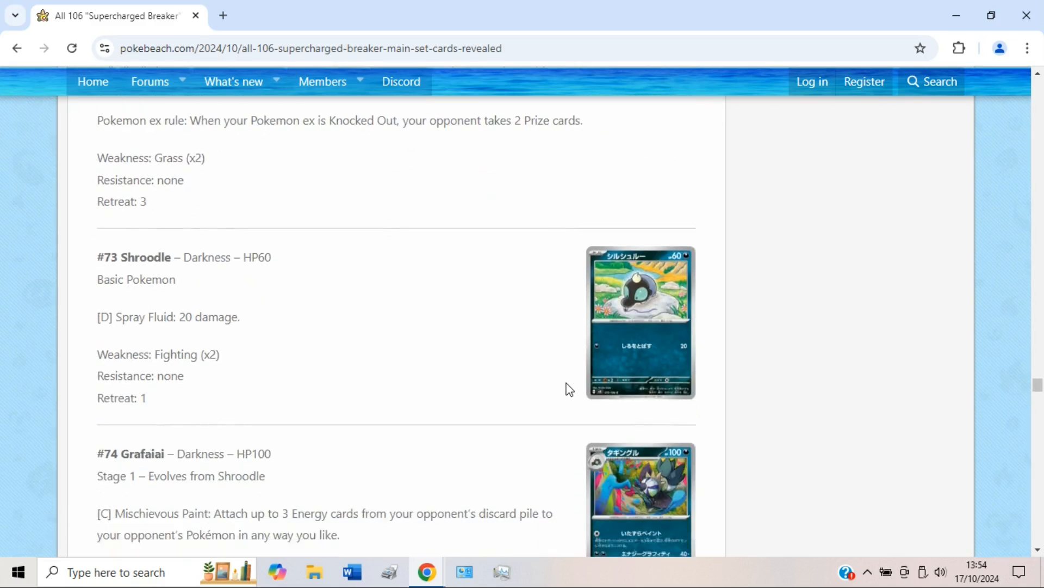
scroll(down, 3)
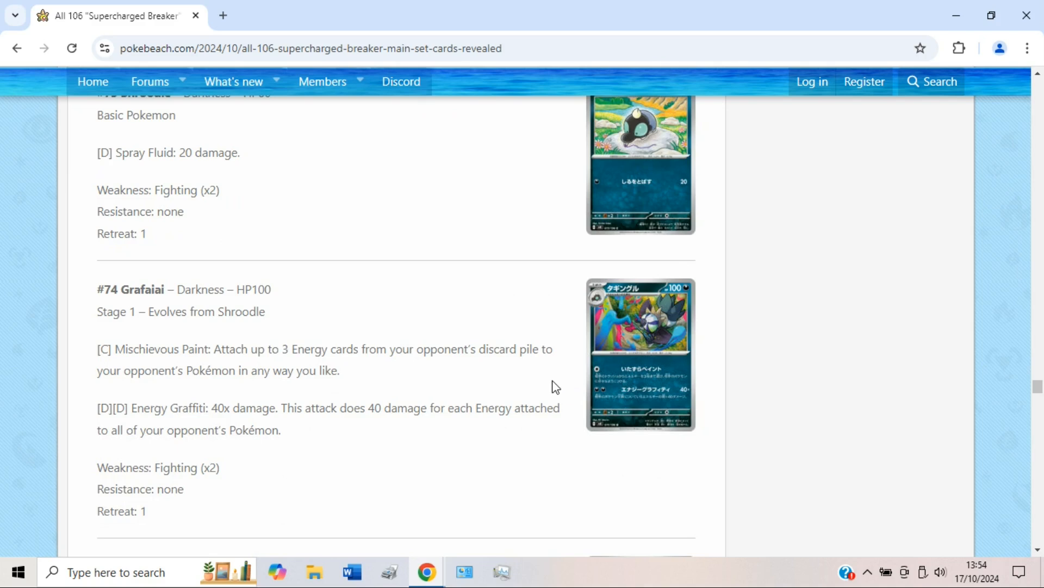
mouse_move(261, 309)
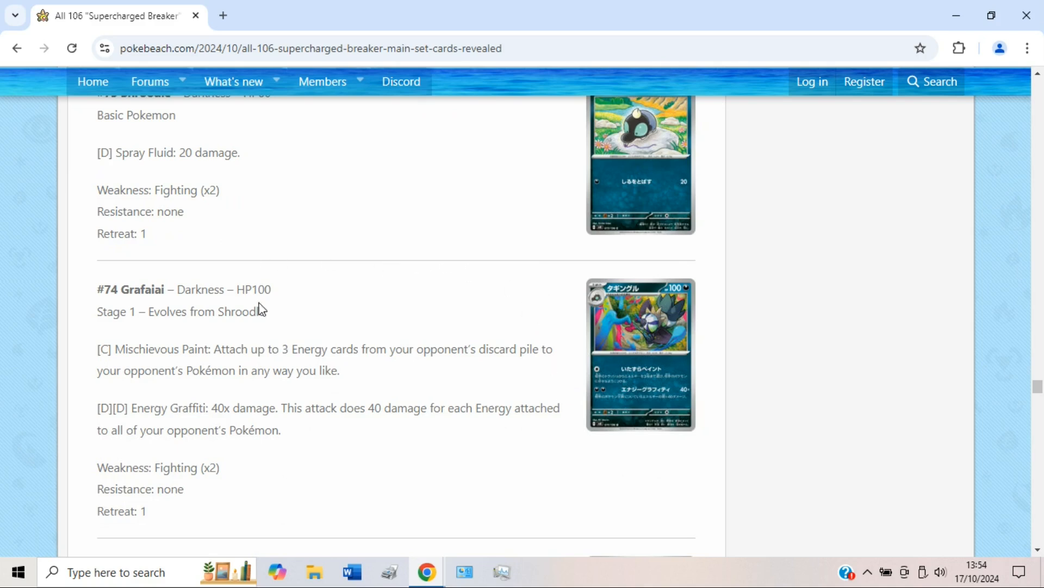
click(639, 354)
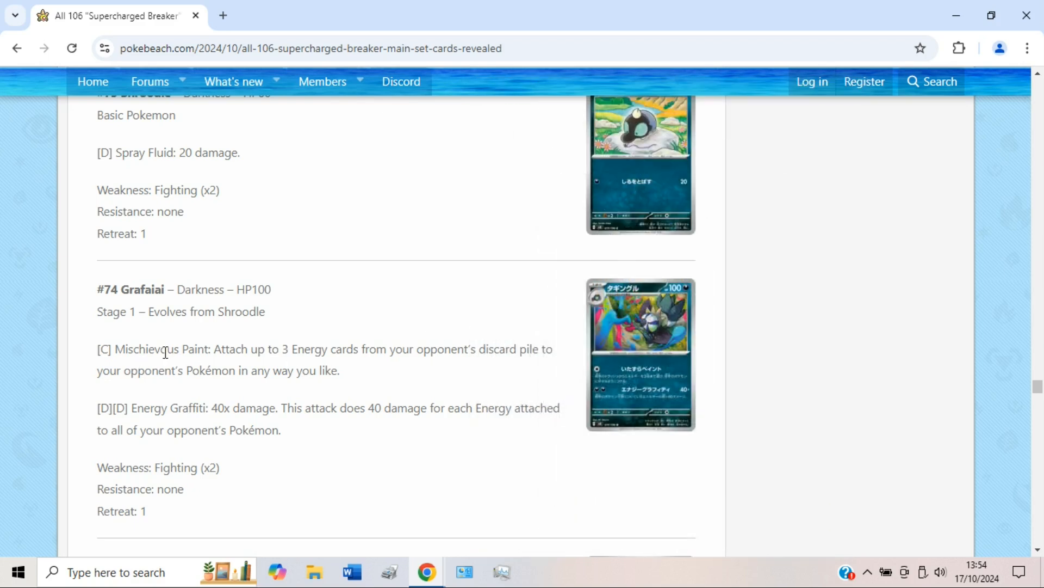
mouse_move(300, 347)
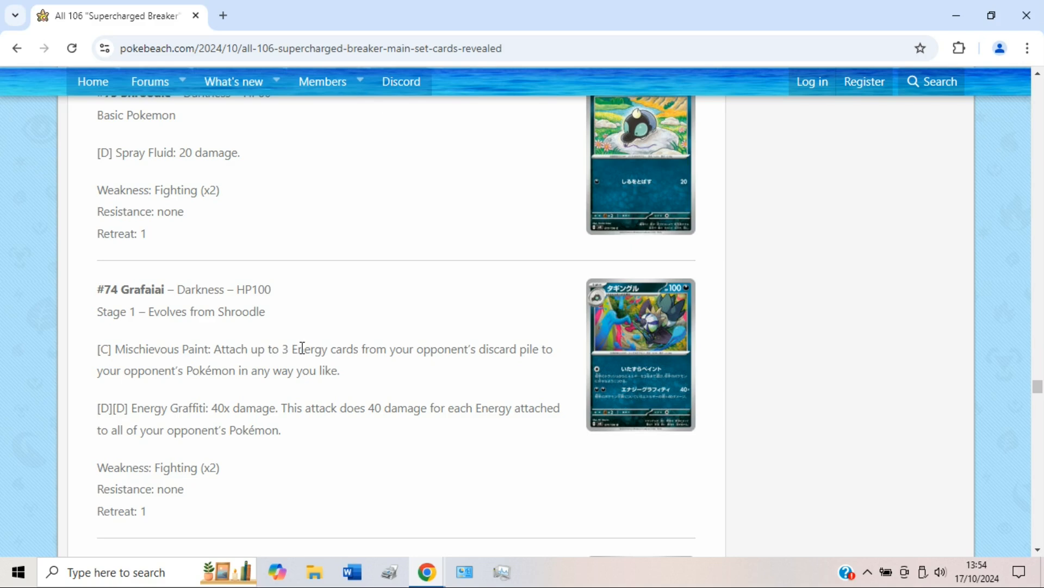
mouse_move(387, 357)
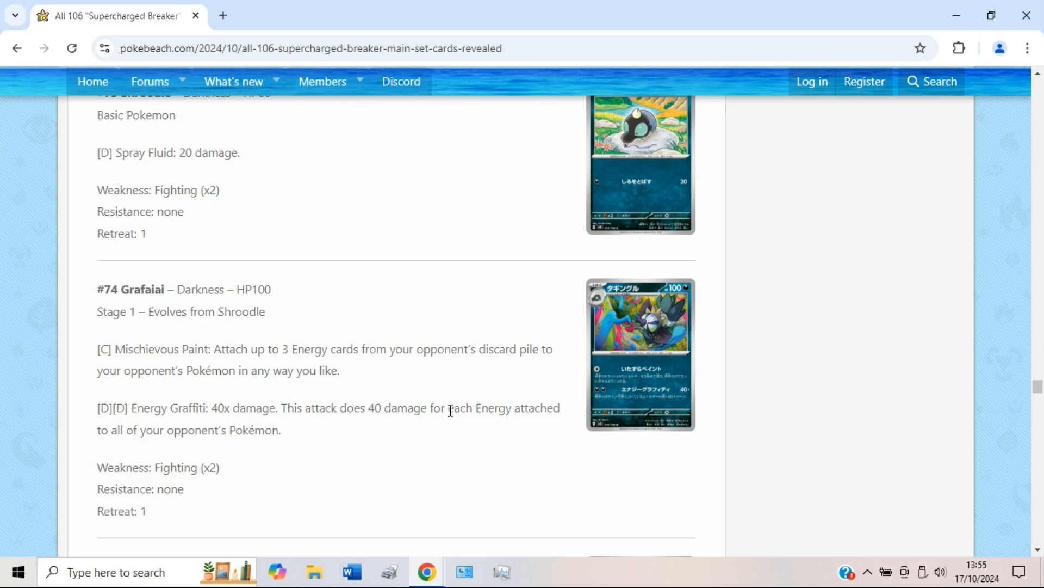
mouse_move(381, 368)
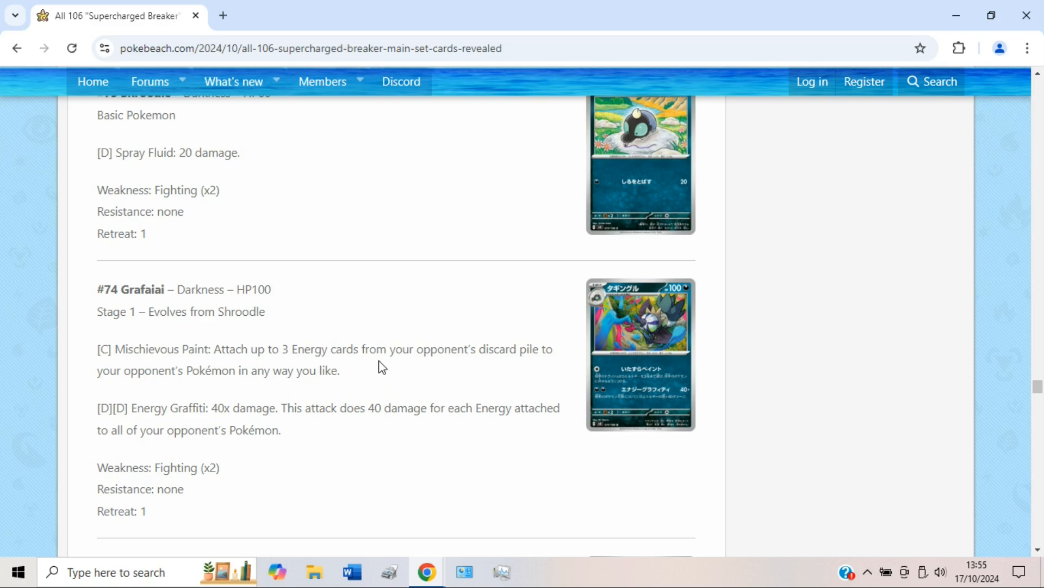
mouse_move(331, 346)
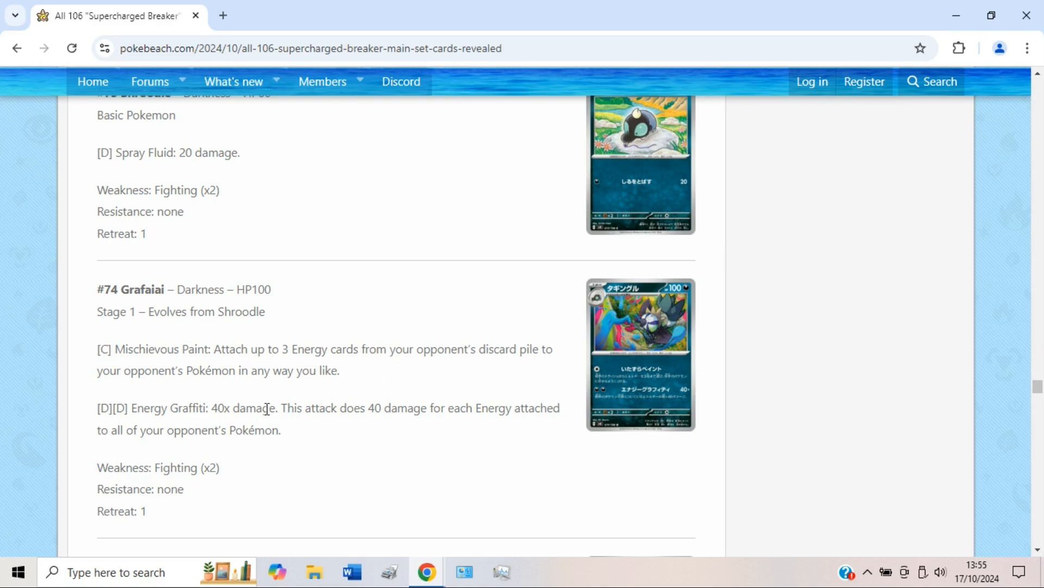
mouse_move(376, 408)
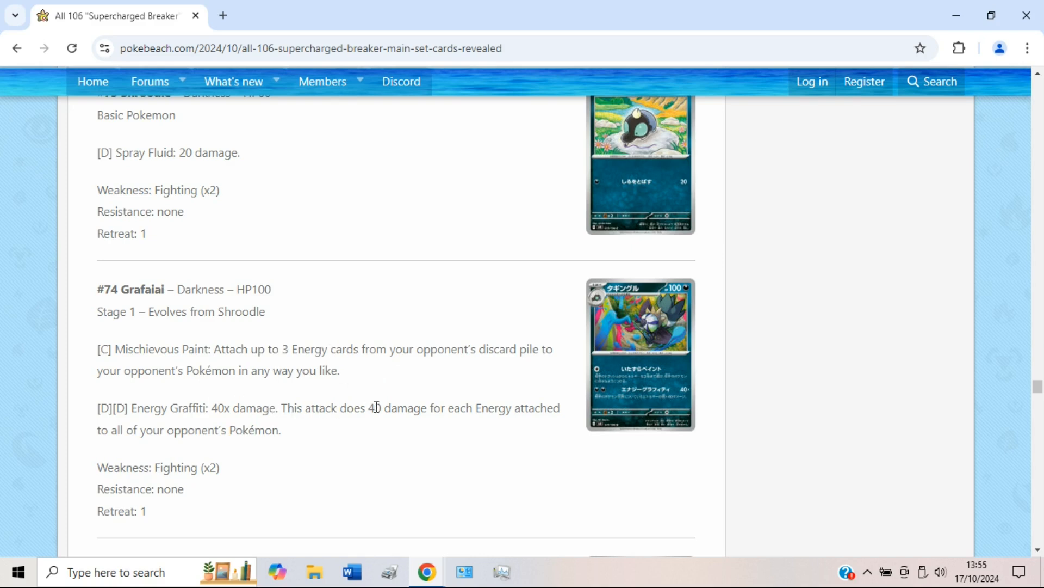
Scroll past Grafaiai and Pecharunt to #76 Alolan Diglett and #77 Alolan Dugtrio.
scroll(down, 3)
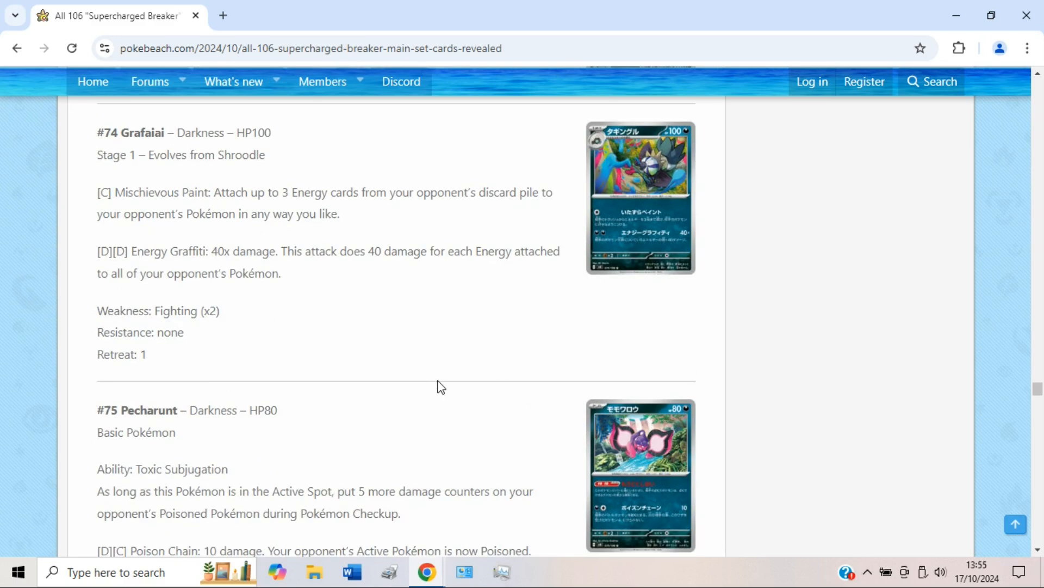
scroll(down, 3)
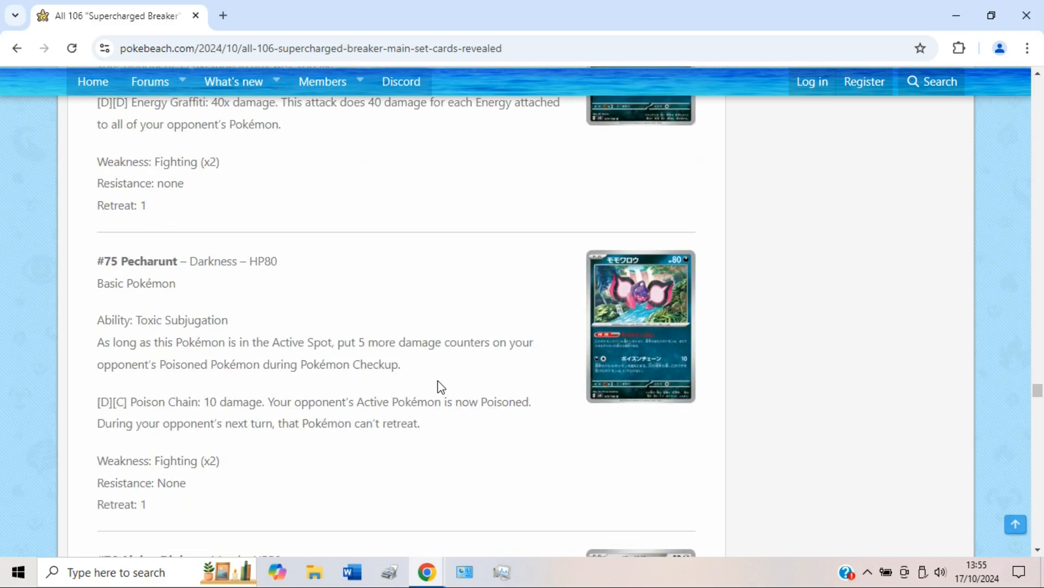
mouse_move(513, 360)
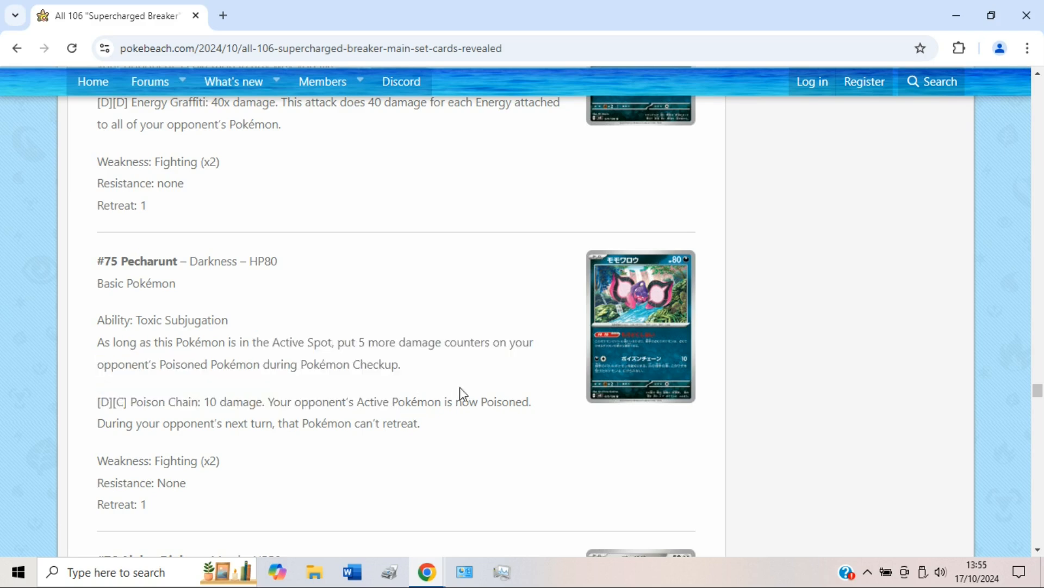
mouse_move(466, 385)
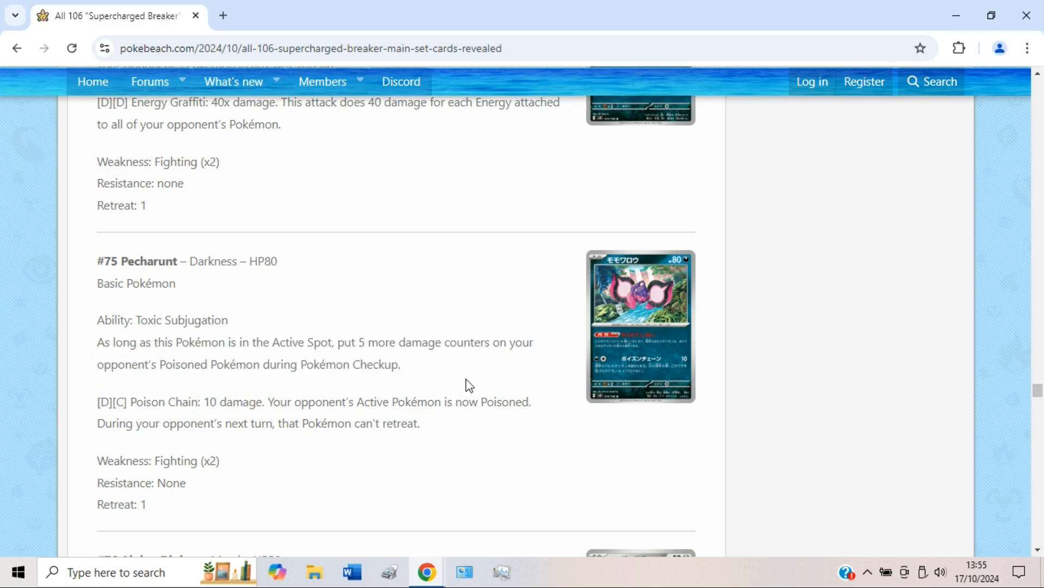
scroll(down, 3)
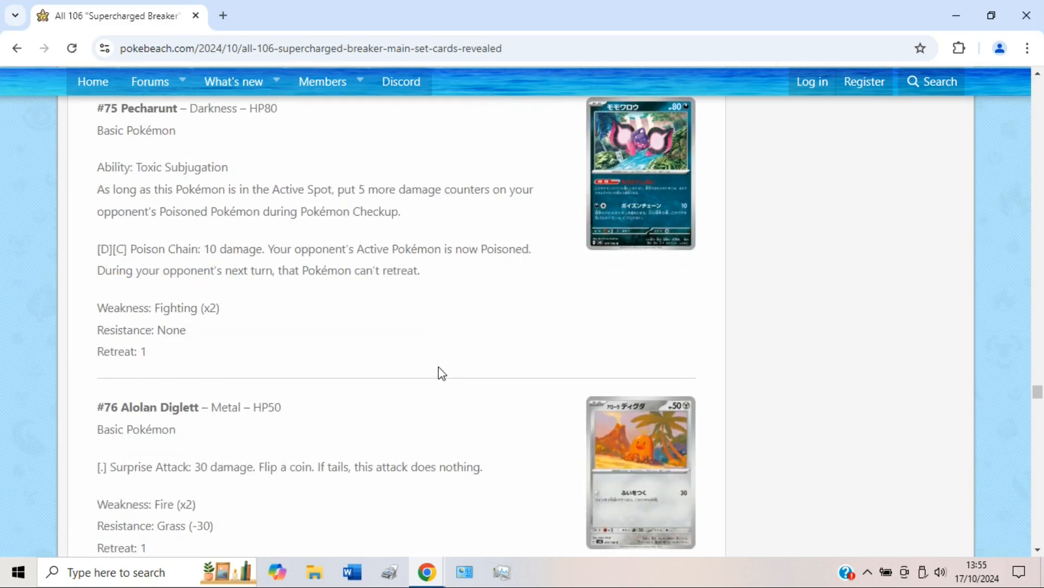
scroll(down, 3)
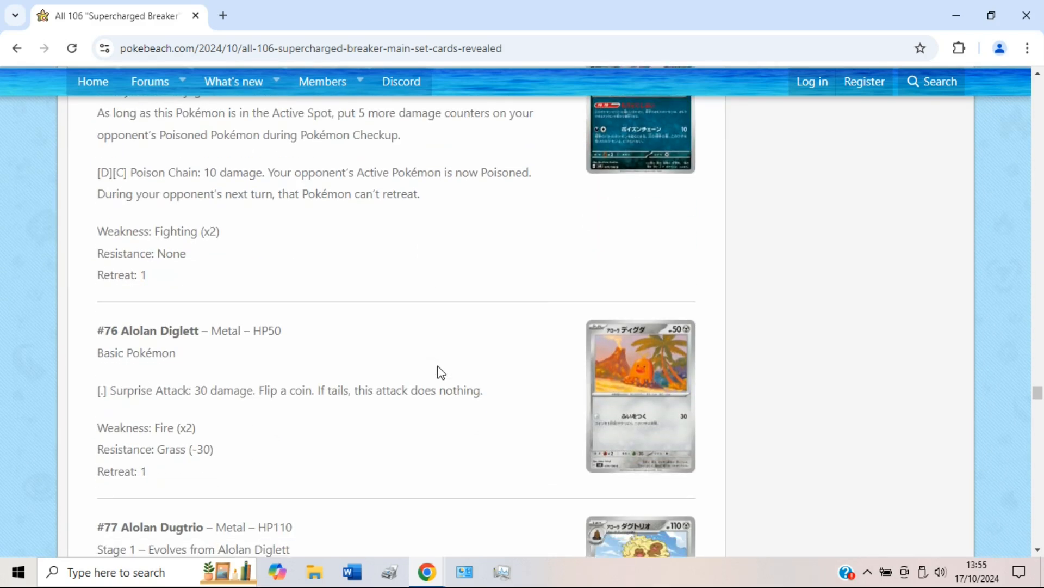
scroll(down, 3)
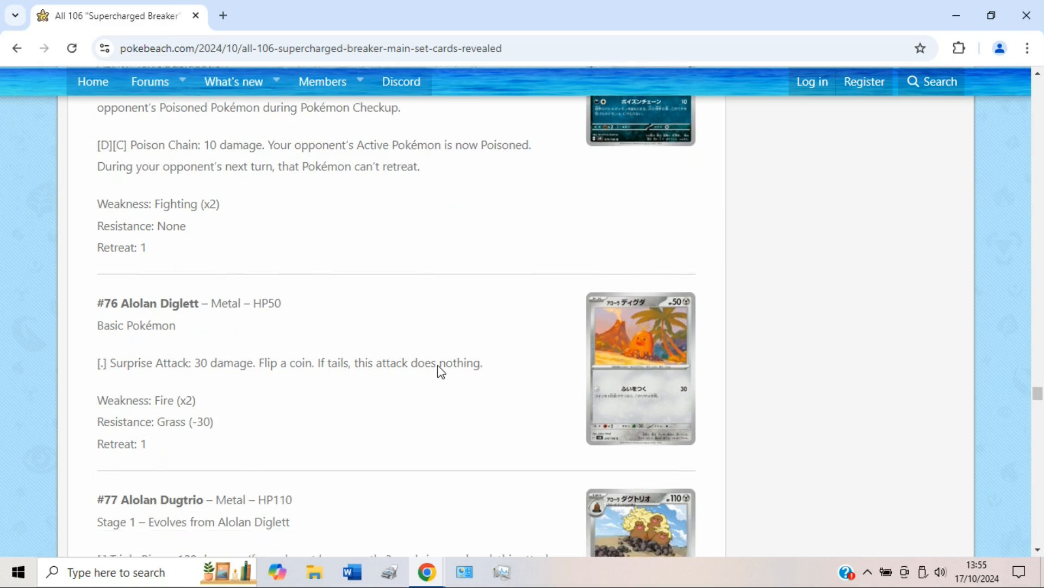
Bring the full Alolan Dugtrio card into view, click its image, and highlight some text.
scroll(down, 3)
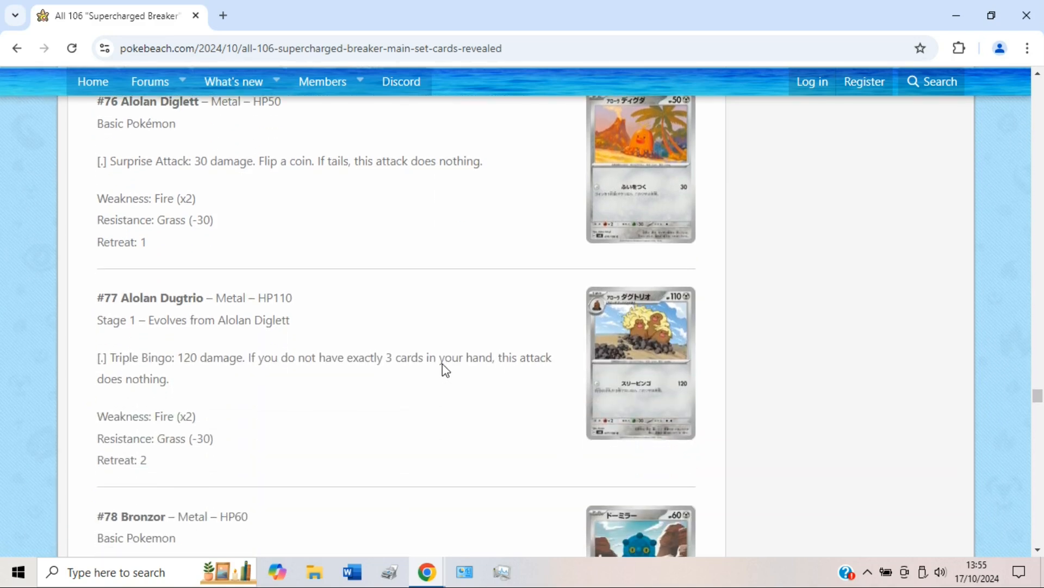
click(639, 362)
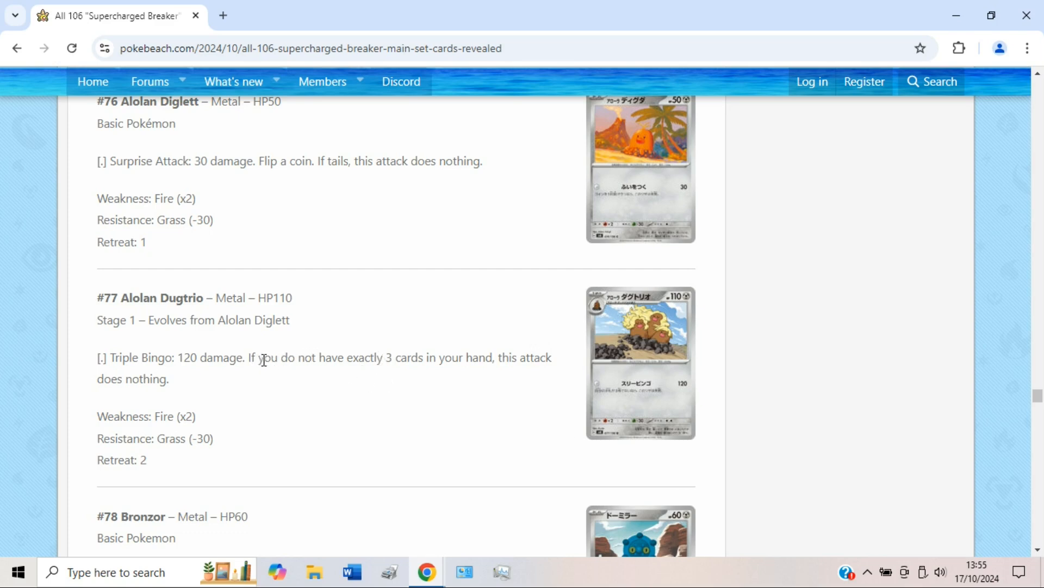
mouse_move(505, 388)
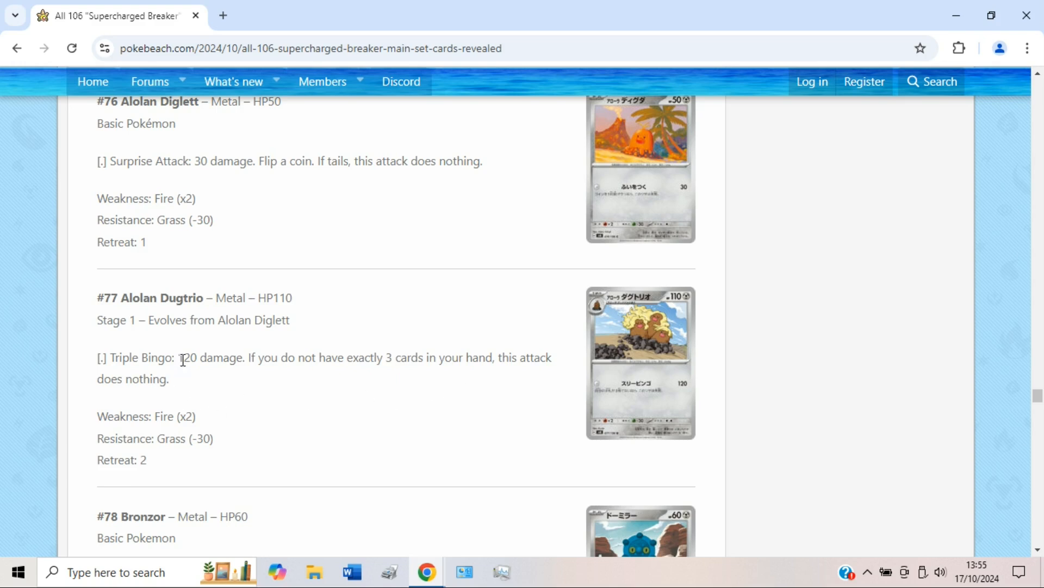
double_click(187, 358)
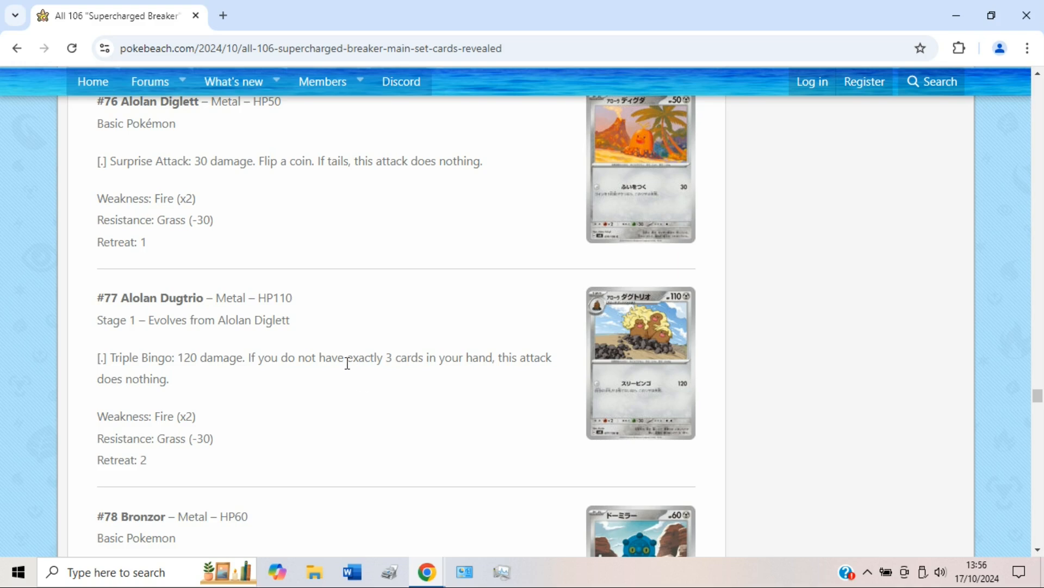
mouse_move(369, 379)
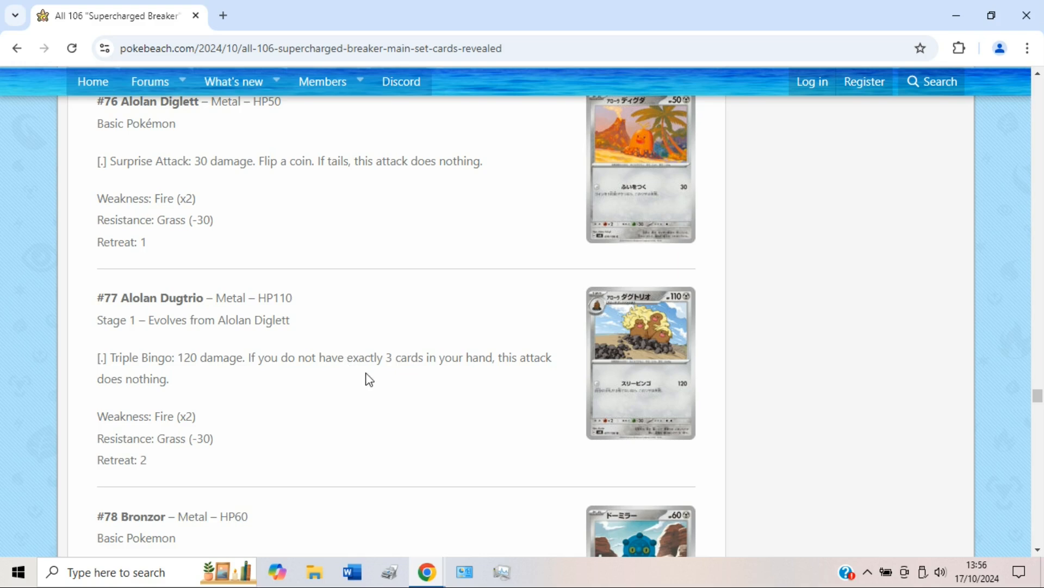
mouse_move(385, 362)
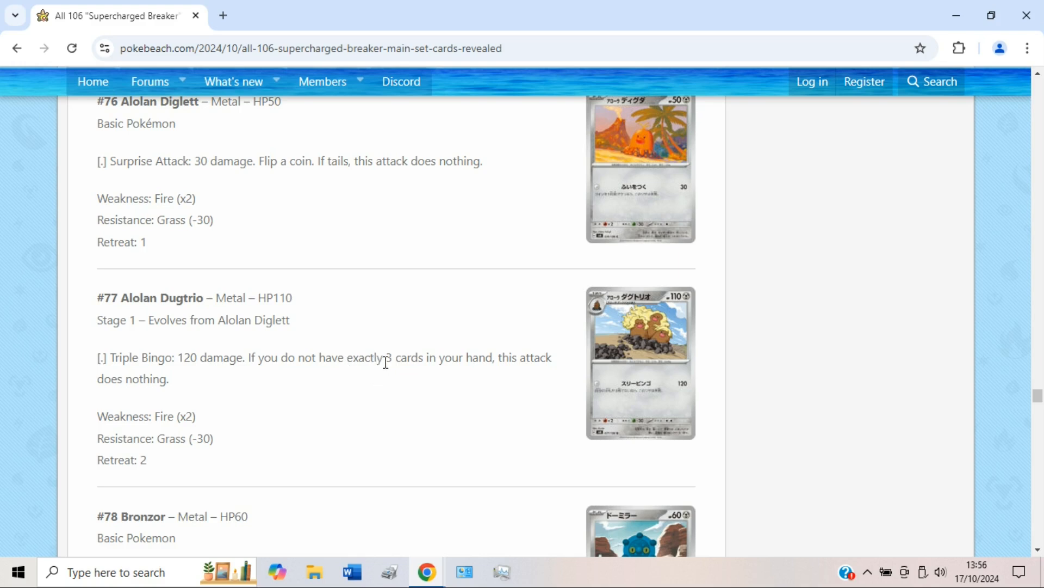
mouse_move(445, 291)
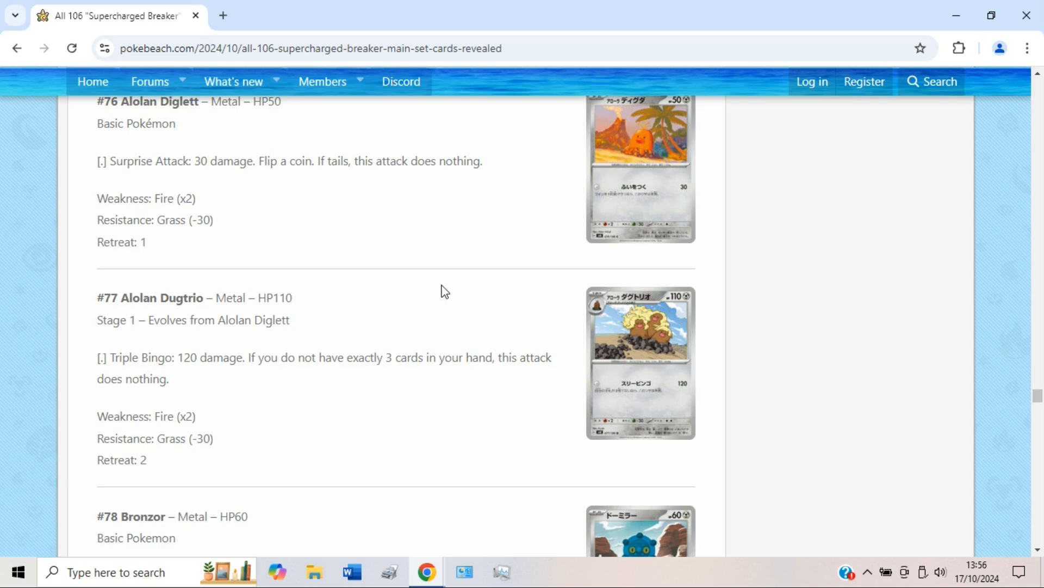
mouse_move(465, 336)
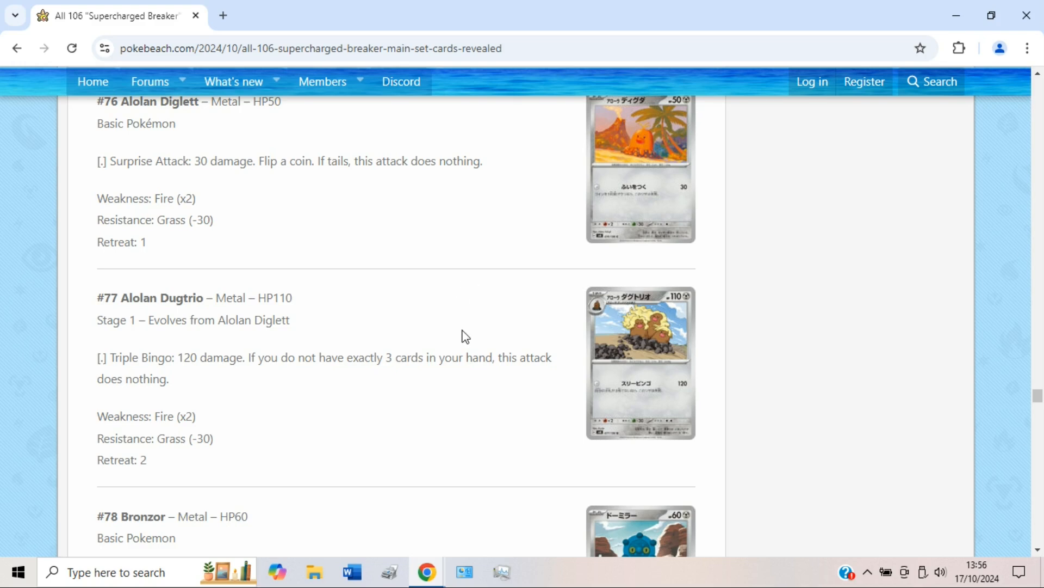
mouse_move(482, 335)
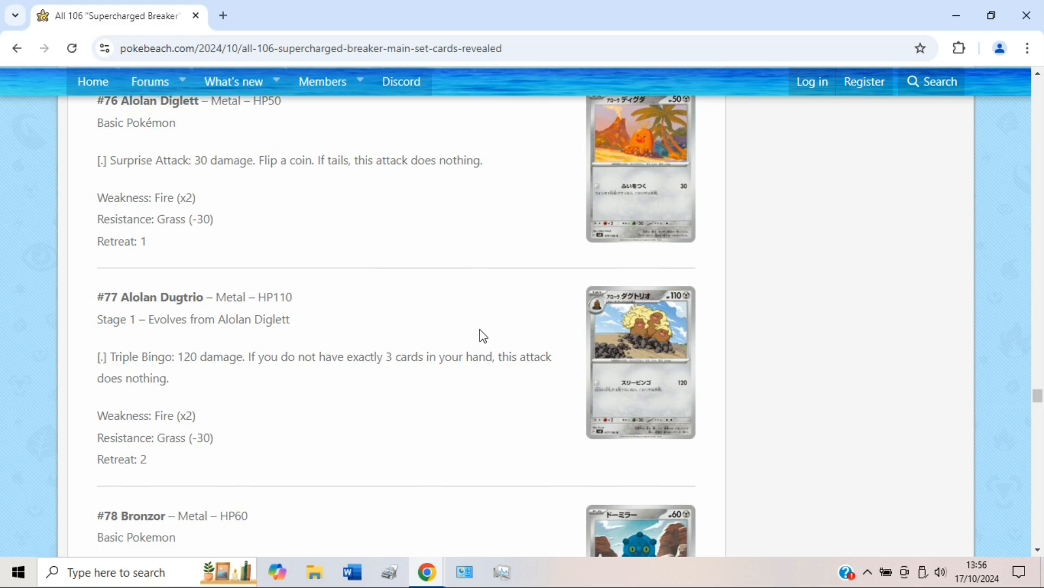
Scroll past Bronzor's Shield Attack and Bronzong's attacks to the full #80 Eternatus entry.
scroll(down, 3)
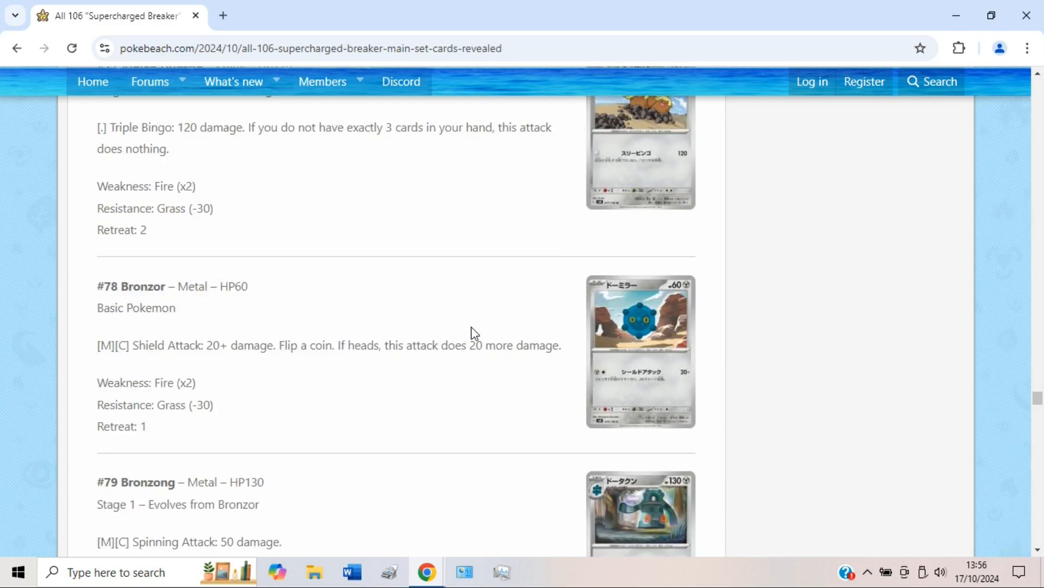
scroll(down, 3)
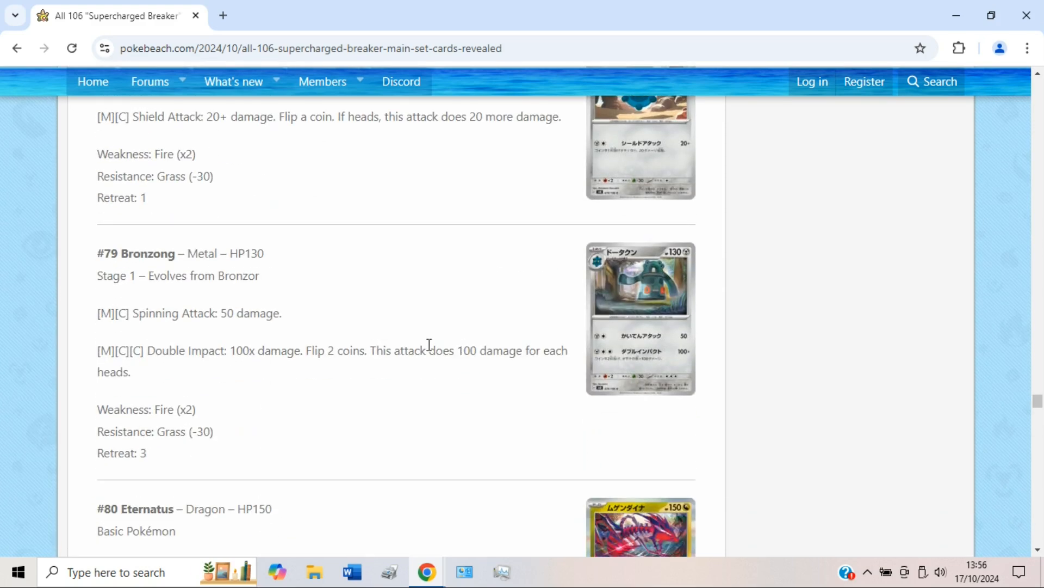
scroll(down, 3)
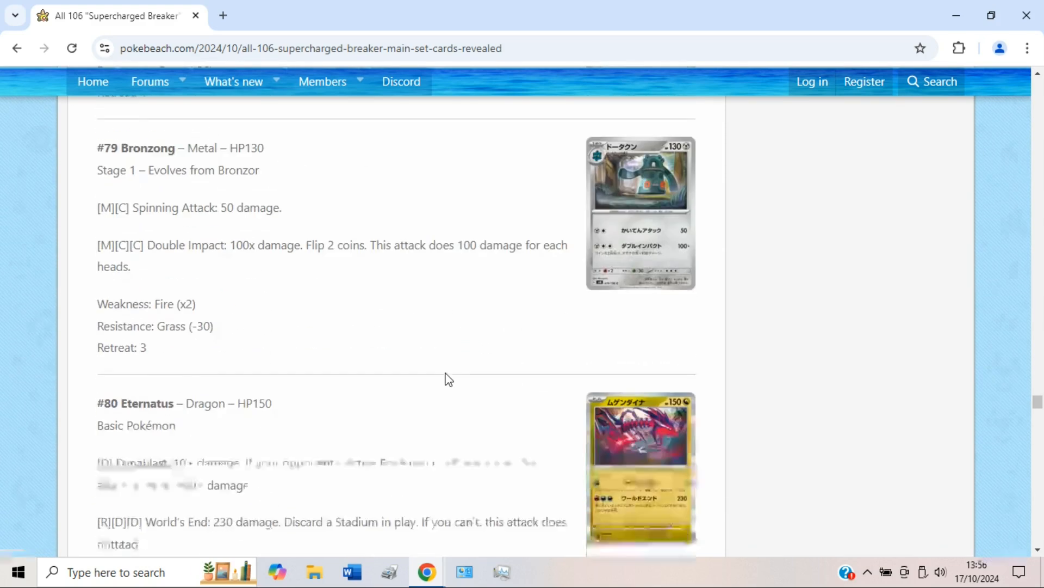
scroll(down, 3)
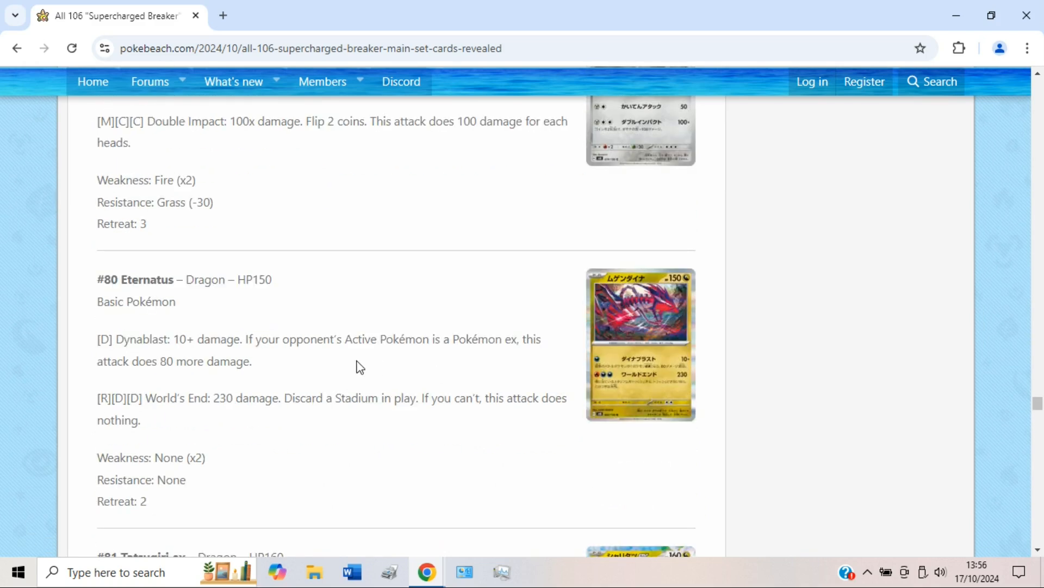
mouse_move(281, 344)
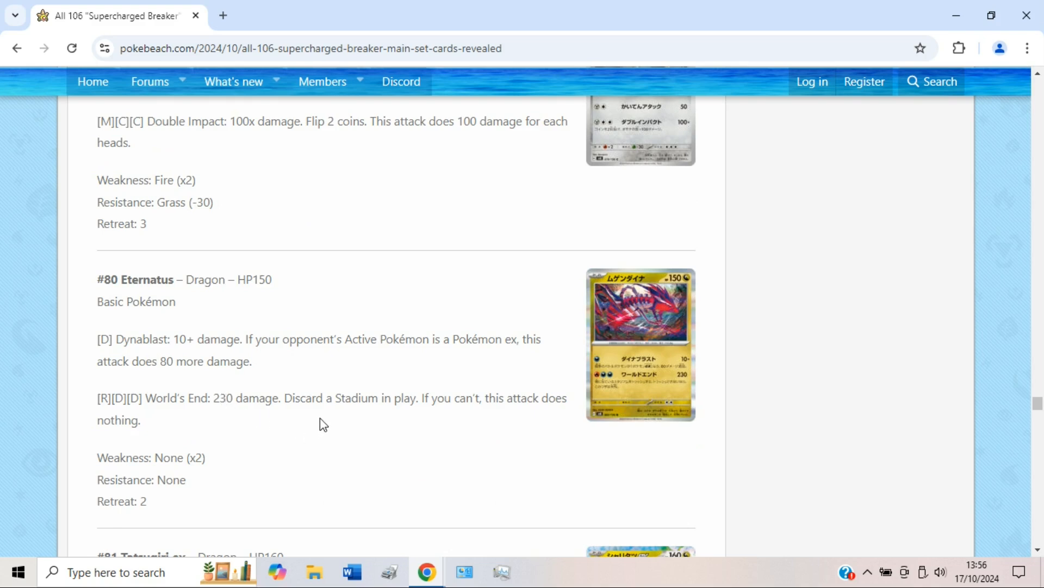
mouse_move(376, 414)
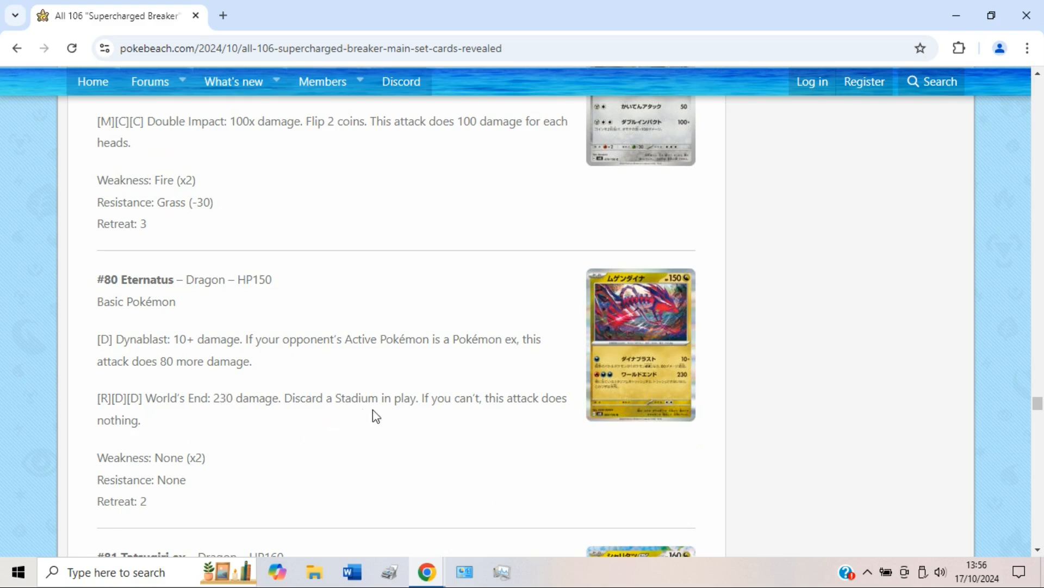
mouse_move(446, 421)
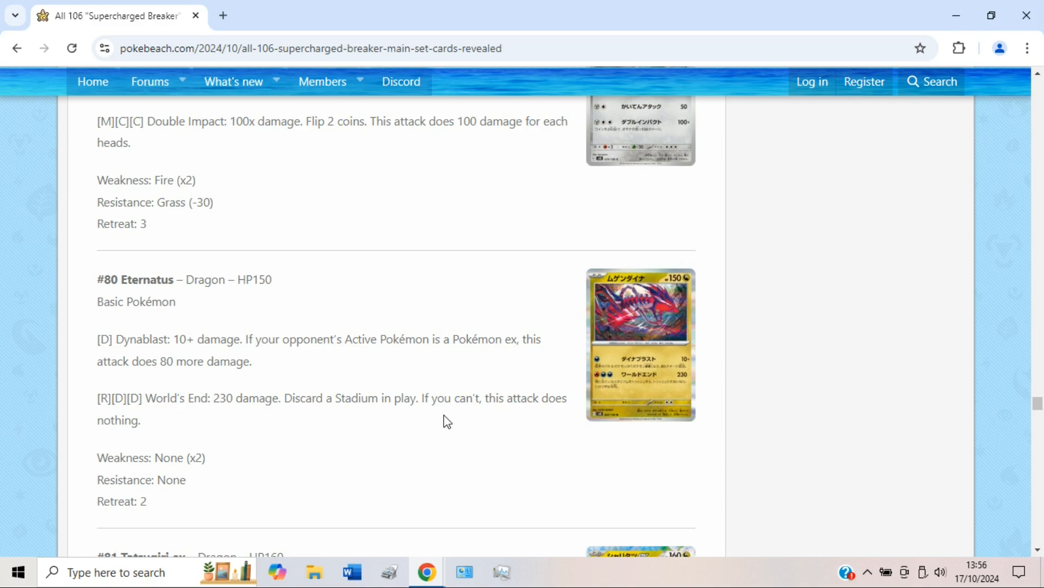
mouse_move(450, 420)
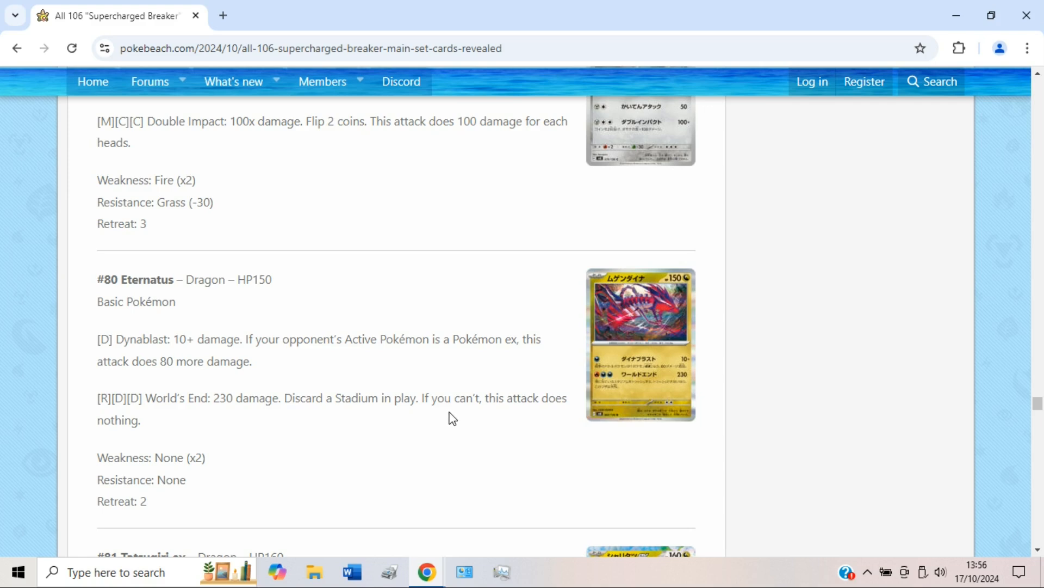
mouse_move(449, 386)
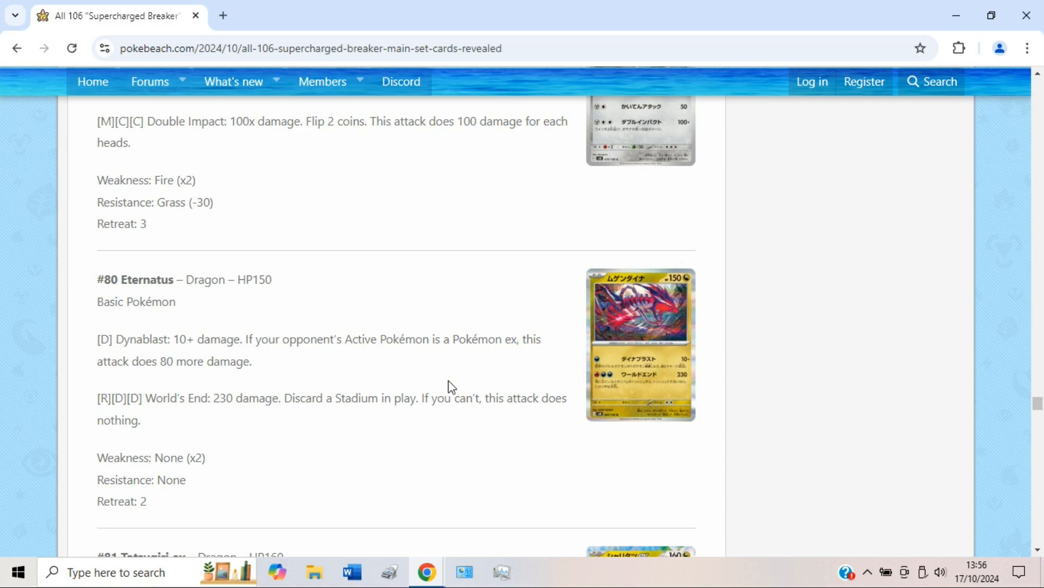
mouse_move(477, 390)
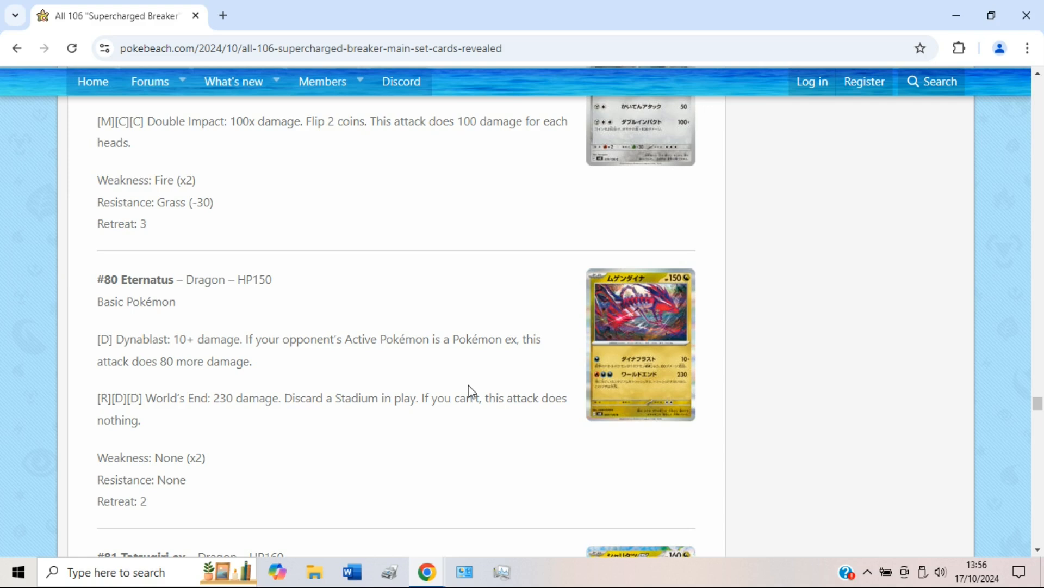
mouse_move(350, 422)
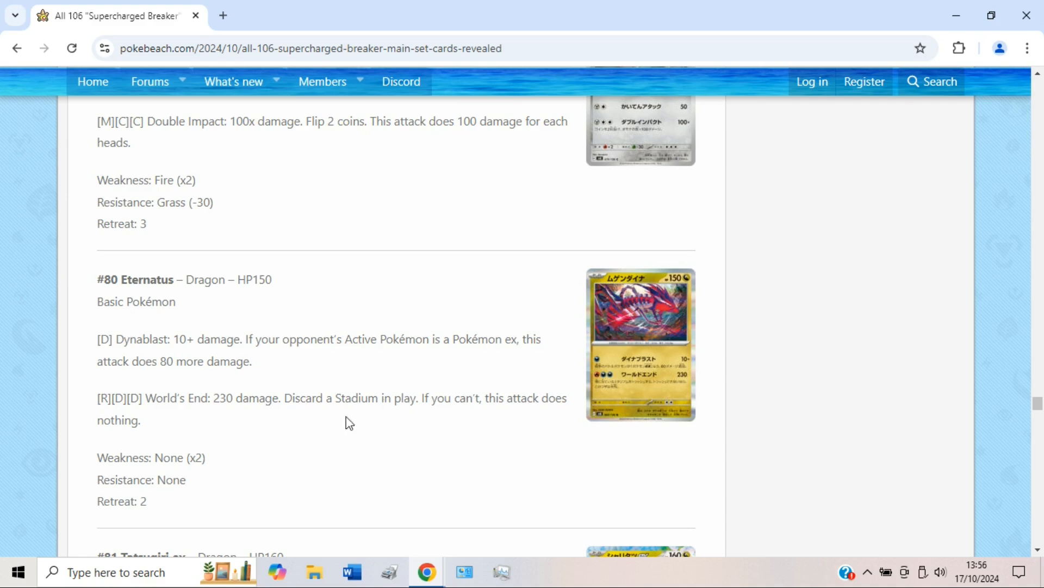
mouse_move(240, 418)
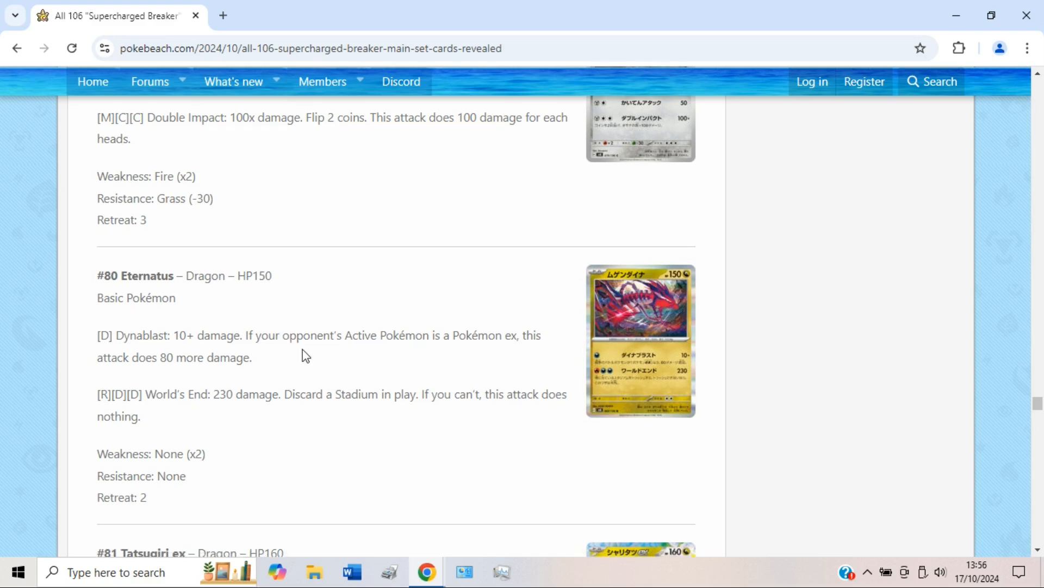
Look ahead to #84 Slaking ex, then return up to #81 Tatsugiri ex's Sneaky Pump and Cinnabar Lure.
scroll(down, 3)
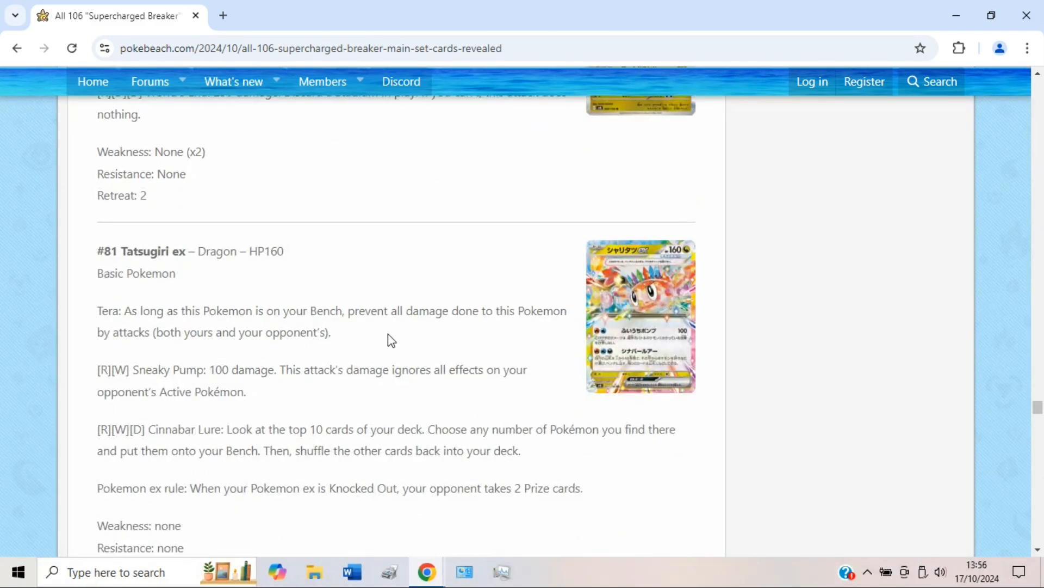
scroll(down, 3)
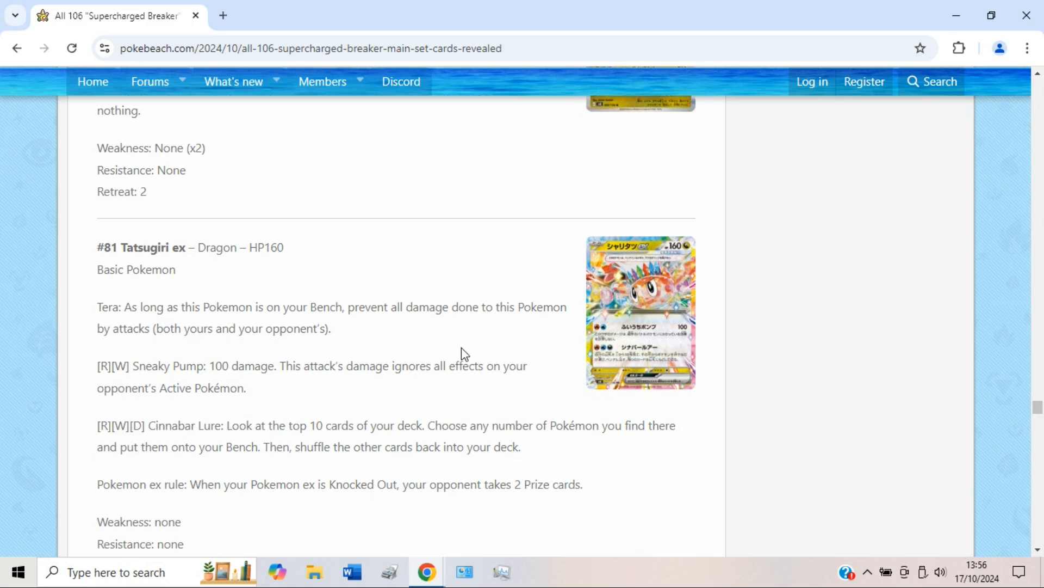
scroll(down, 3)
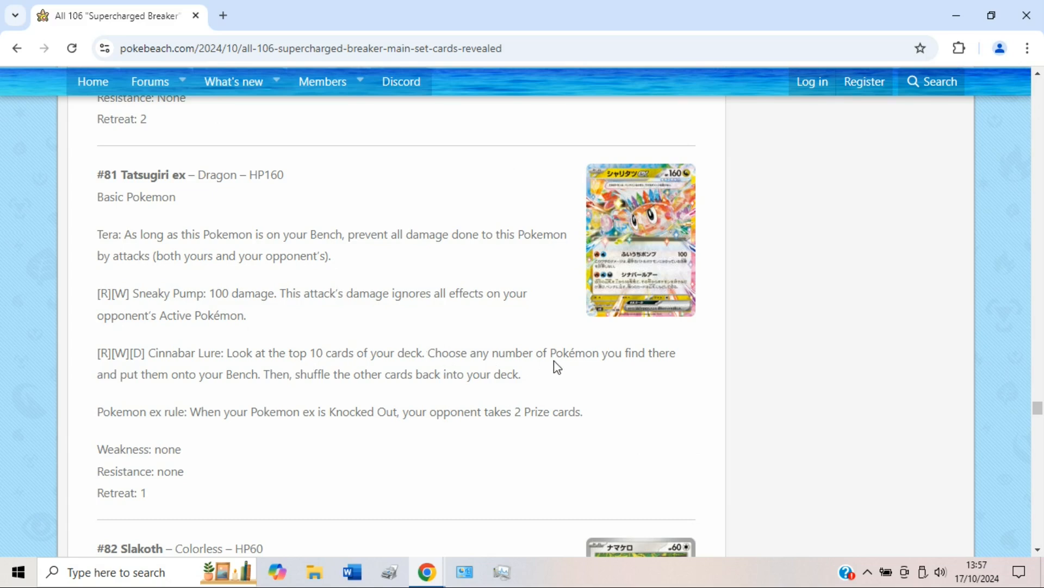
mouse_move(504, 344)
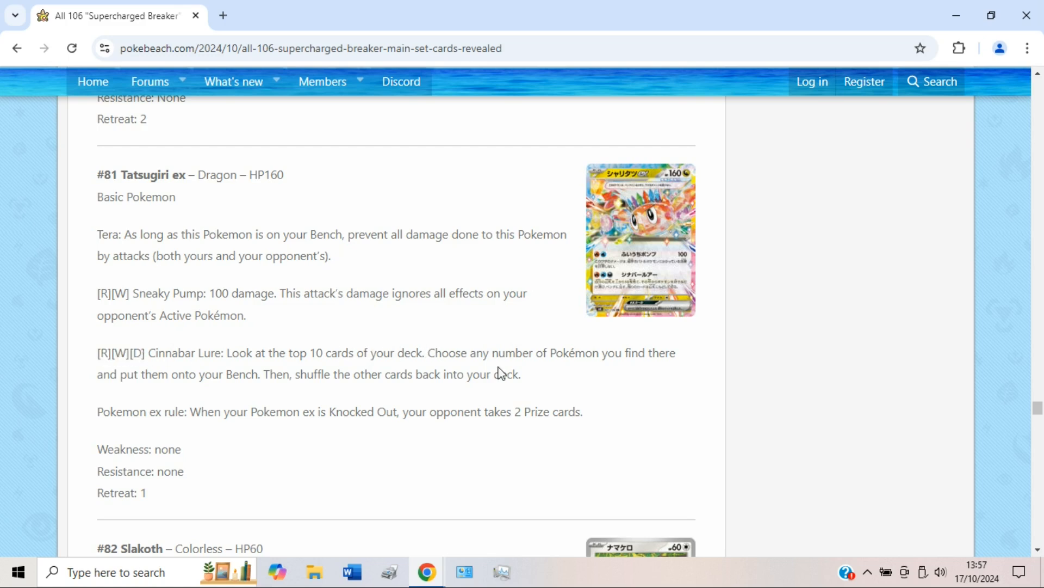
mouse_move(260, 367)
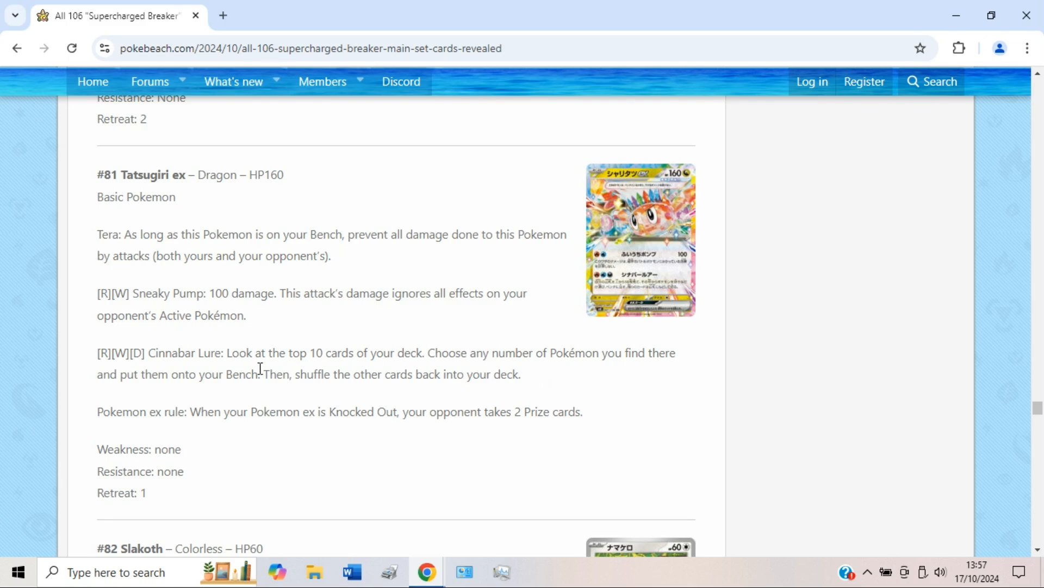
scroll(down, 3)
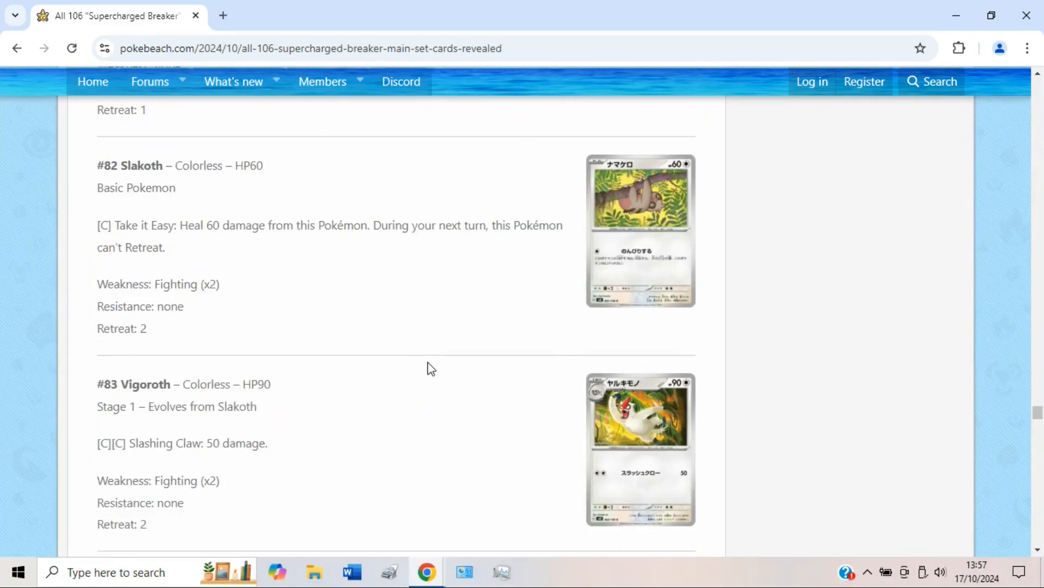
scroll(down, 3)
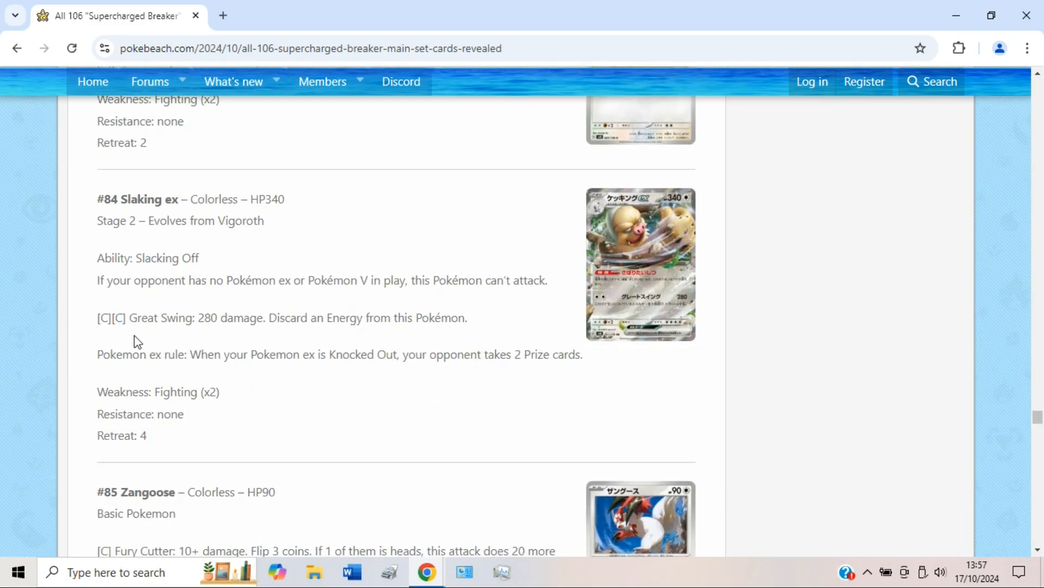
scroll(up, 3)
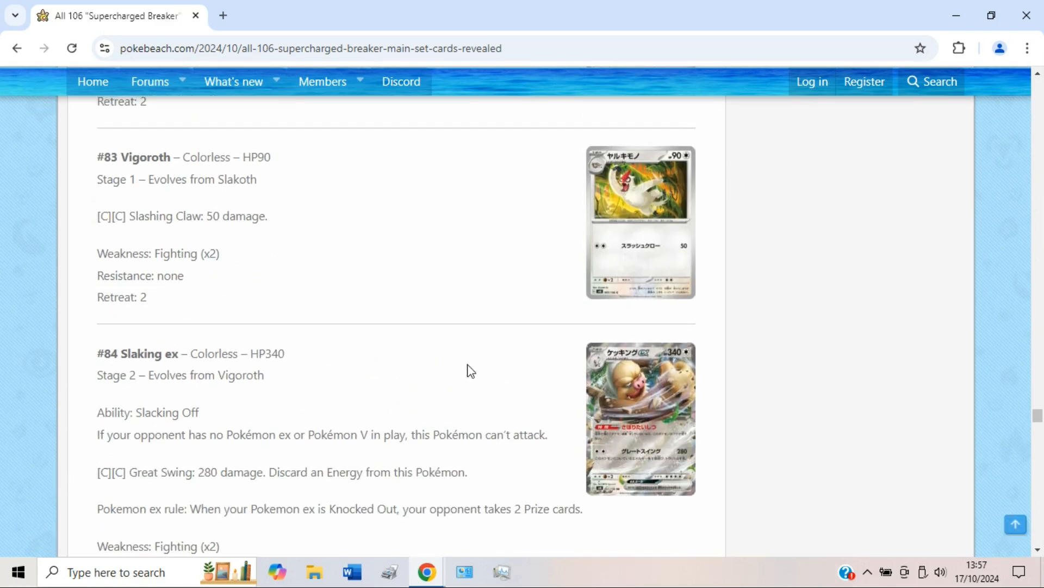
scroll(up, 3)
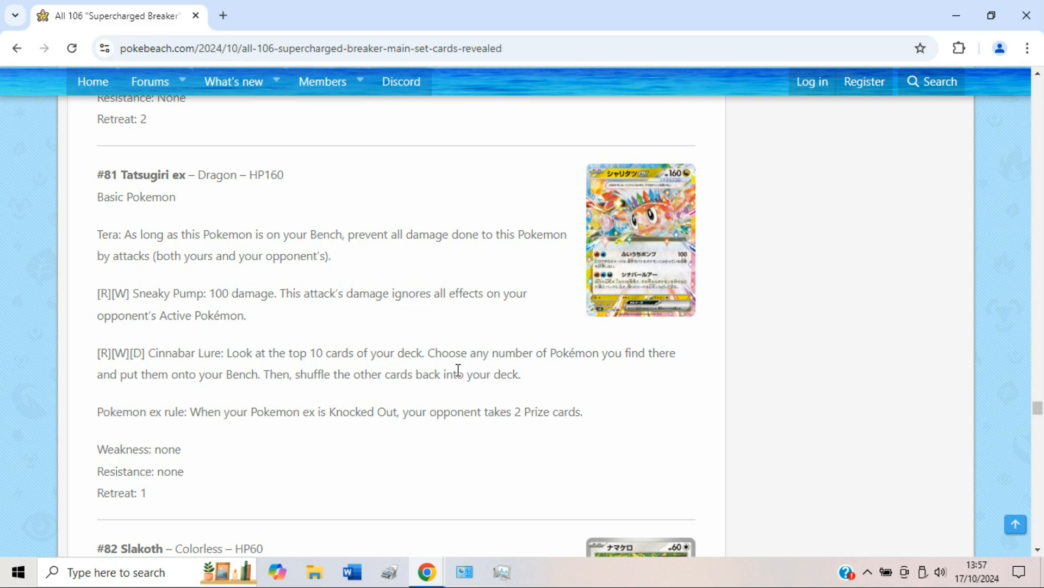
mouse_move(448, 381)
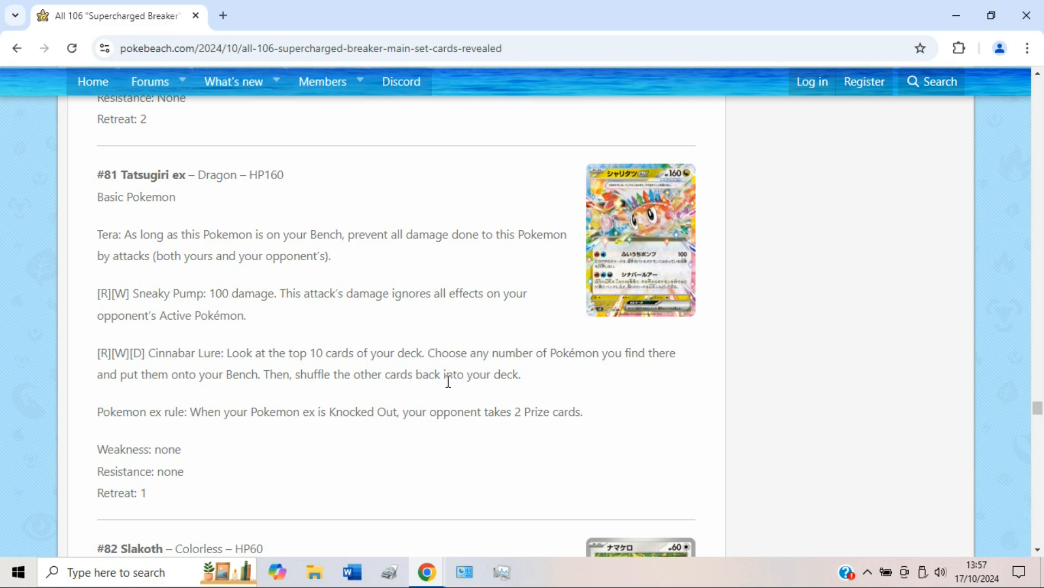
mouse_move(465, 397)
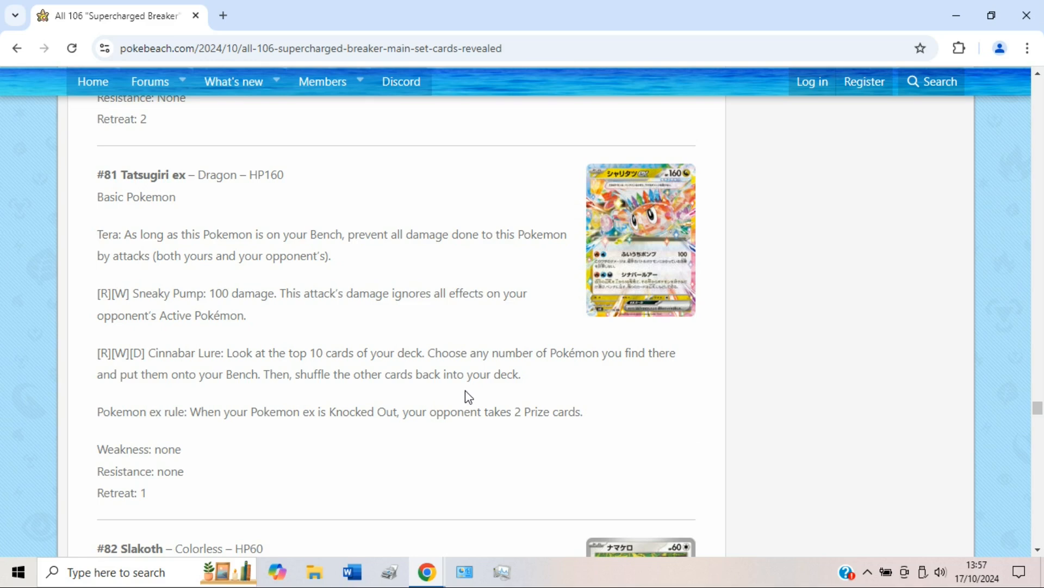
mouse_move(486, 379)
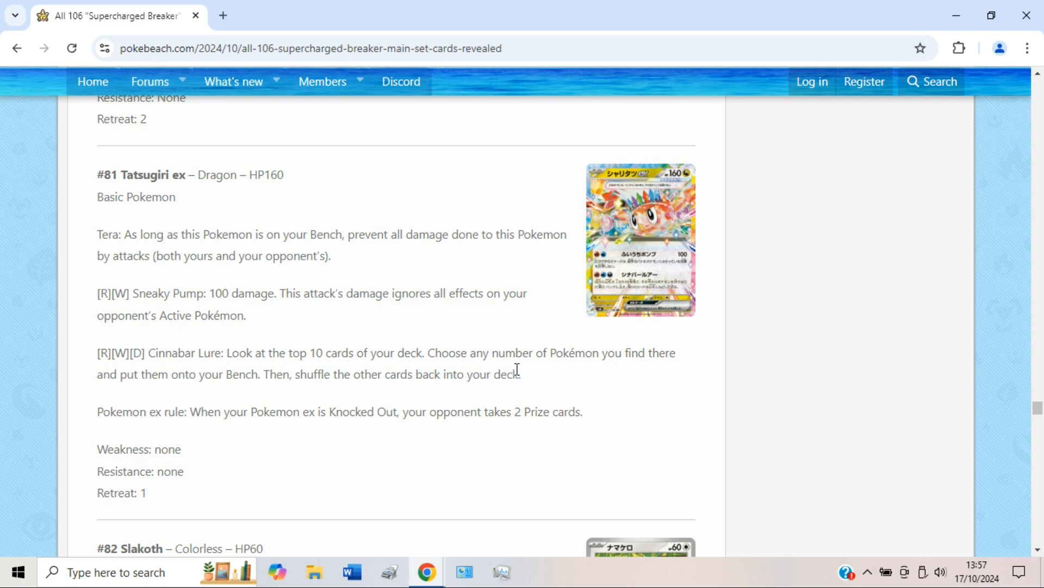
Read Slakoth and Vigoroth, then Slaking ex's Slacking Off and Great Swing, dragging across a text line.
scroll(down, 3)
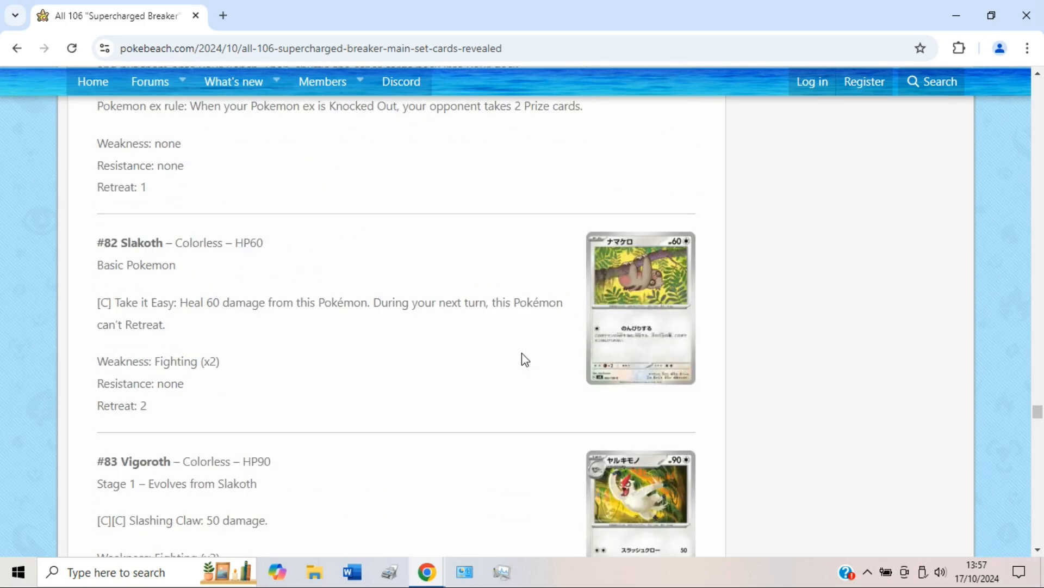
scroll(down, 3)
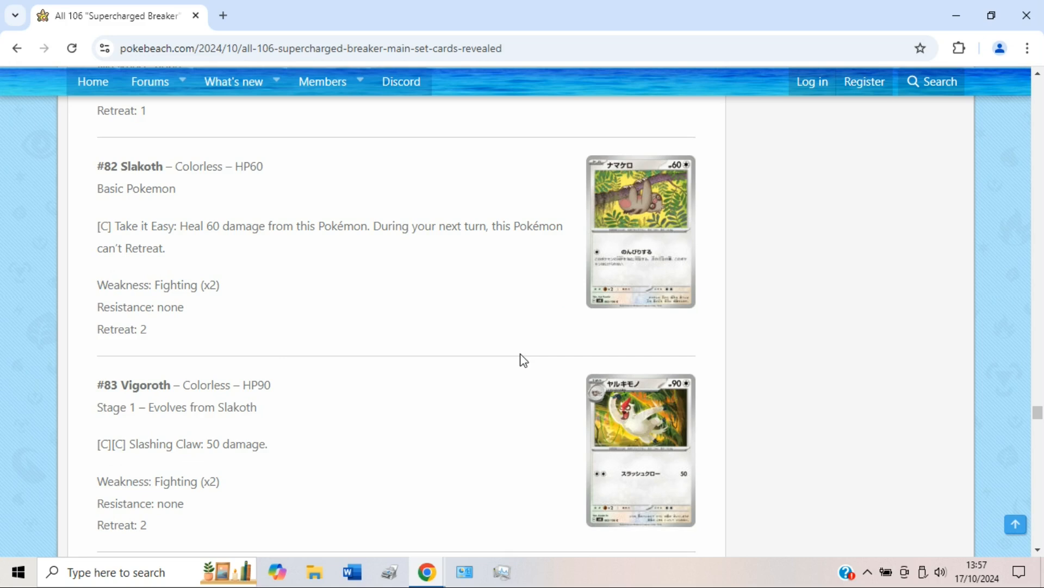
scroll(down, 3)
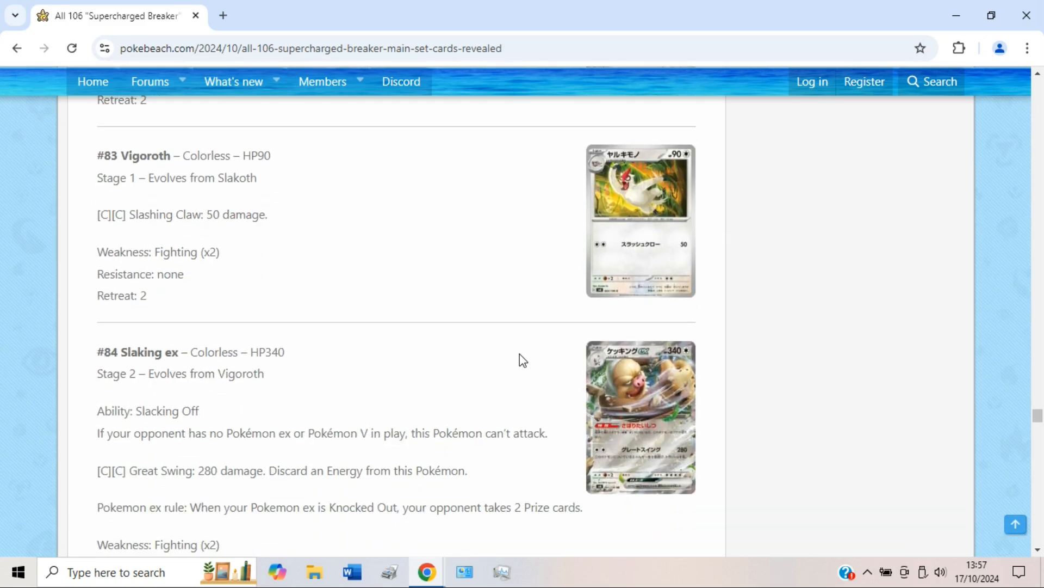
scroll(down, 3)
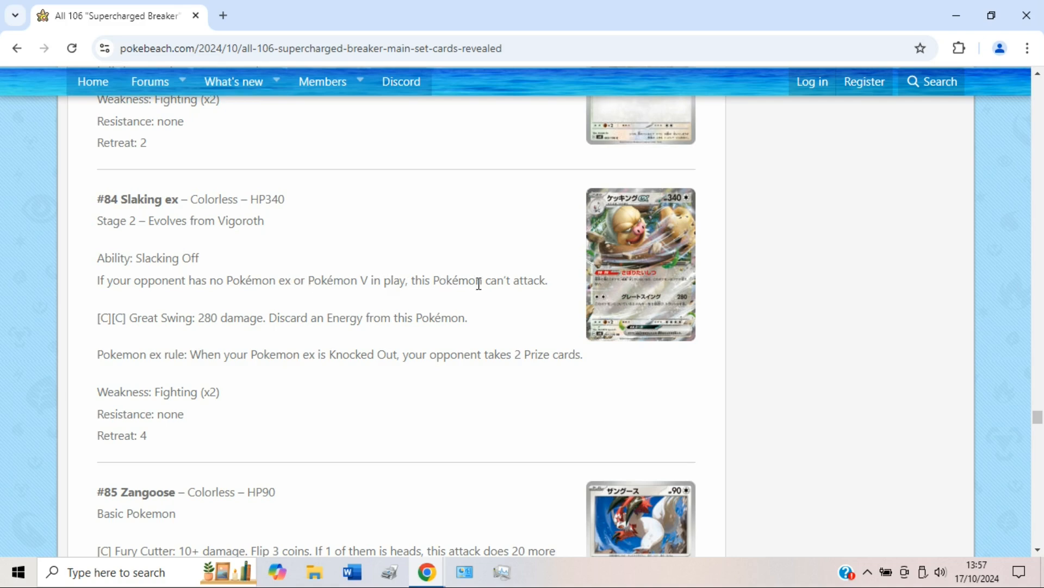
mouse_move(484, 283)
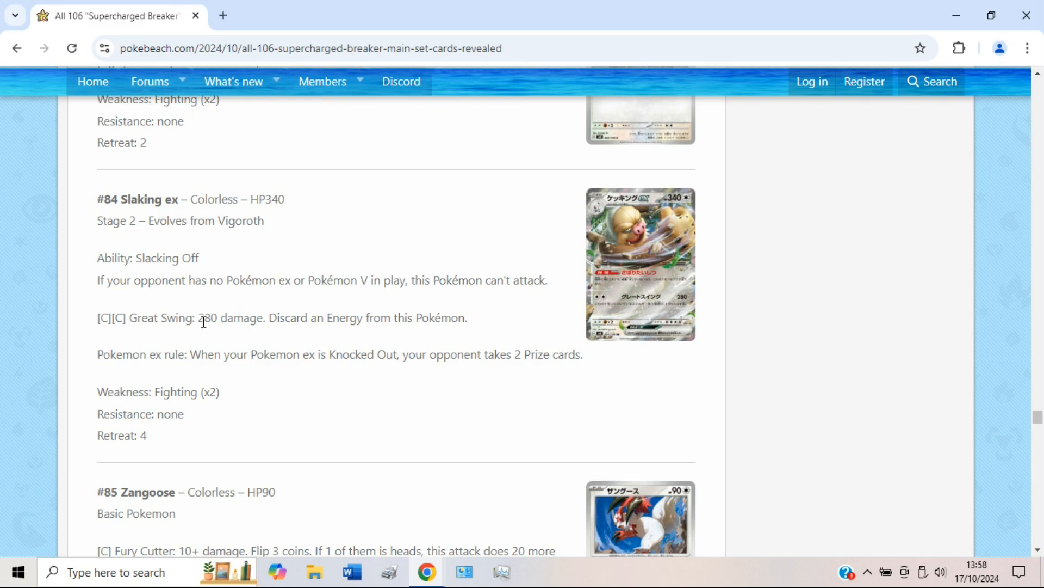
mouse_move(284, 333)
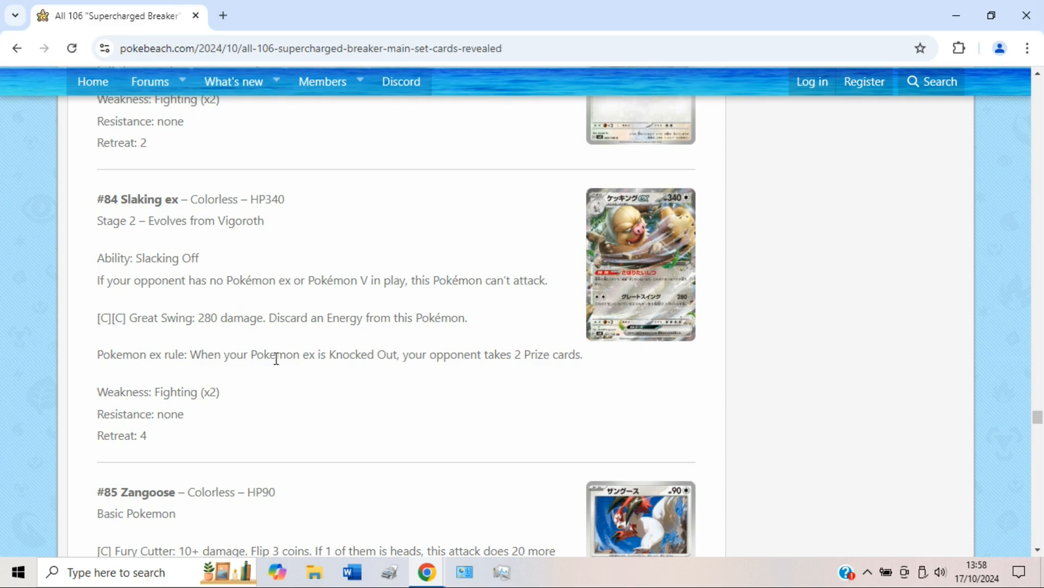
scroll(up, 3)
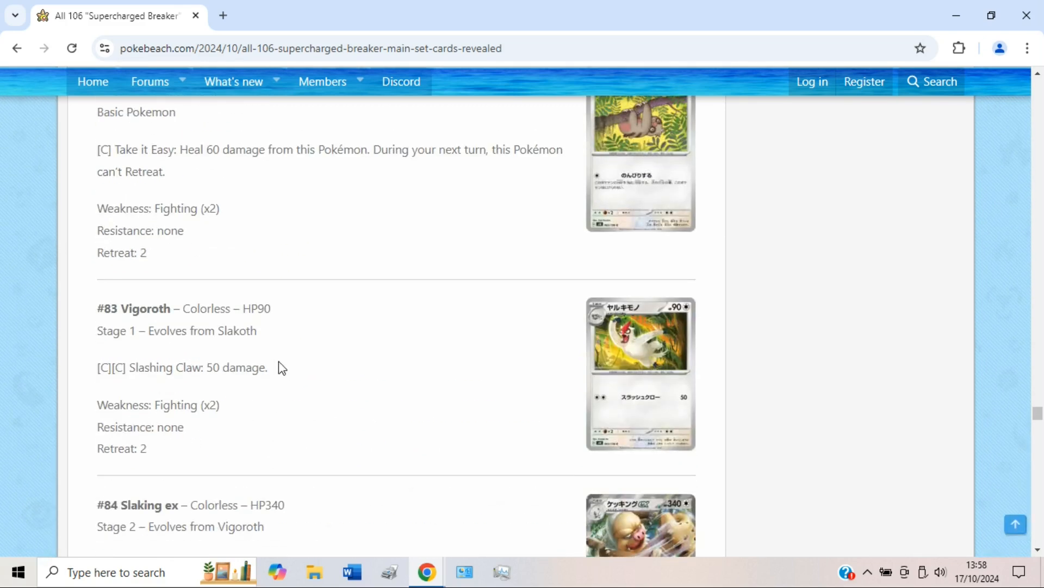
scroll(down, 3)
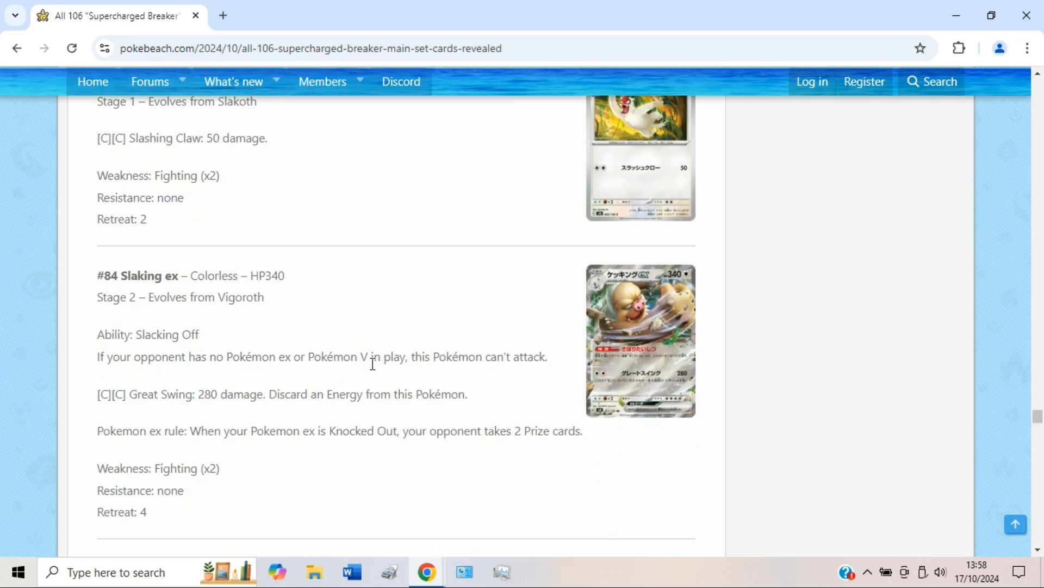
mouse_move(371, 351)
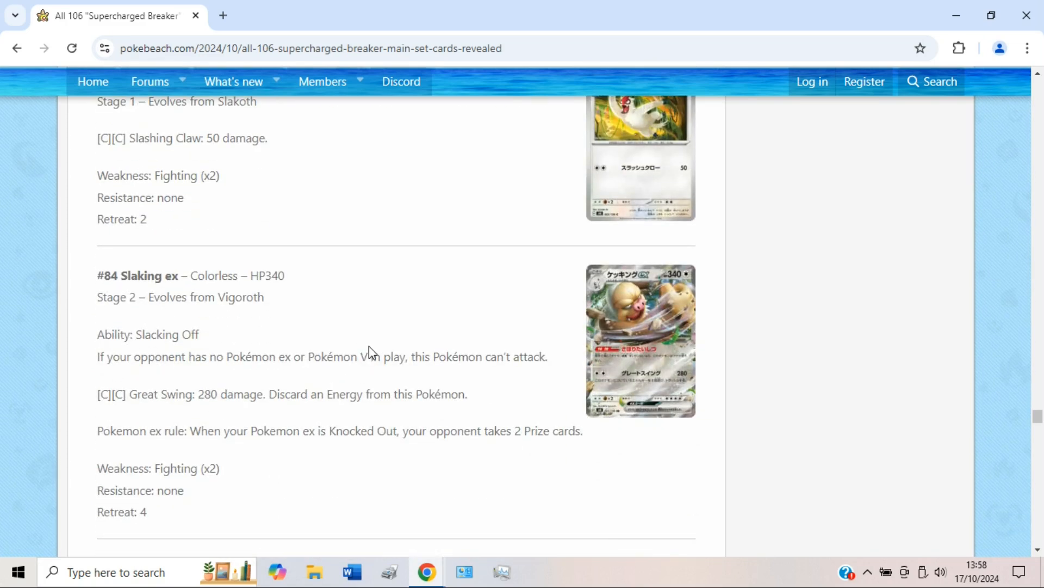
mouse_move(464, 409)
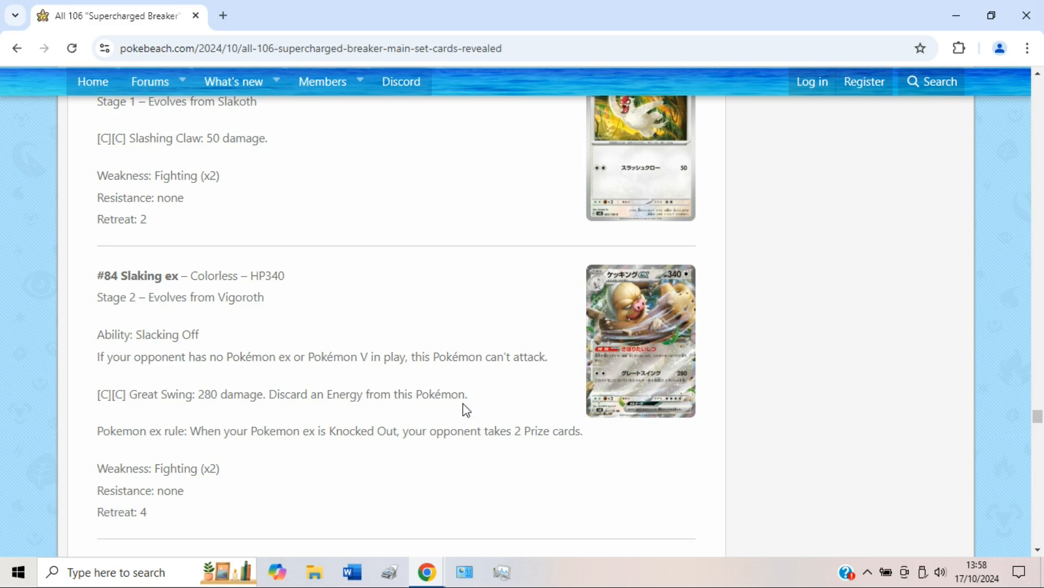
mouse_move(519, 415)
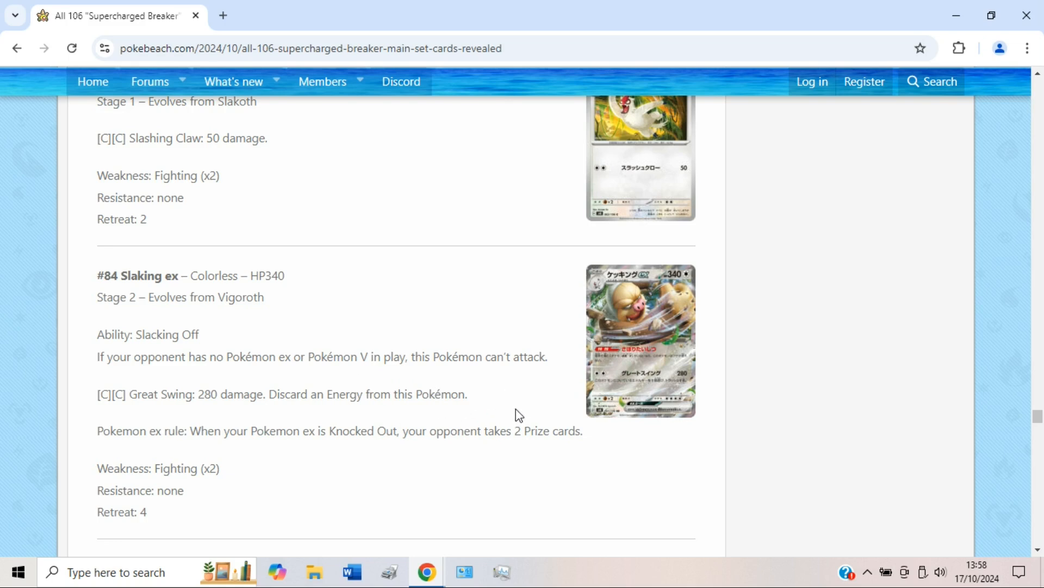
mouse_move(499, 404)
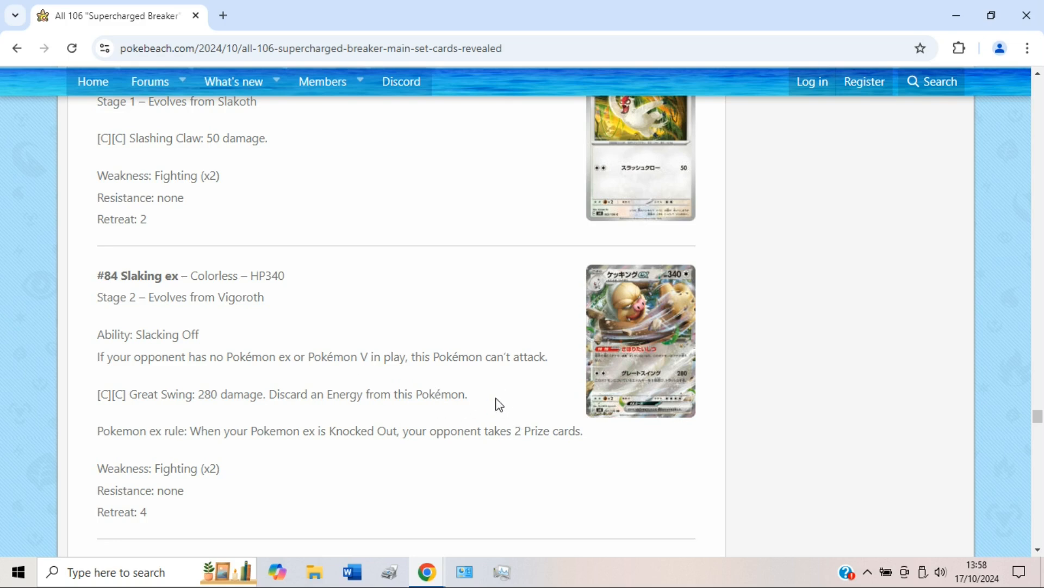
mouse_move(412, 390)
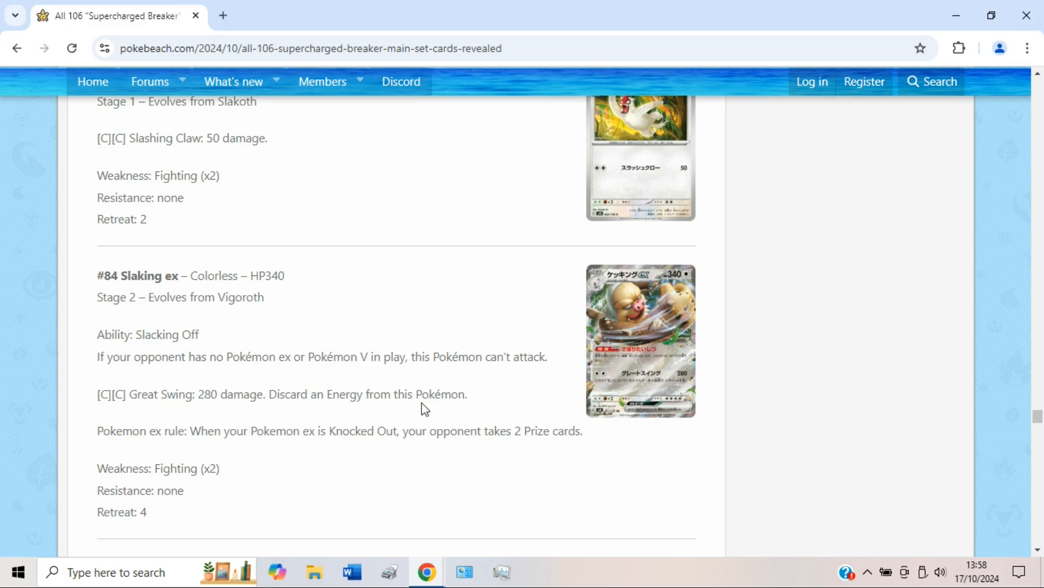
mouse_move(262, 388)
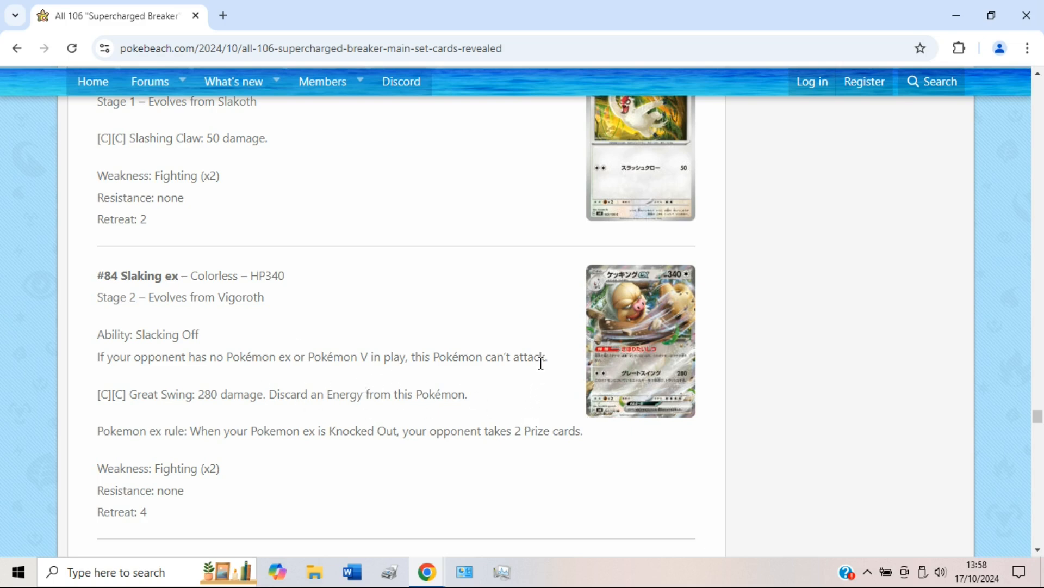
drag(97, 357, 547, 357)
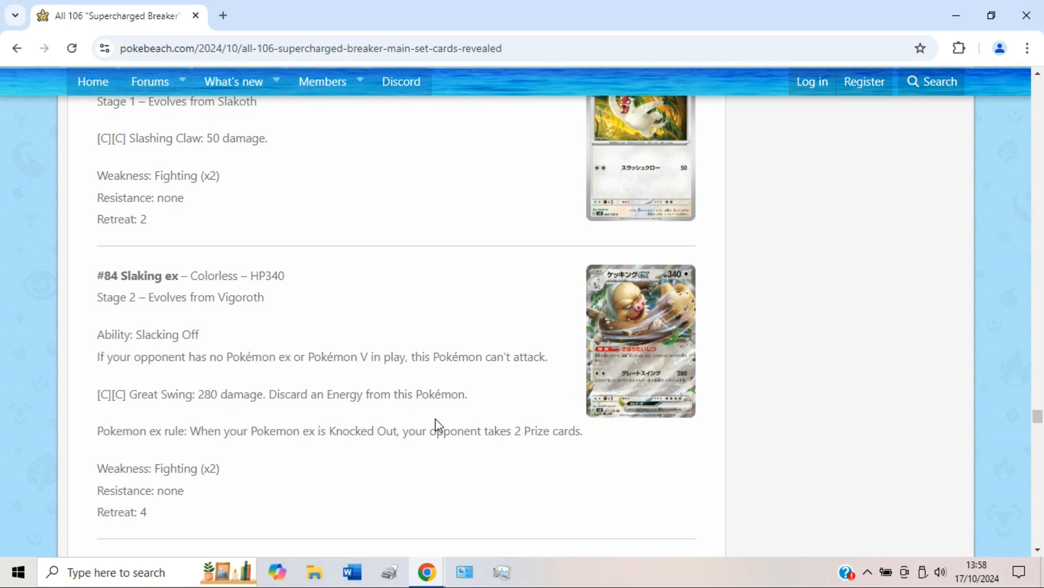
mouse_move(507, 348)
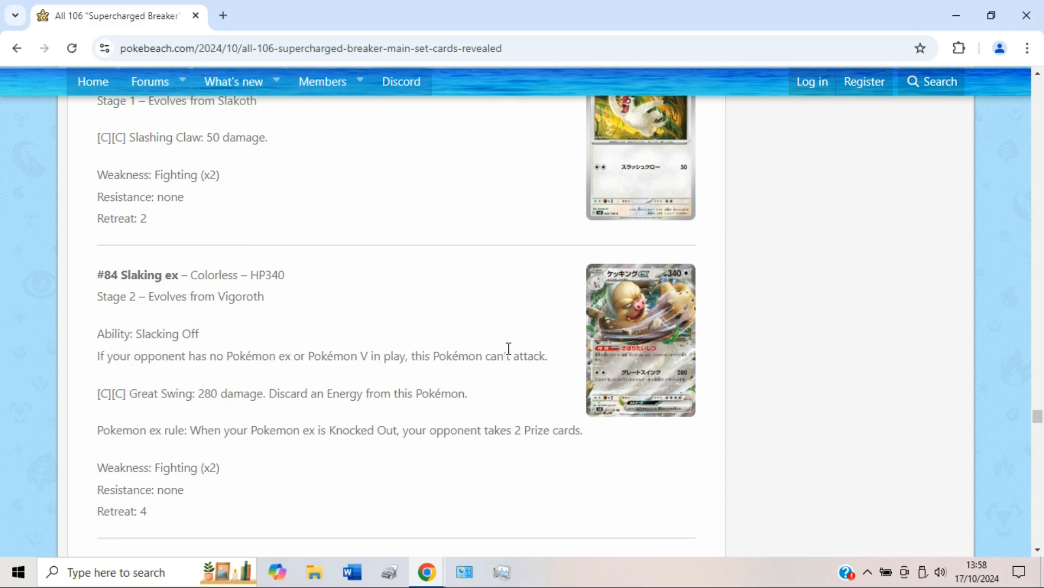
Scroll through #85 Zangoose's Fury Cutter to #86 Kecleon's Hidden Expertise and Tongue Whip.
scroll(down, 3)
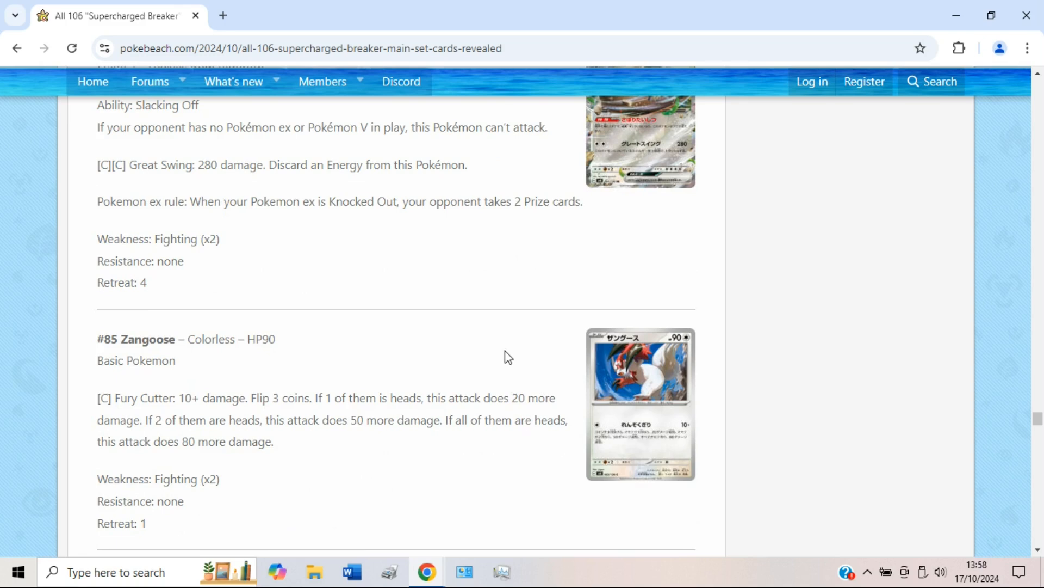
mouse_move(497, 443)
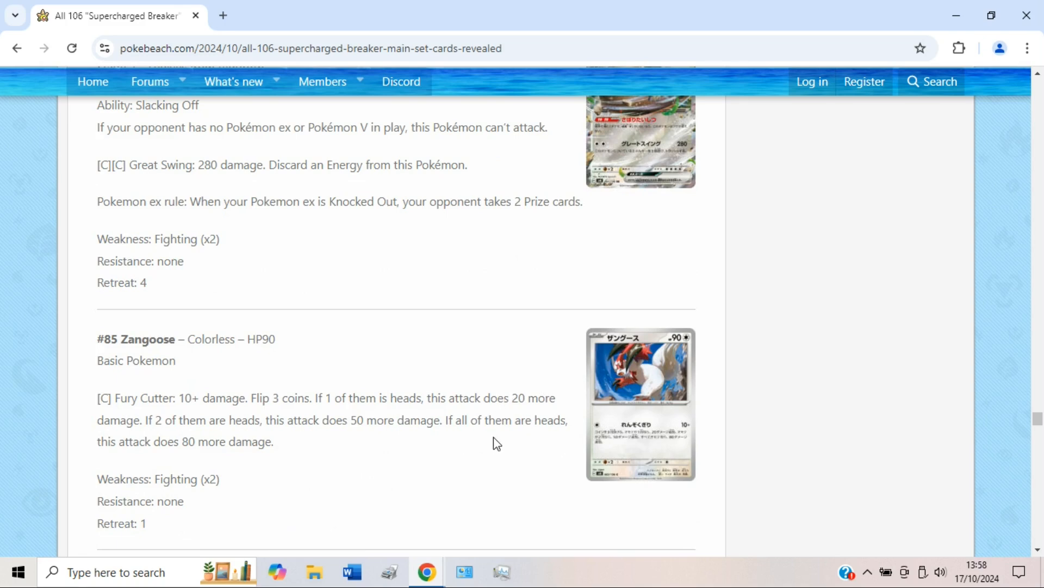
scroll(down, 3)
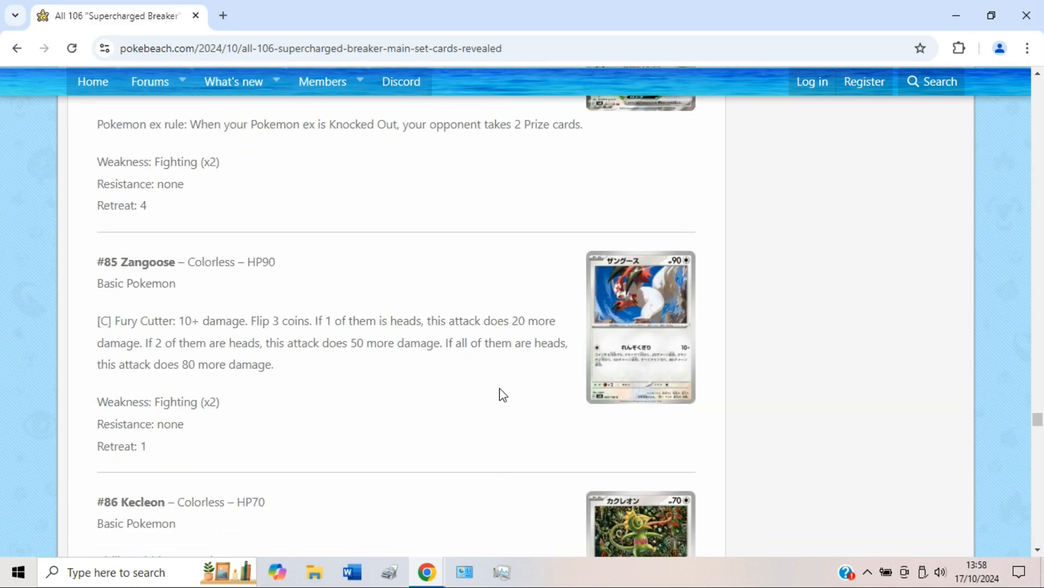
scroll(down, 3)
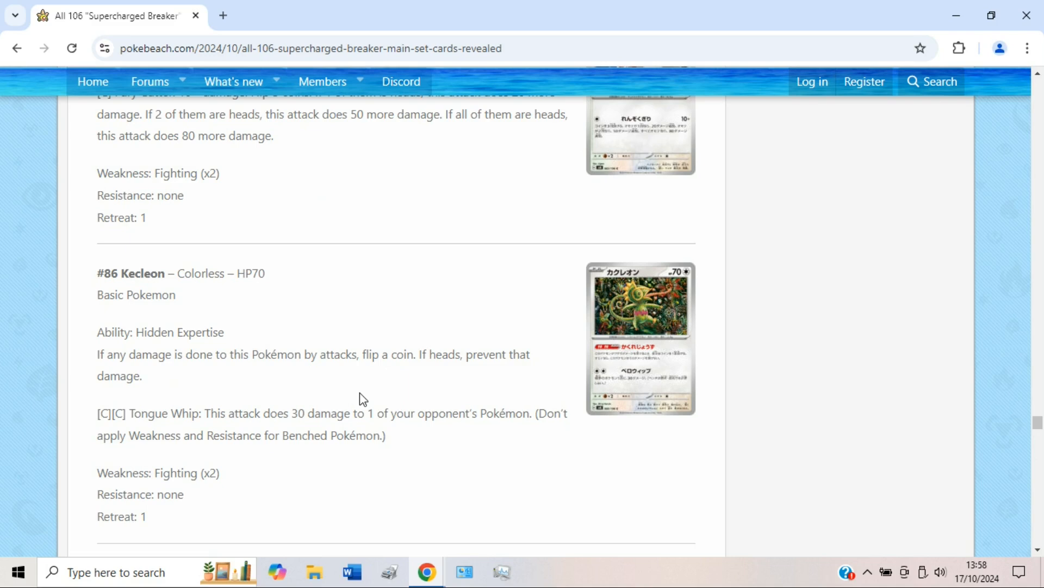
mouse_move(394, 386)
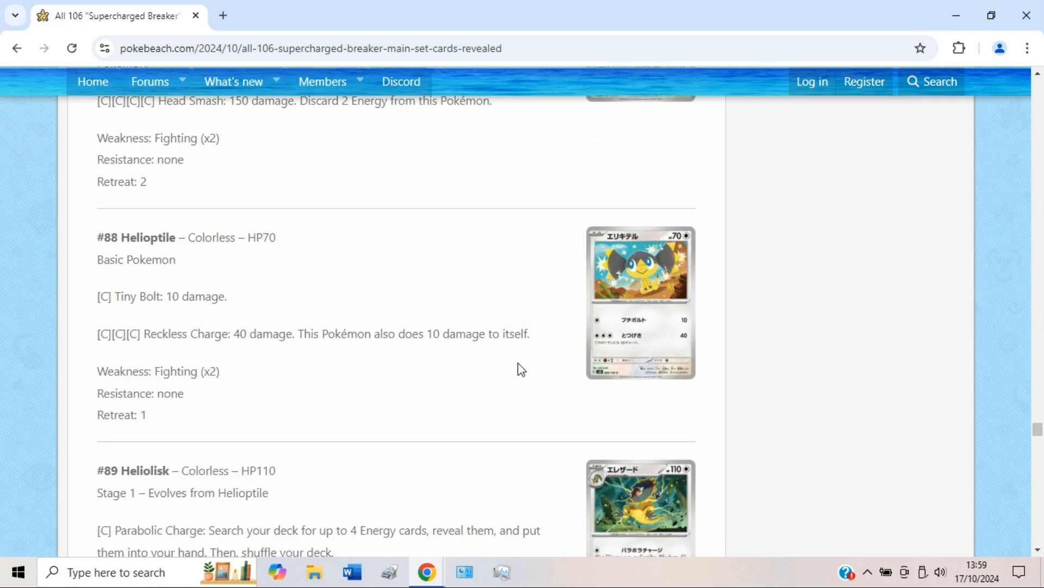
Scroll past Helioptile and Heliolisk to #90 Oranguru's Know Their Weakness, with #91 Tandemaus visible.
scroll(down, 3)
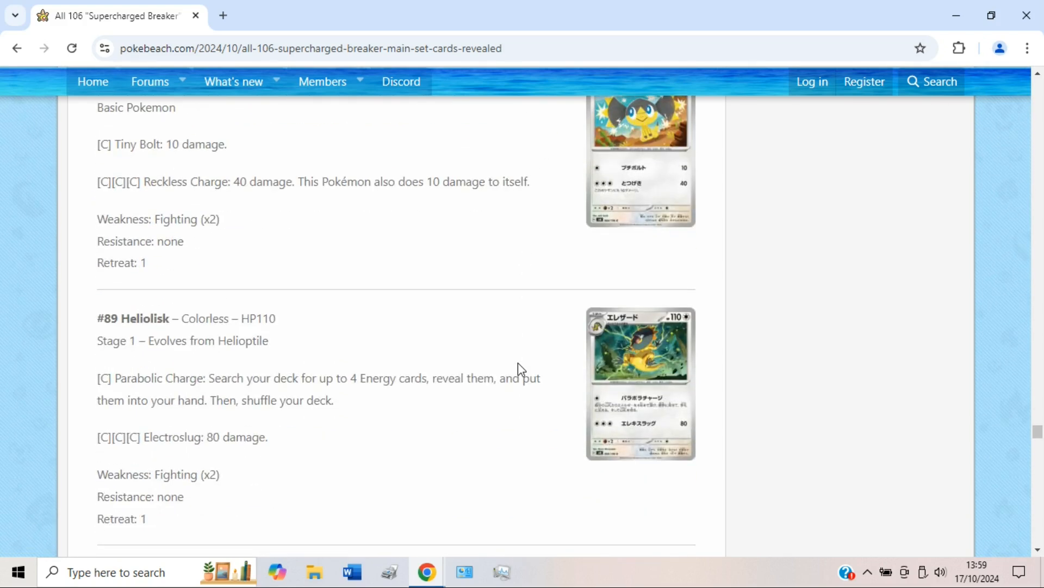
scroll(down, 3)
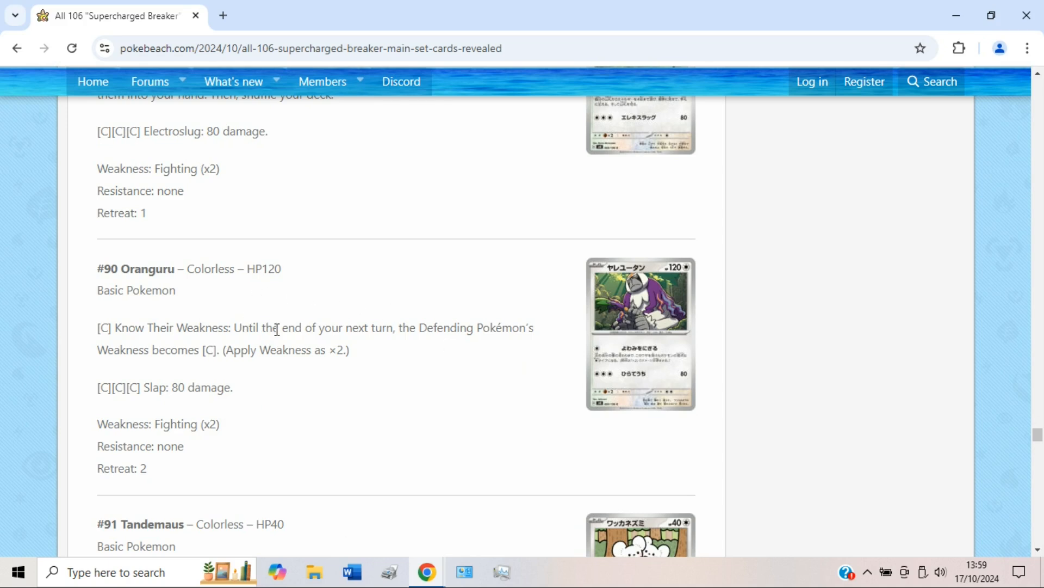
mouse_move(451, 371)
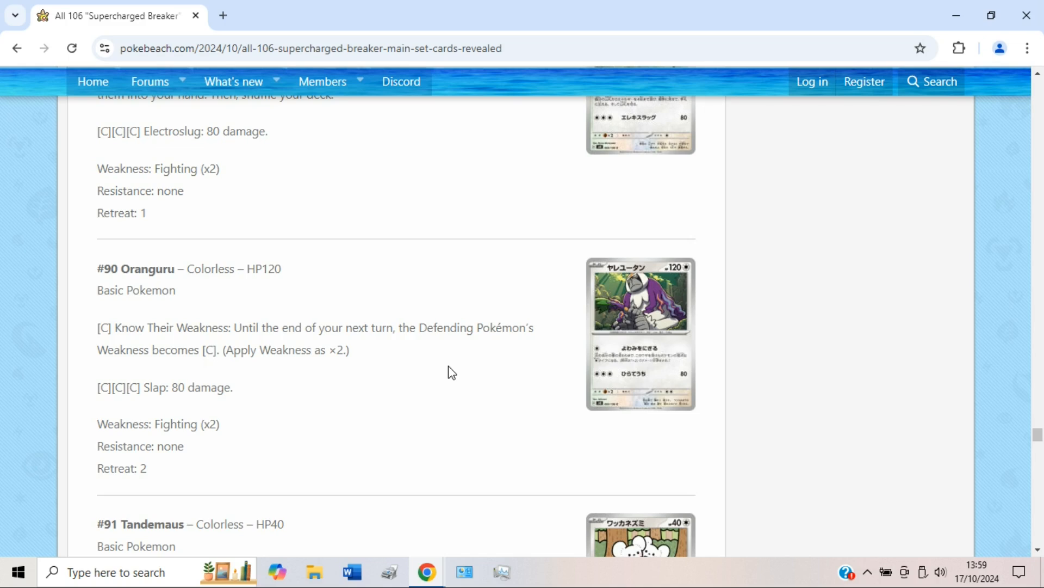
scroll(down, 3)
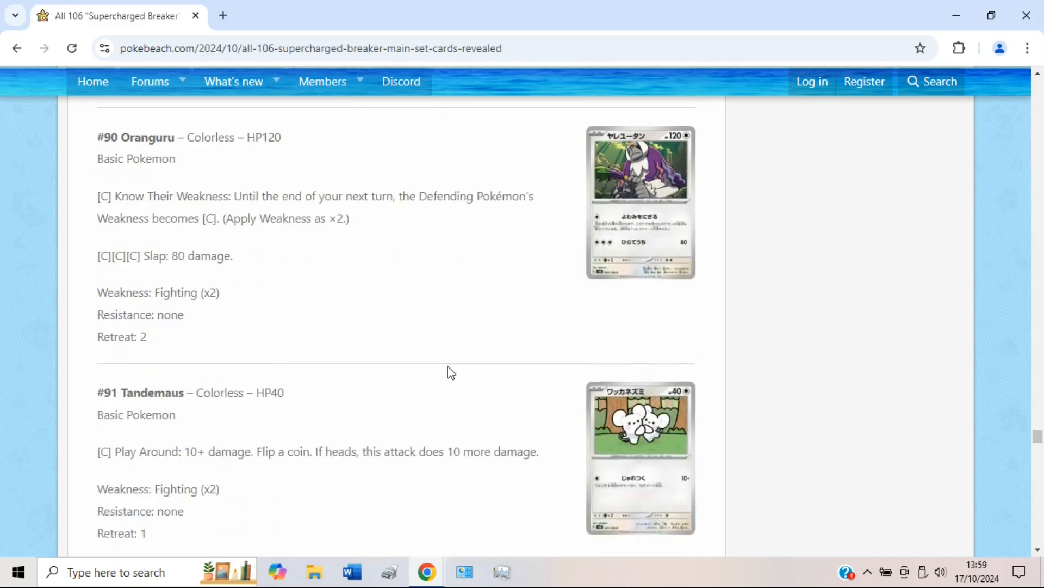
Highlight the Maushold-search text in Family March, deselect it, and scroll toward Terapagos.
scroll(down, 3)
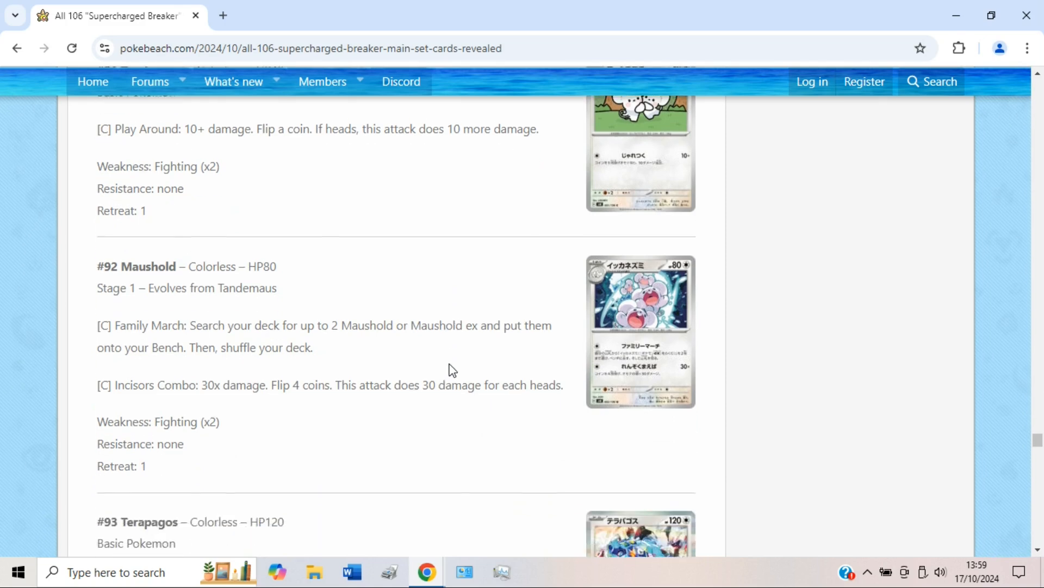
scroll(down, 3)
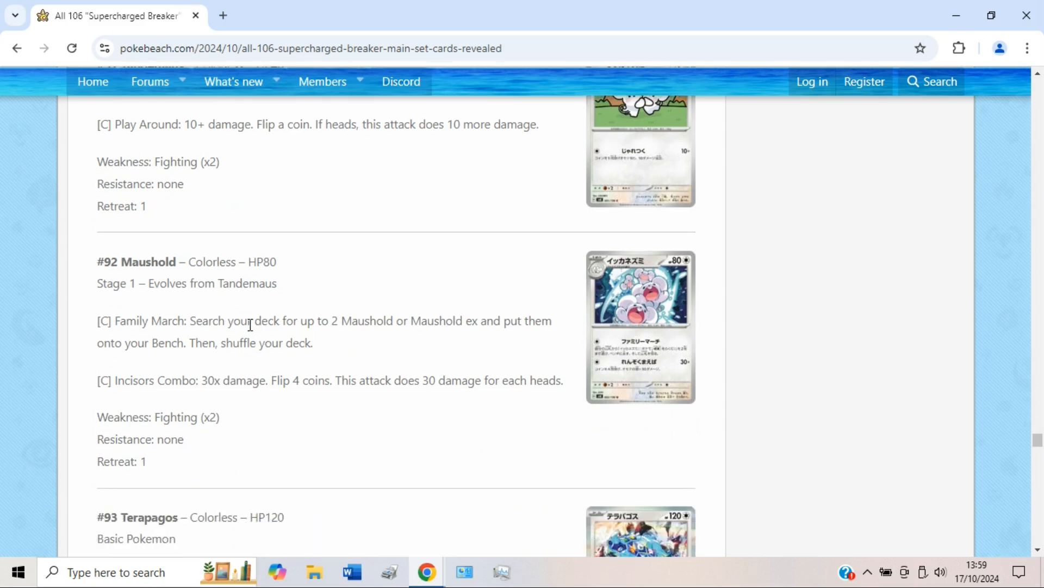
mouse_move(336, 335)
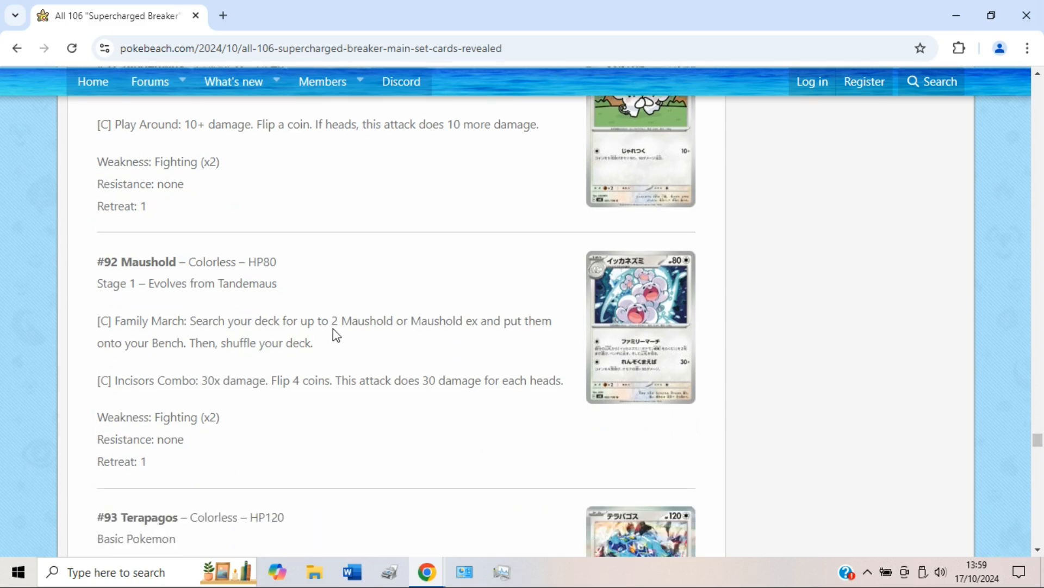
double_click(333, 320)
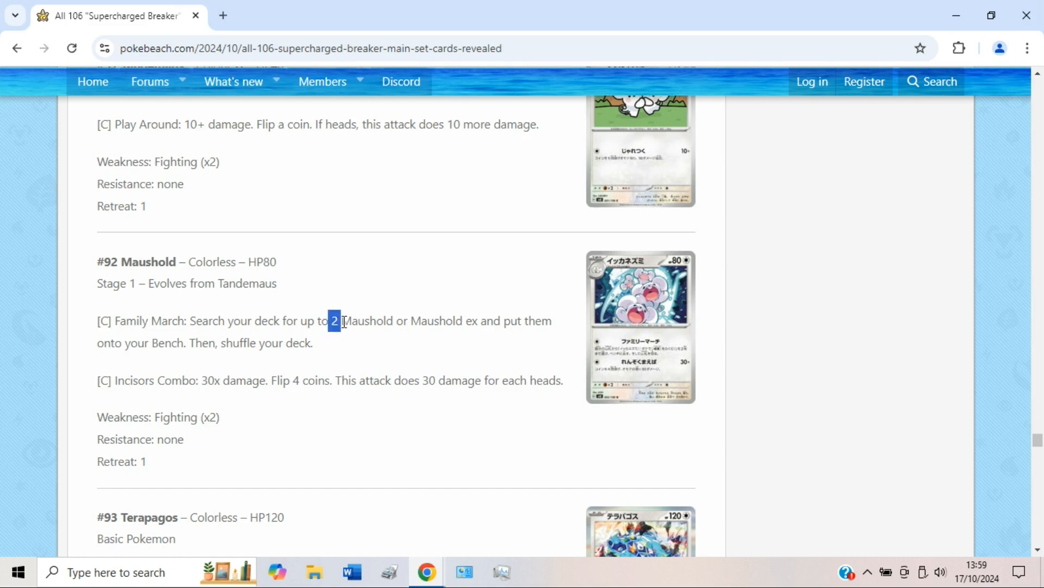
drag(336, 320, 498, 320)
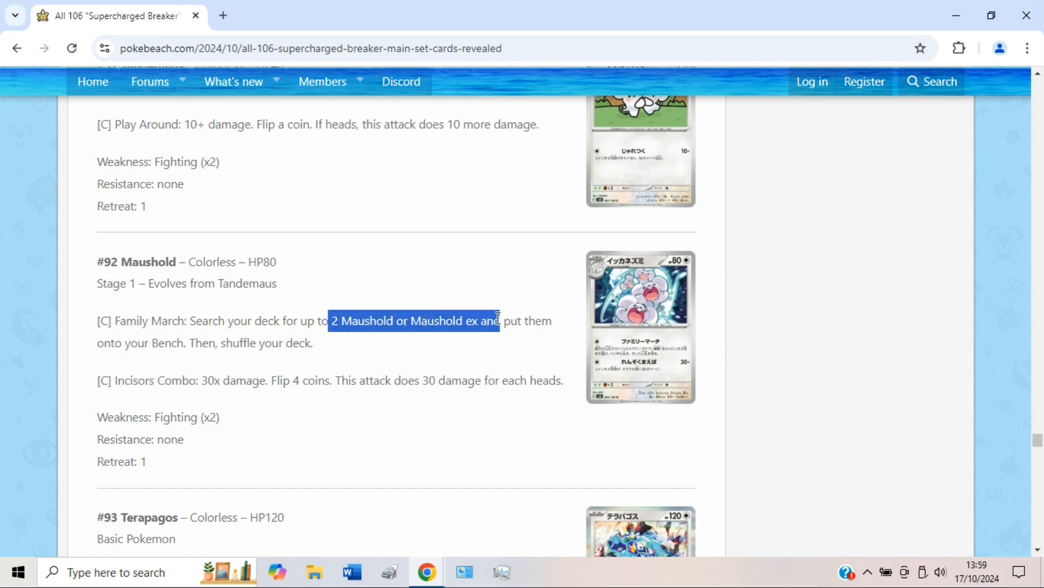
click(474, 359)
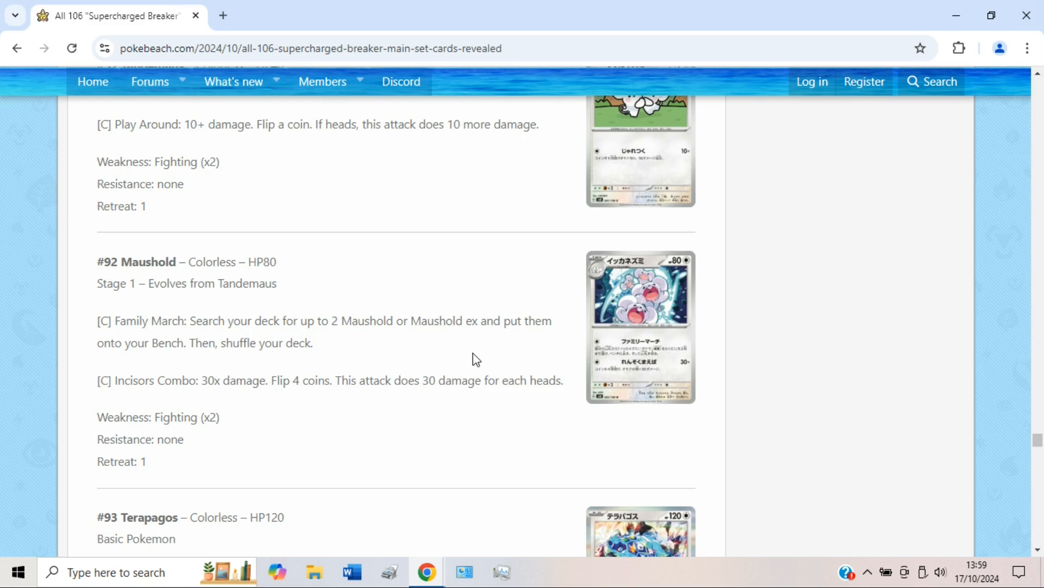
mouse_move(342, 319)
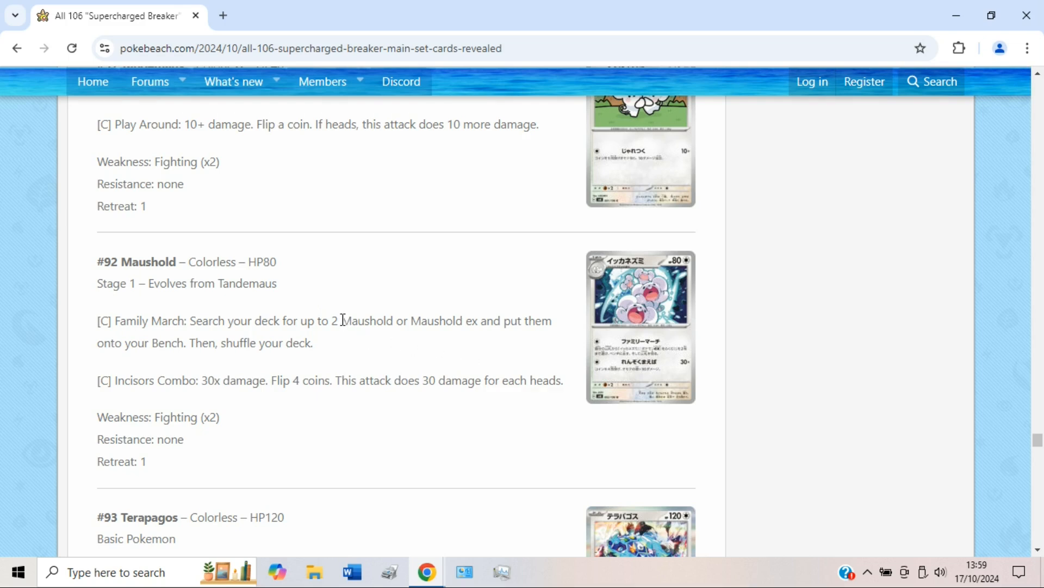
mouse_move(410, 352)
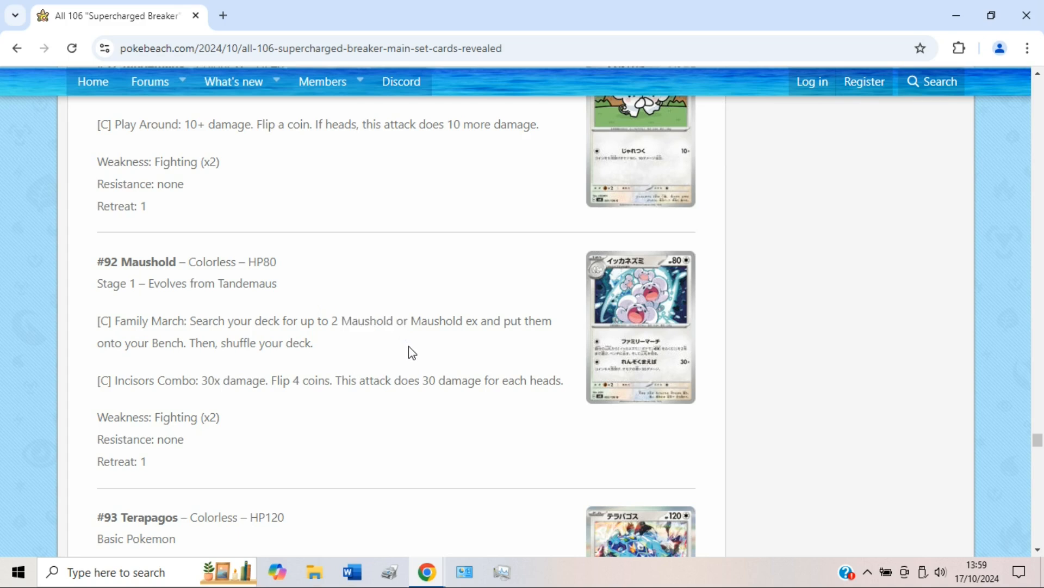
mouse_move(390, 300)
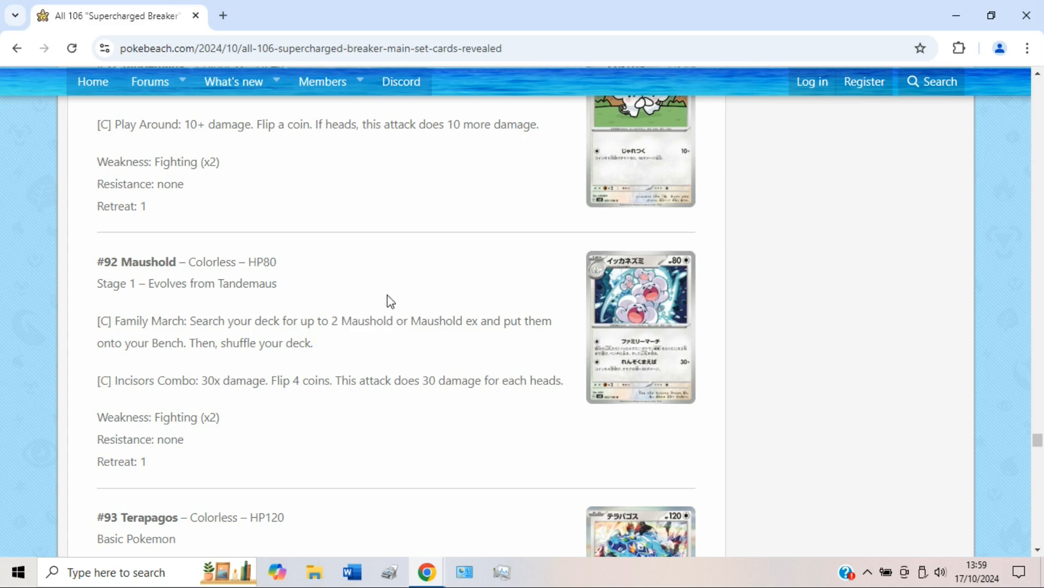
mouse_move(403, 326)
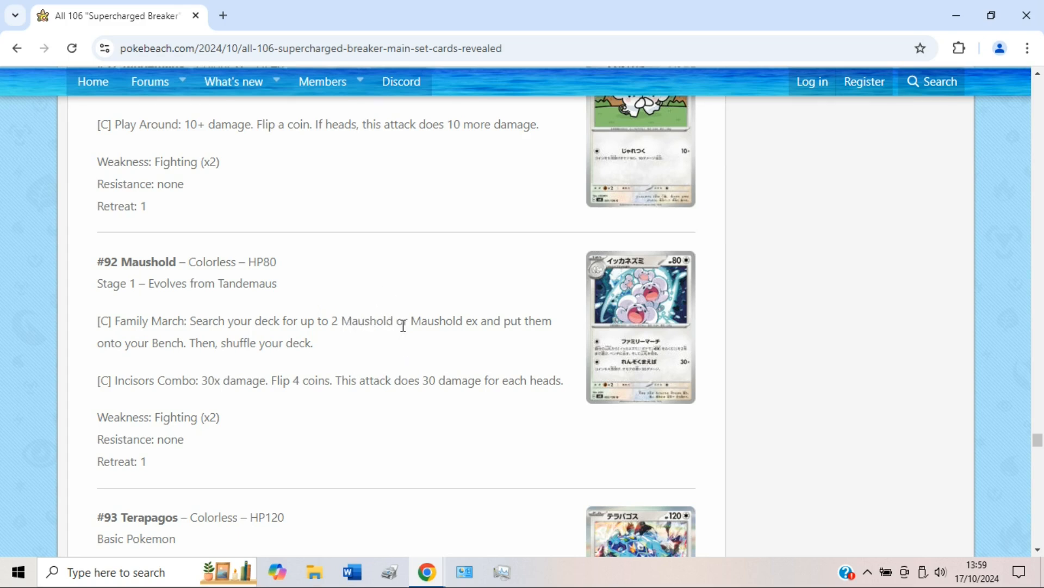
mouse_move(131, 260)
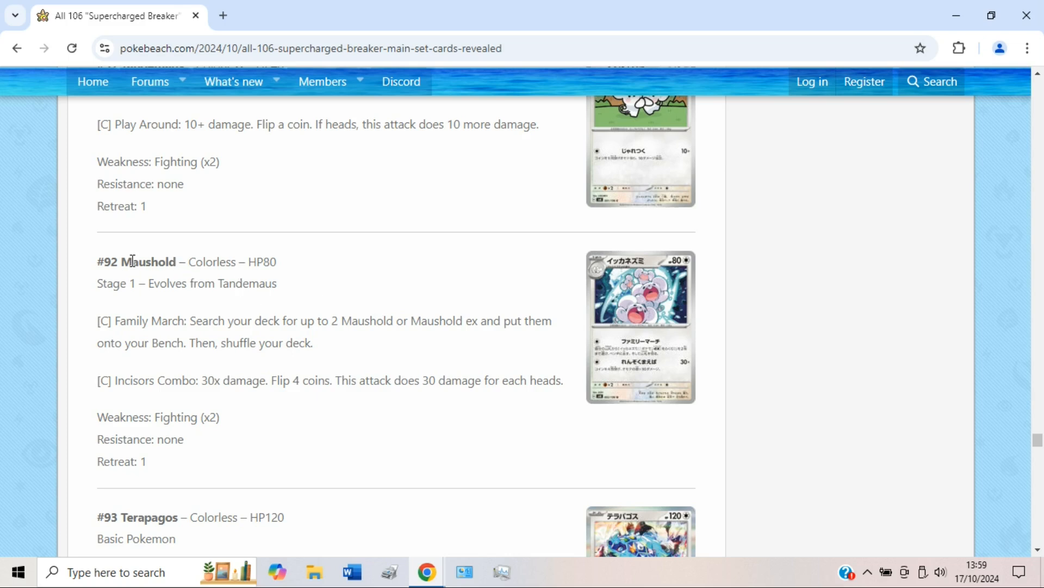
mouse_move(363, 317)
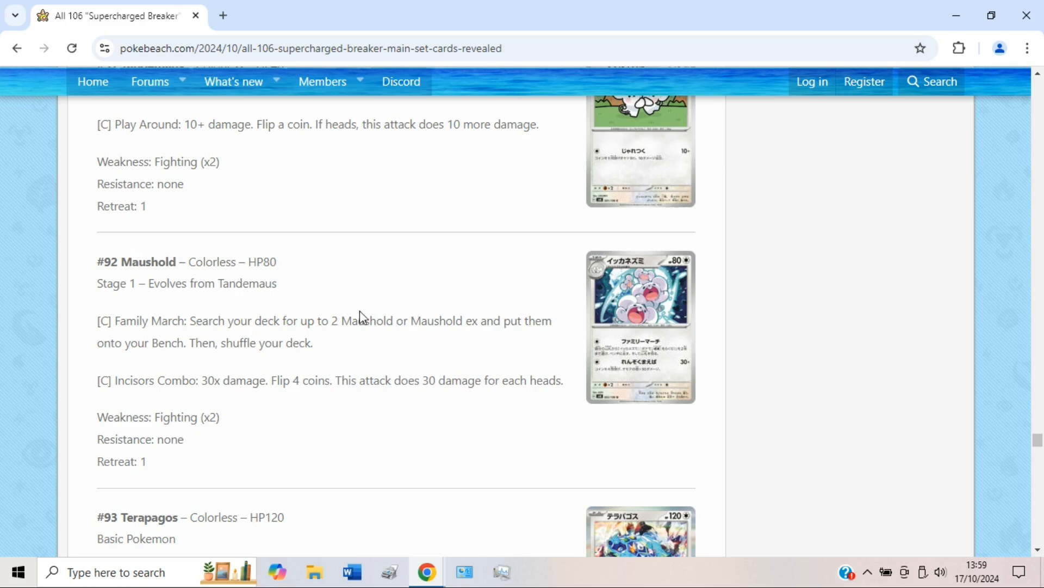
mouse_move(494, 371)
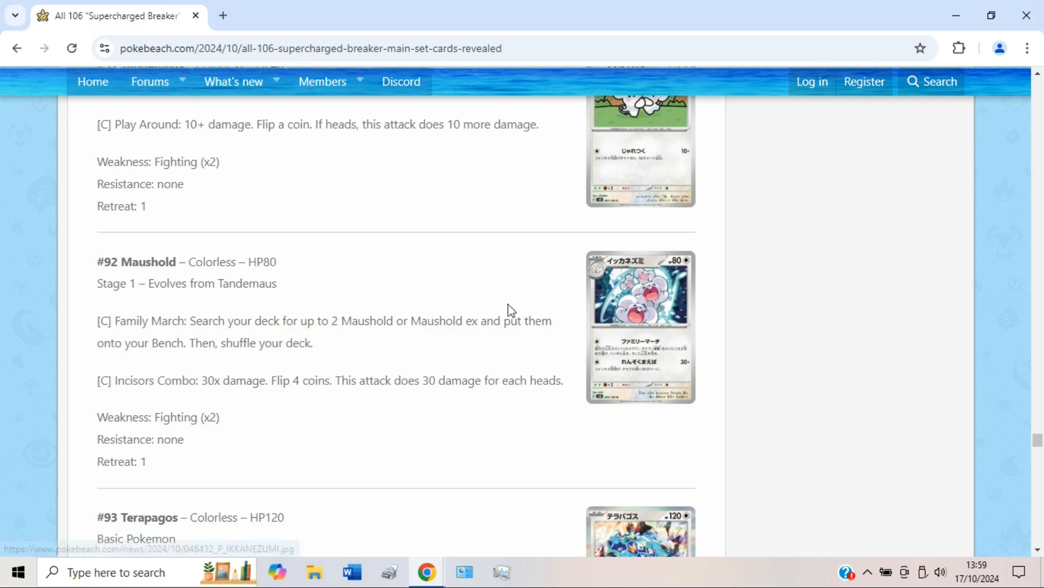
scroll(down, 3)
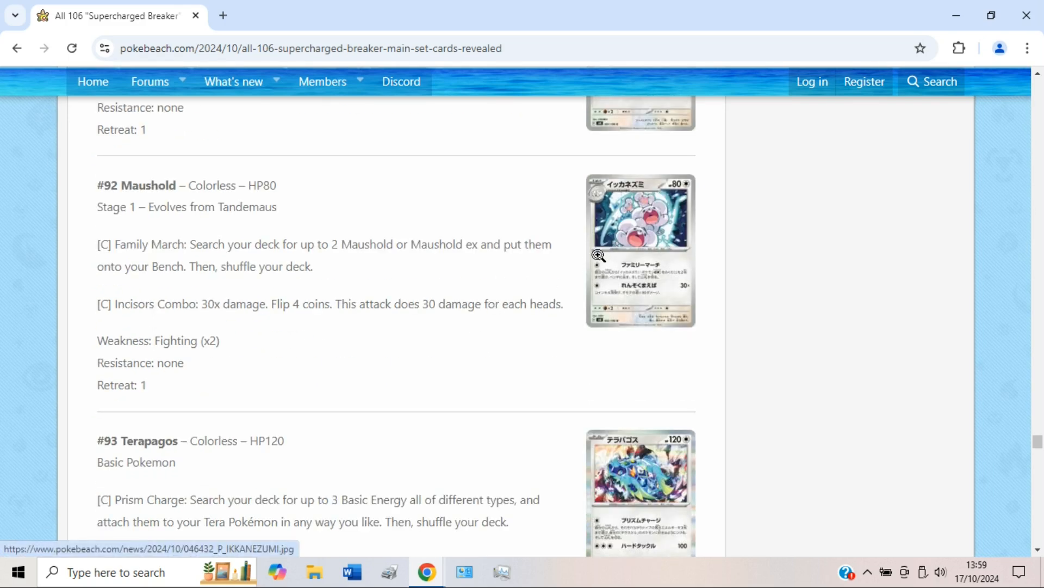
Scroll to show Terapagos's Prism Charge and Hard Tackle, with the Mystery Set heading below.
scroll(down, 3)
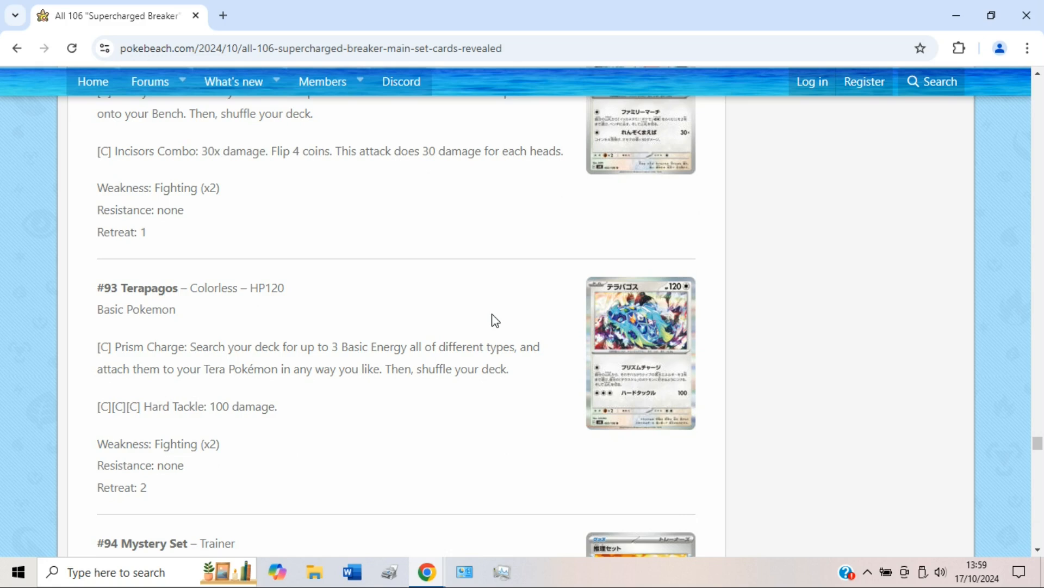
mouse_move(279, 351)
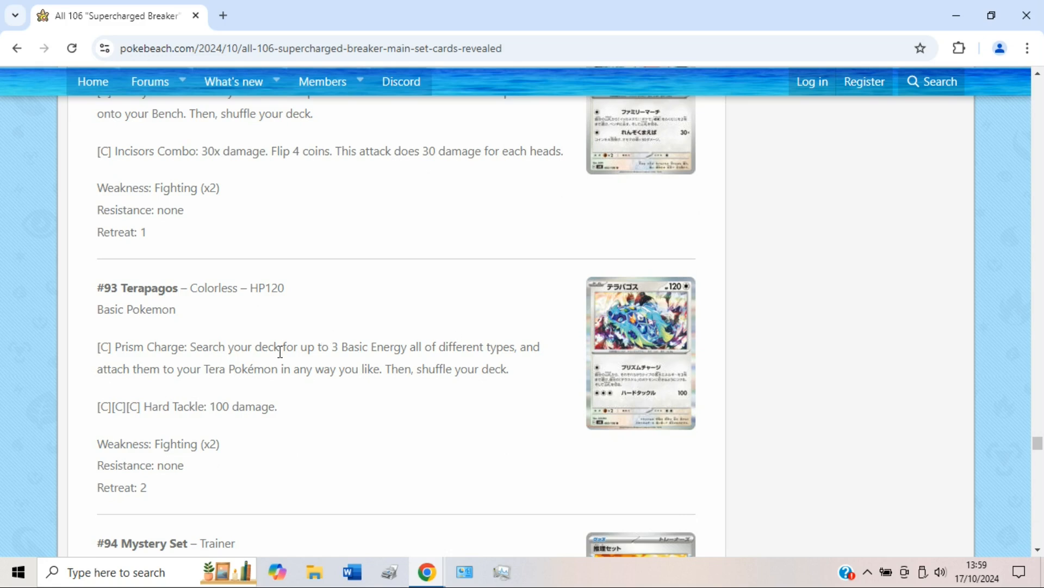
mouse_move(208, 351)
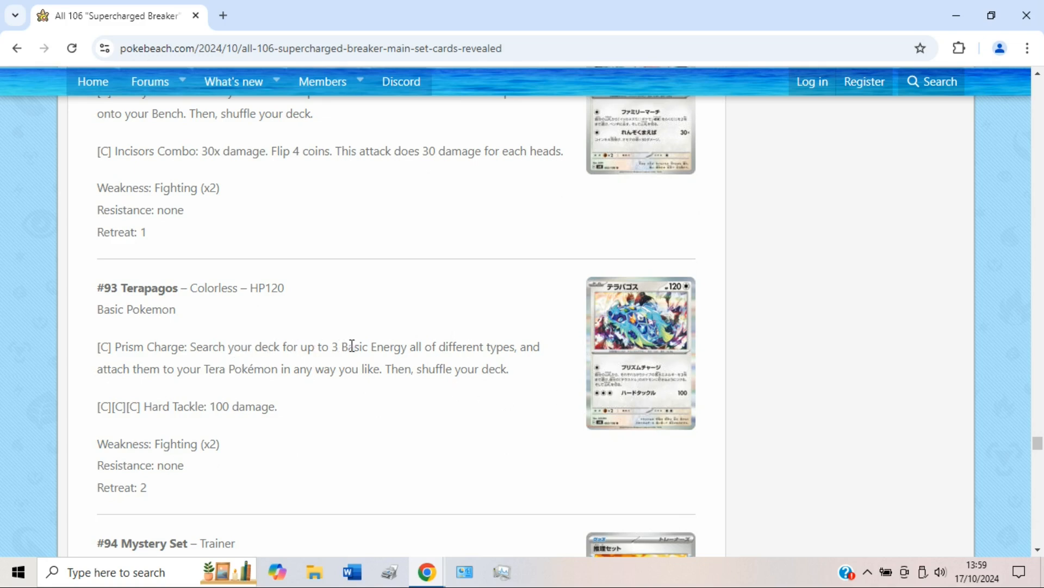
mouse_move(550, 350)
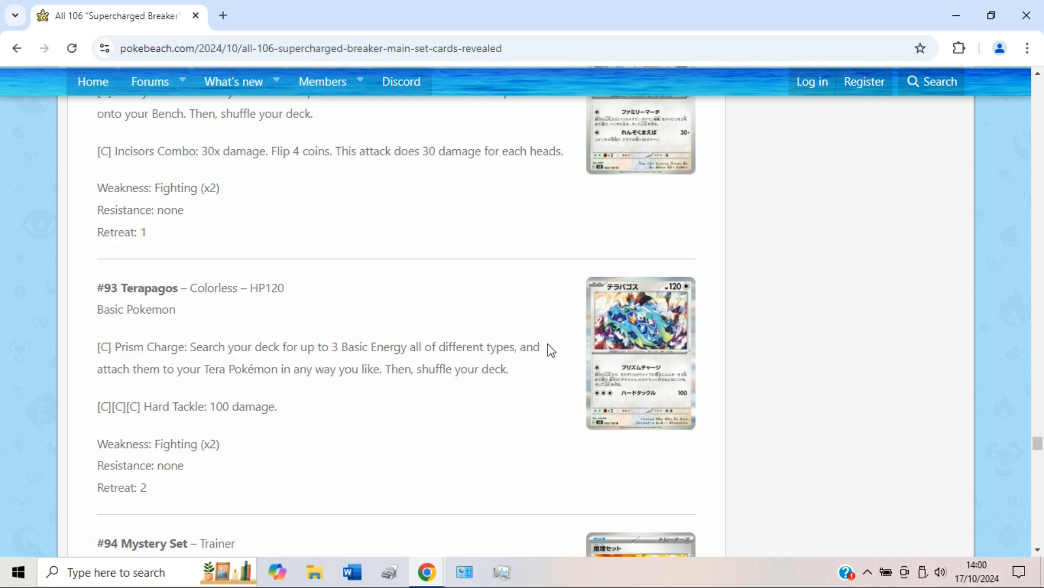
mouse_move(301, 386)
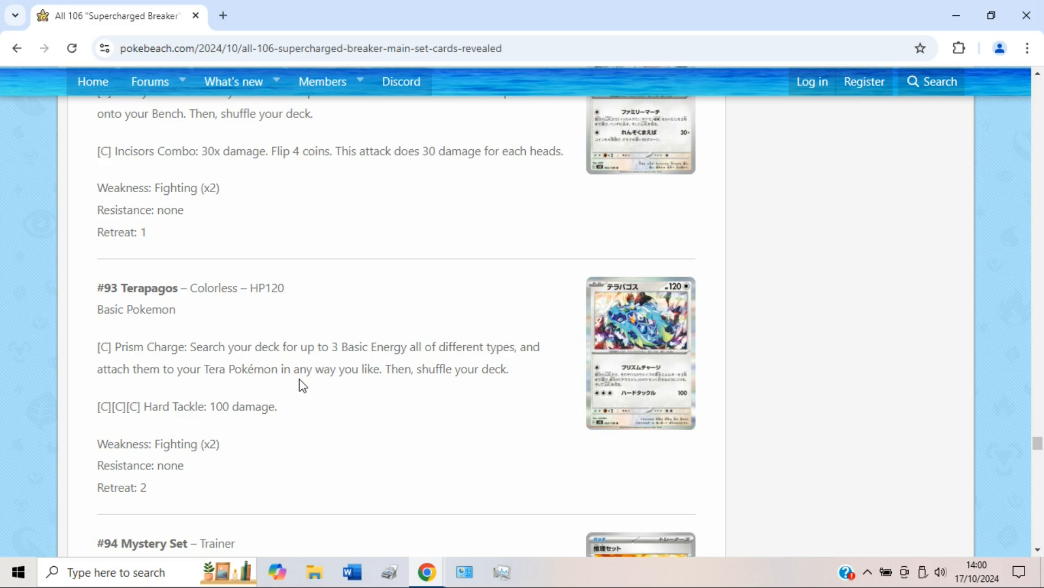
mouse_move(438, 305)
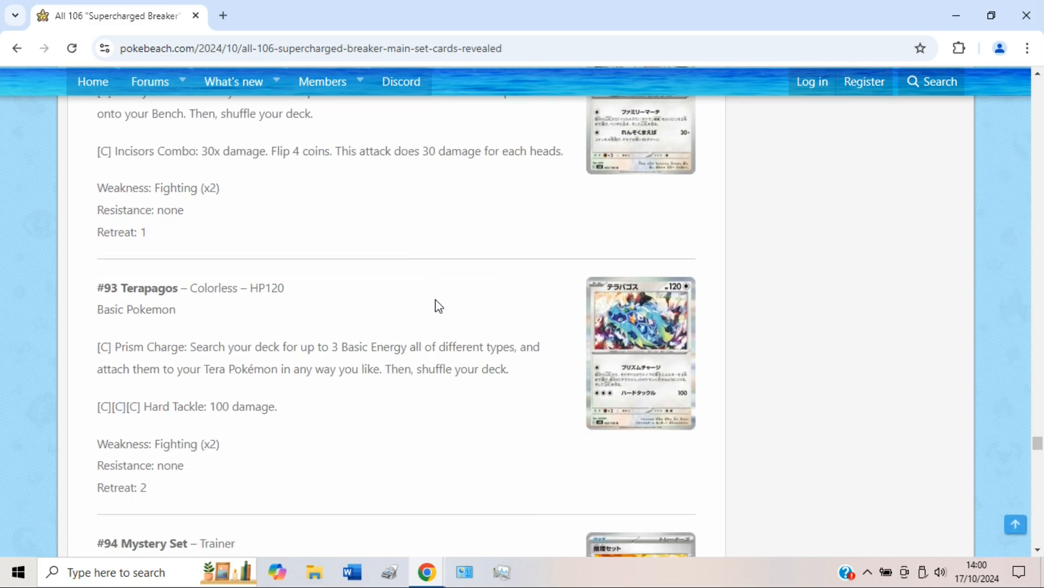
mouse_move(546, 385)
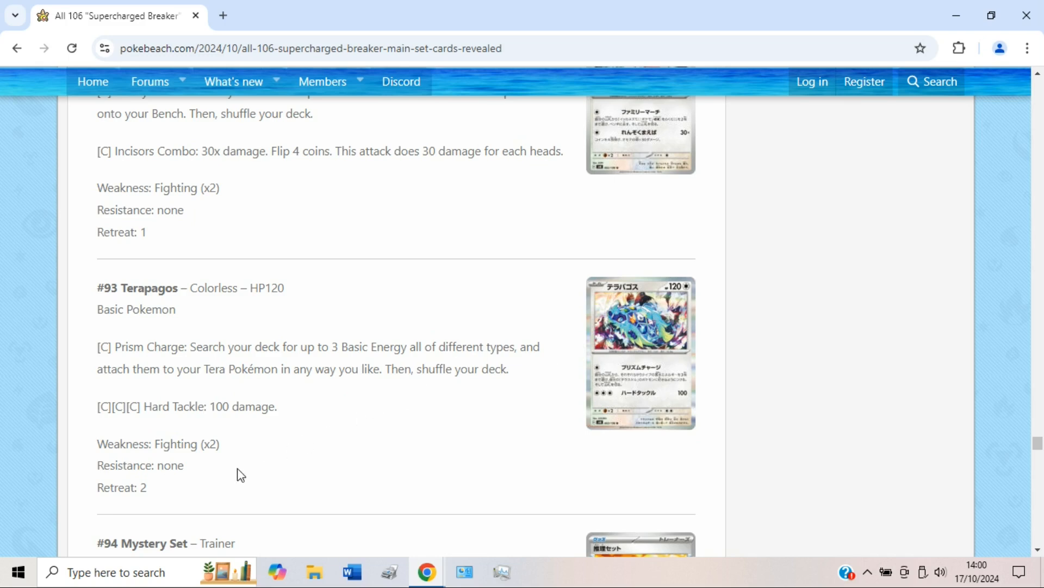
mouse_move(676, 309)
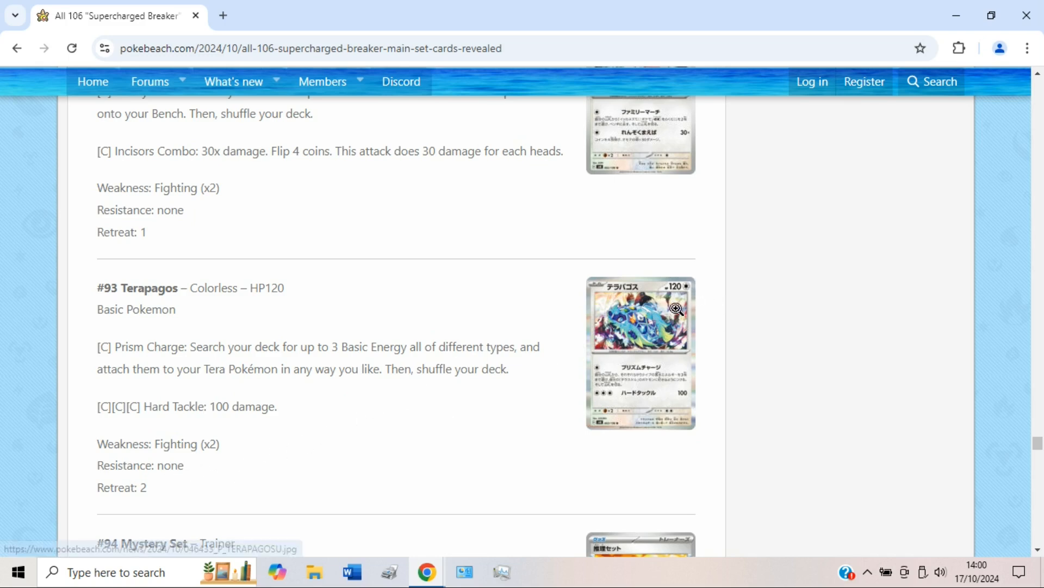
scroll(down, 3)
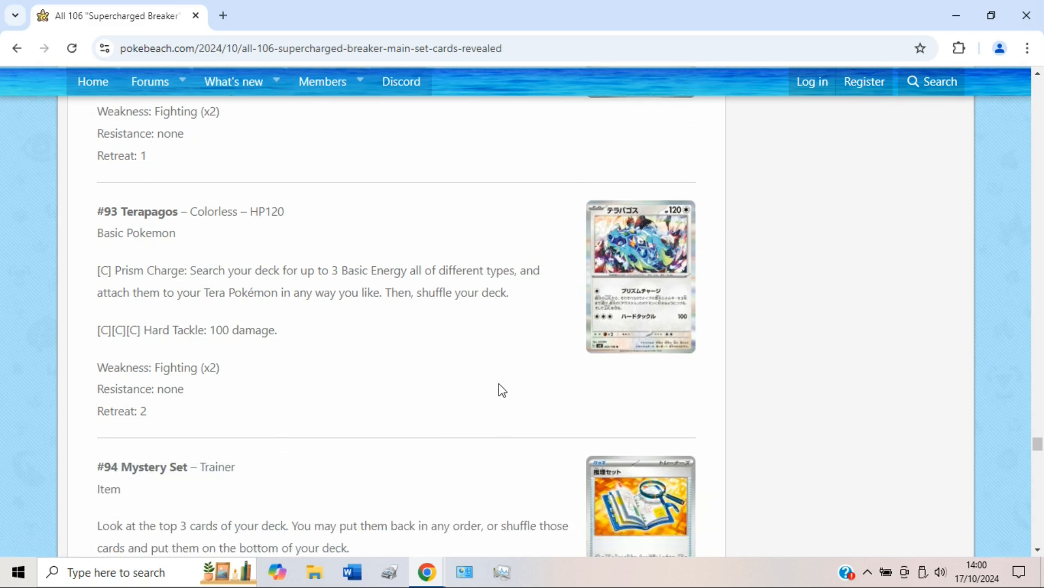
Scroll through #94 Mystery Set's item effect to the Scramble Switch and Relaxing Teaser headings.
scroll(down, 3)
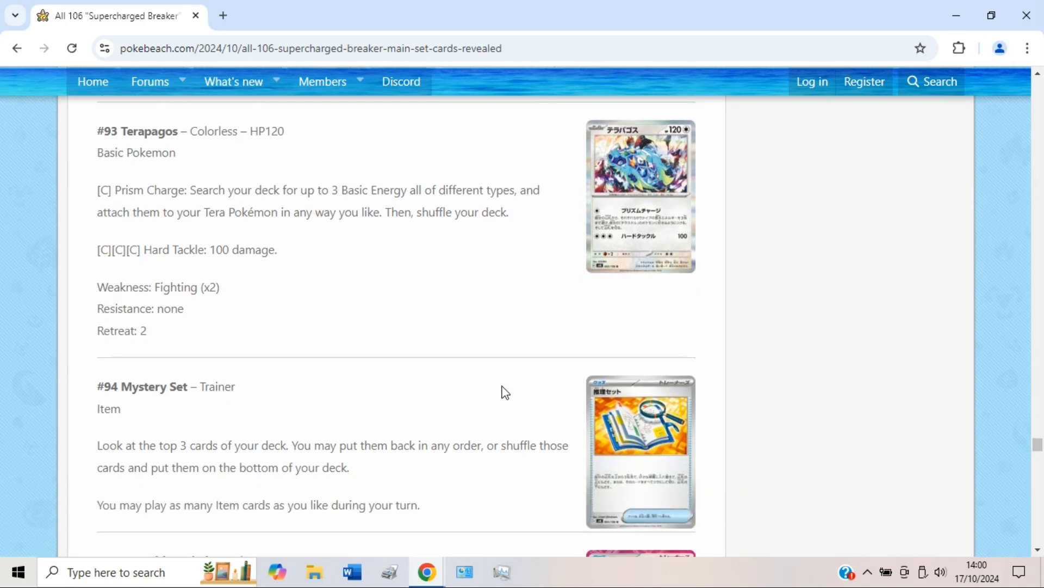
scroll(down, 3)
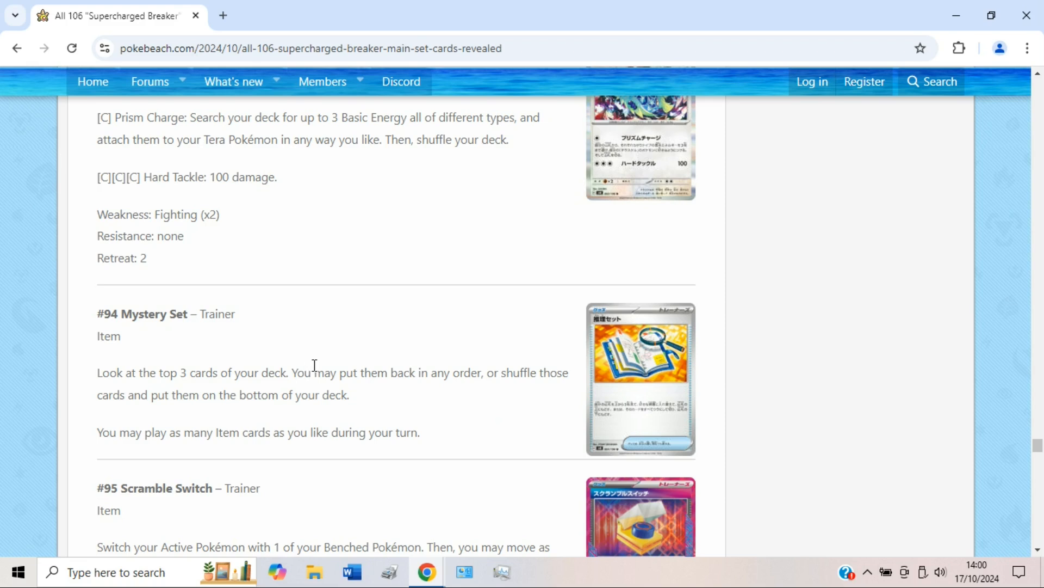
mouse_move(510, 378)
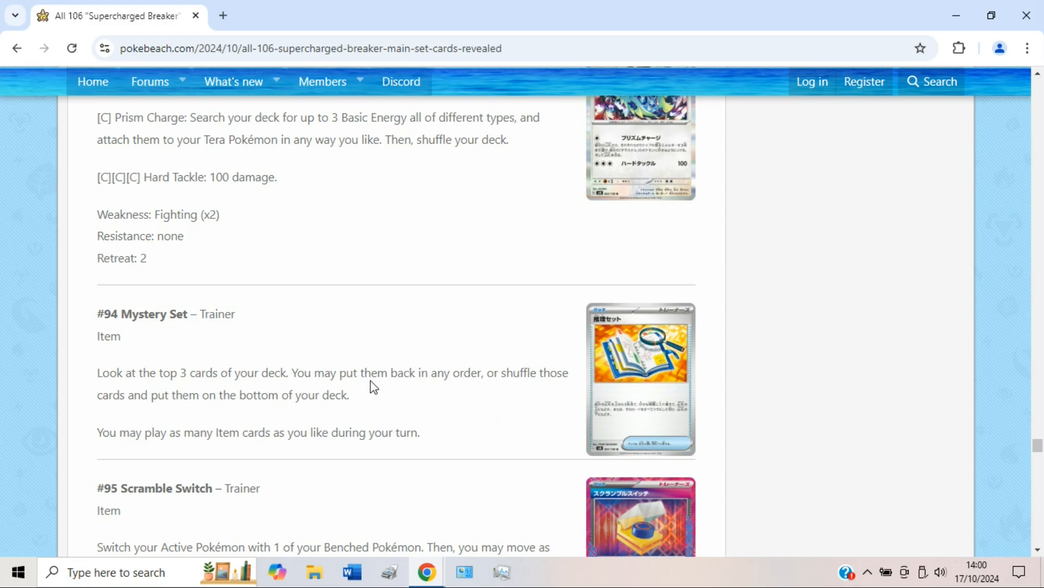
mouse_move(490, 391)
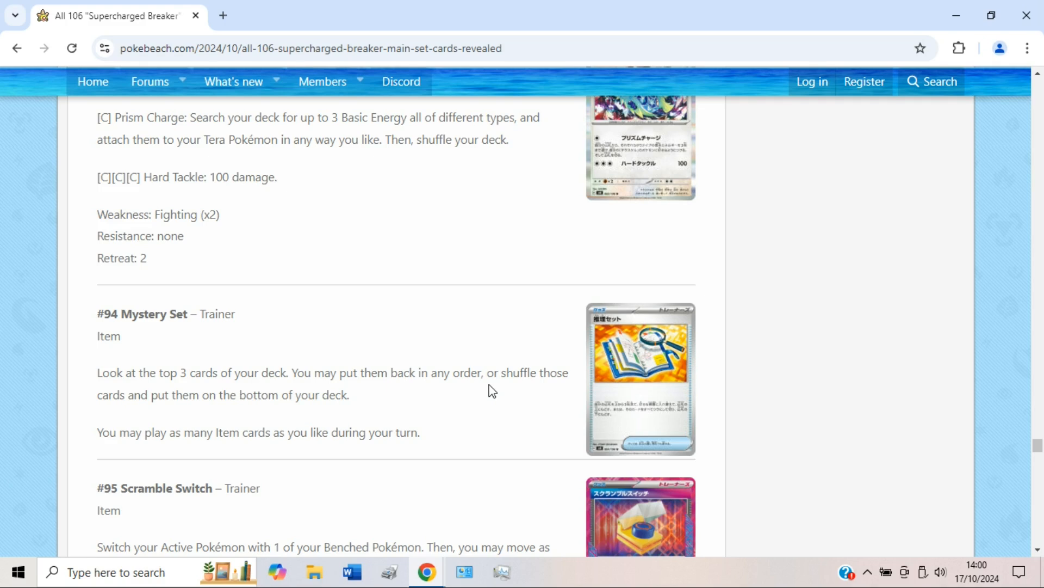
mouse_move(486, 387)
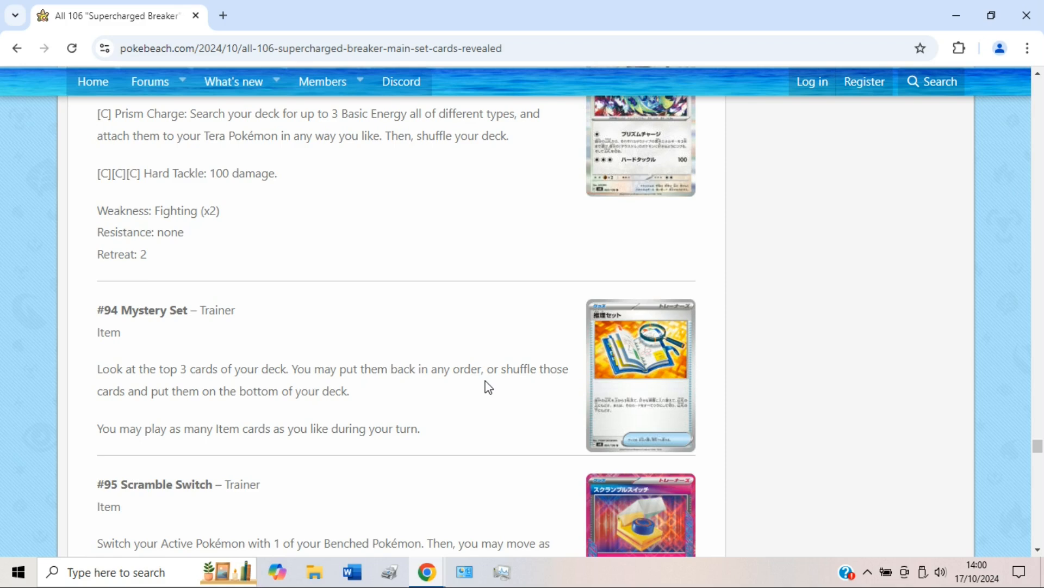
scroll(down, 3)
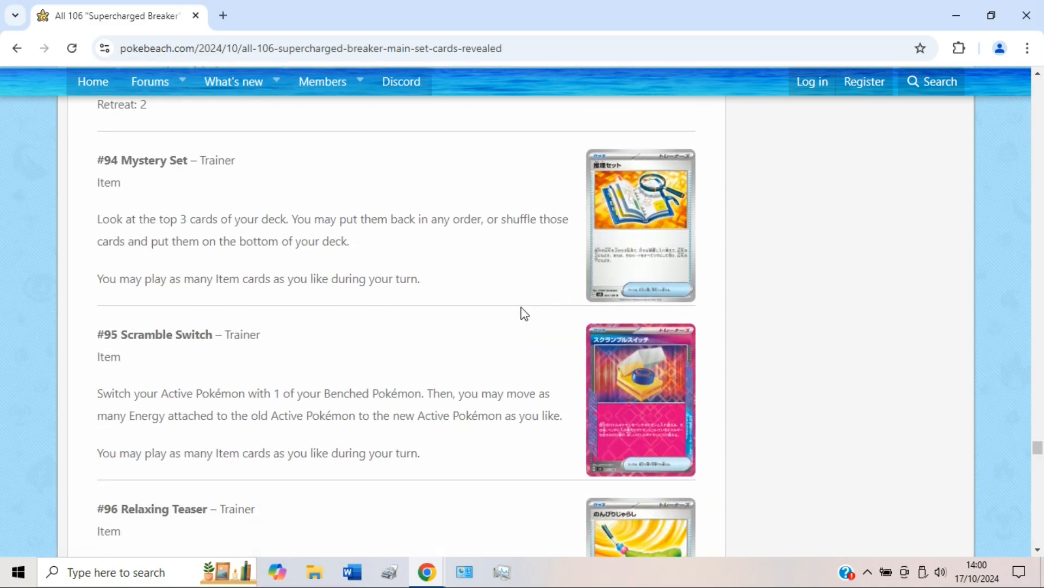
Scroll through #95 Scramble Switch and #96 Relaxing Teaser, with Miracle Intercom appearing below.
scroll(down, 3)
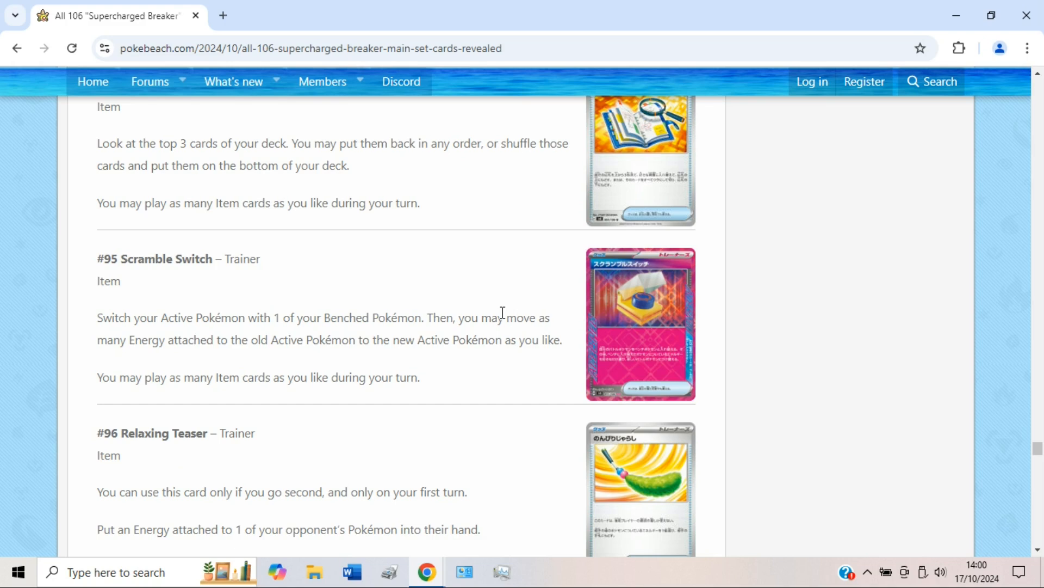
mouse_move(538, 335)
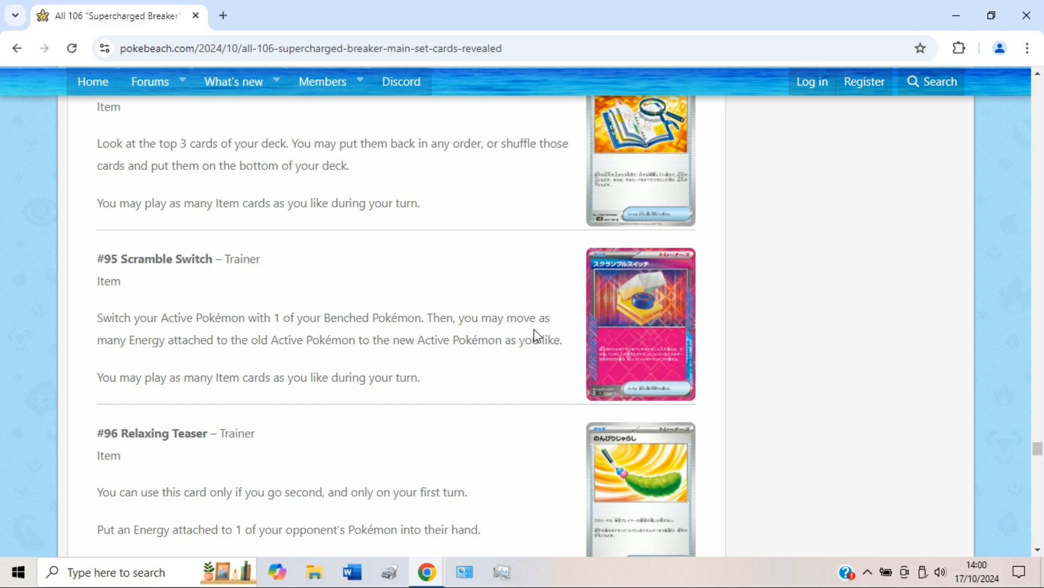
mouse_move(632, 311)
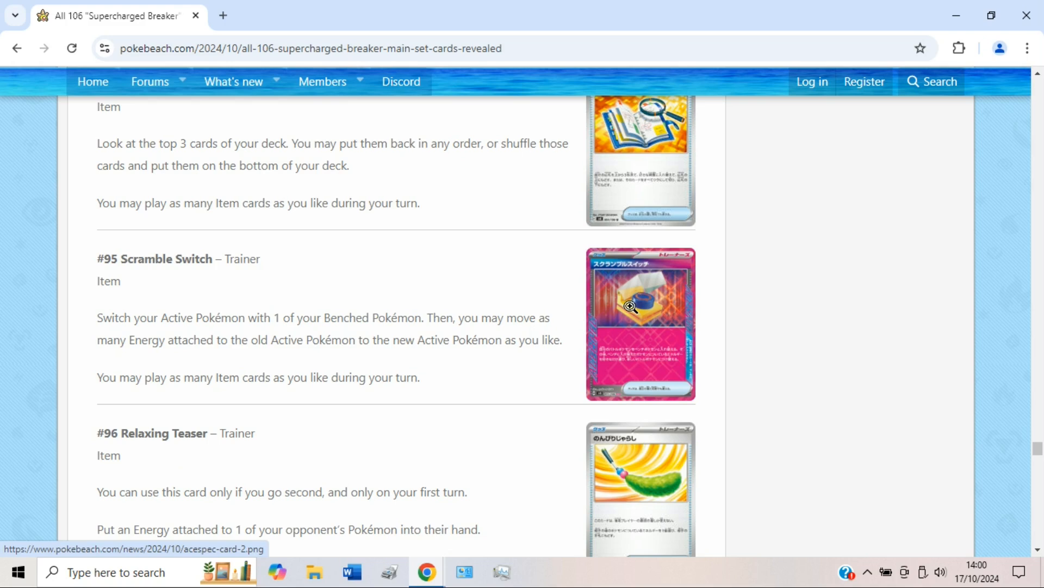
mouse_move(557, 322)
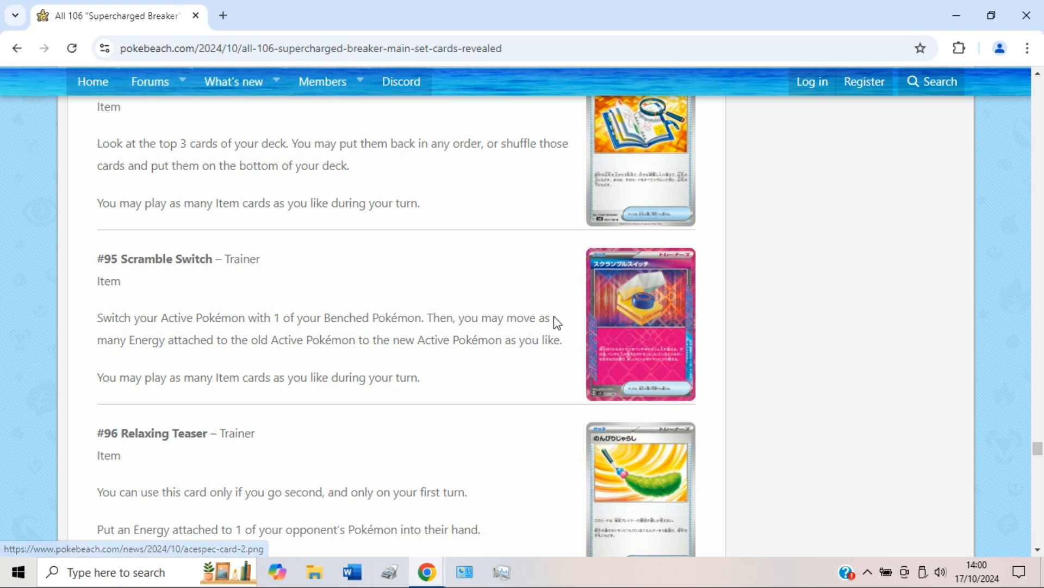
mouse_move(689, 371)
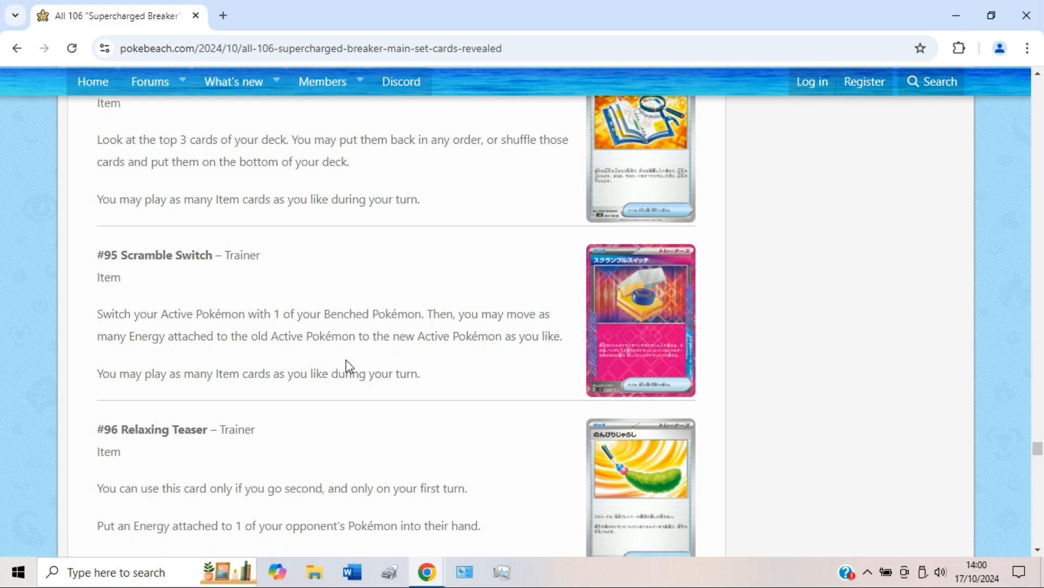
scroll(down, 3)
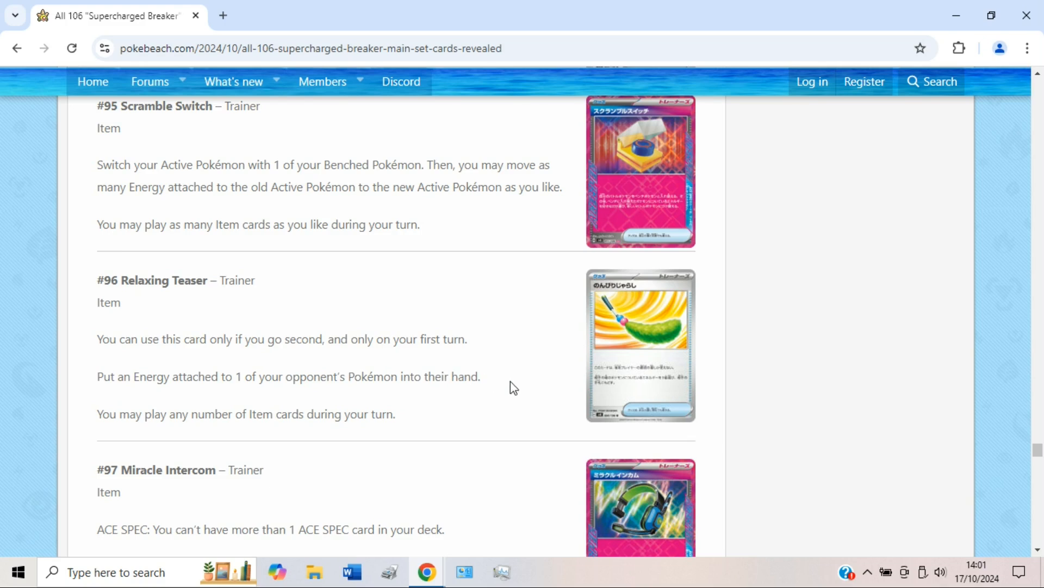
mouse_move(510, 387)
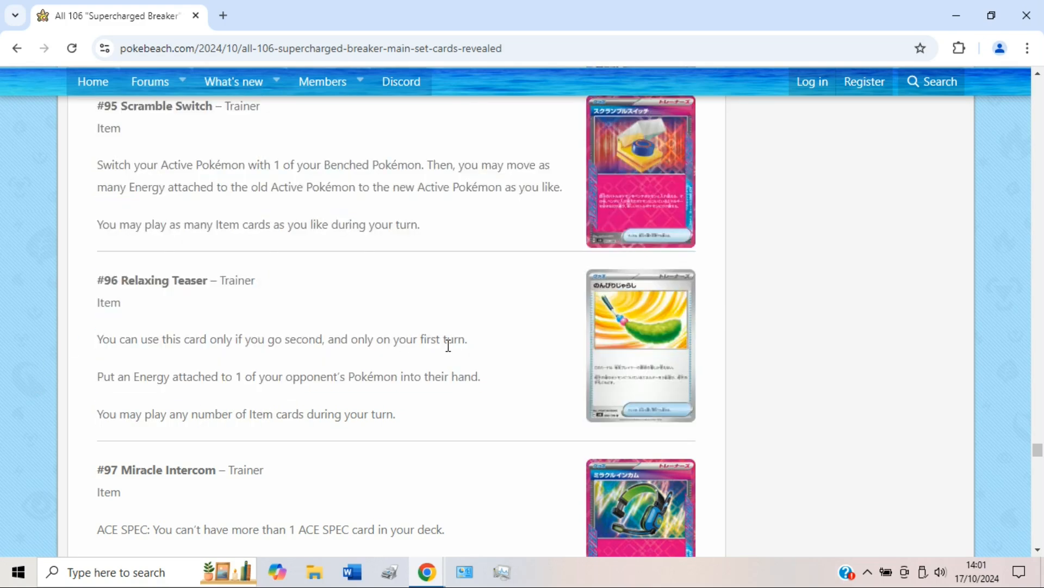
mouse_move(483, 359)
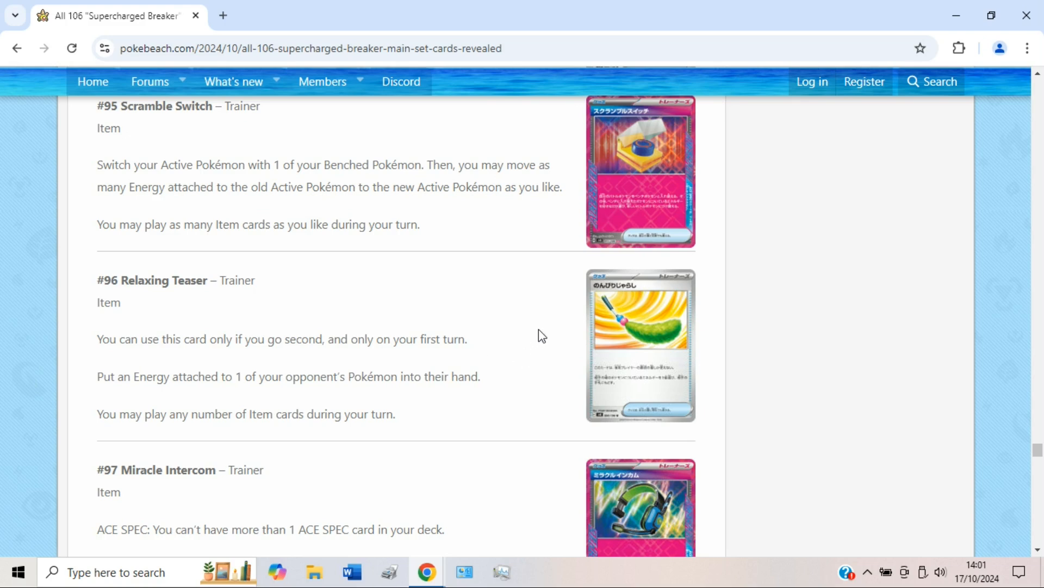
mouse_move(336, 371)
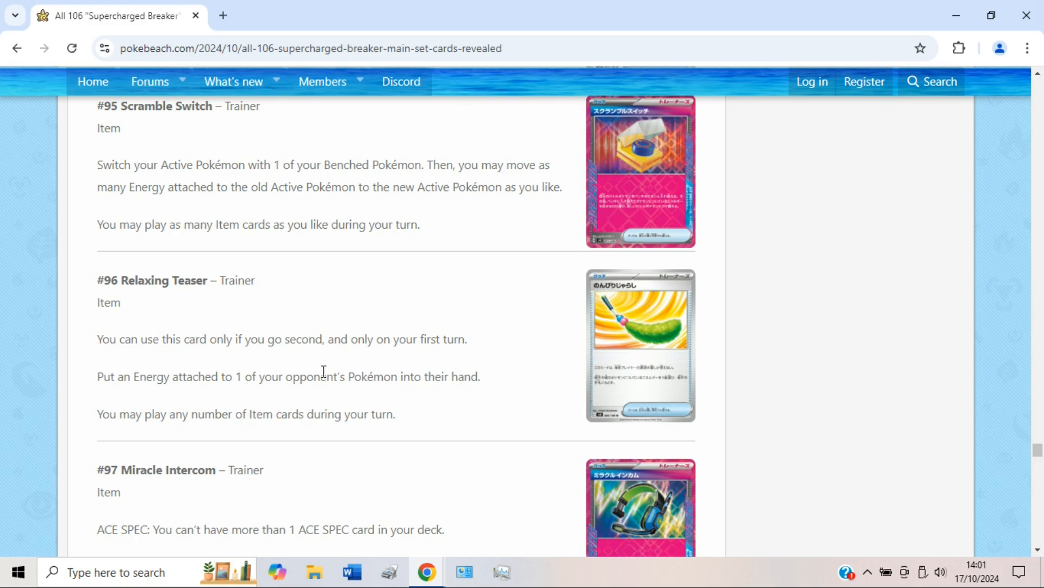
mouse_move(365, 374)
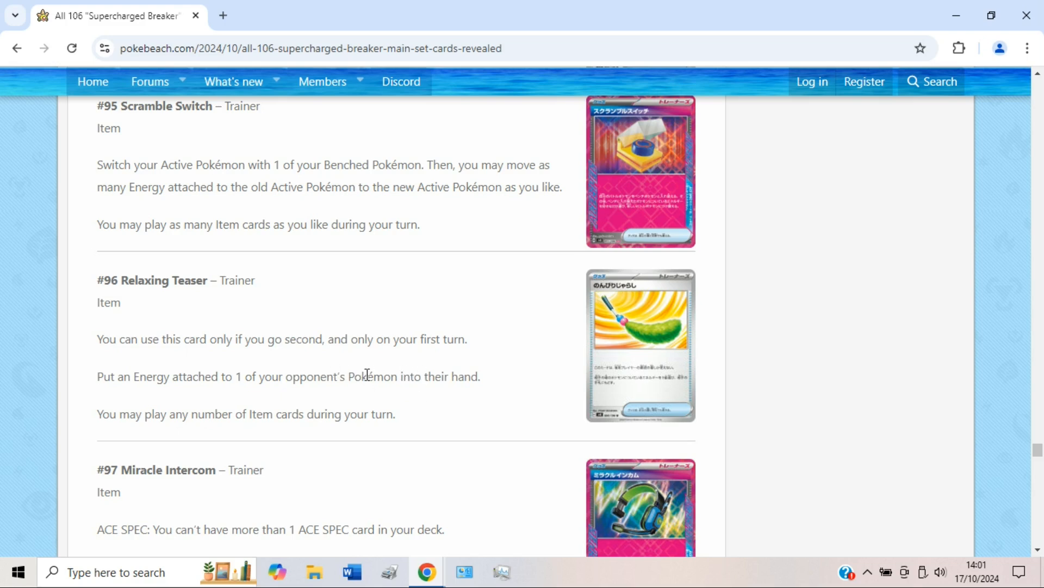
Scroll to show #97 Miracle Intercom's ACE SPEC effect and the start of Amulet of Hope.
scroll(down, 3)
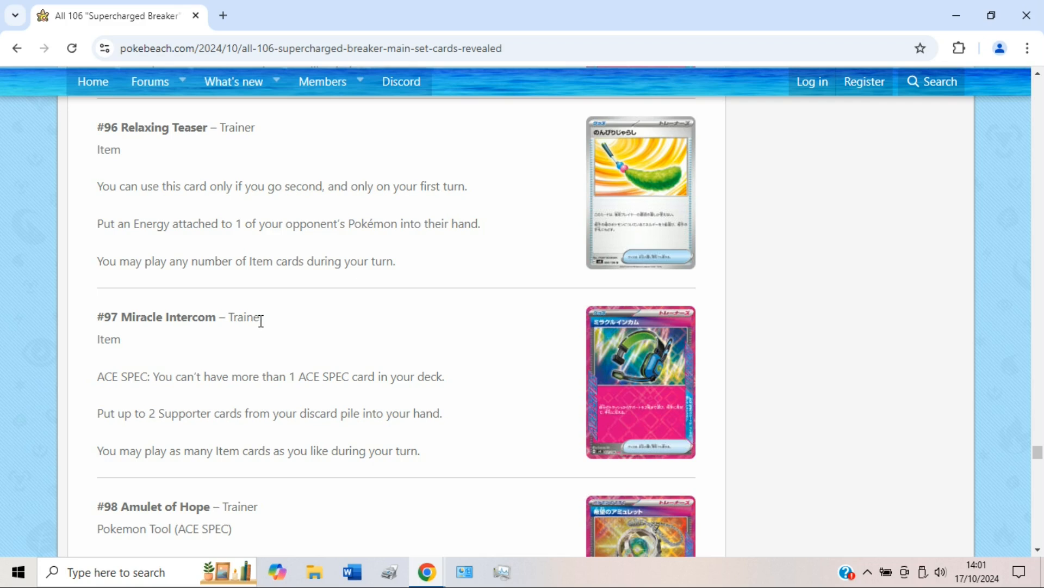
mouse_move(214, 413)
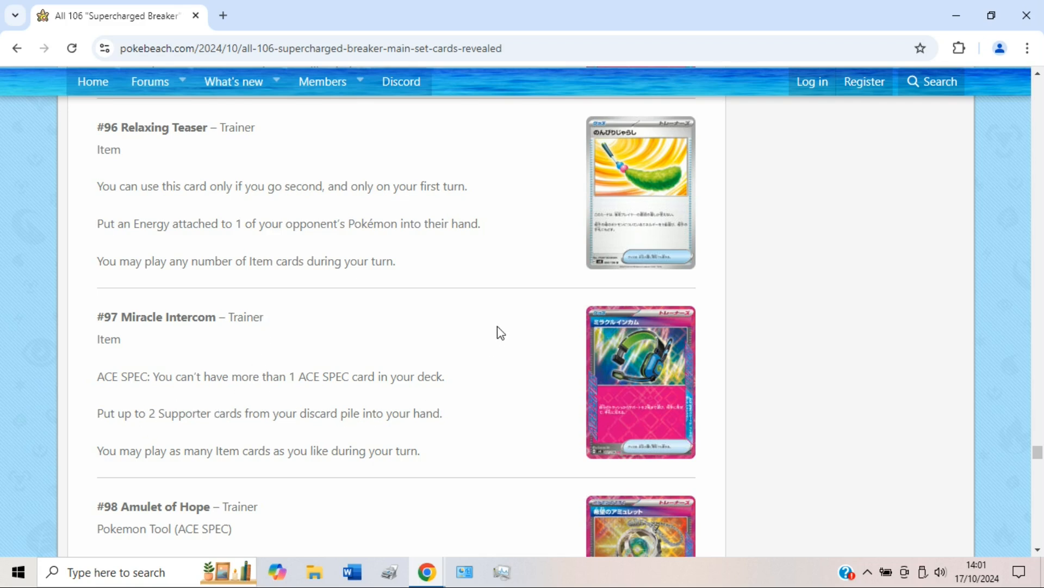
mouse_move(508, 332)
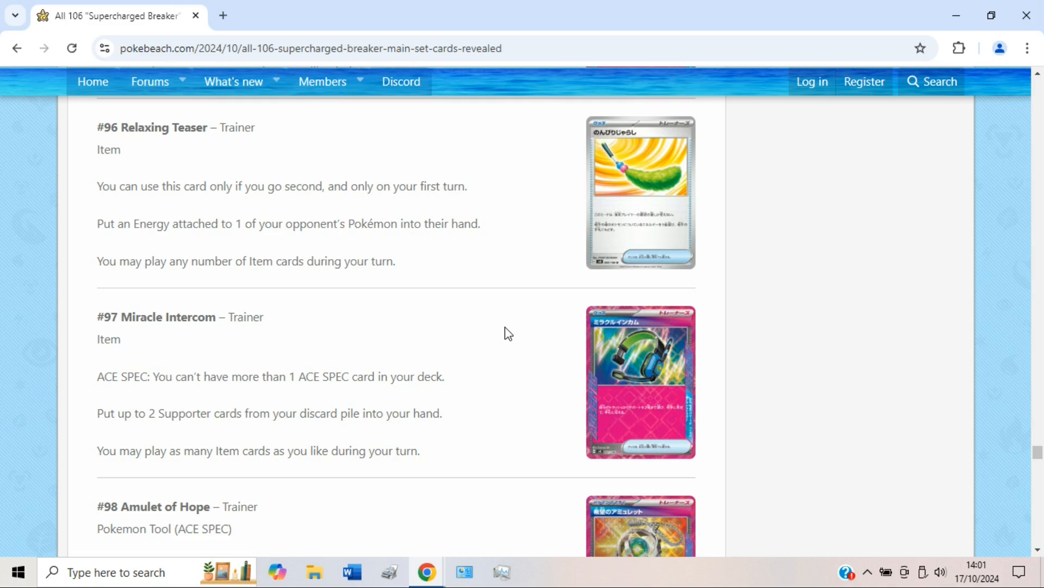
Scroll past #97 Miracle Intercom to #98 Amulet of Hope's Pokémon Tool effect.
scroll(down, 3)
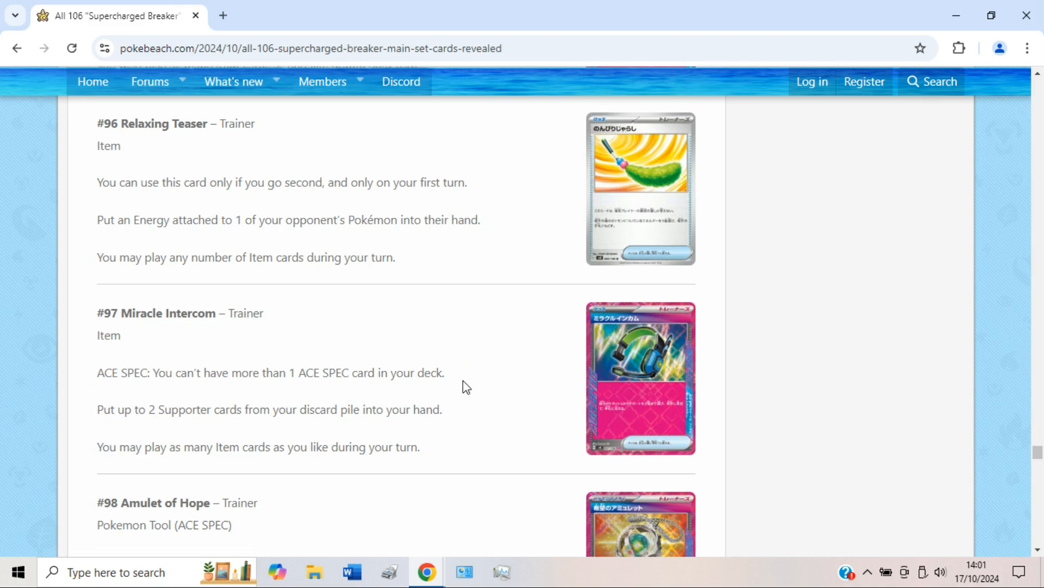
scroll(down, 3)
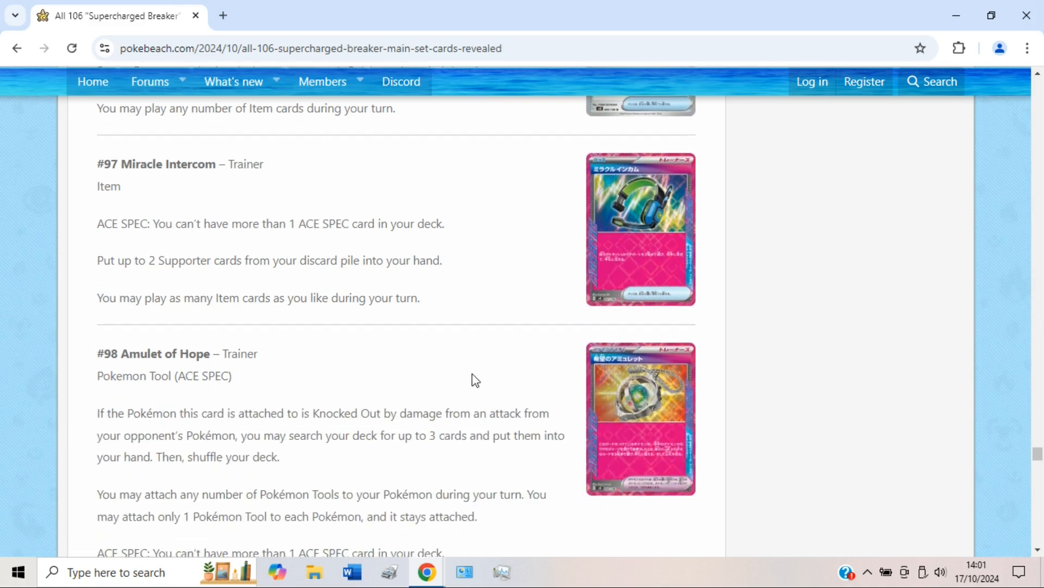
Scroll until Amulet of Hope's full entry and the #99 Colbur Berry heading show.
scroll(down, 3)
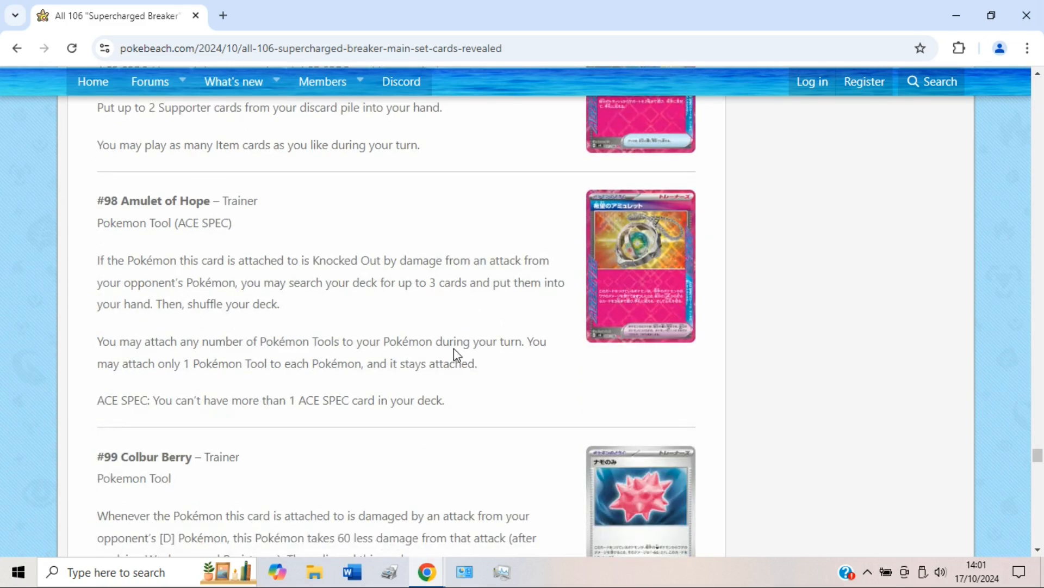
mouse_move(343, 326)
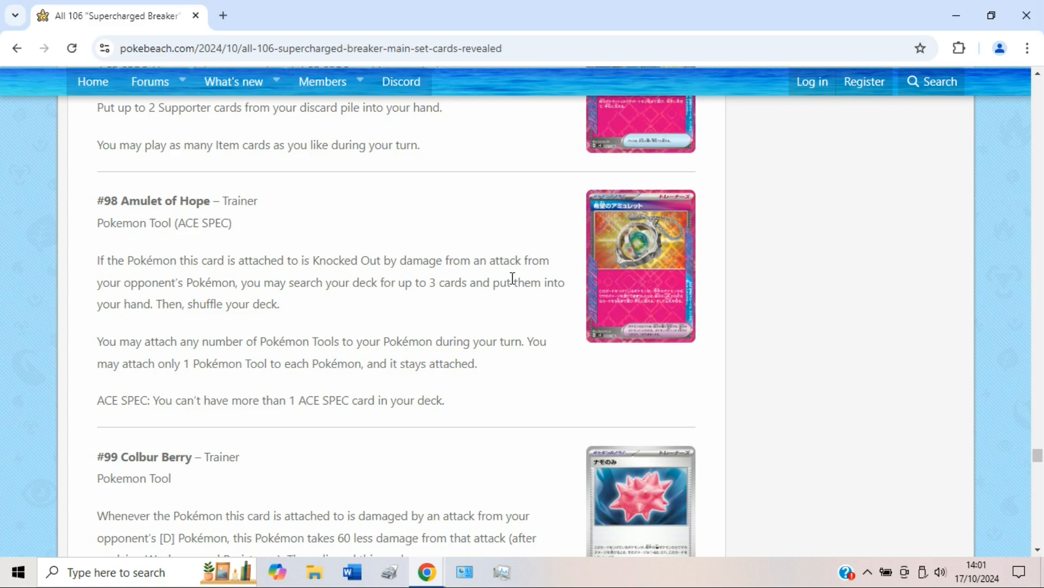
mouse_move(525, 276)
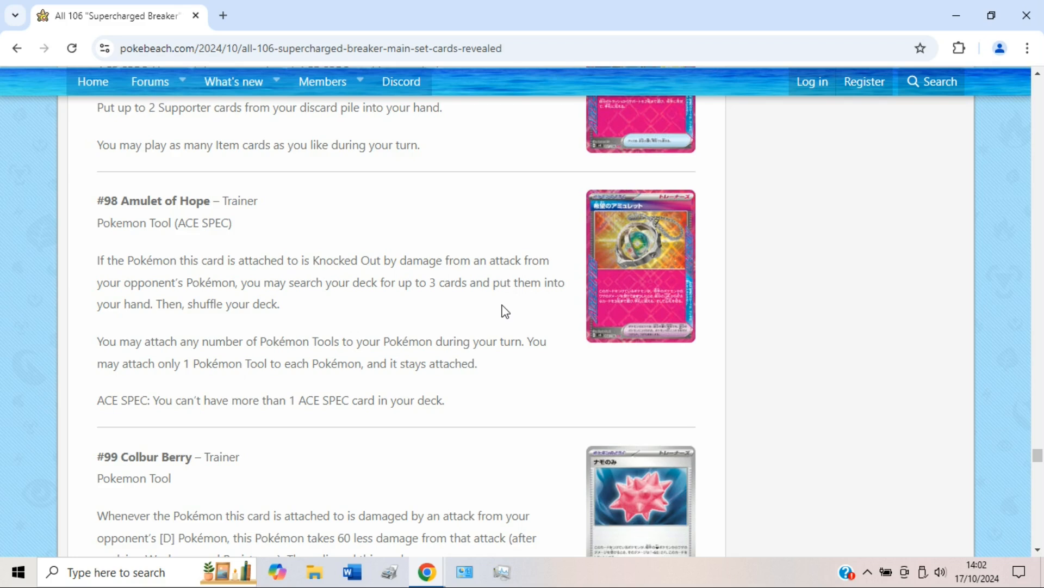
mouse_move(508, 305)
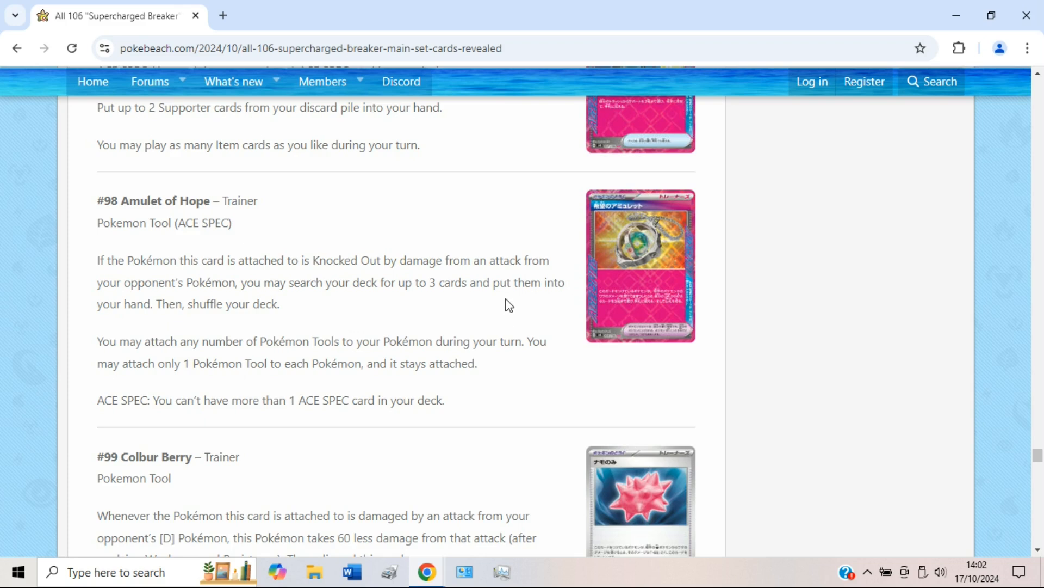
mouse_move(623, 322)
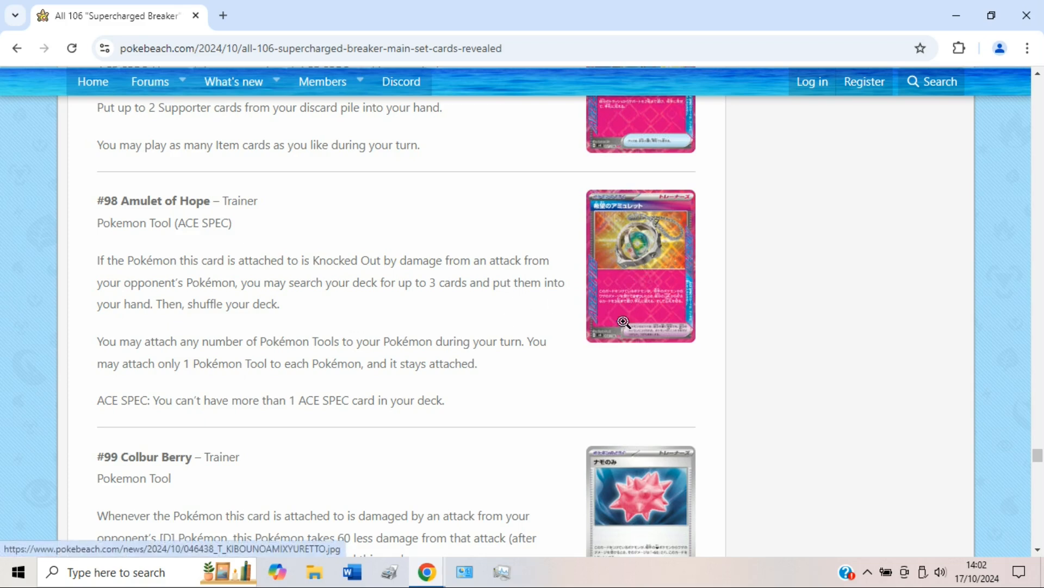
Scroll past Colbur Berry and view Babiri Berry's card enlarged, then close it.
scroll(down, 3)
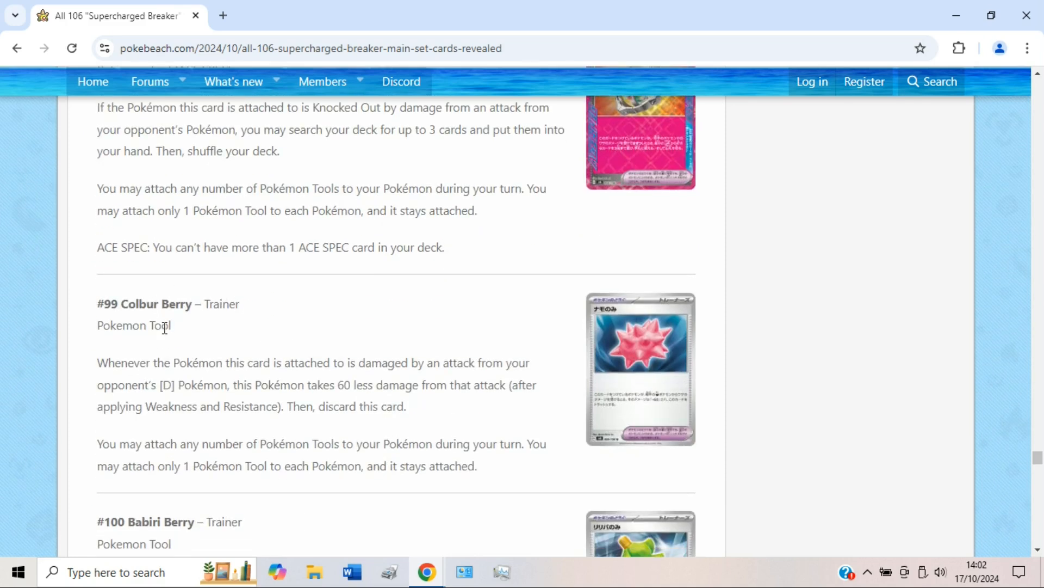
mouse_move(418, 370)
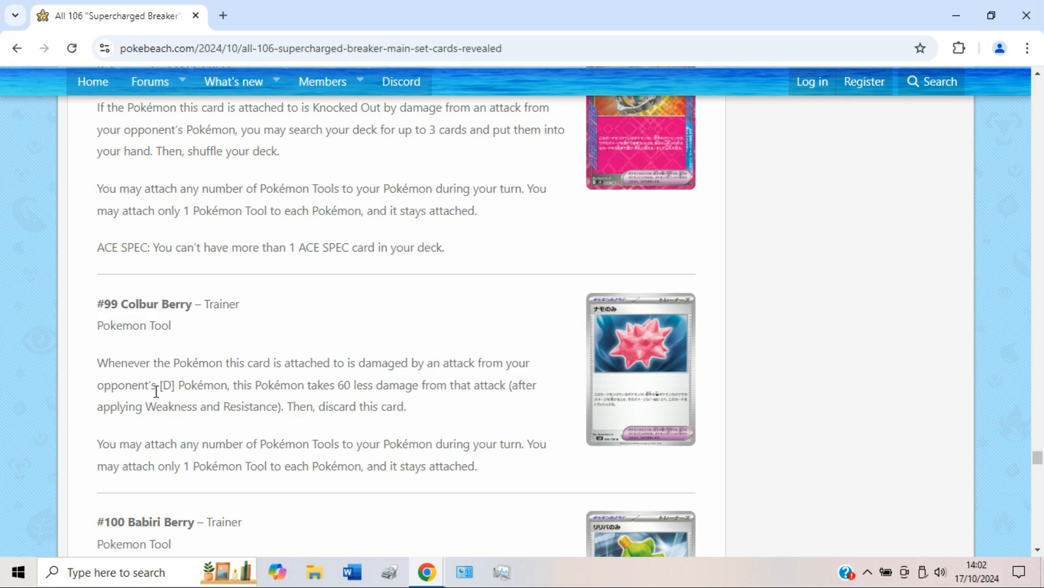
mouse_move(408, 386)
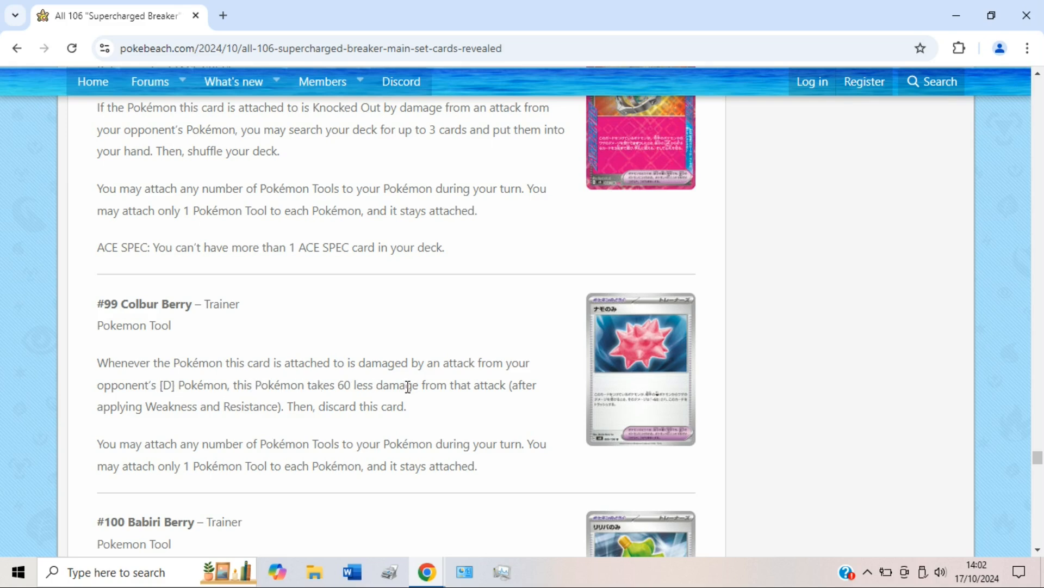
mouse_move(463, 380)
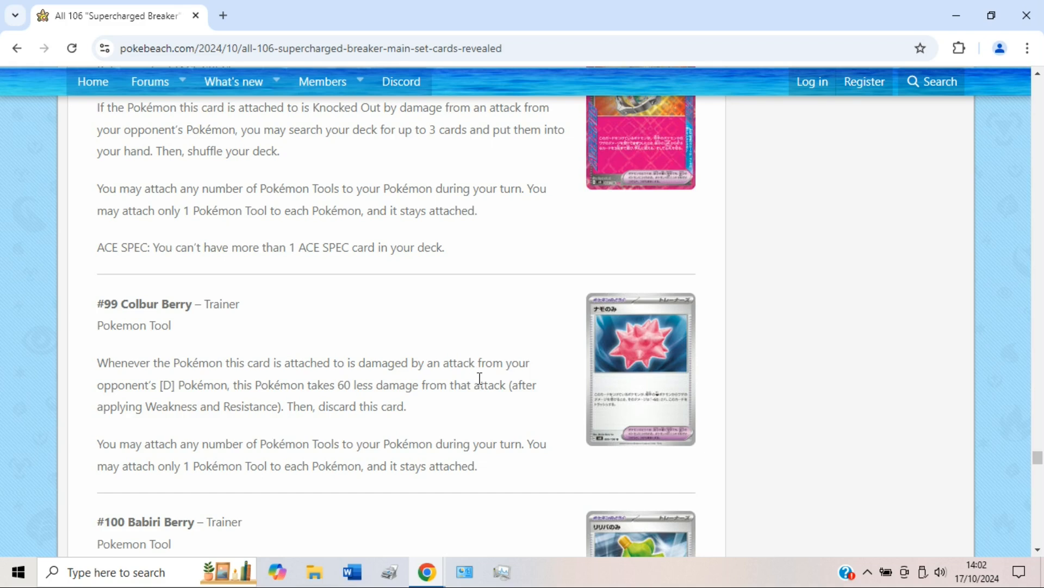
mouse_move(490, 402)
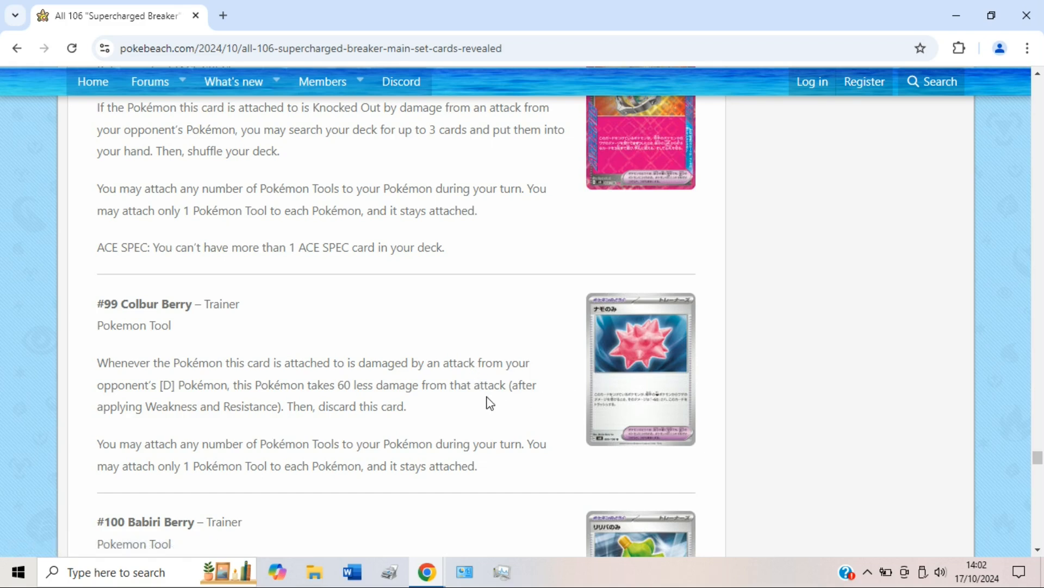
scroll(down, 3)
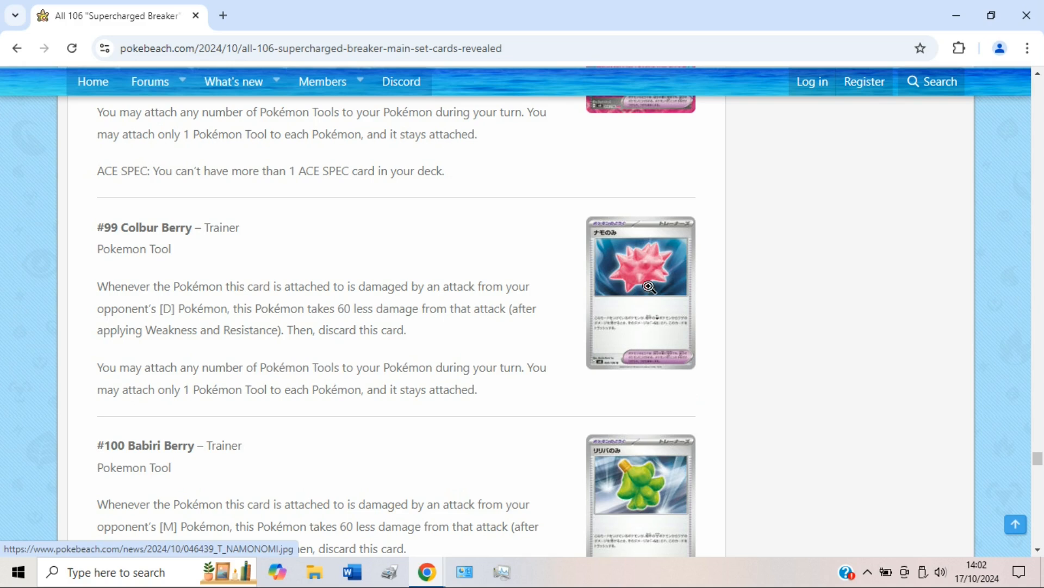
scroll(down, 3)
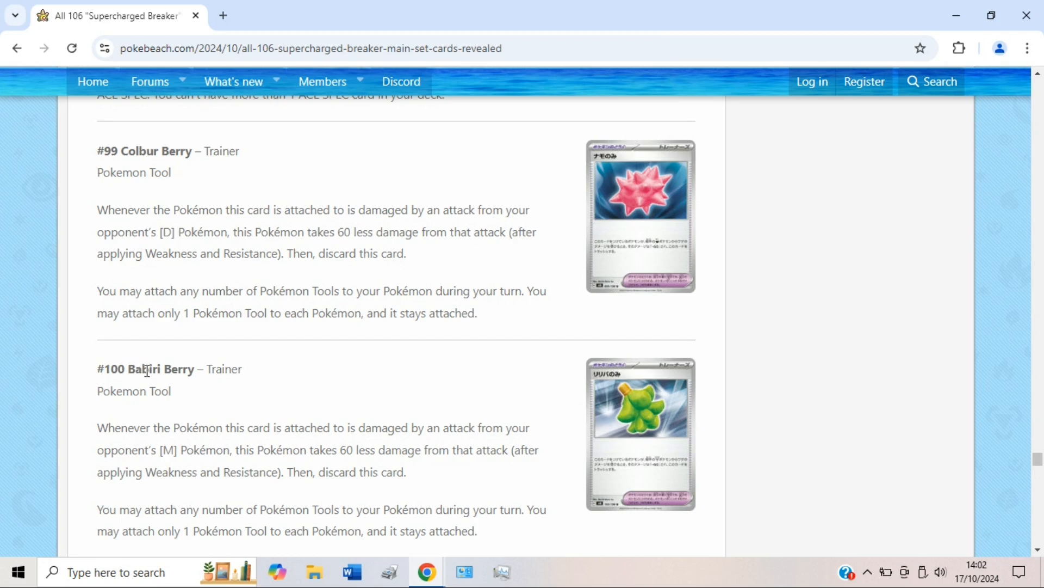
scroll(down, 3)
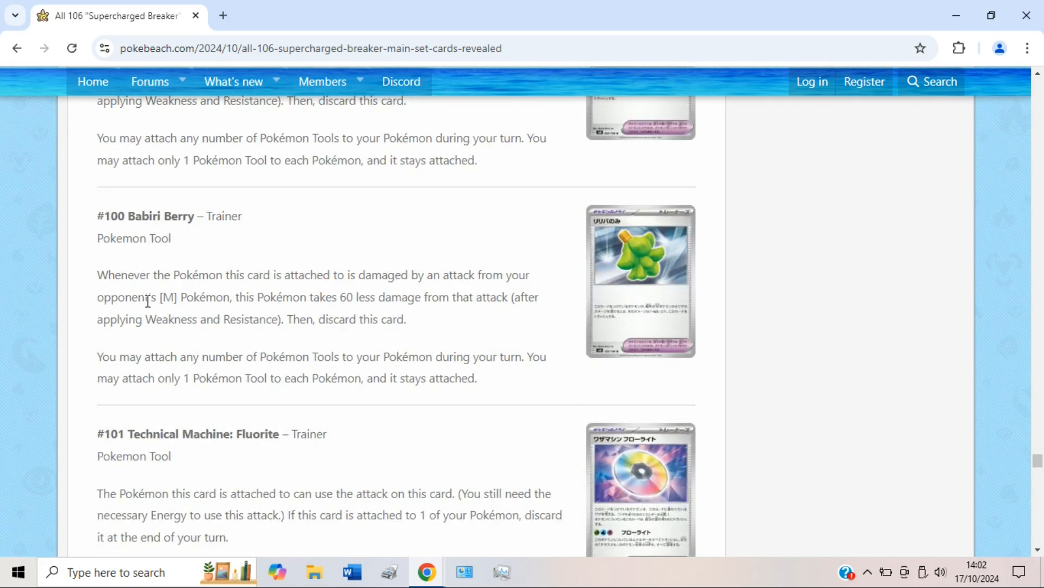
mouse_move(603, 260)
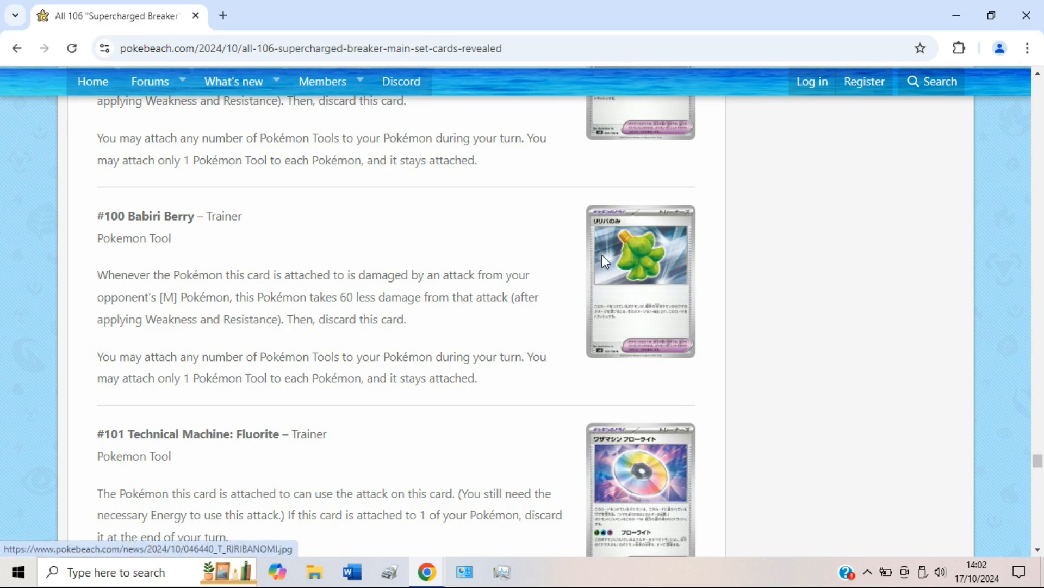
click(640, 279)
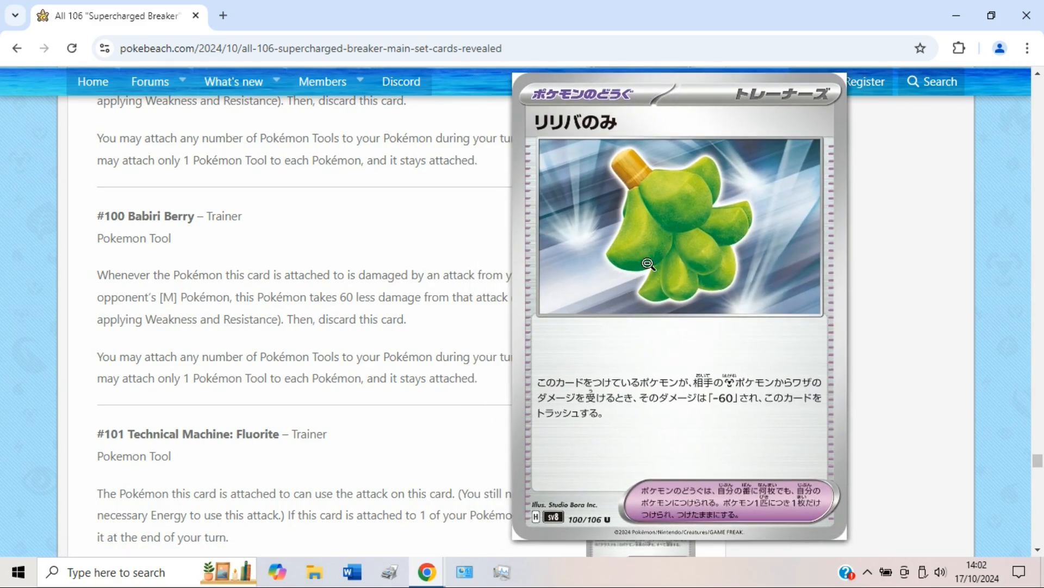
click(647, 264)
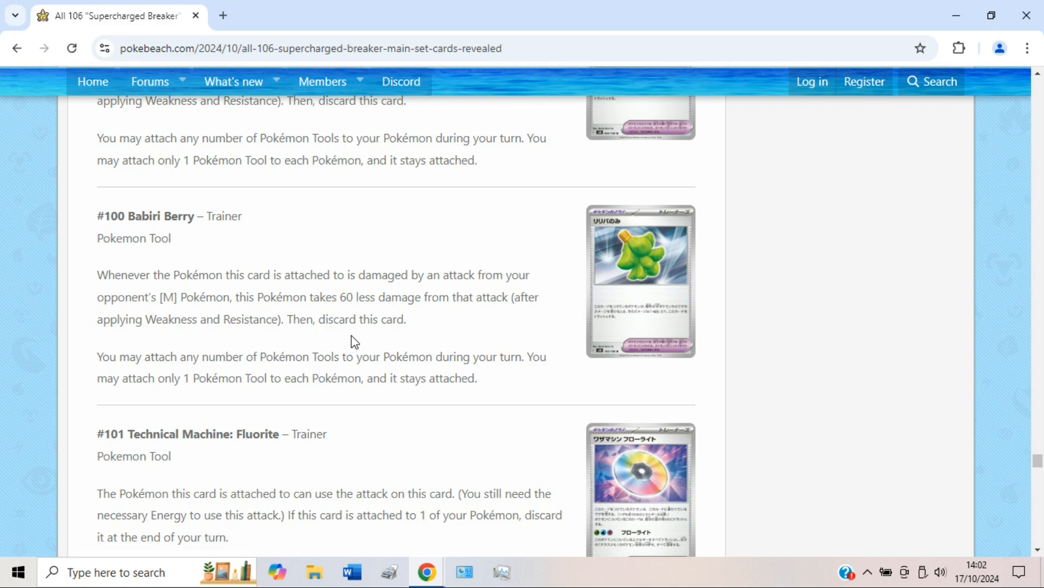
mouse_move(120, 291)
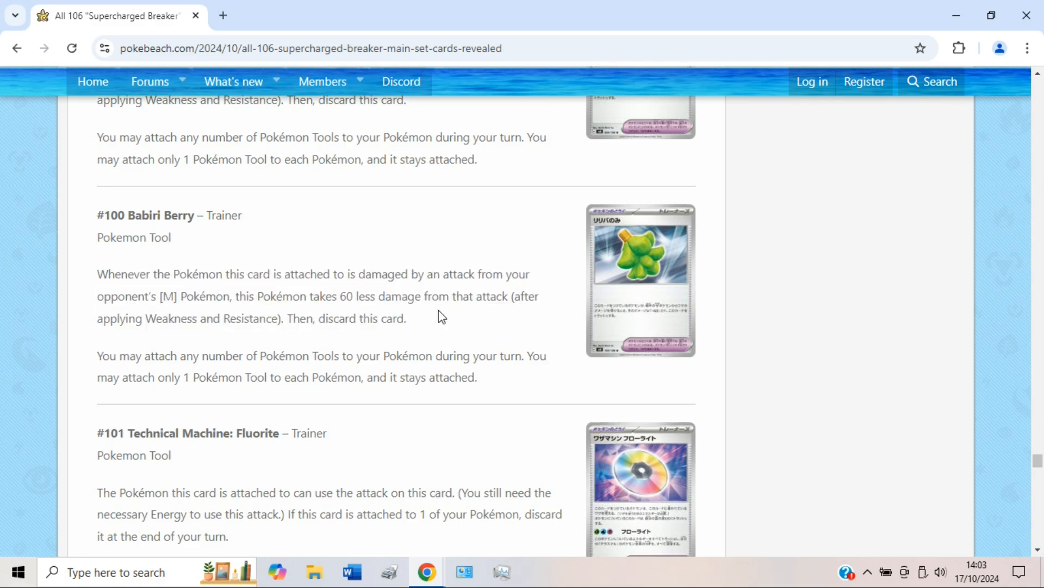
Scroll through Technical Machine: Fluorite's effect and Fluorite attack until #102 Cyrano appears.
scroll(down, 3)
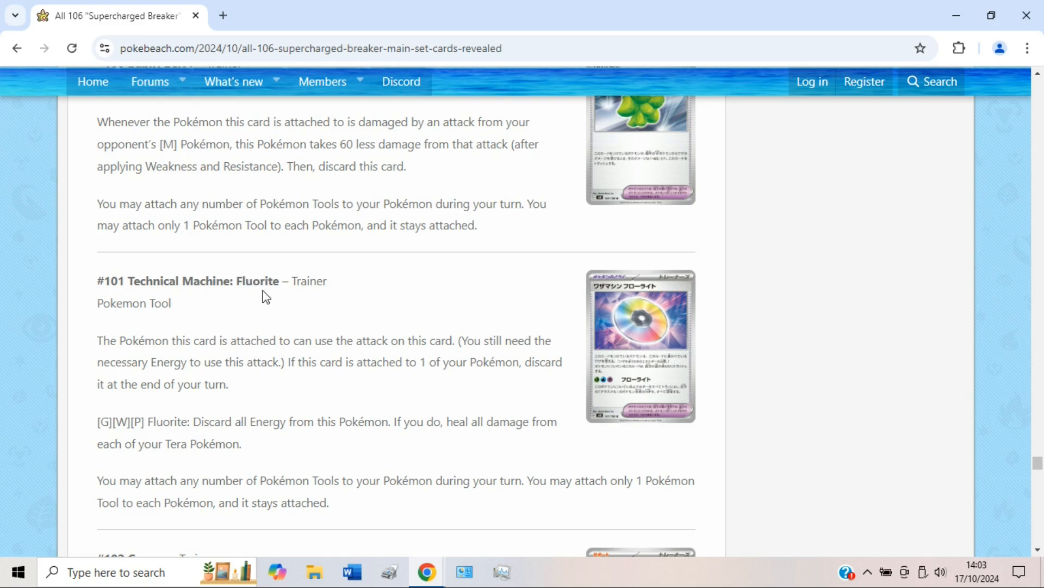
mouse_move(235, 328)
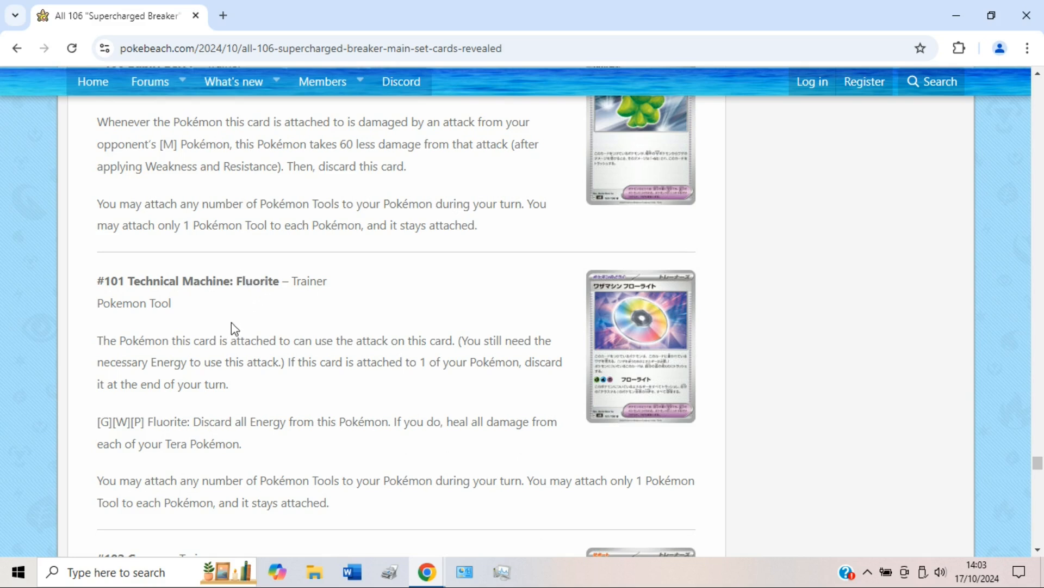
mouse_move(317, 353)
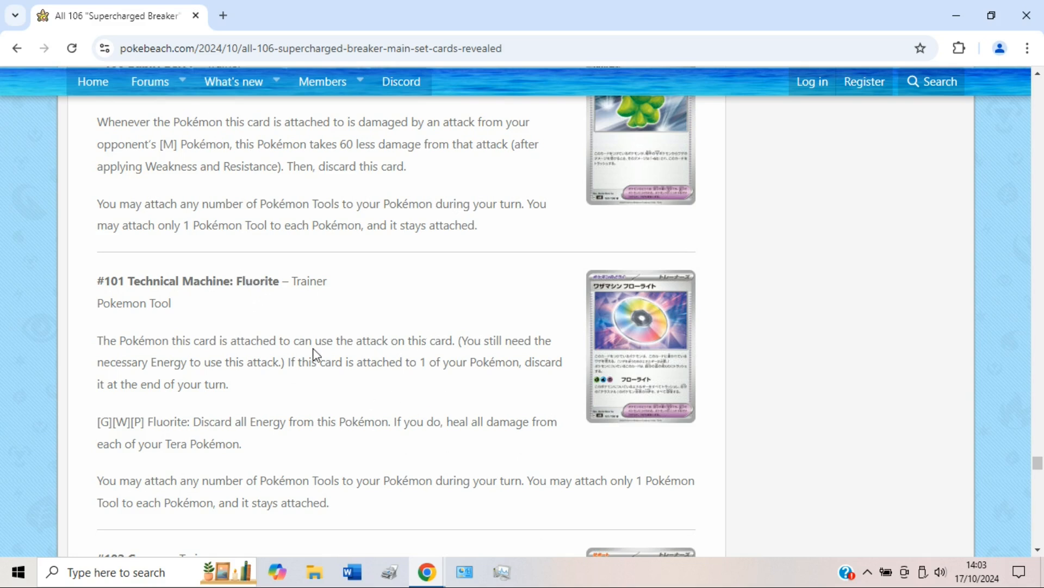
scroll(down, 3)
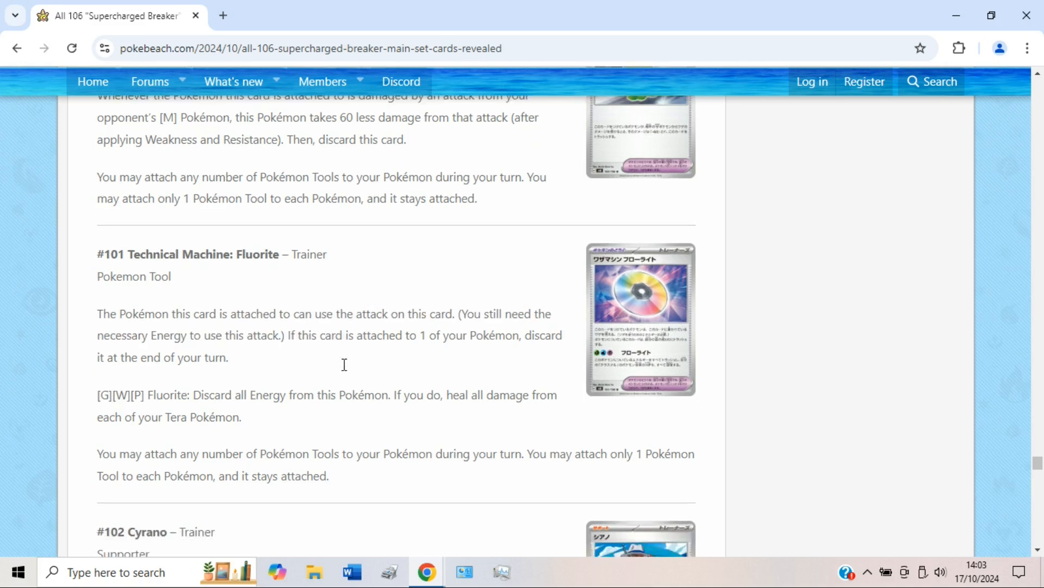
scroll(down, 3)
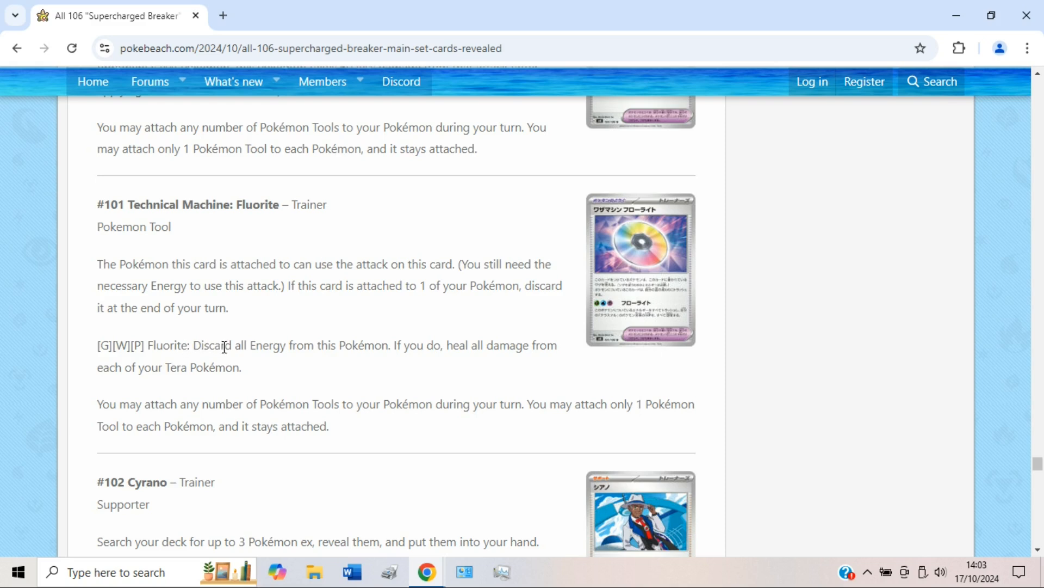
mouse_move(465, 345)
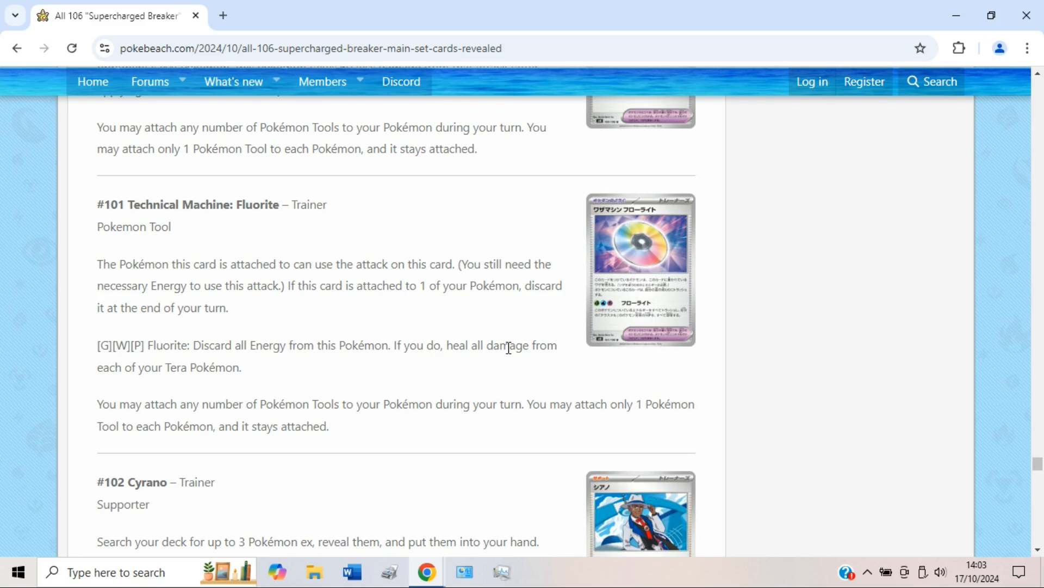
mouse_move(503, 347)
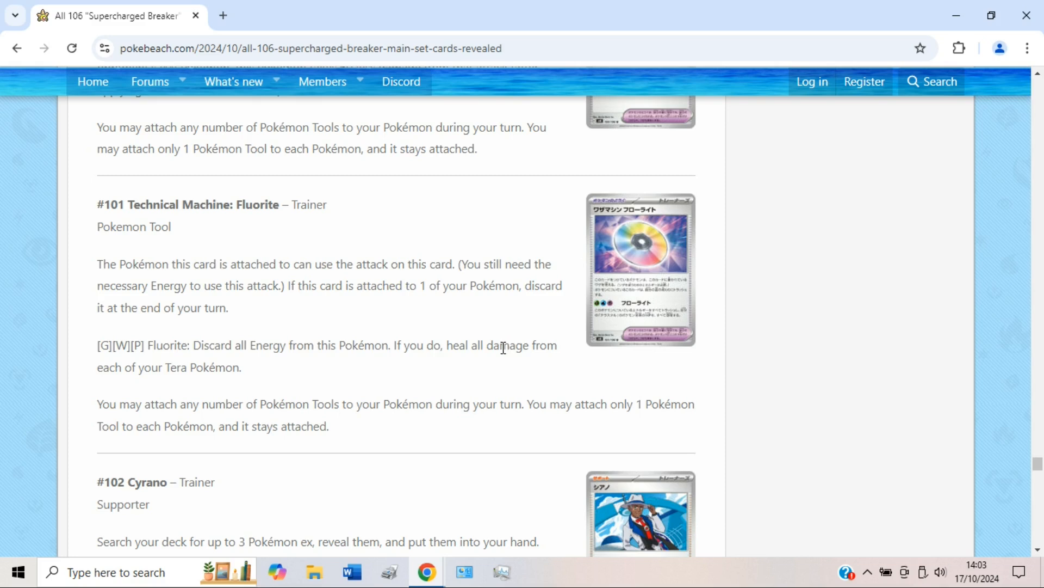
mouse_move(155, 363)
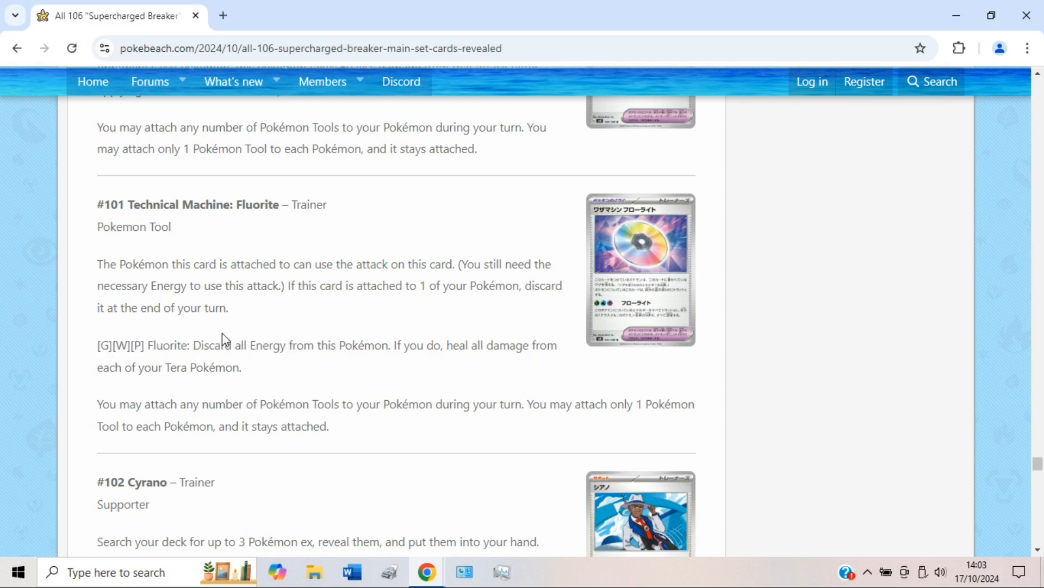
mouse_move(344, 349)
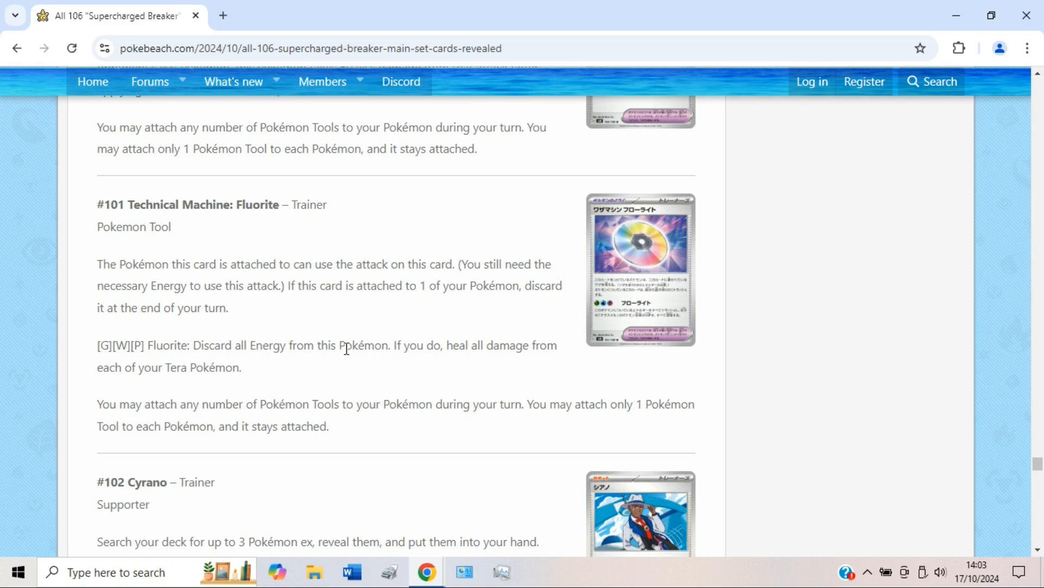
scroll(down, 3)
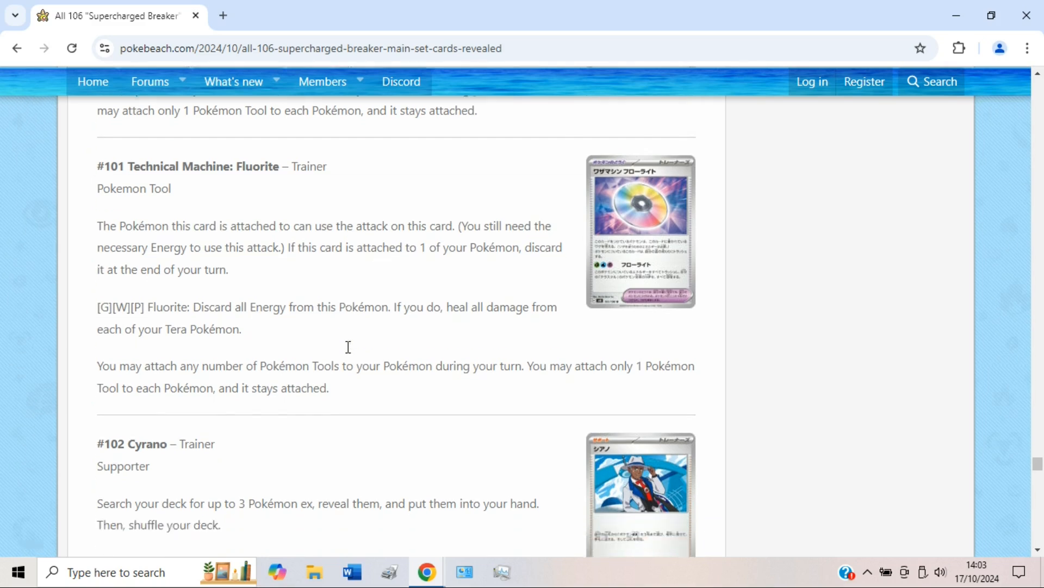
Scroll past #102 Cyrano and #103 Clement's Quick Thinking to Jasmine's Gaze and Amped Amphitheater.
scroll(down, 3)
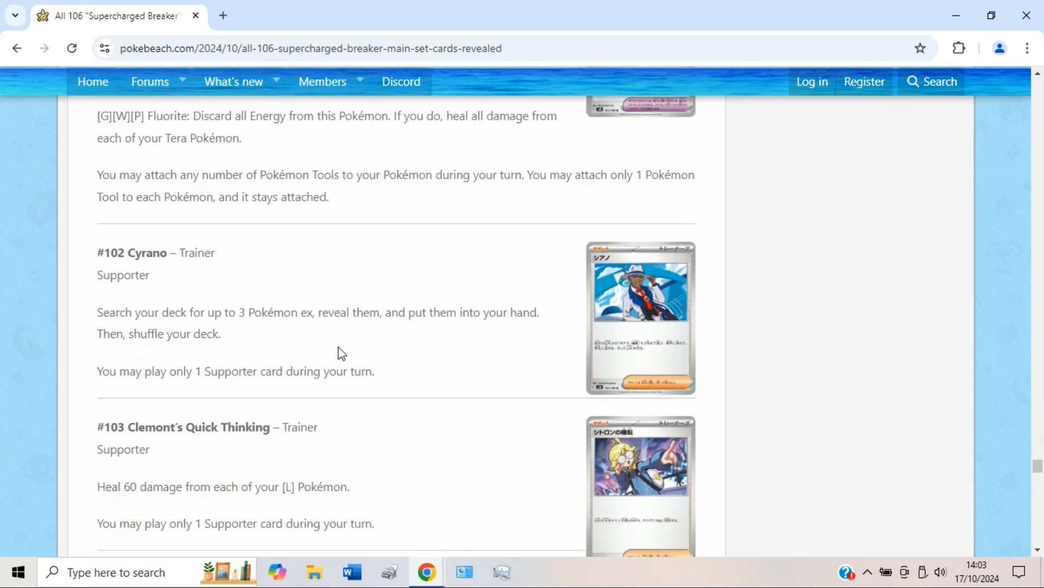
mouse_move(134, 253)
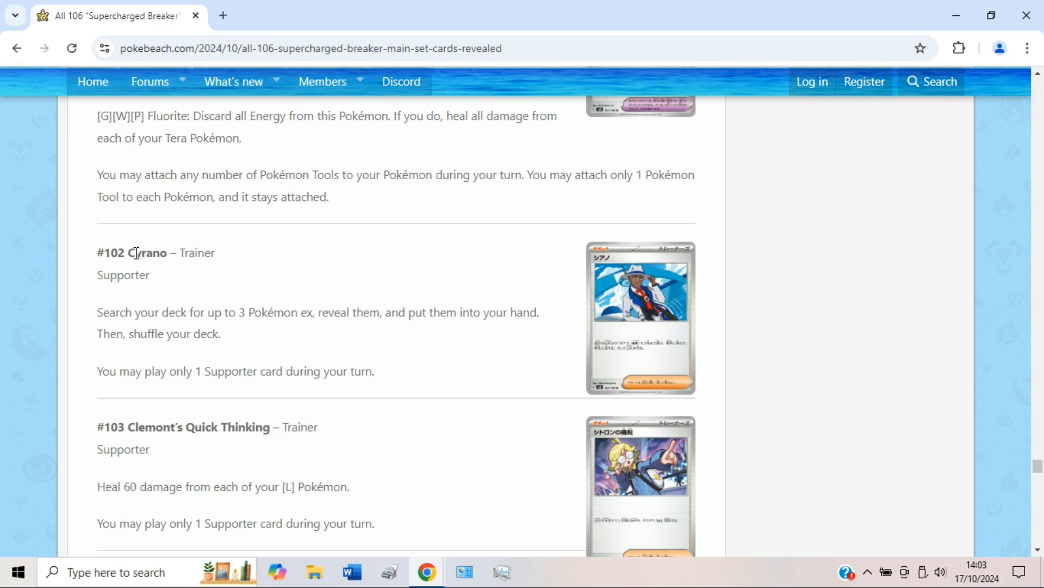
mouse_move(220, 328)
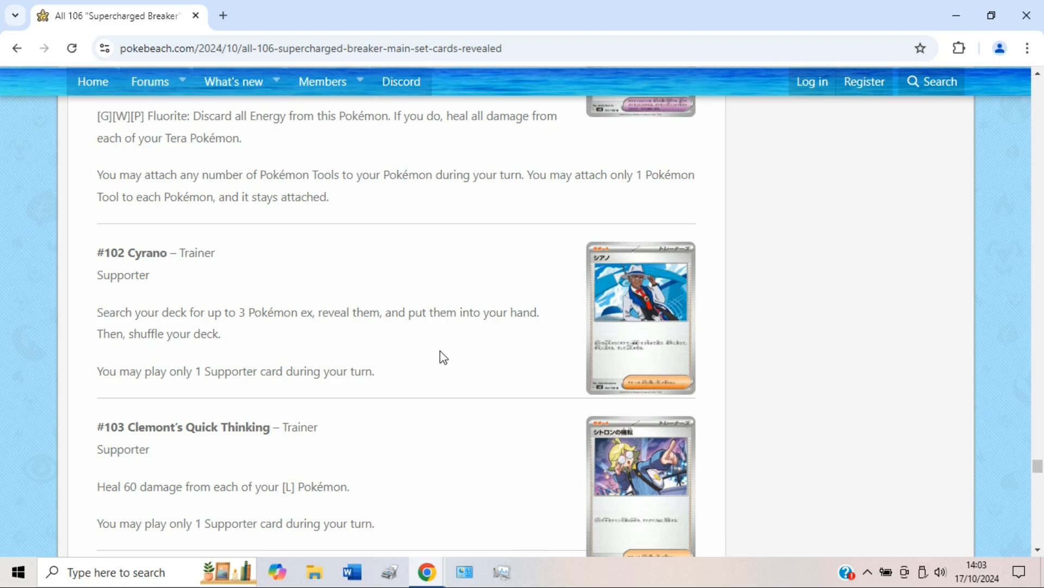
mouse_move(518, 348)
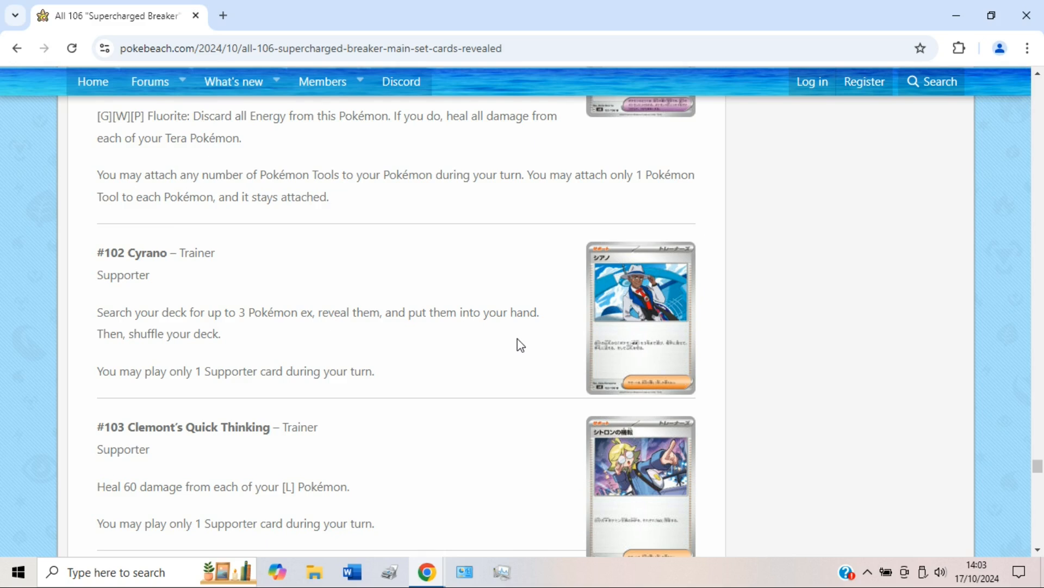
scroll(down, 3)
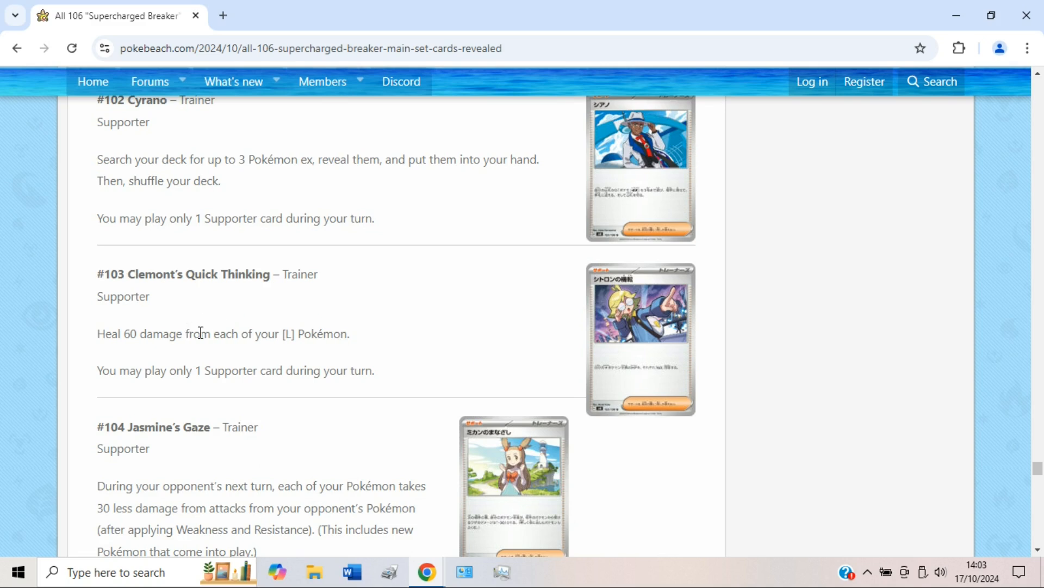
mouse_move(380, 344)
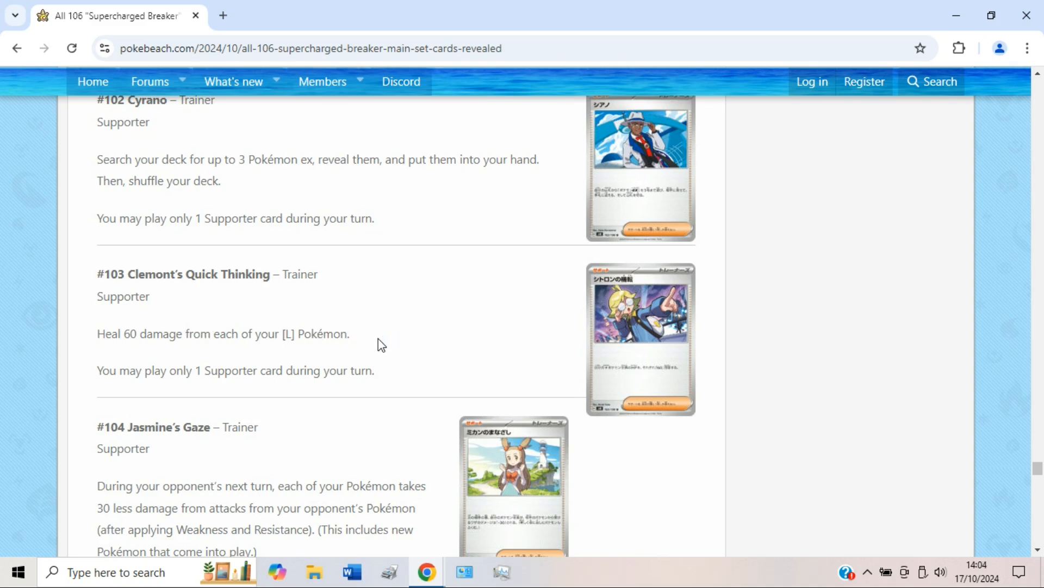
scroll(down, 3)
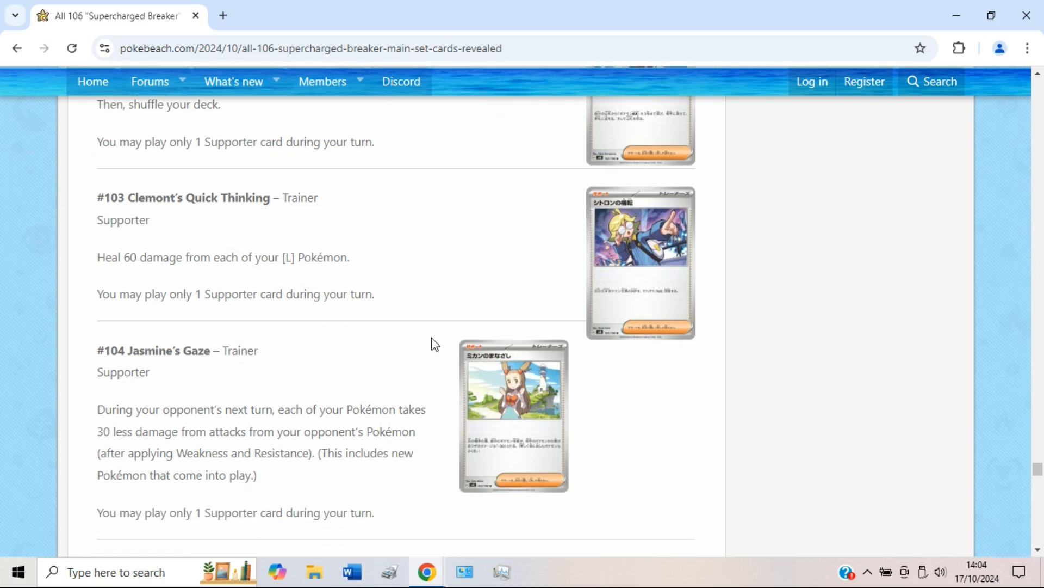
scroll(down, 3)
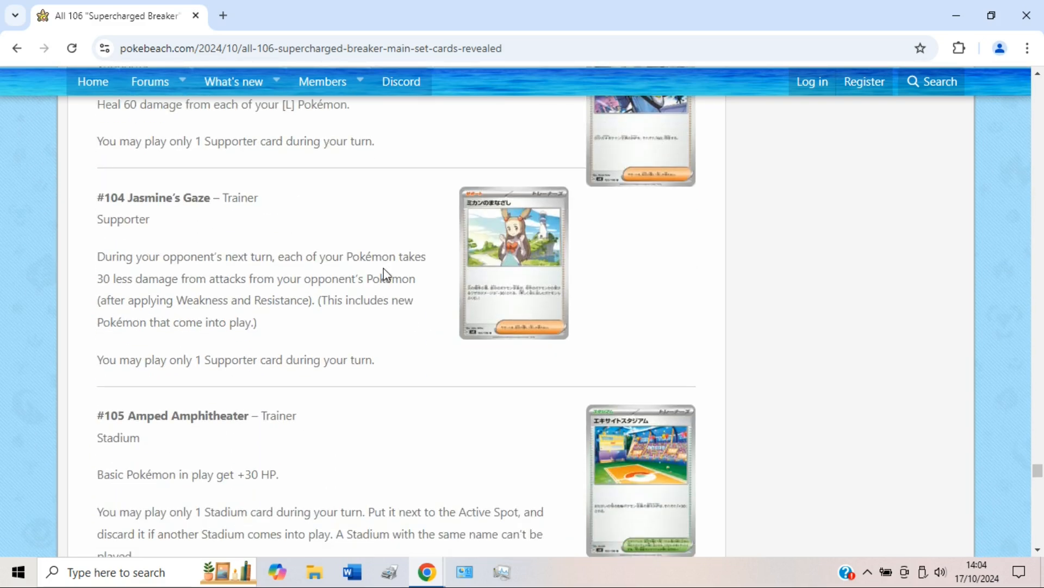
Scroll through Amped Amphitheater, marking '+30 HP', to Gravity Mountain and Secret Rares.
scroll(down, 3)
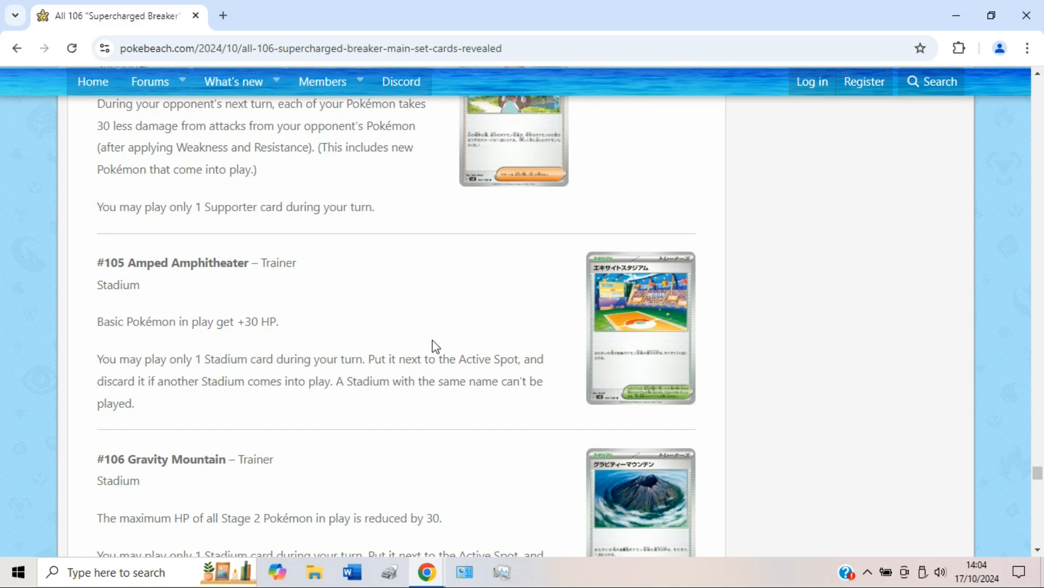
mouse_move(311, 316)
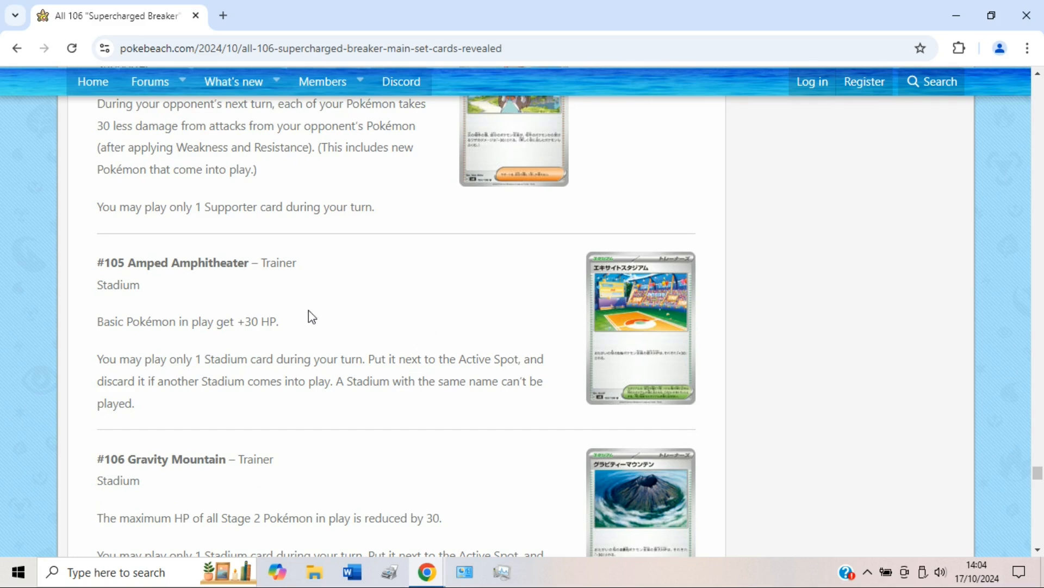
mouse_move(291, 321)
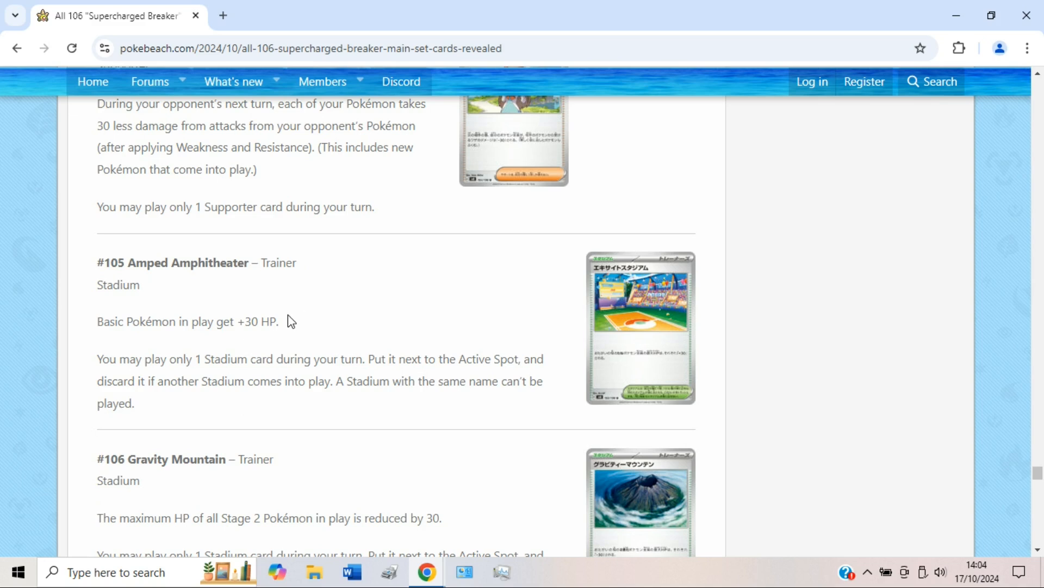
double_click(256, 321)
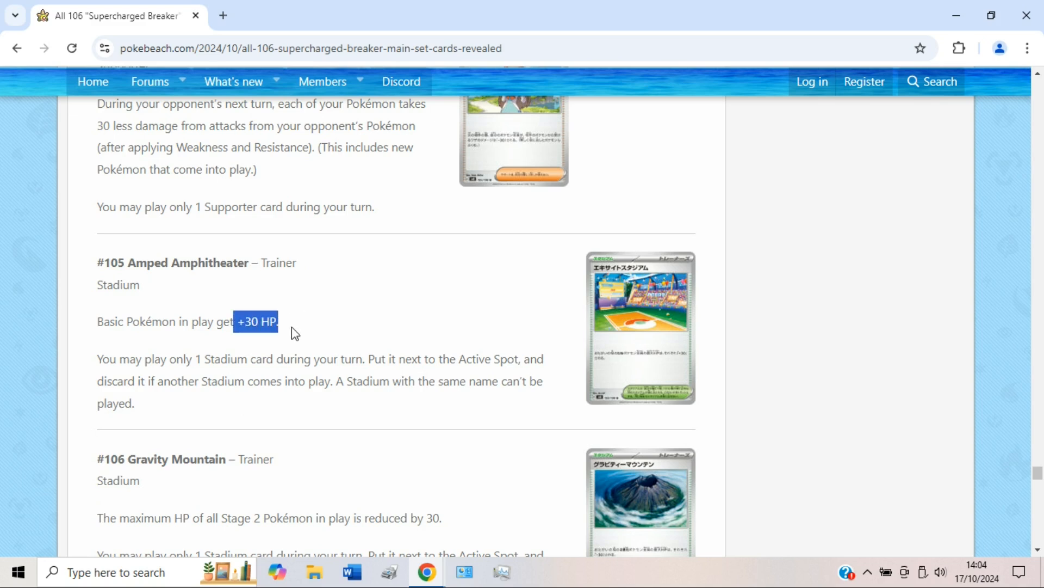
scroll(down, 3)
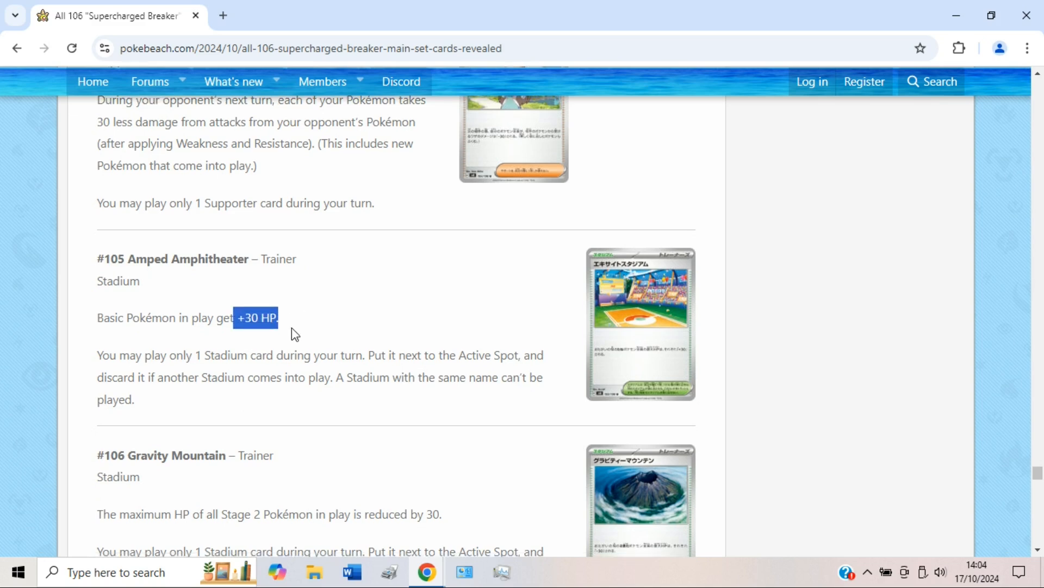
scroll(down, 3)
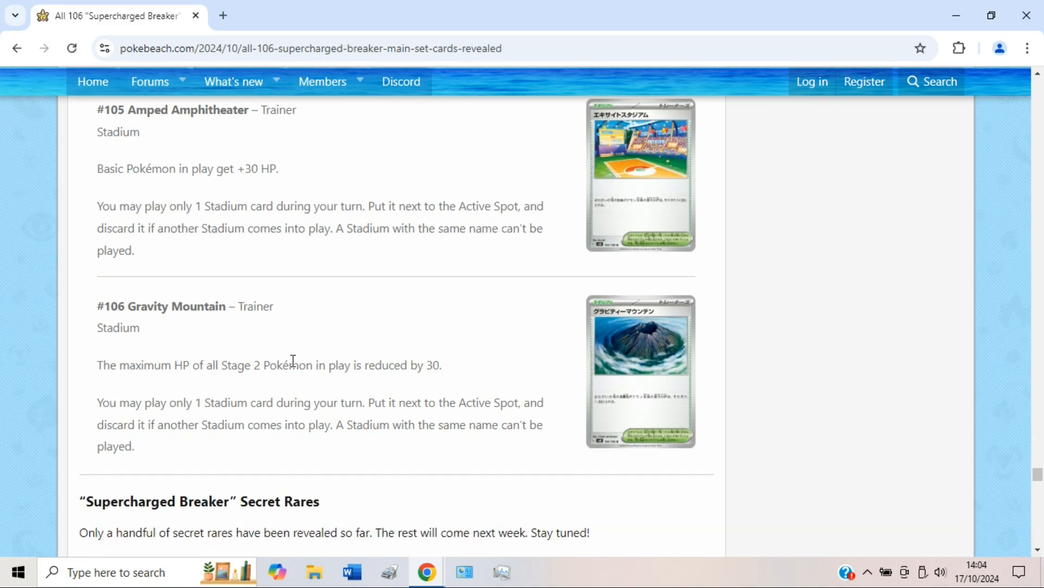
mouse_move(229, 382)
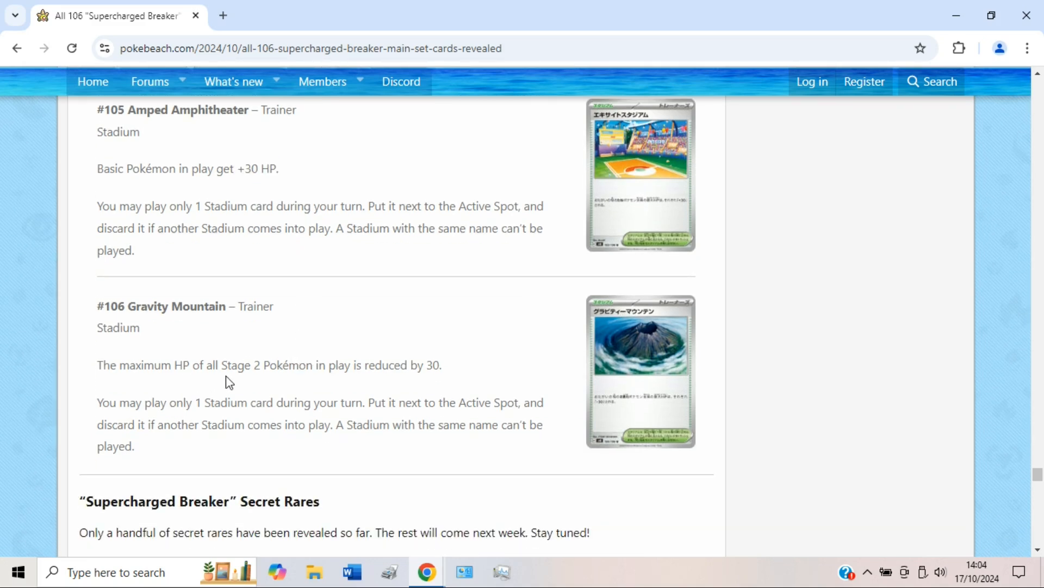
mouse_move(366, 365)
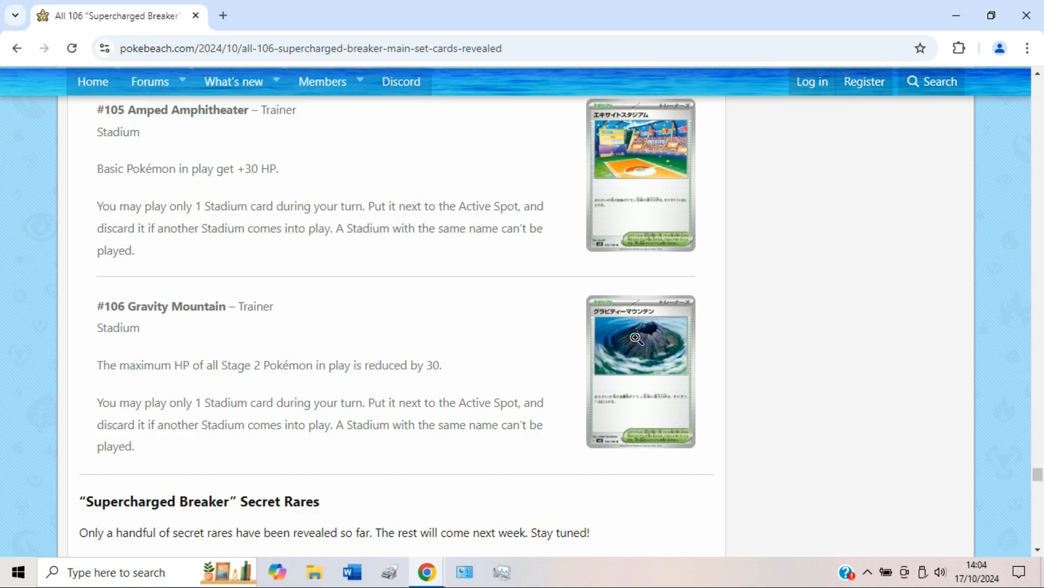
Scroll past #106 Gravity Mountain until the first Secret Rare cards appear.
scroll(down, 3)
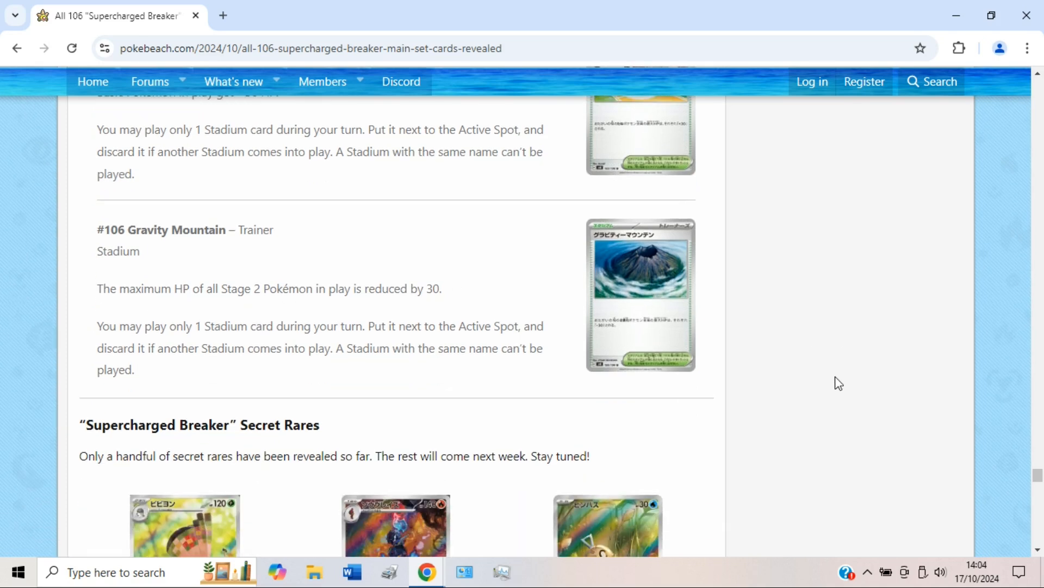
mouse_move(738, 391)
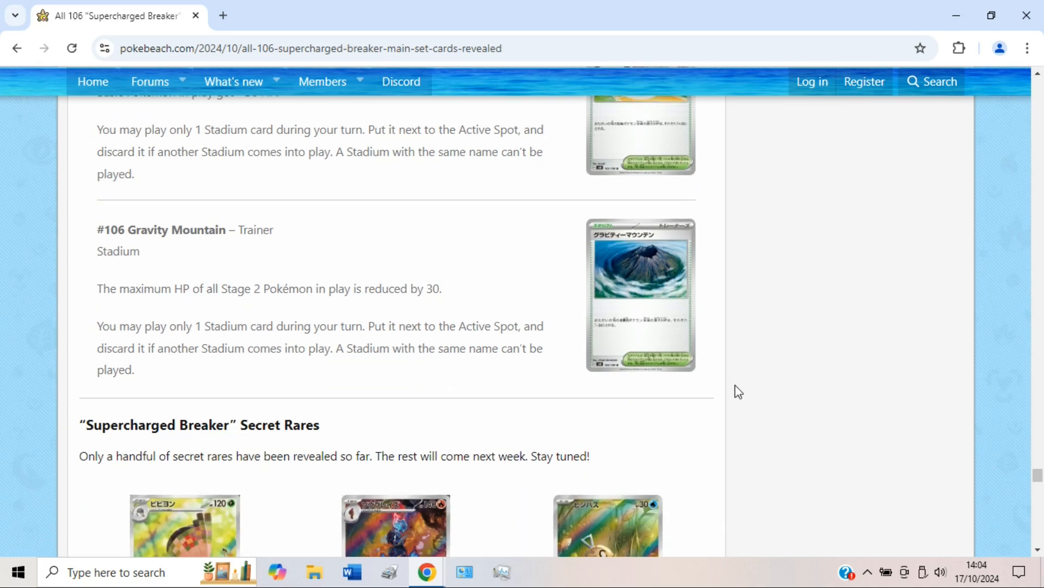
mouse_move(709, 480)
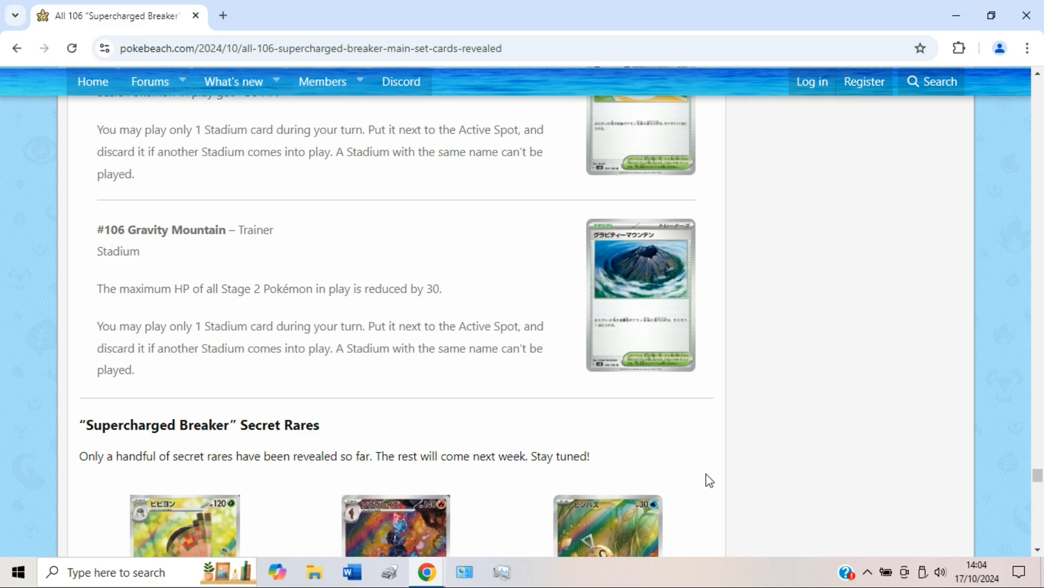
mouse_move(682, 445)
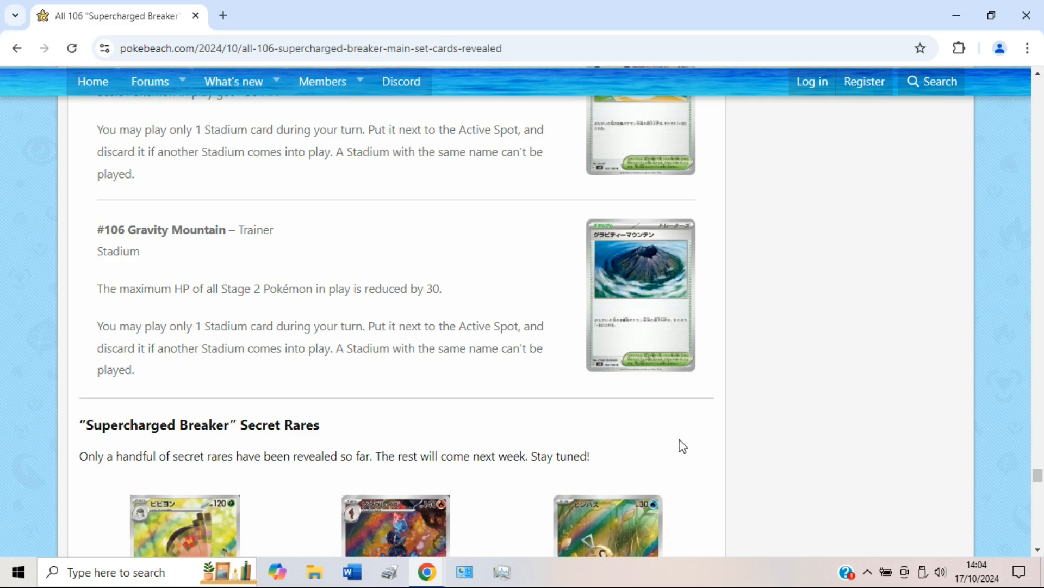